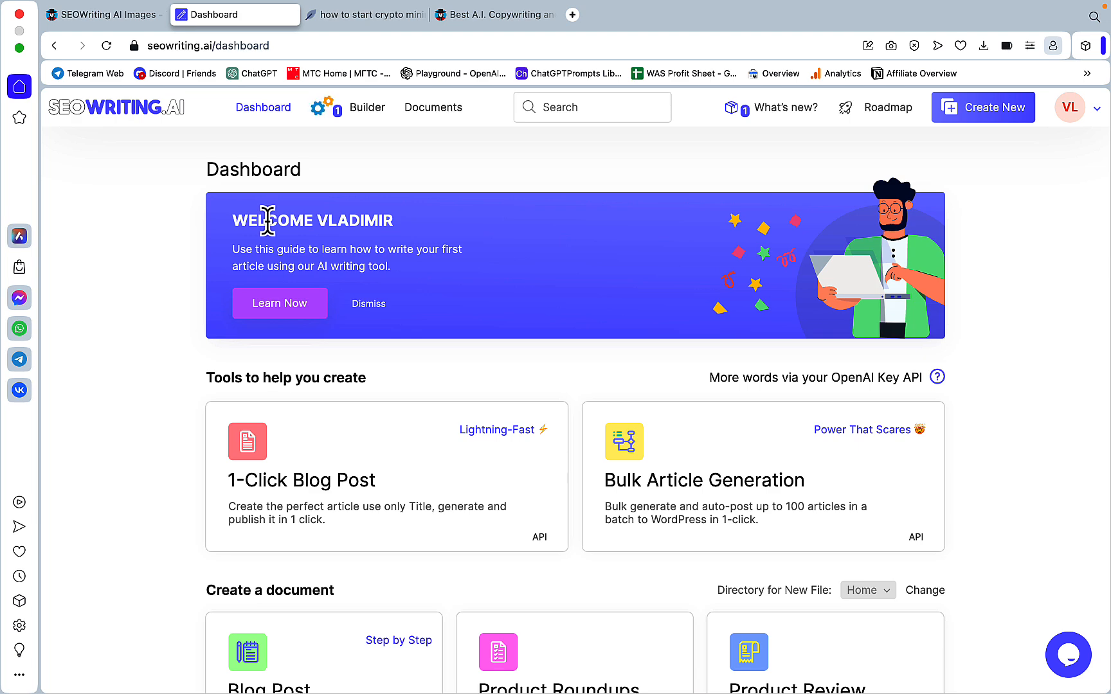
mouse_move(356, 349)
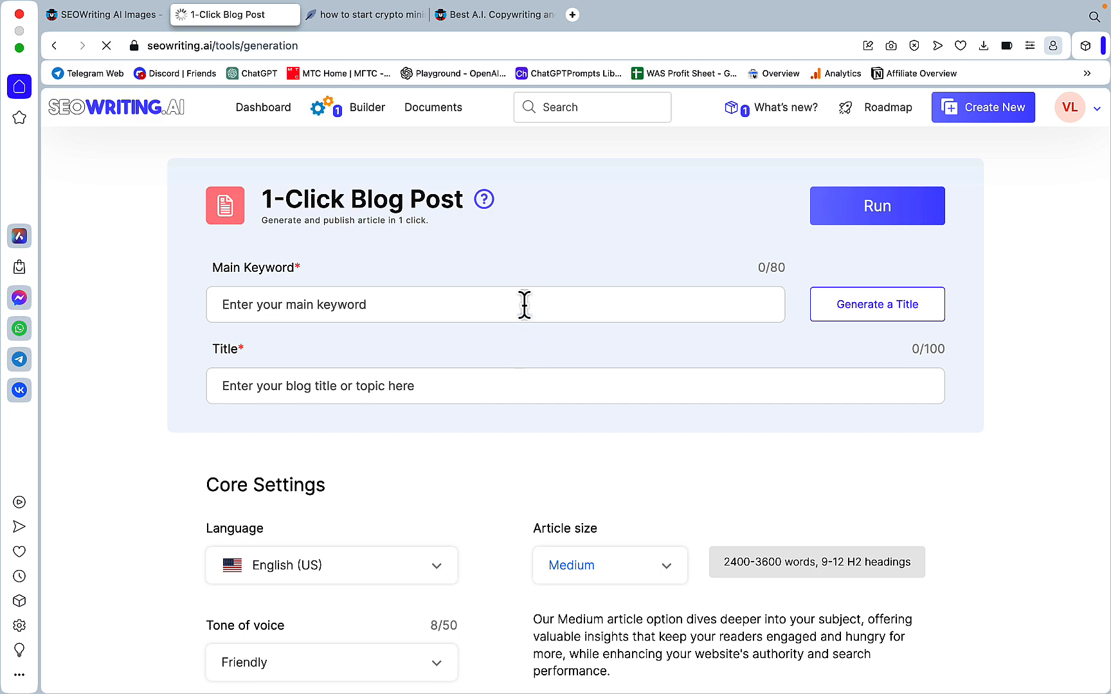
Step: Set image Placement to After H1 Only and browse the Image style options
scroll(down, 3)
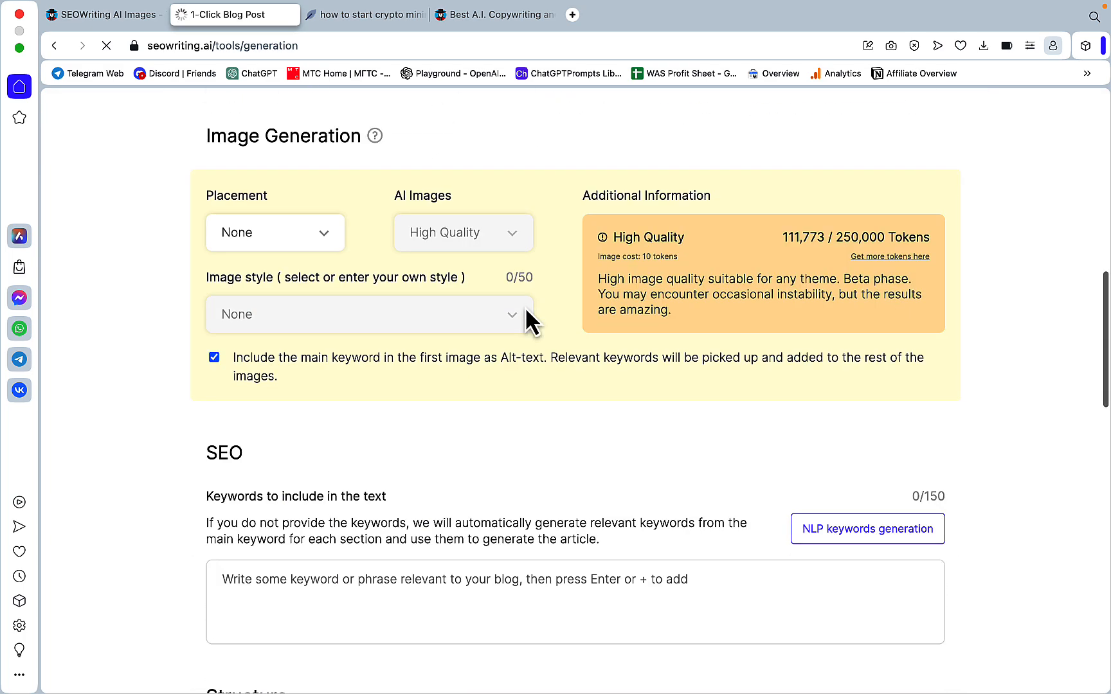
mouse_move(542, 355)
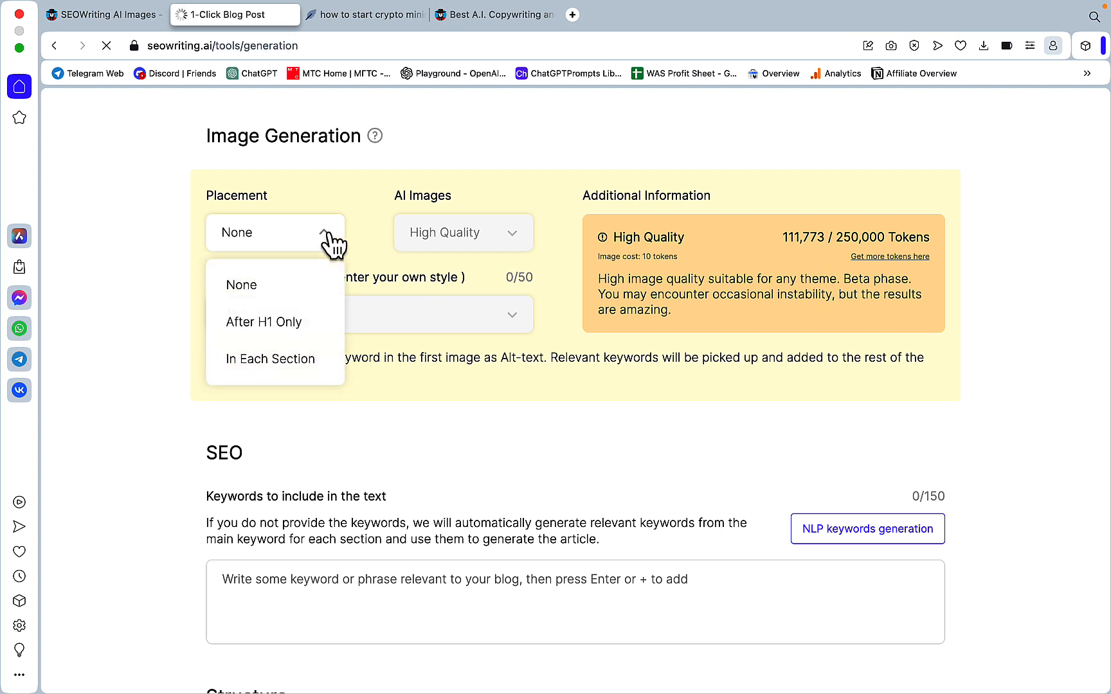
click(236, 285)
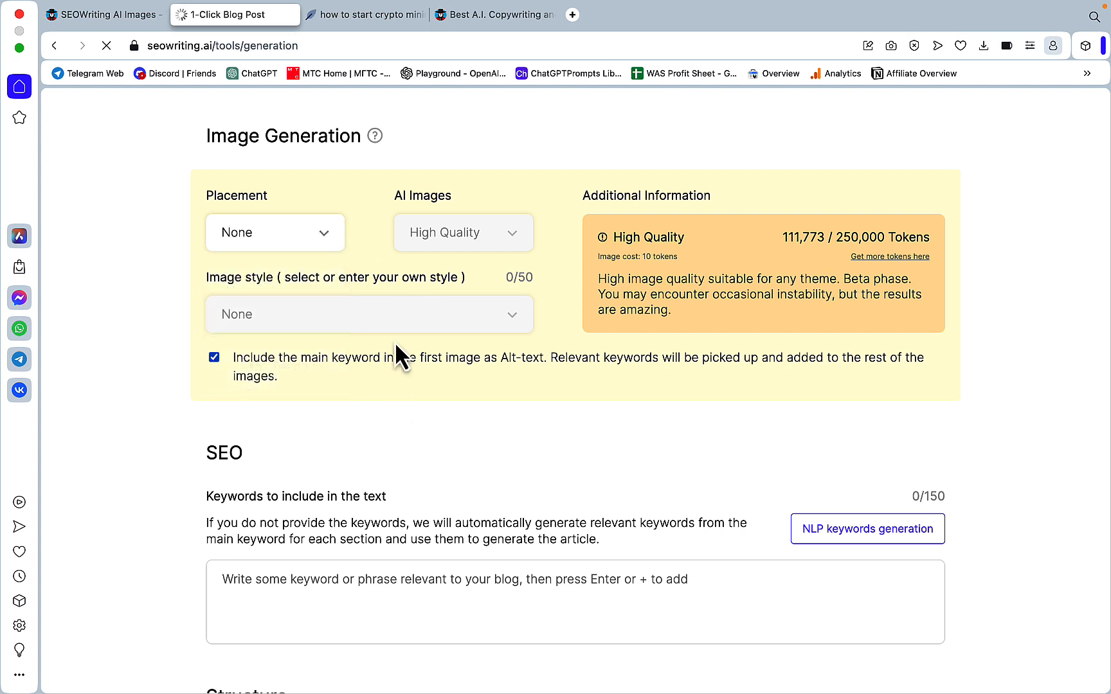
click(276, 232)
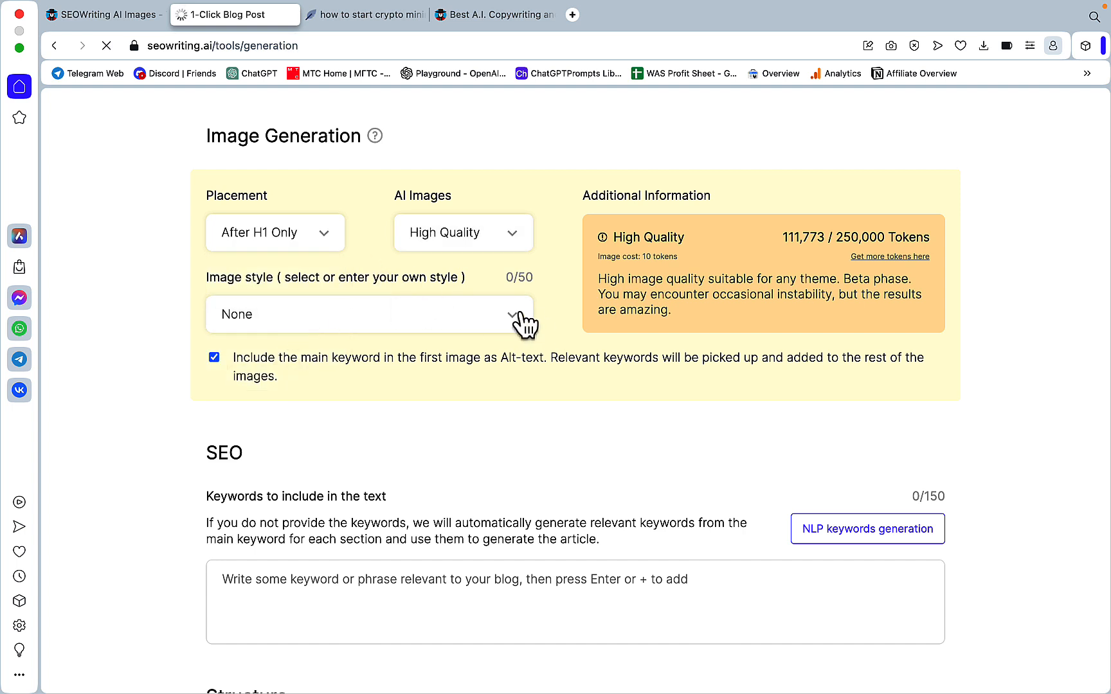
click(512, 314)
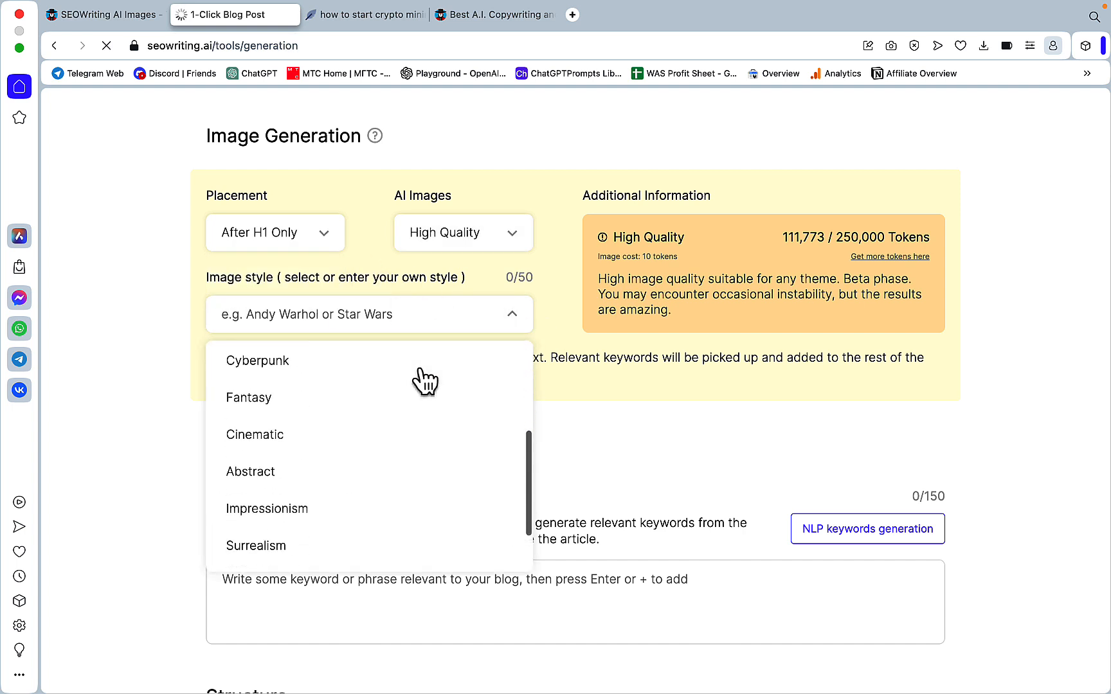
scroll(up, 3)
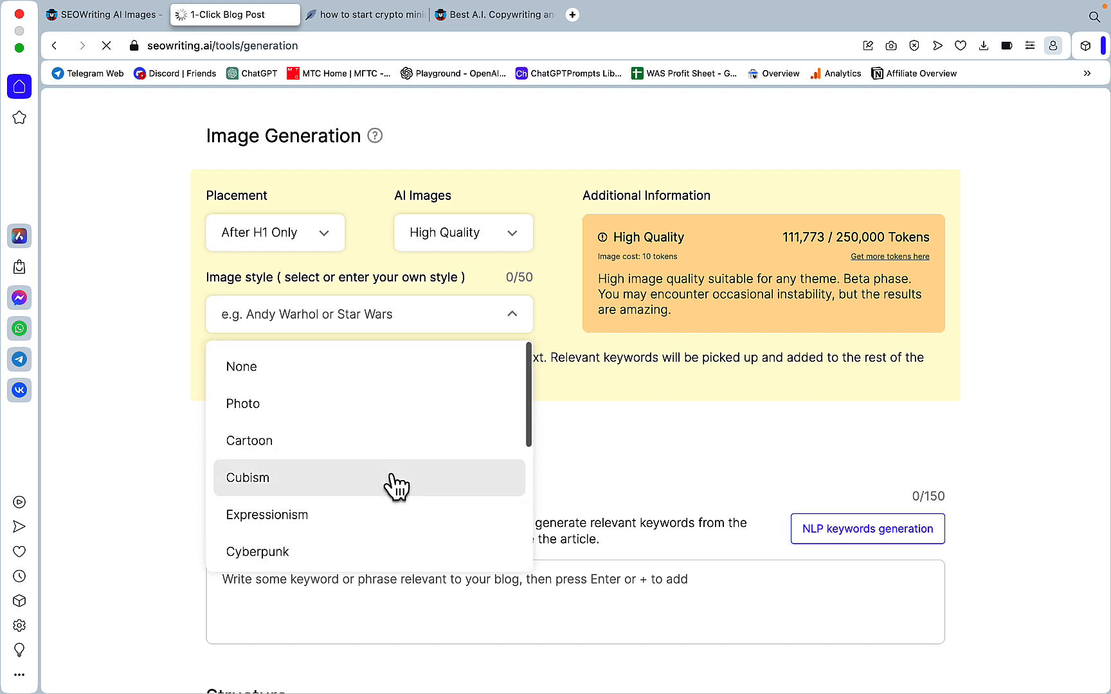
mouse_move(306, 318)
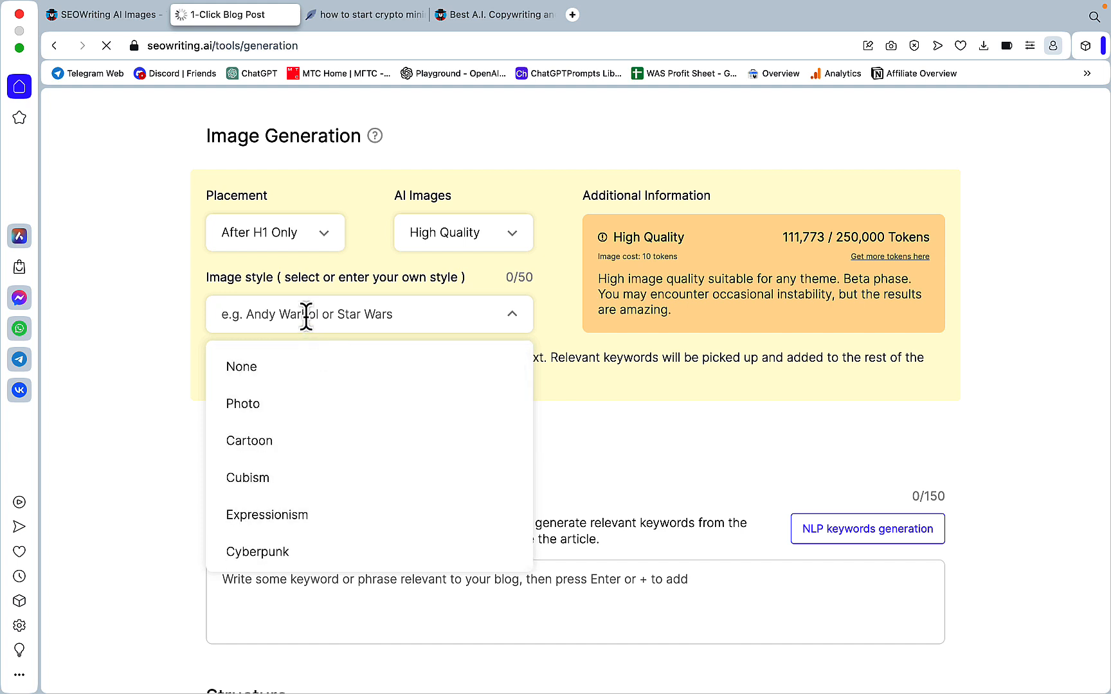
mouse_move(382, 317)
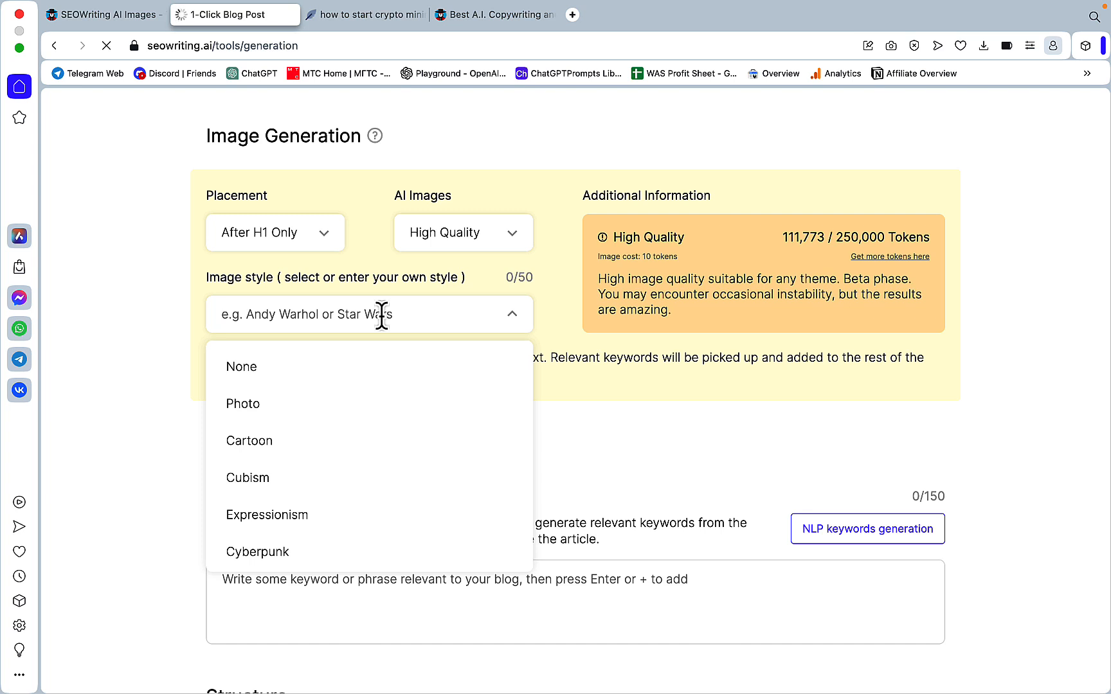
mouse_move(170, 184)
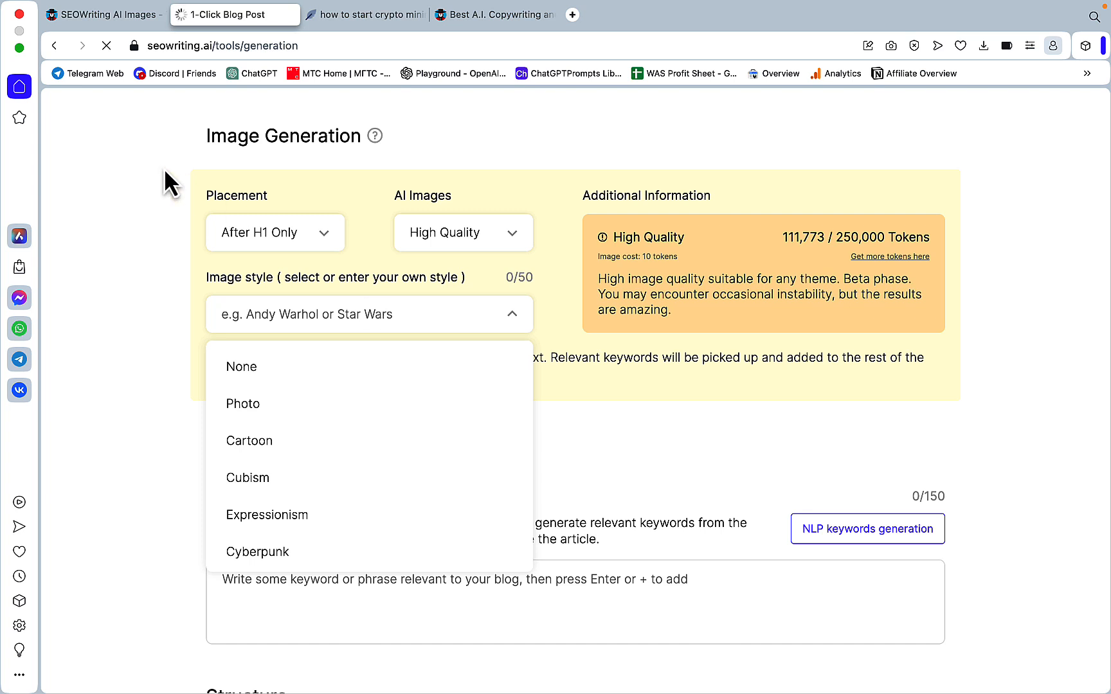
mouse_move(145, 96)
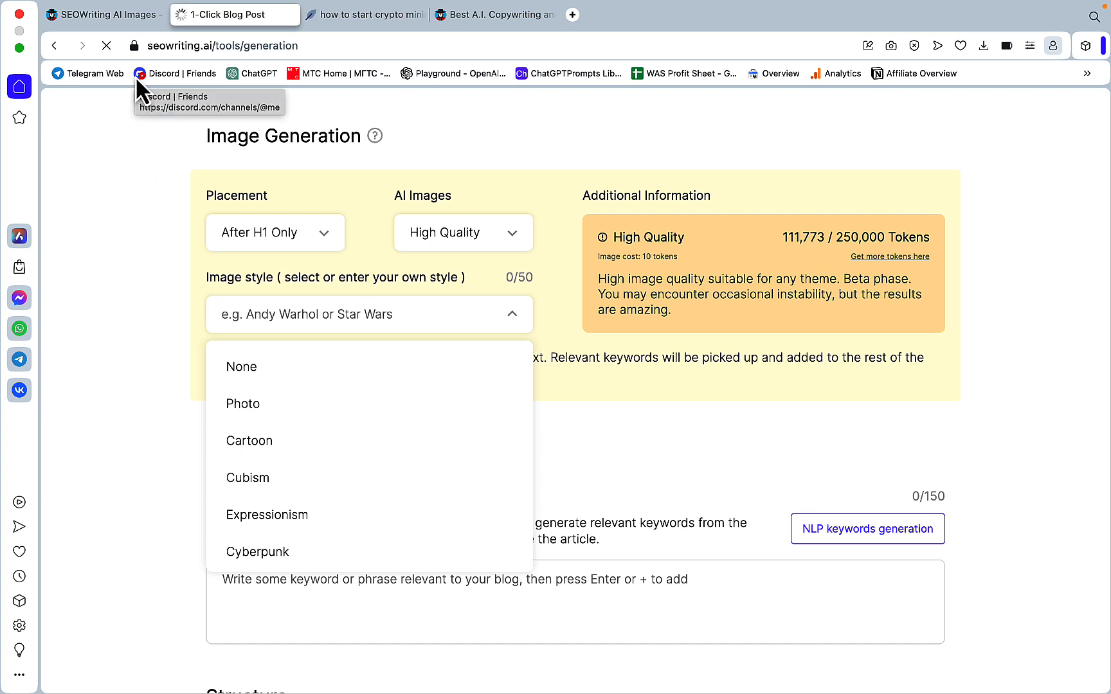
Step: Scroll through the dog-and-banana examples in Photo, Cartoon and Cubism styles
click(103, 14)
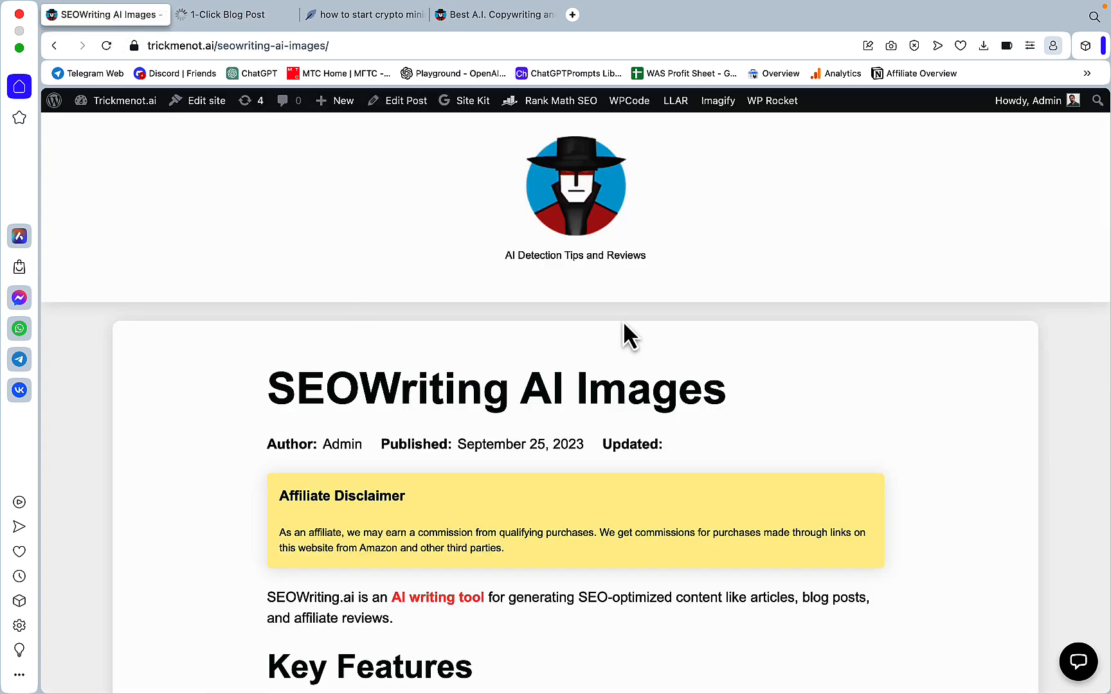
mouse_move(682, 369)
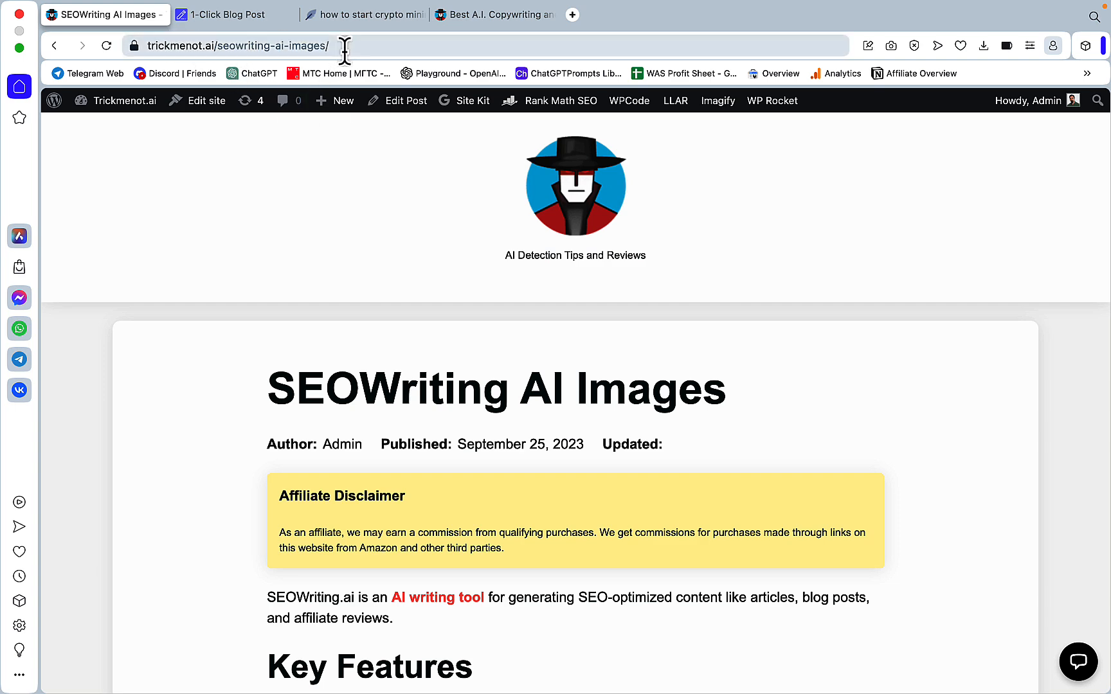
scroll(down, 3)
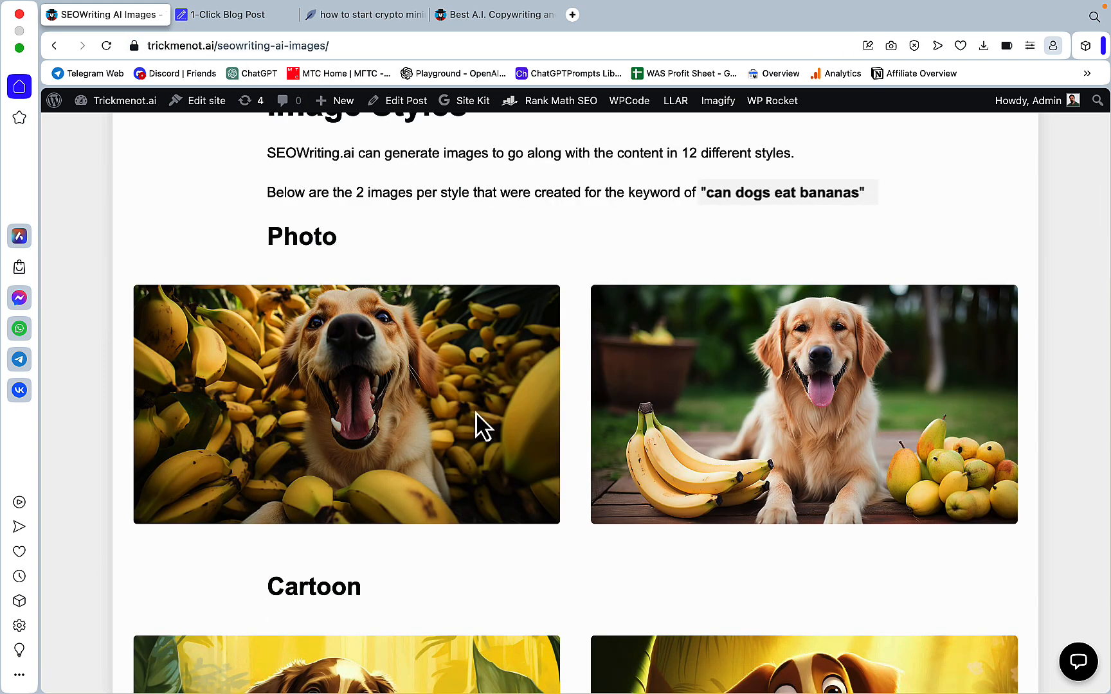
mouse_move(551, 496)
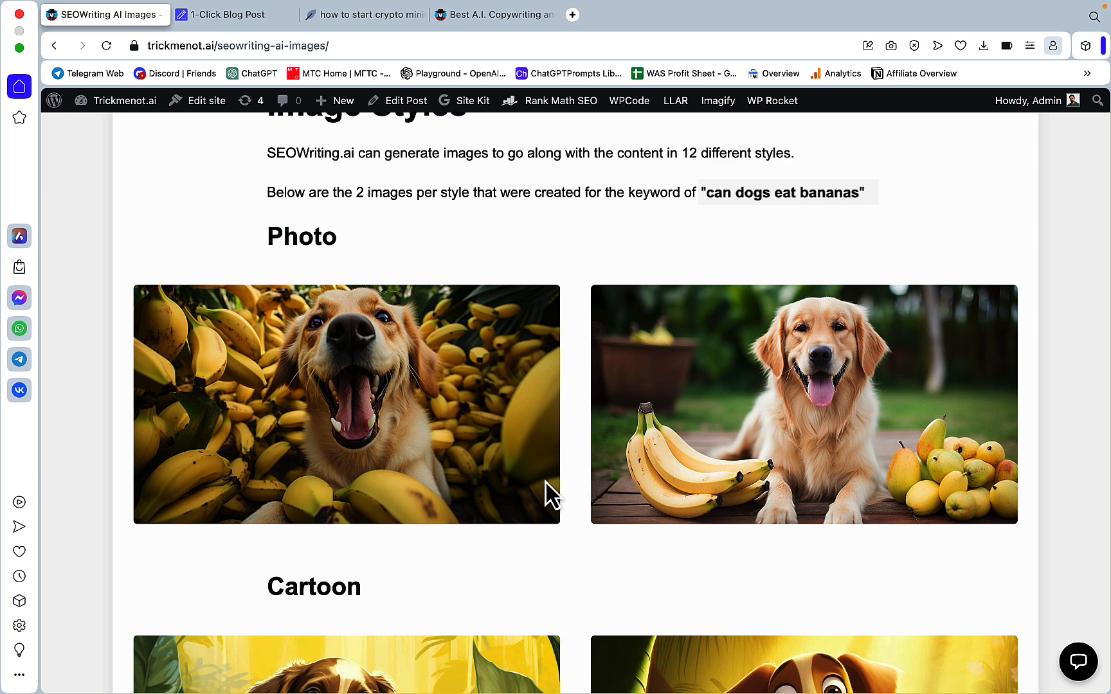
mouse_move(367, 402)
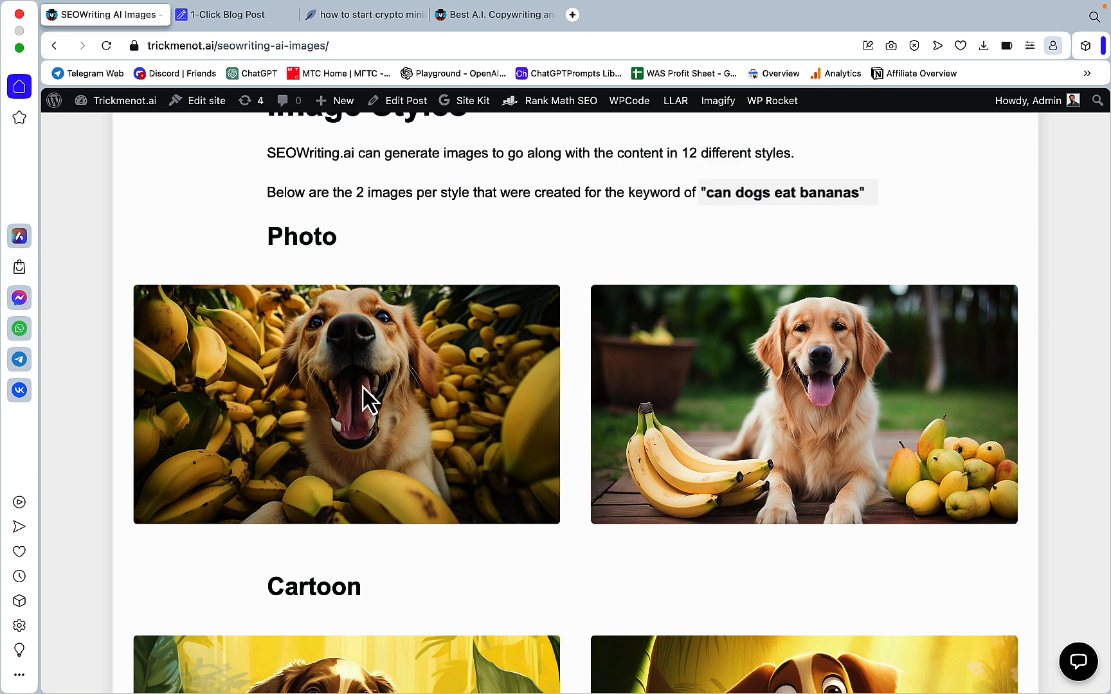
mouse_move(964, 524)
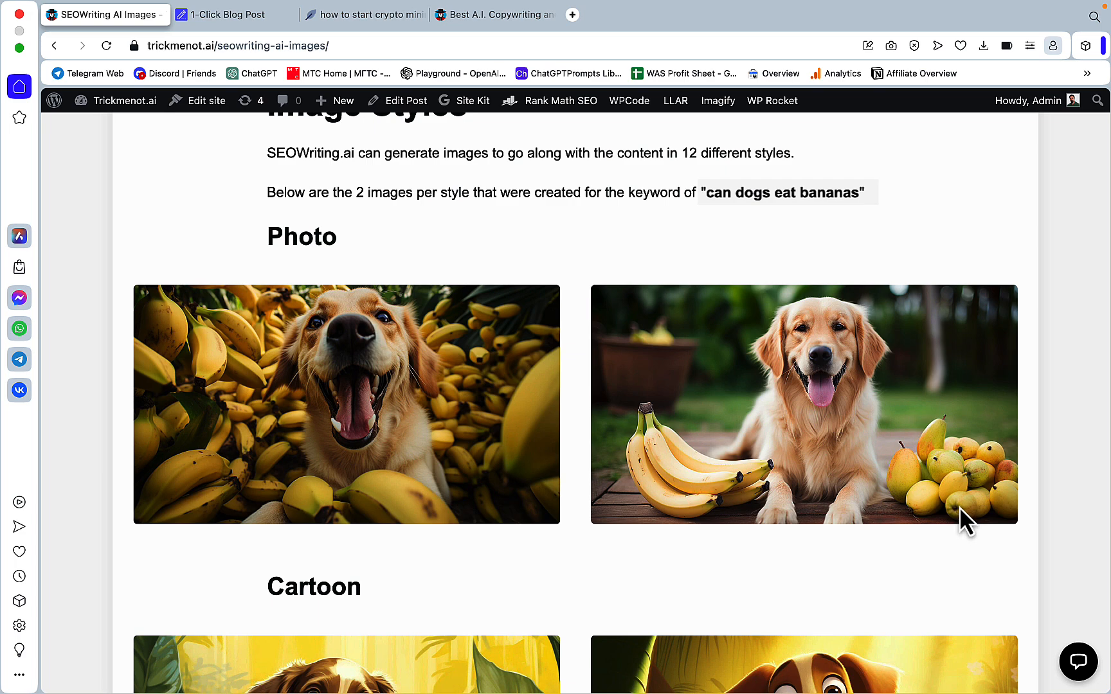
mouse_move(944, 404)
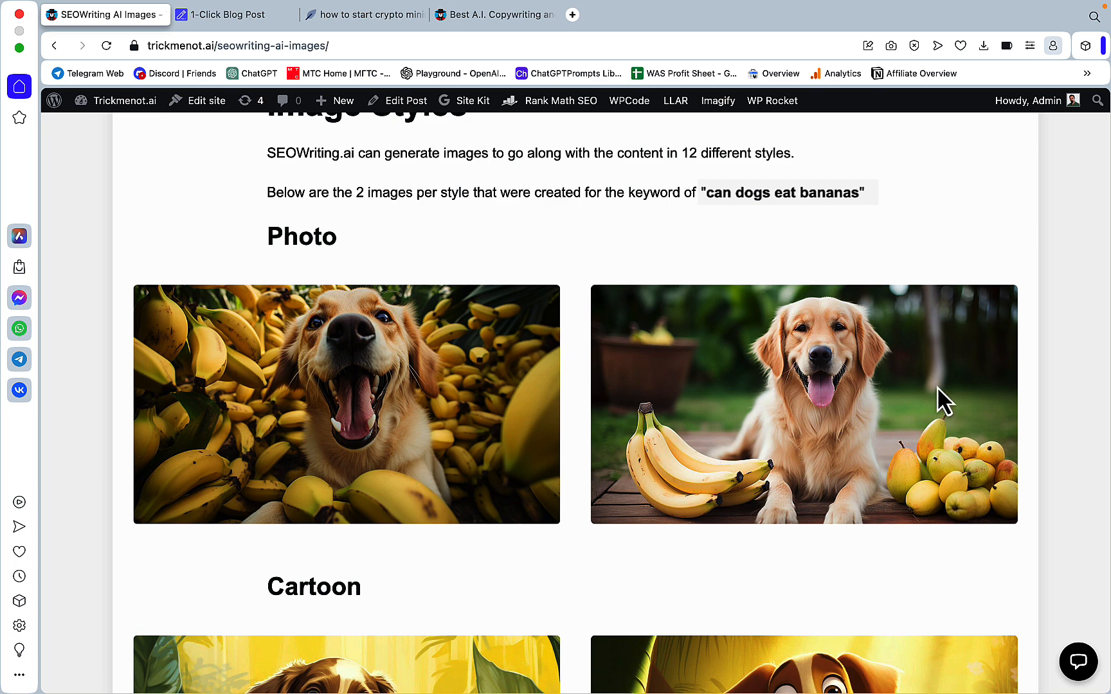
scroll(down, 3)
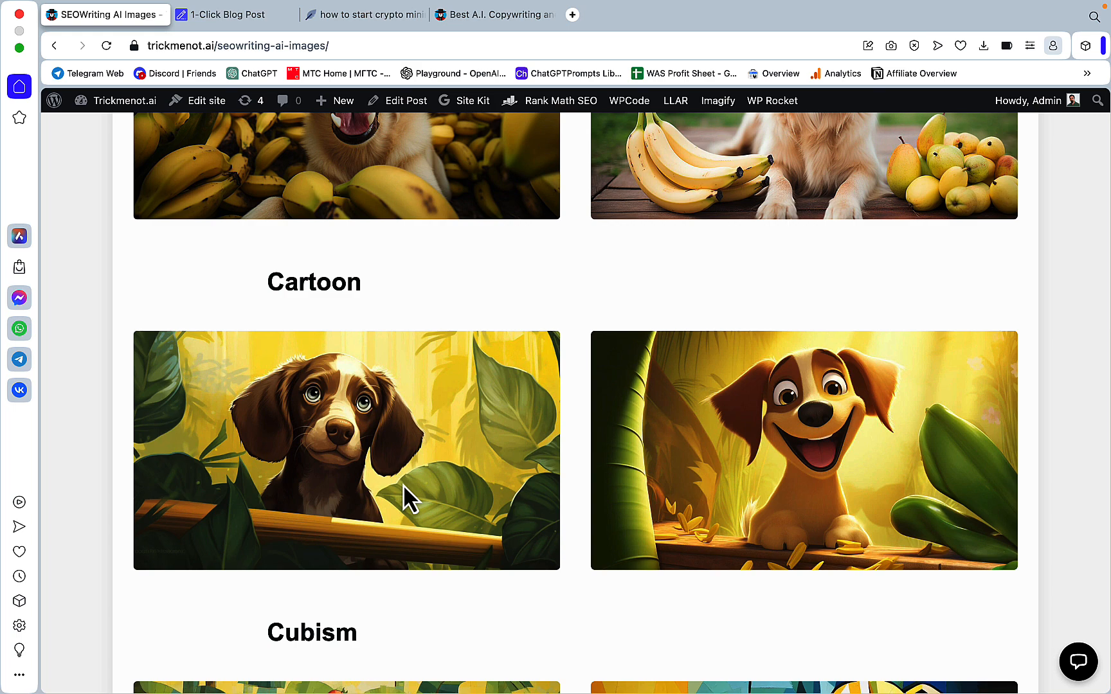
mouse_move(376, 311)
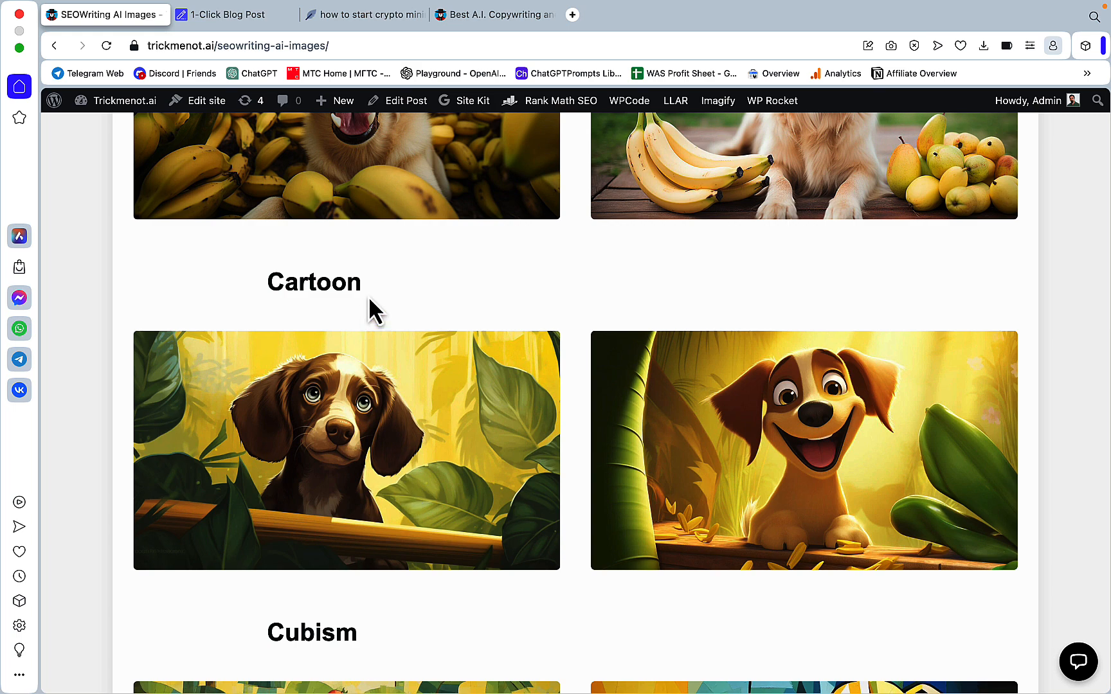
scroll(down, 3)
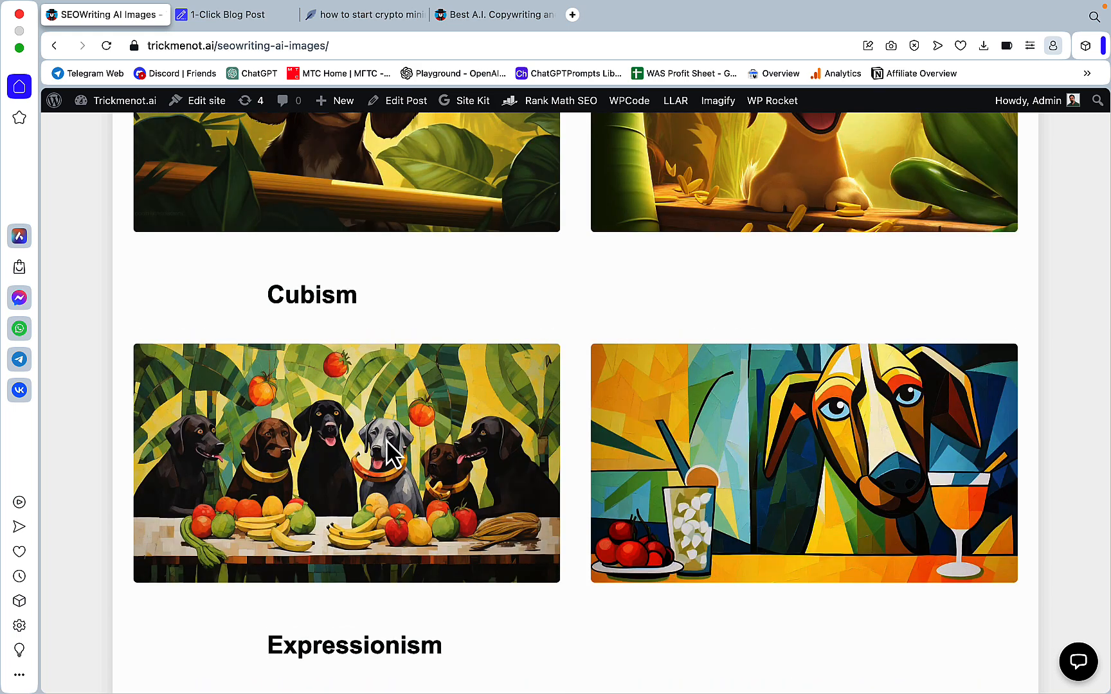
mouse_move(436, 489)
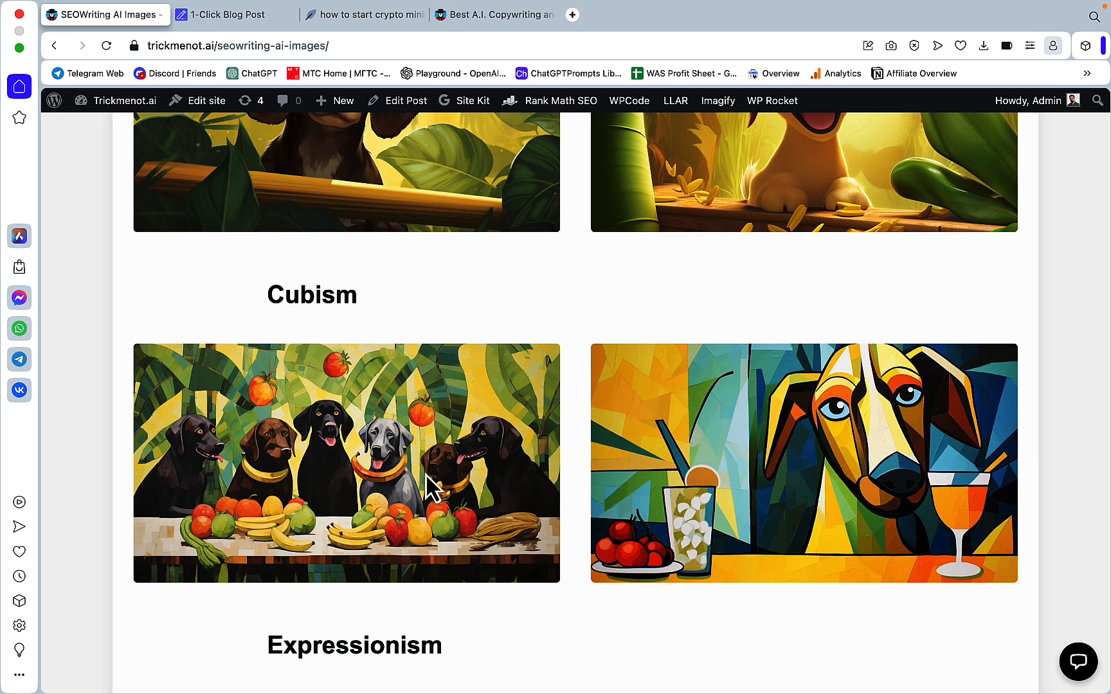
mouse_move(447, 460)
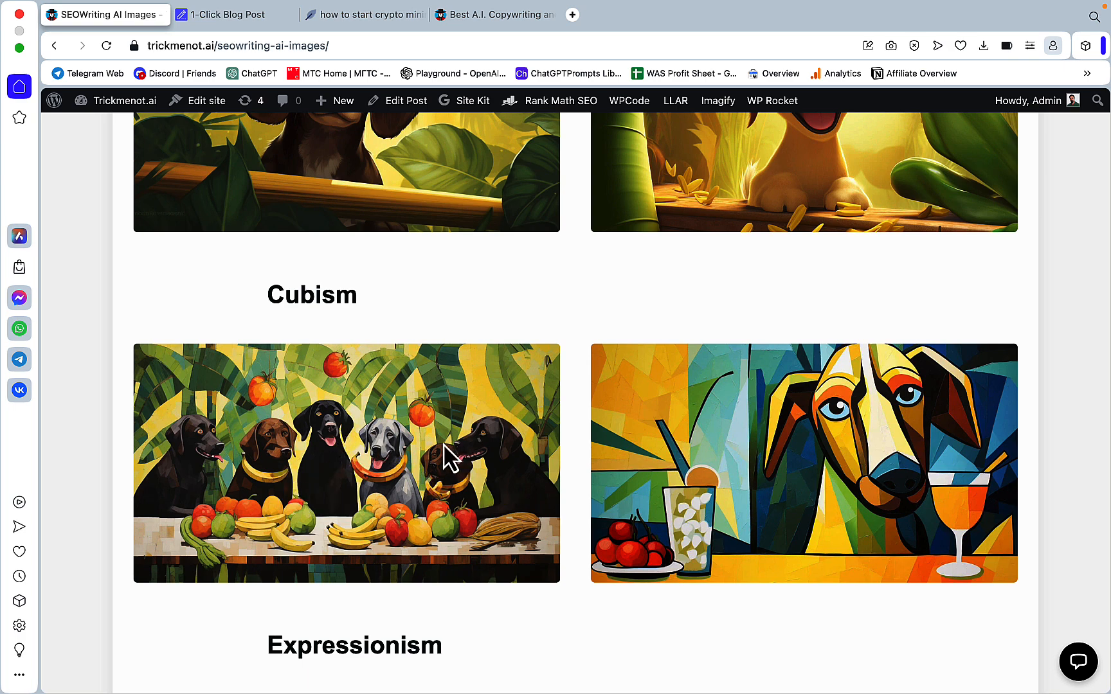
mouse_move(938, 446)
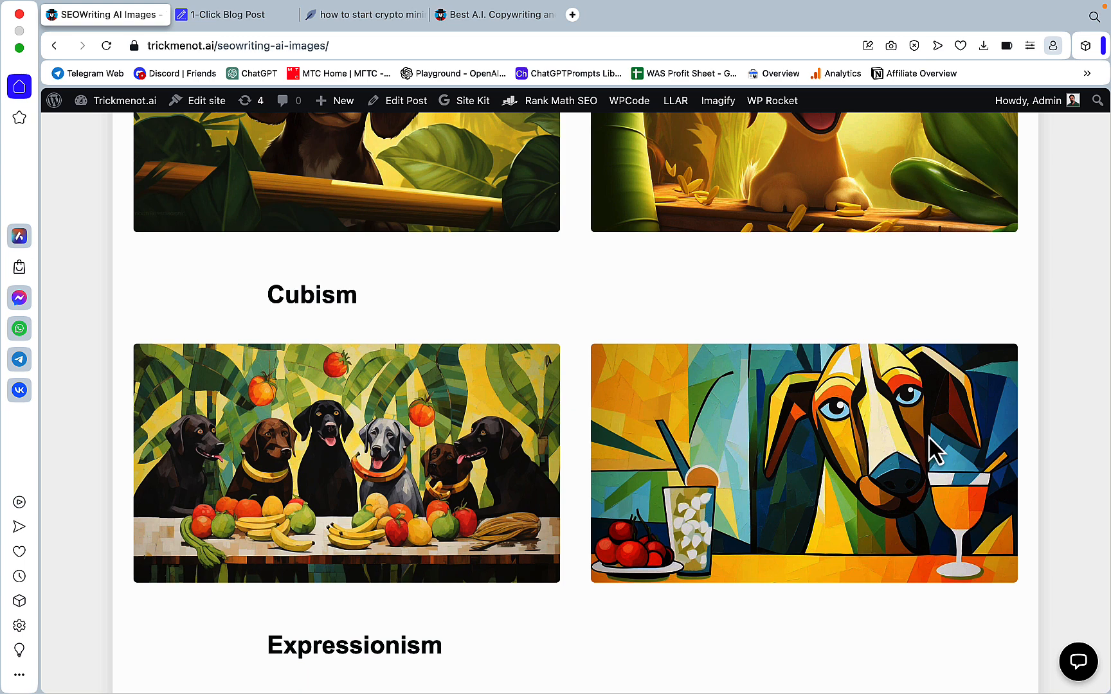
mouse_move(620, 408)
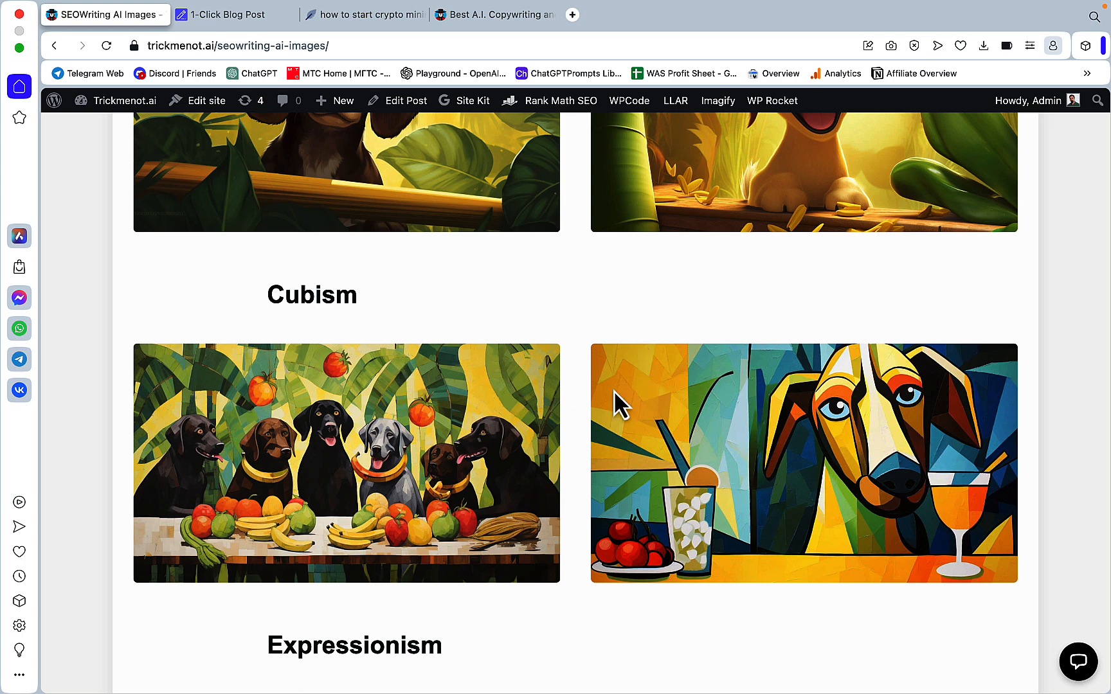
scroll(down, 3)
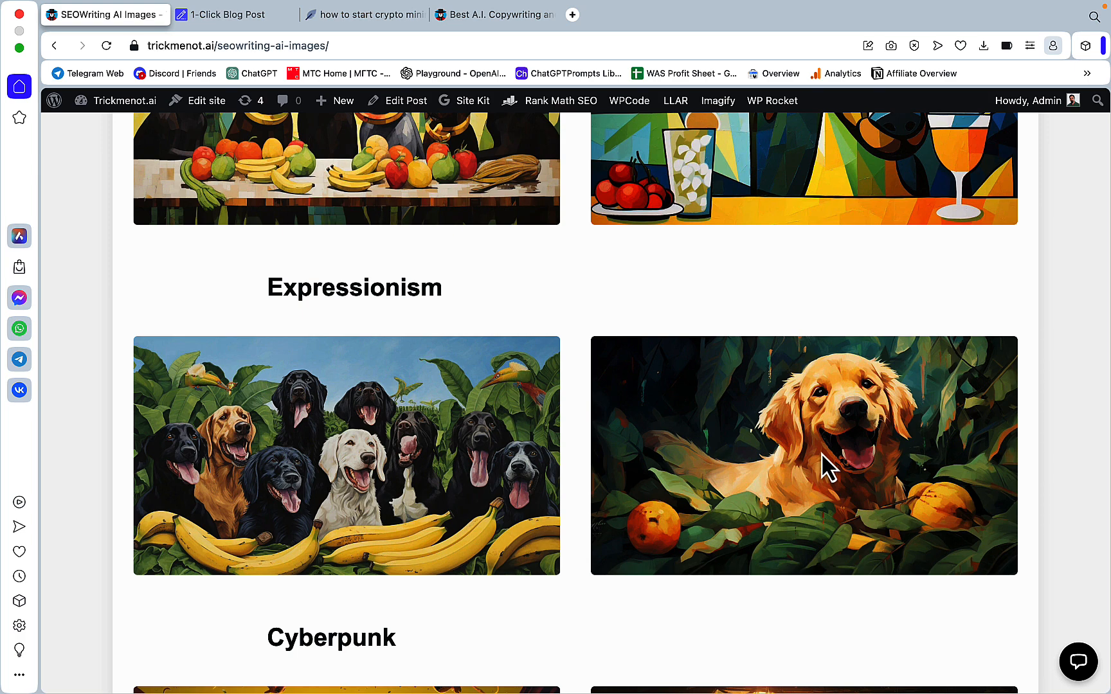
mouse_move(432, 394)
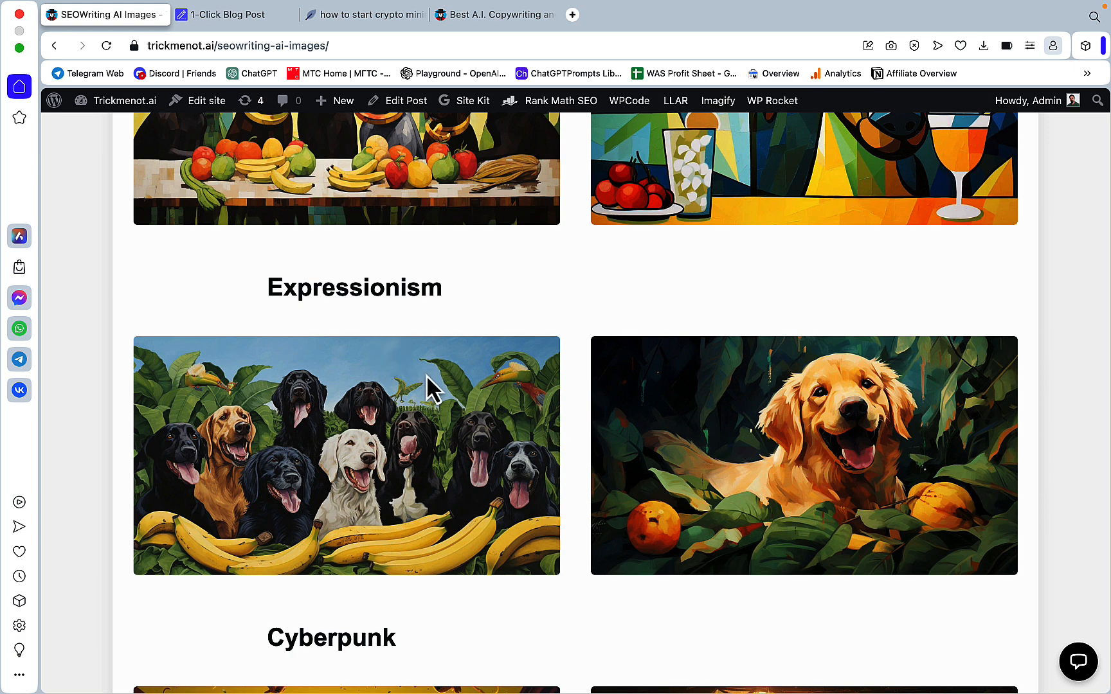
mouse_move(443, 542)
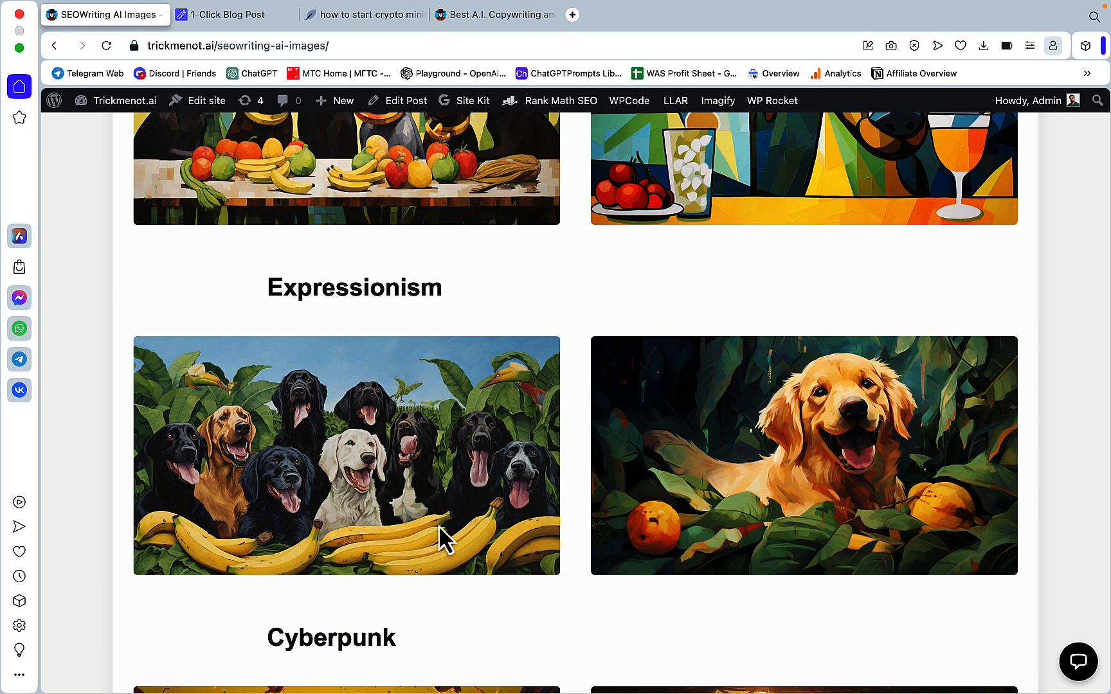
mouse_move(397, 547)
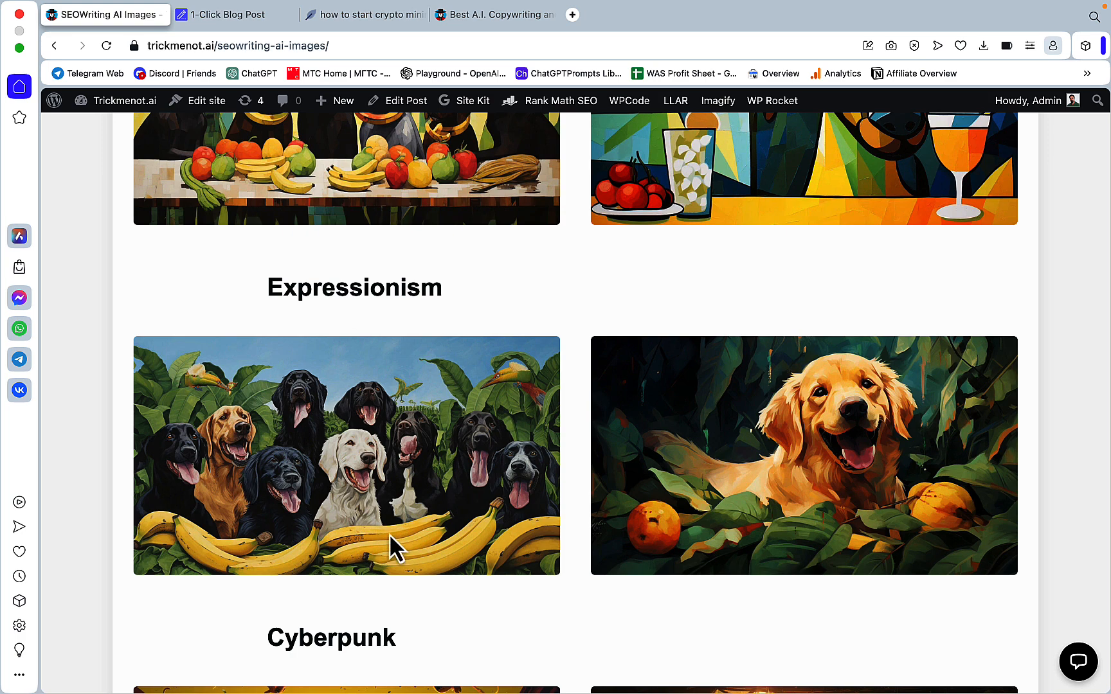
mouse_move(965, 572)
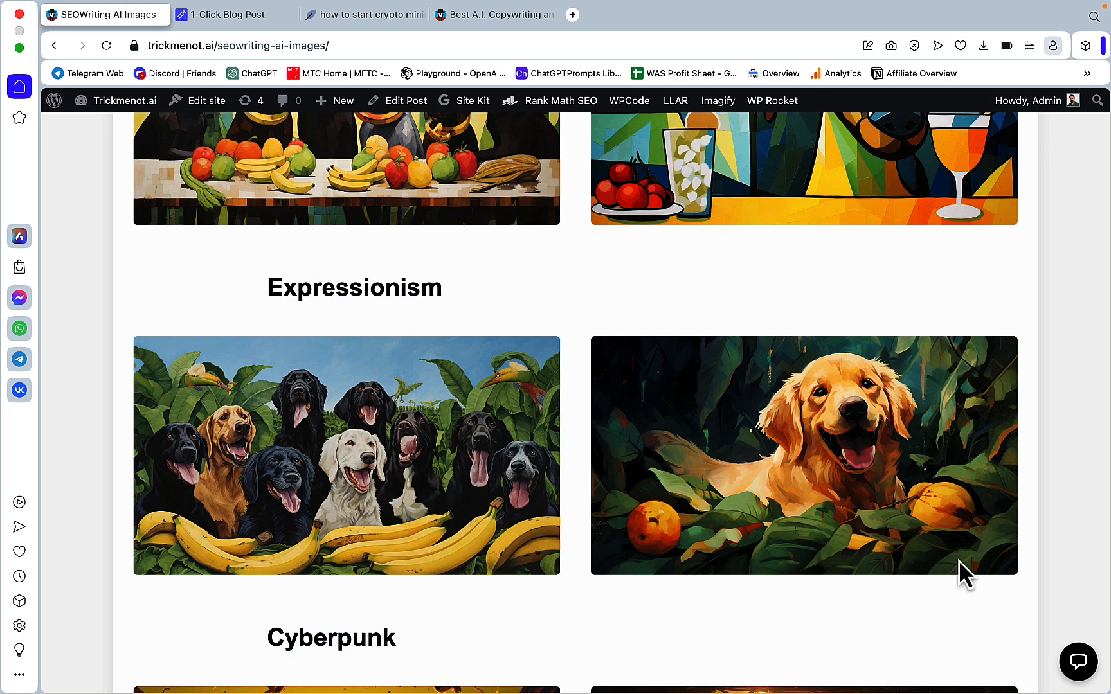
scroll(down, 3)
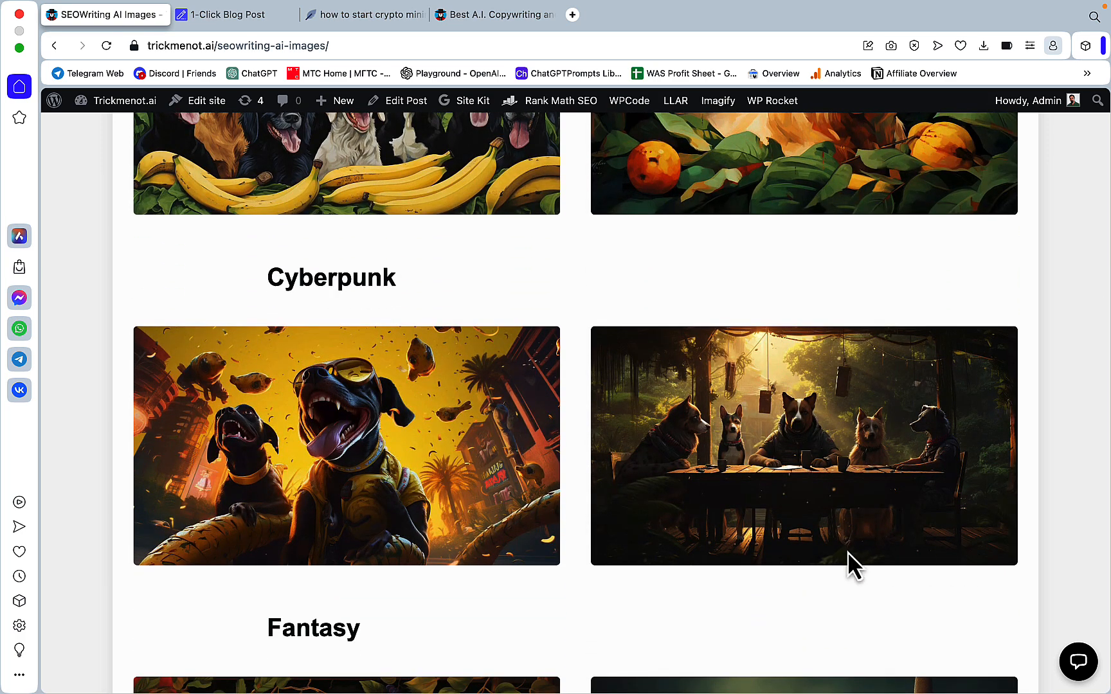
mouse_move(640, 528)
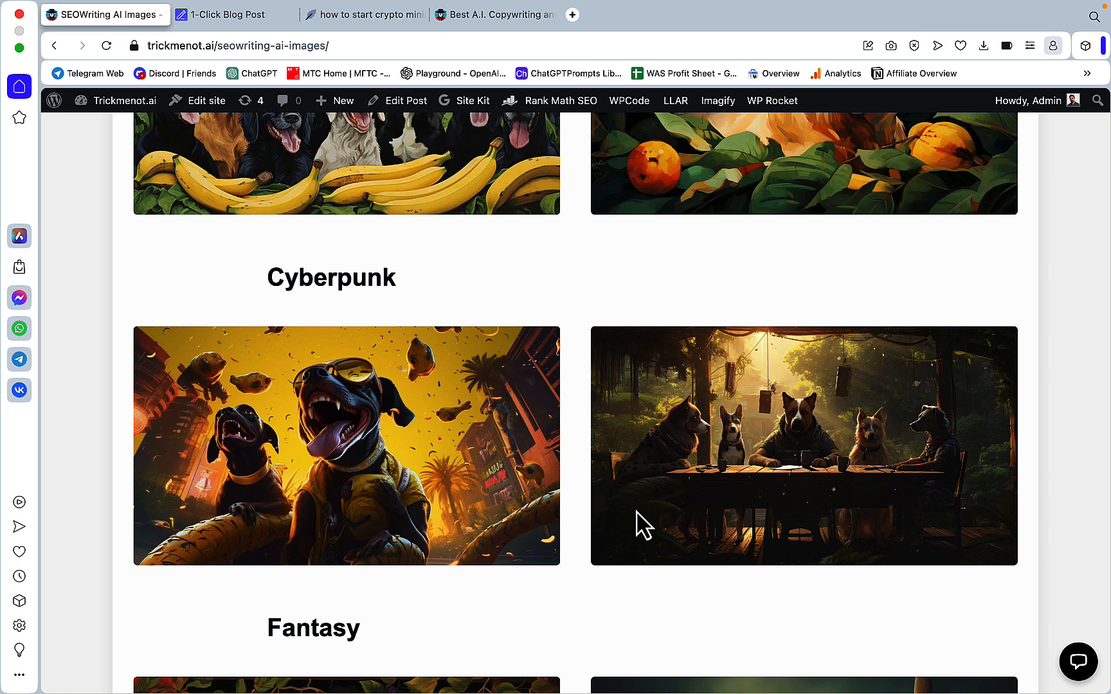
scroll(down, 3)
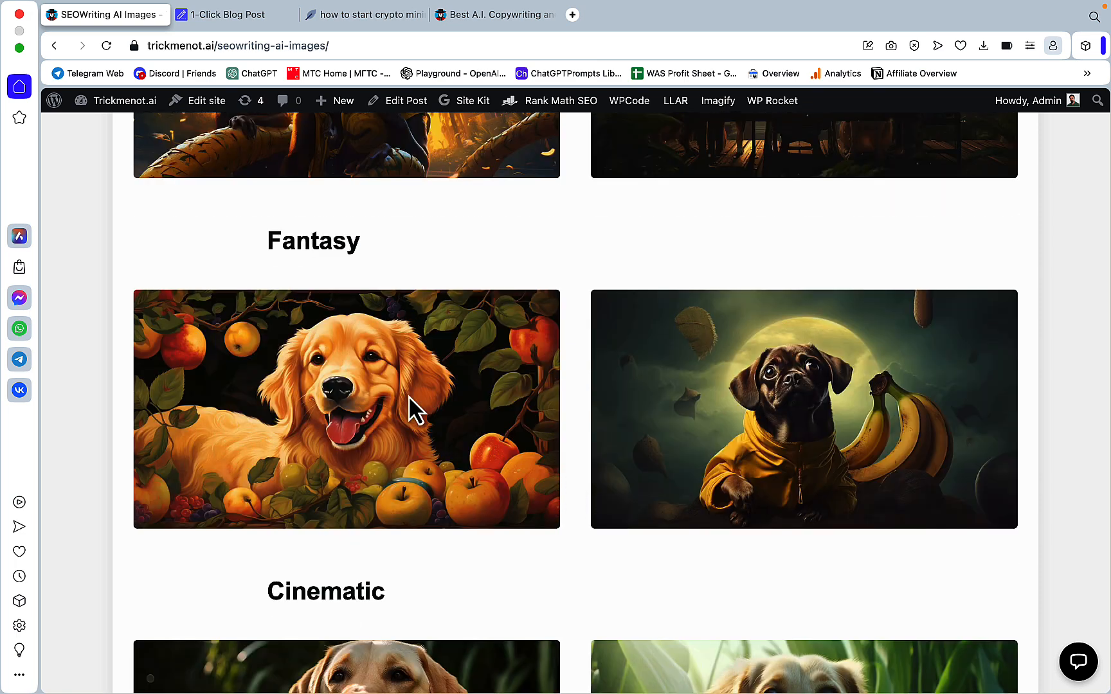
mouse_move(355, 326)
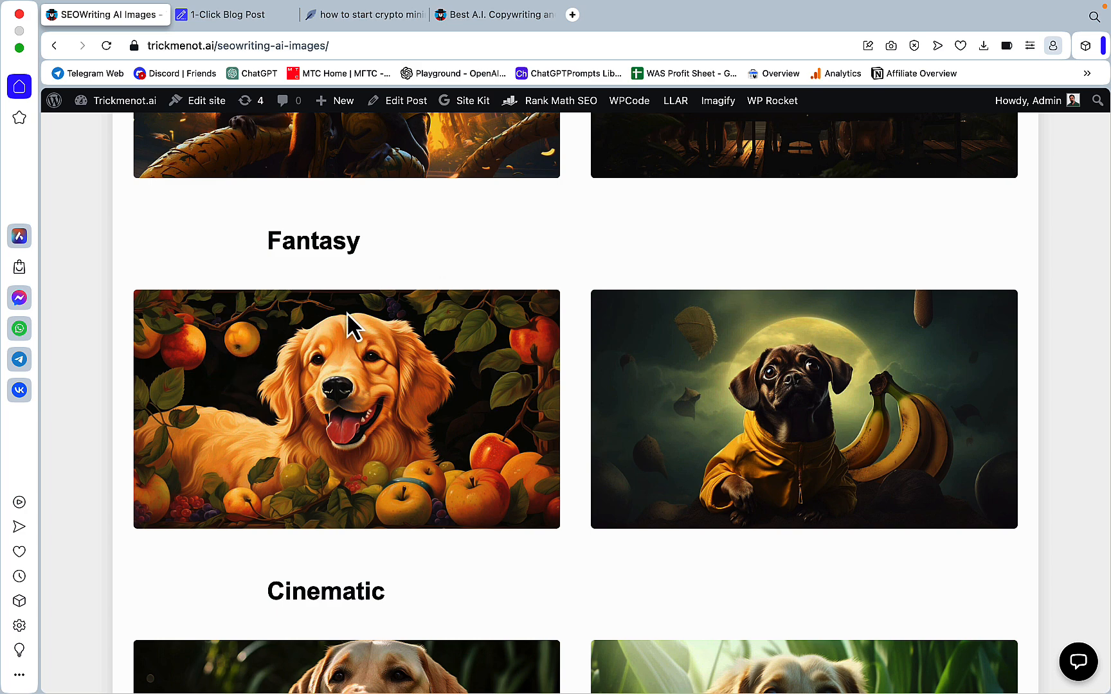
mouse_move(851, 536)
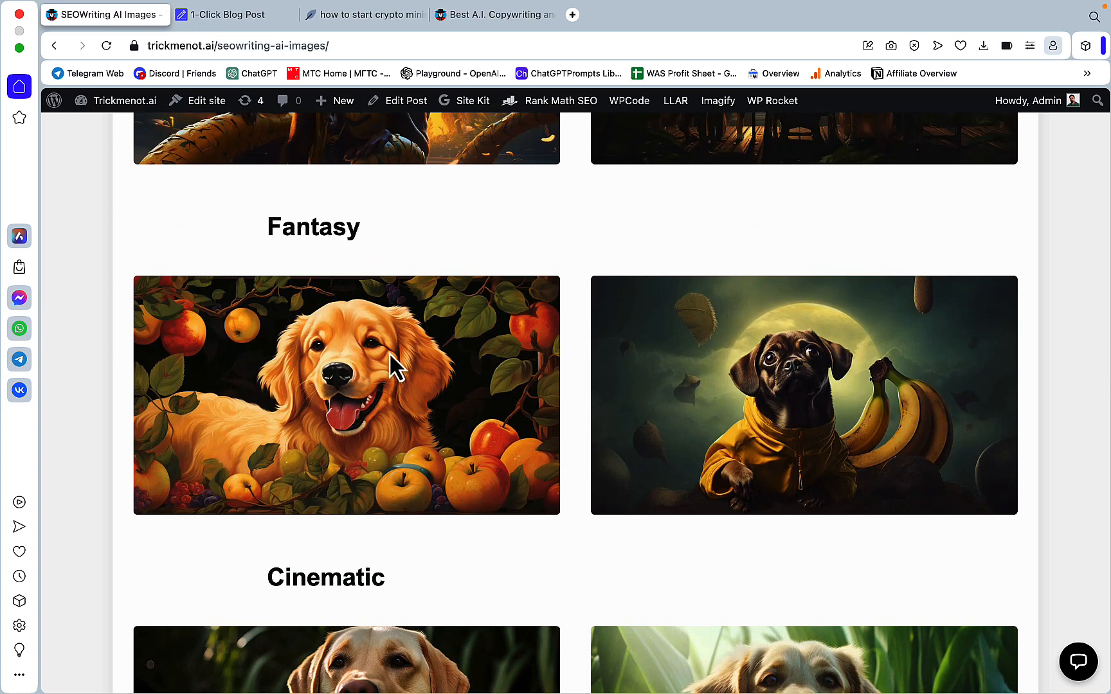
mouse_move(610, 436)
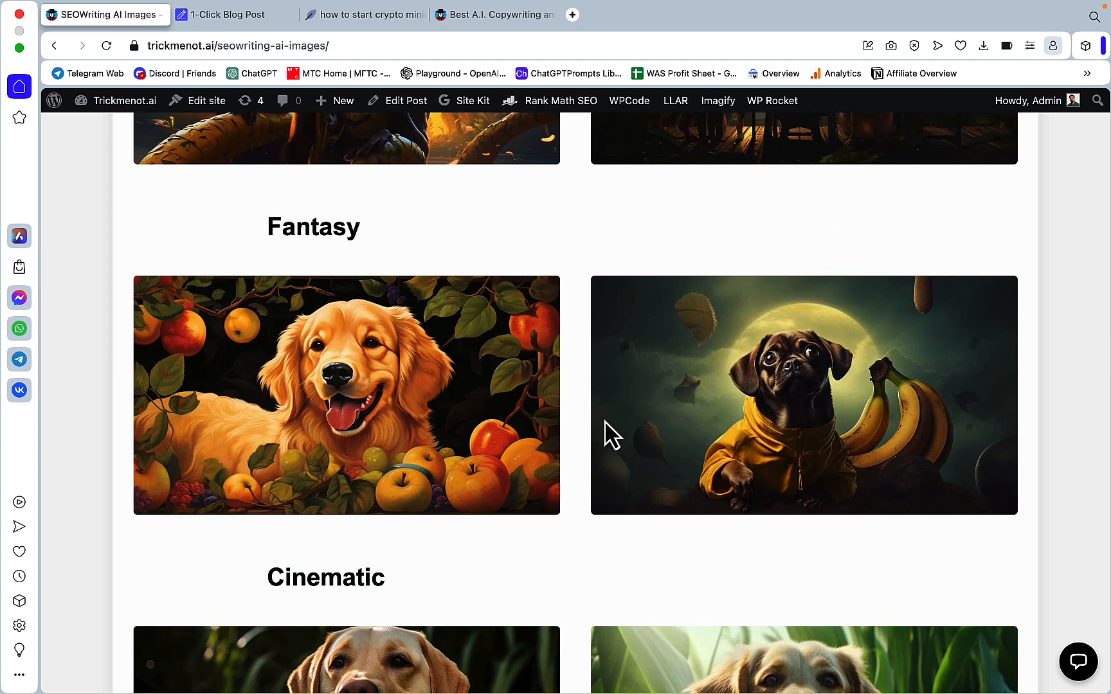
mouse_move(620, 429)
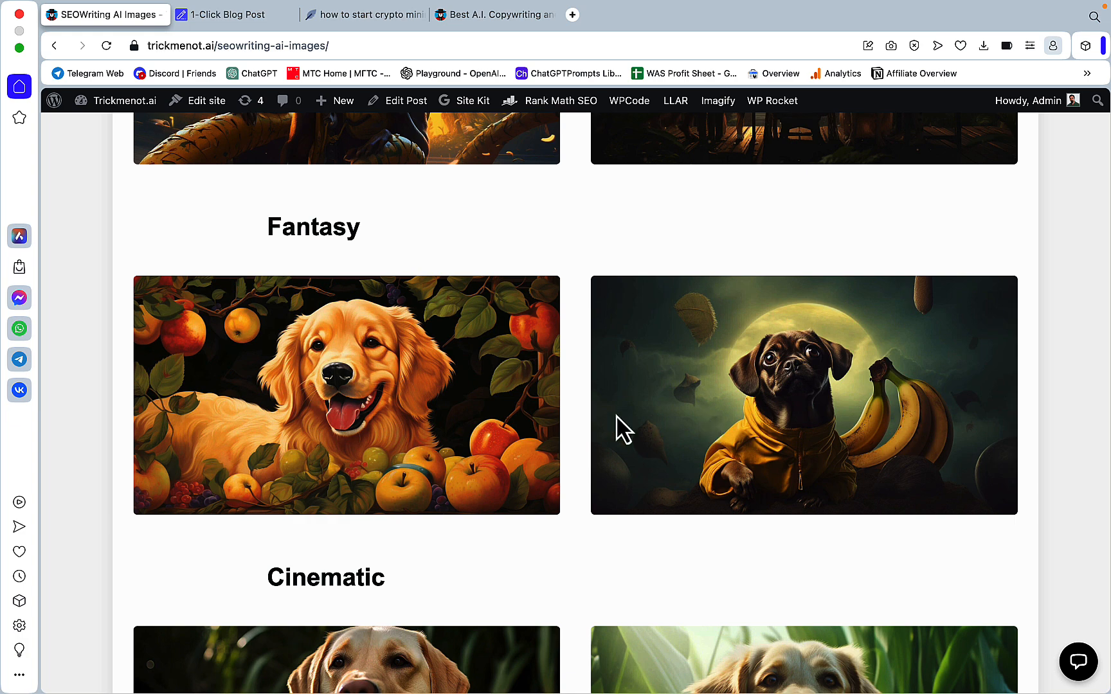
mouse_move(744, 397)
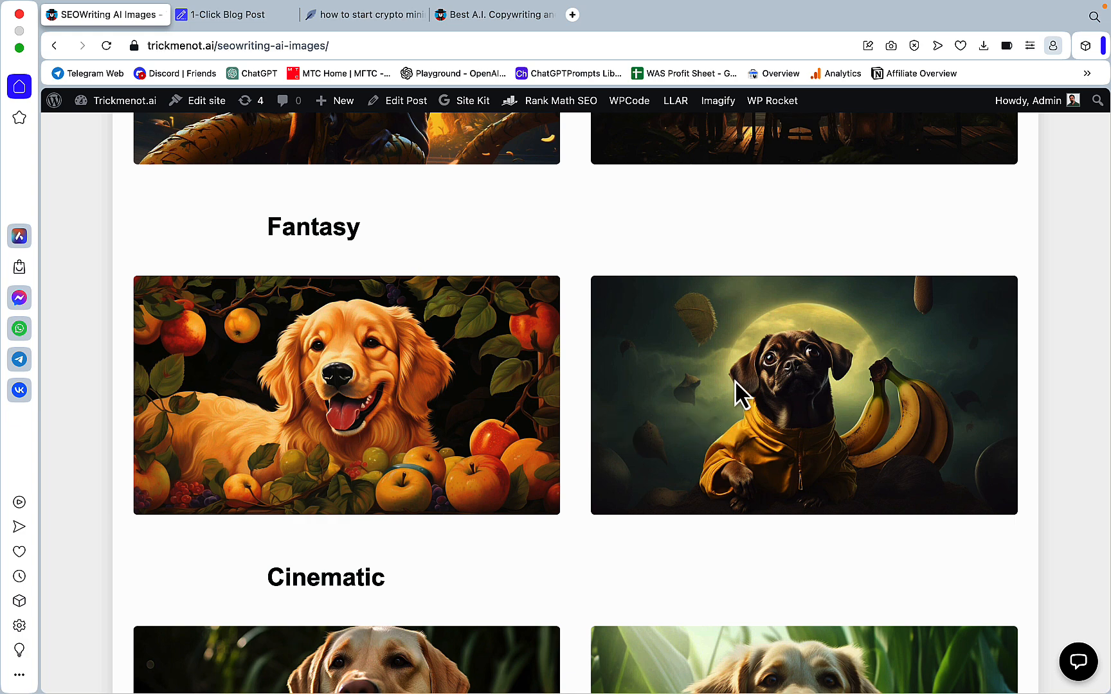
scroll(down, 3)
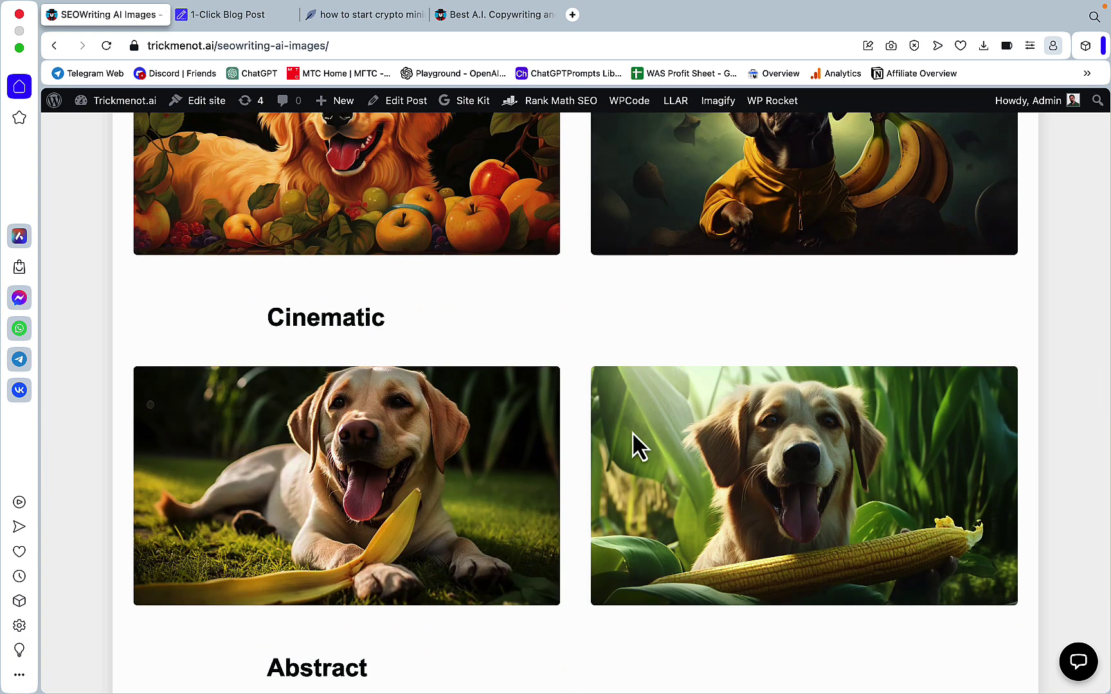
mouse_move(549, 467)
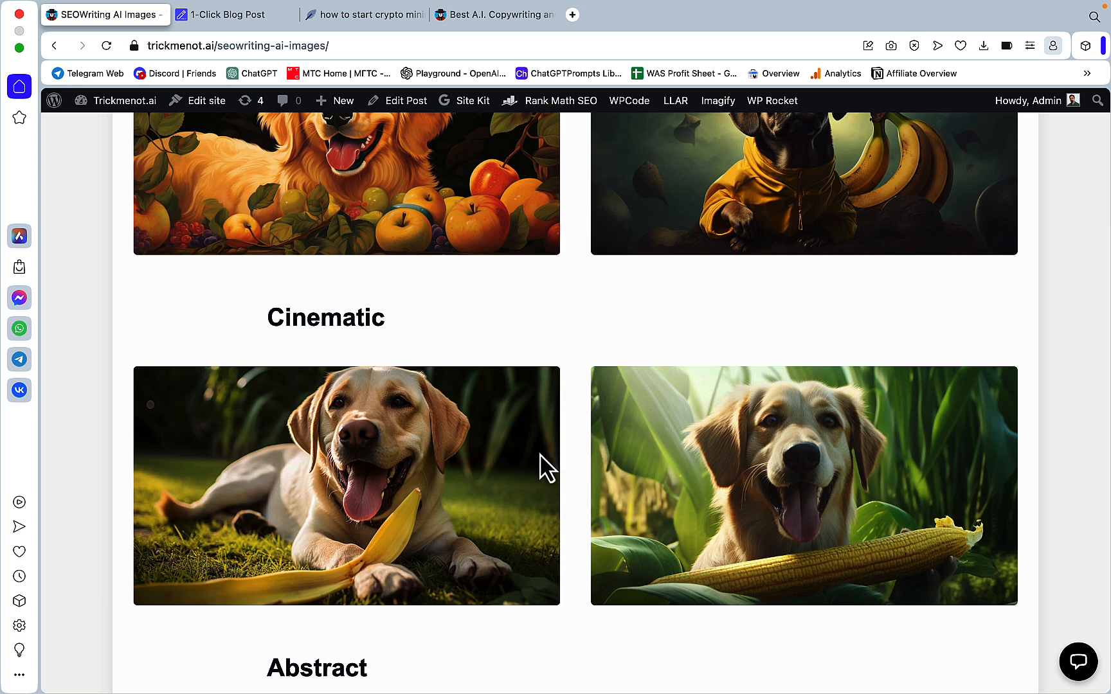
mouse_move(537, 474)
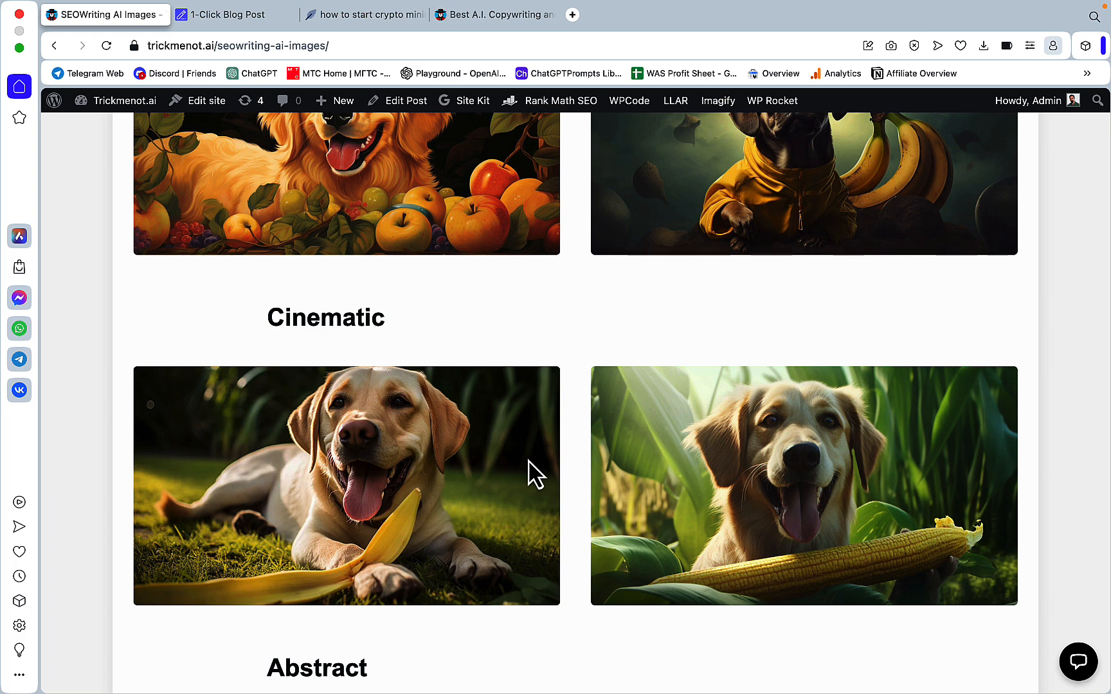
mouse_move(480, 540)
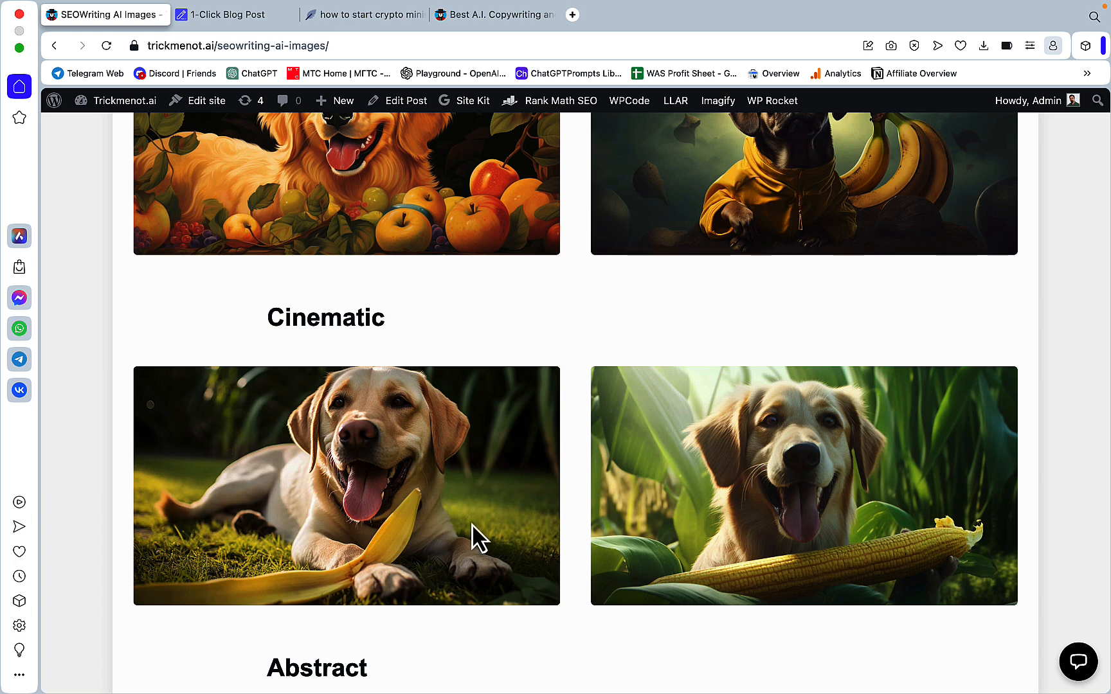
scroll(down, 3)
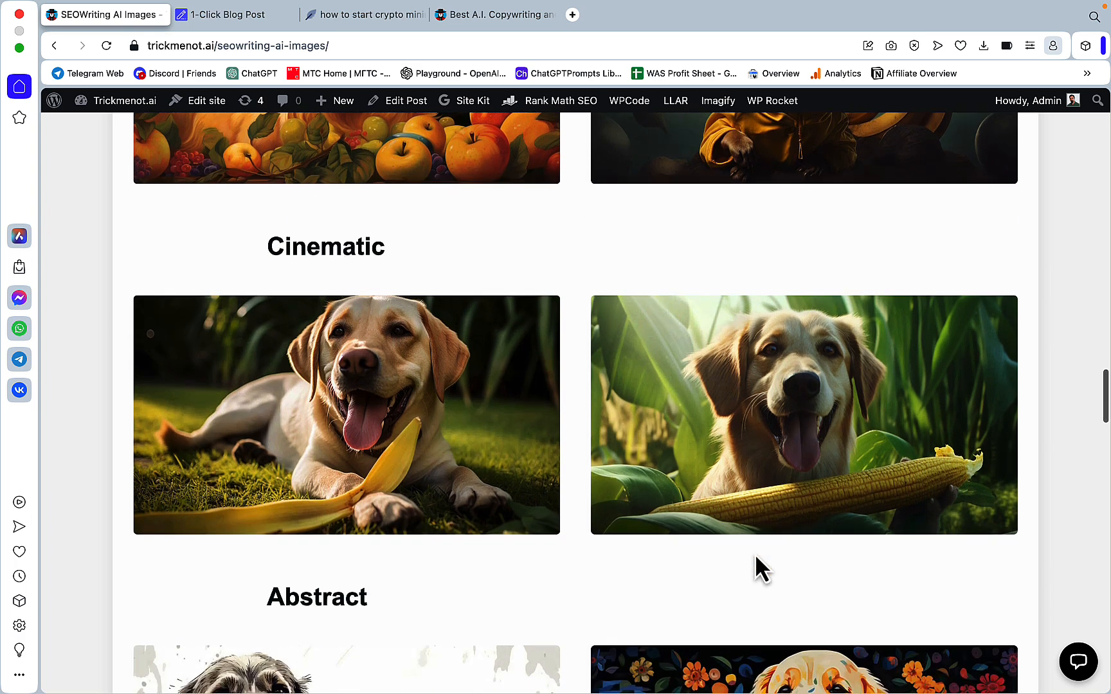
scroll(up, 3)
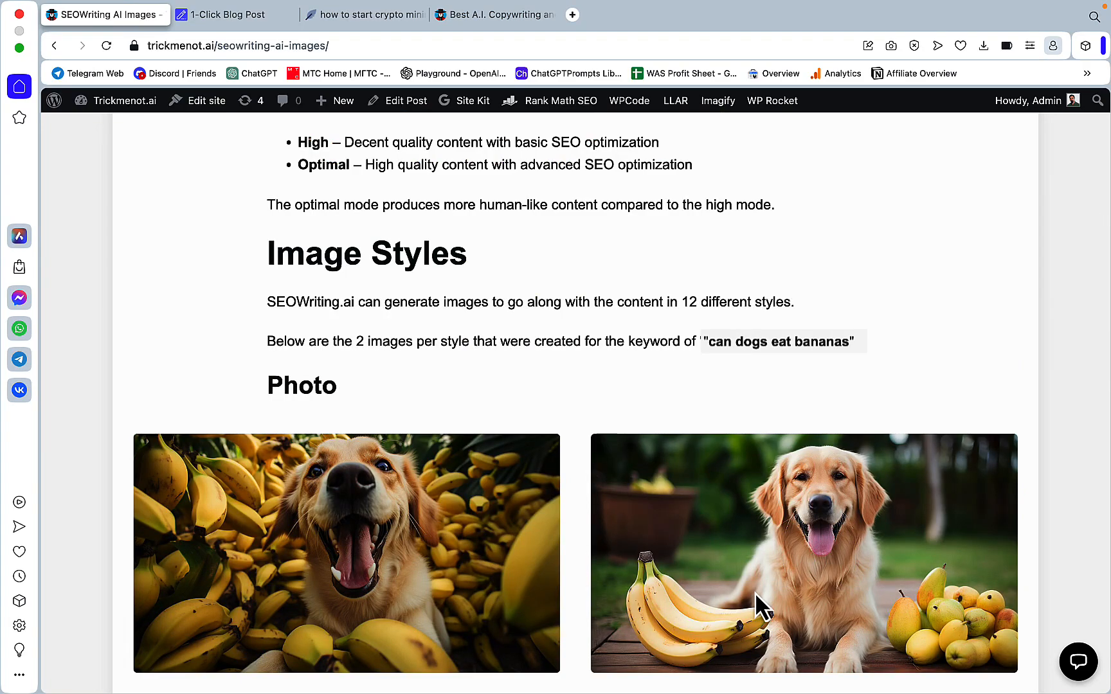
scroll(down, 3)
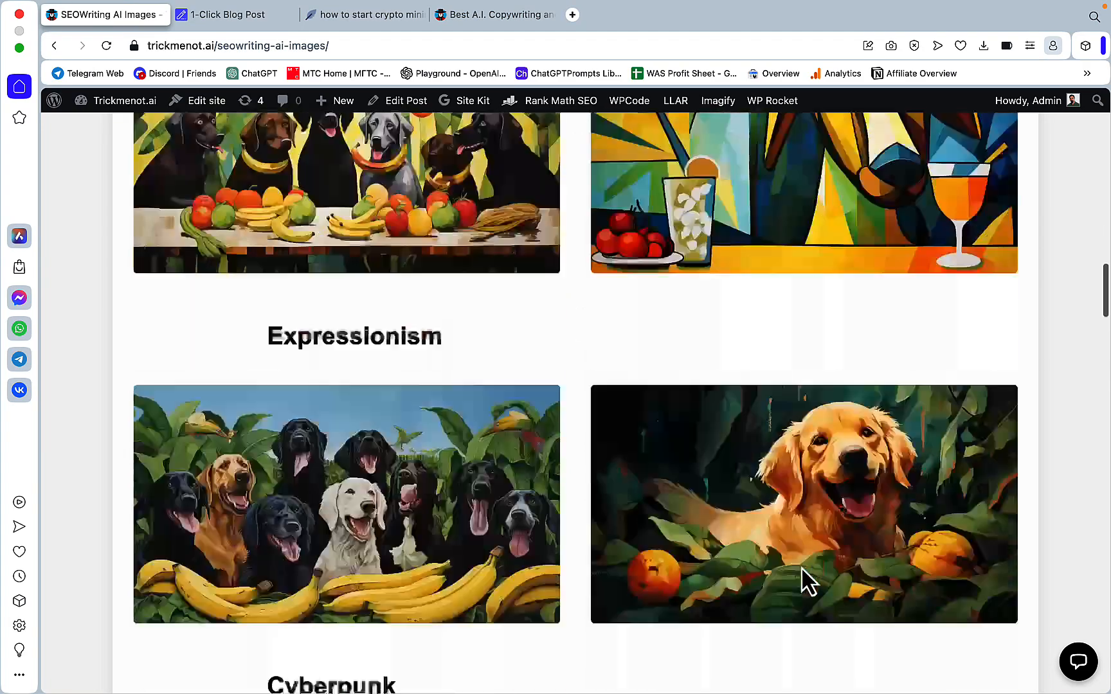
scroll(down, 3)
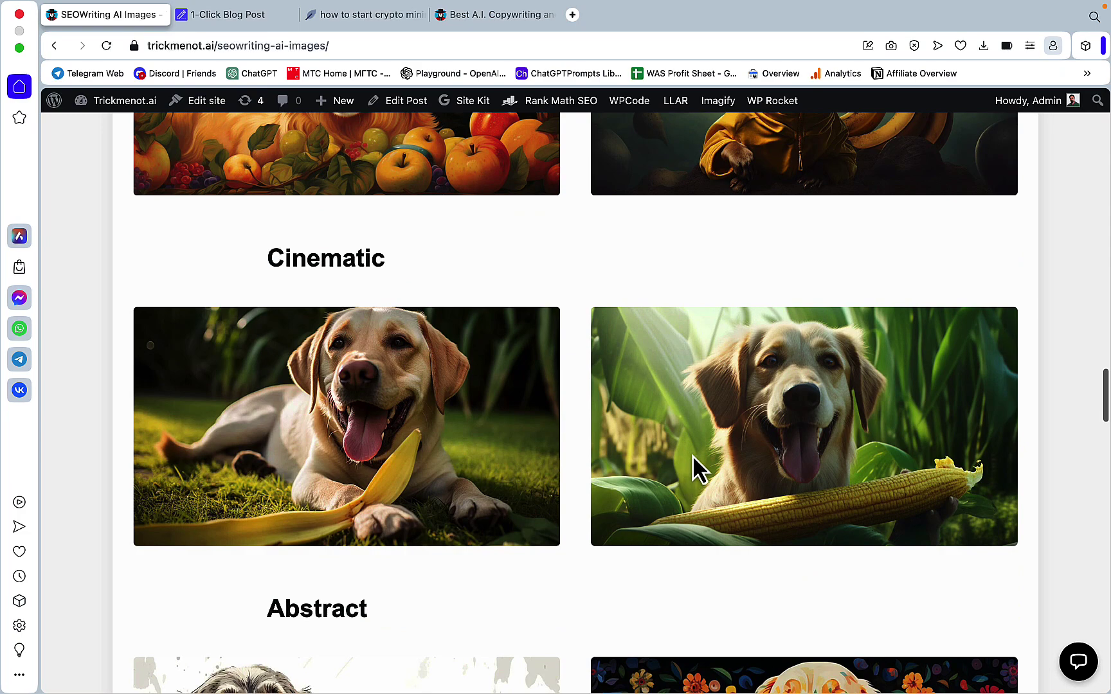
mouse_move(872, 432)
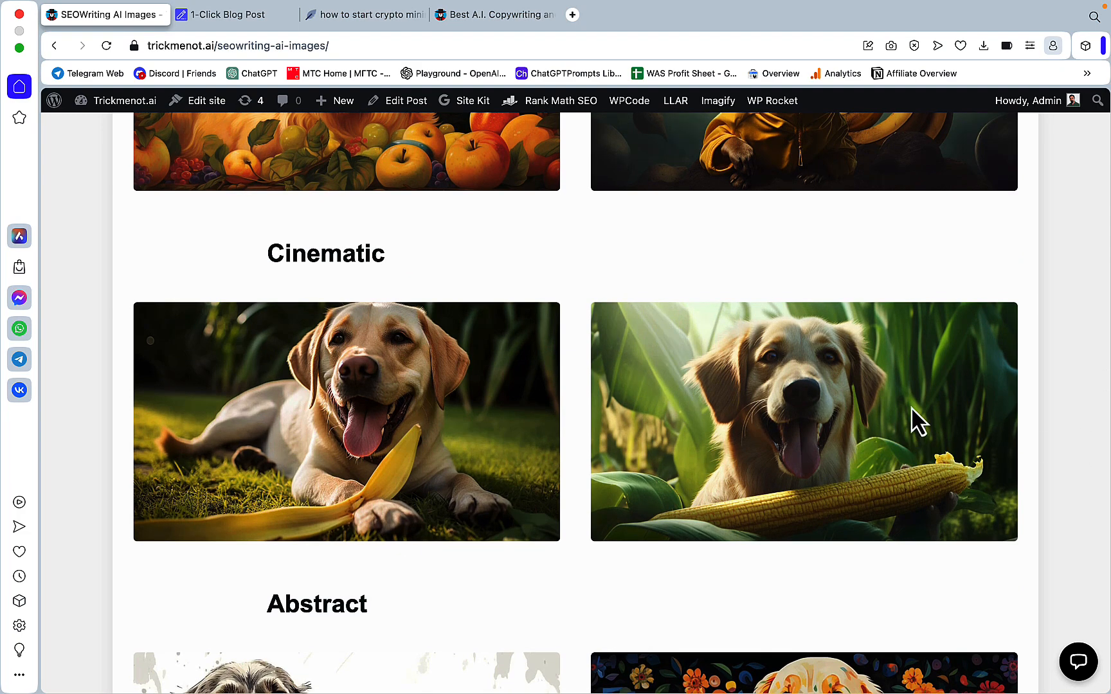
scroll(down, 3)
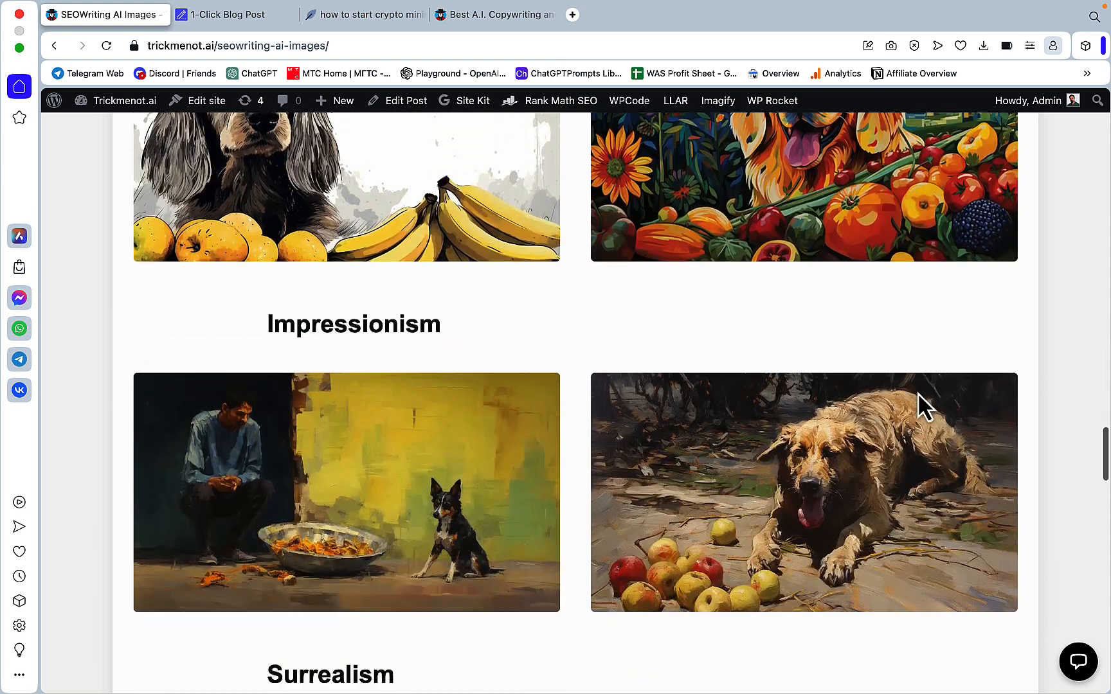
mouse_move(702, 468)
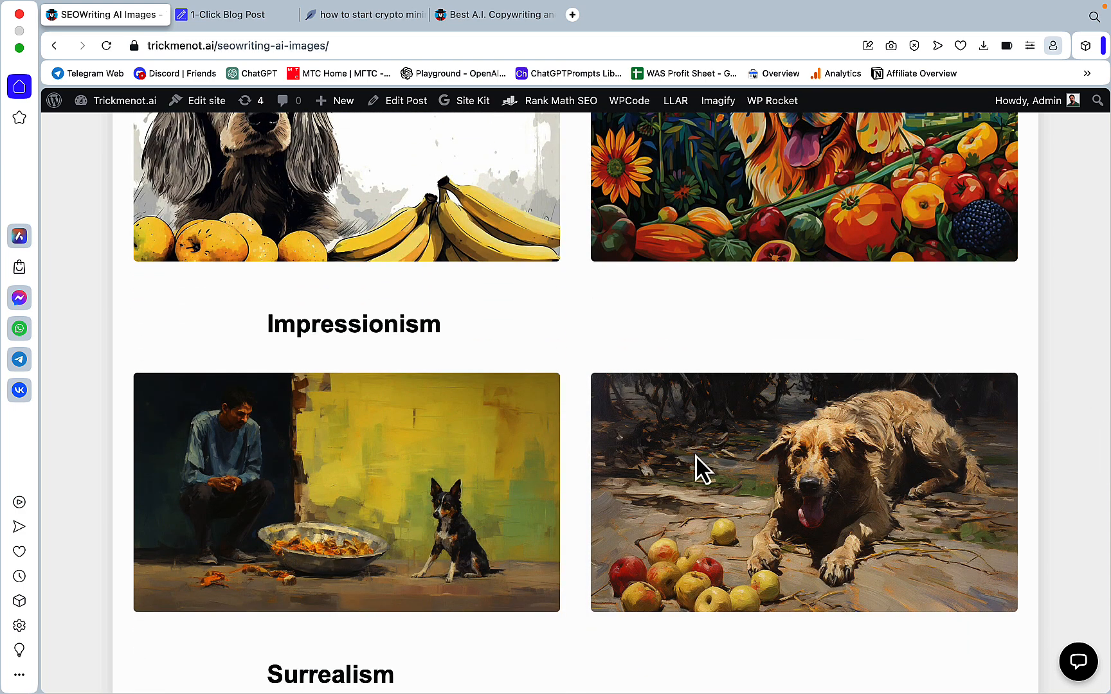
mouse_move(575, 554)
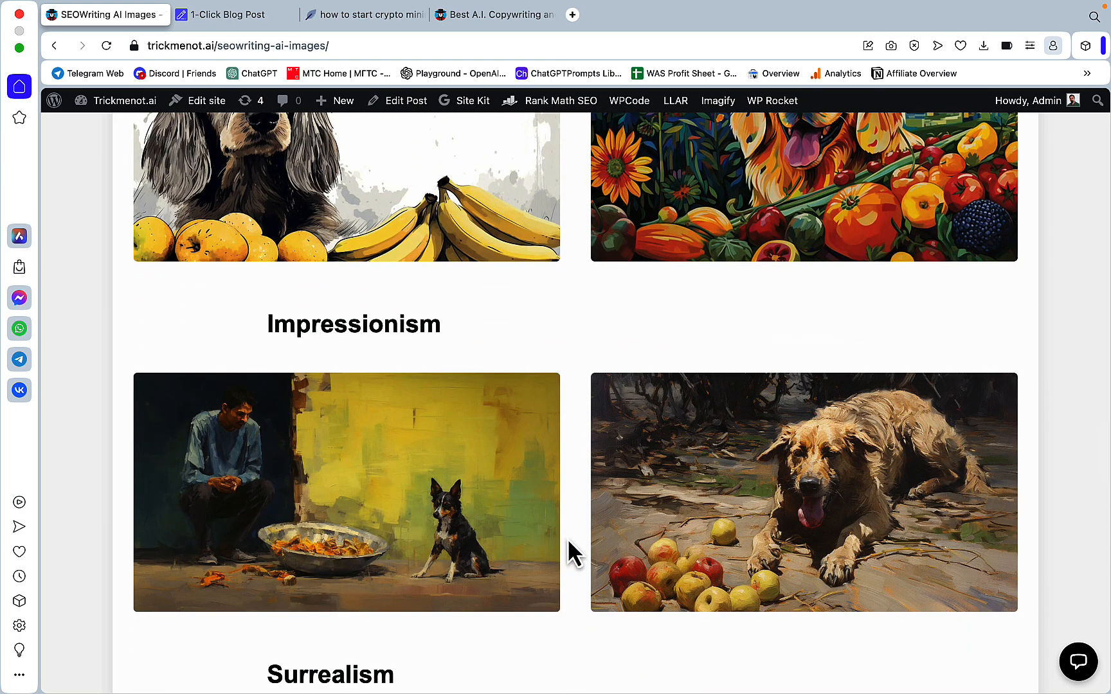
mouse_move(672, 533)
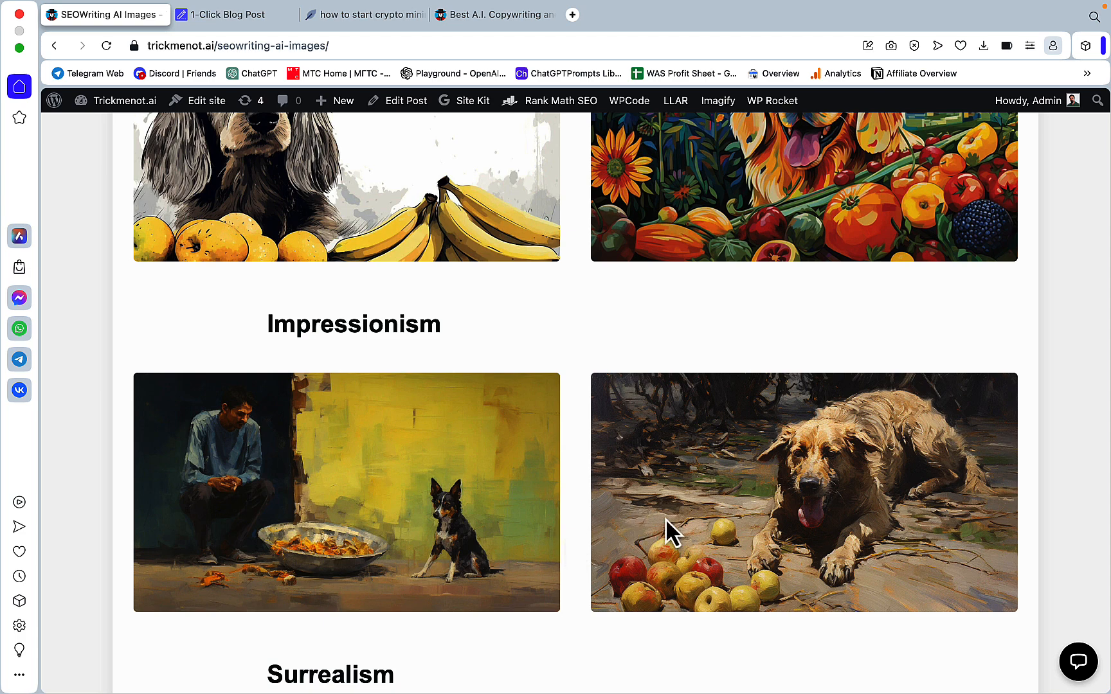
mouse_move(521, 509)
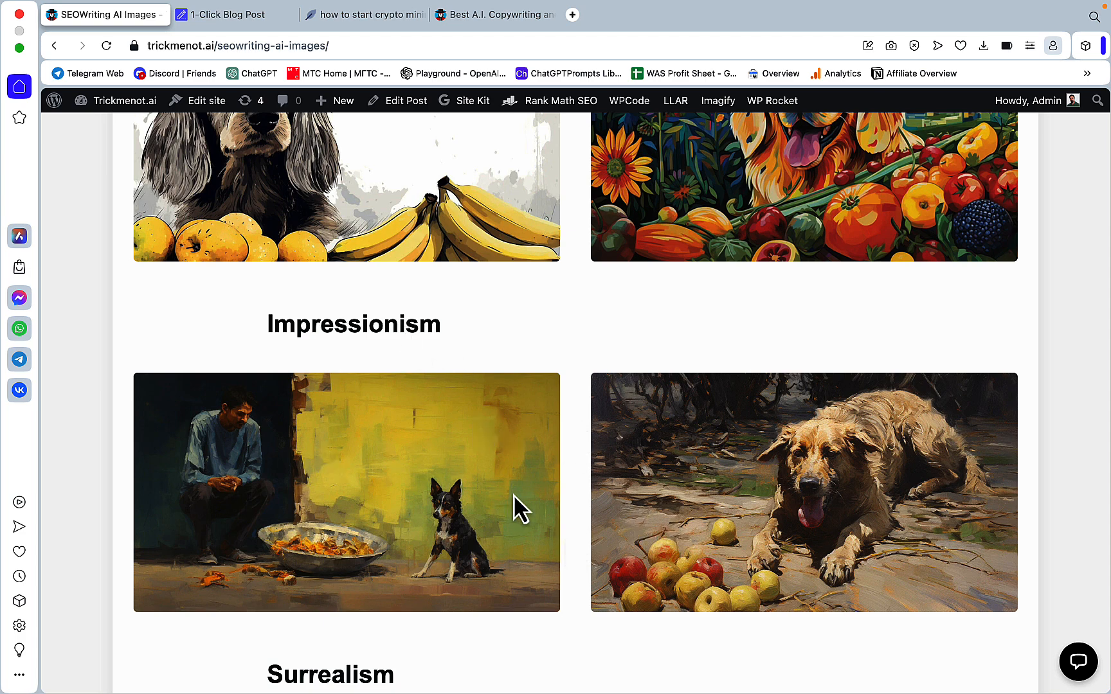
scroll(down, 3)
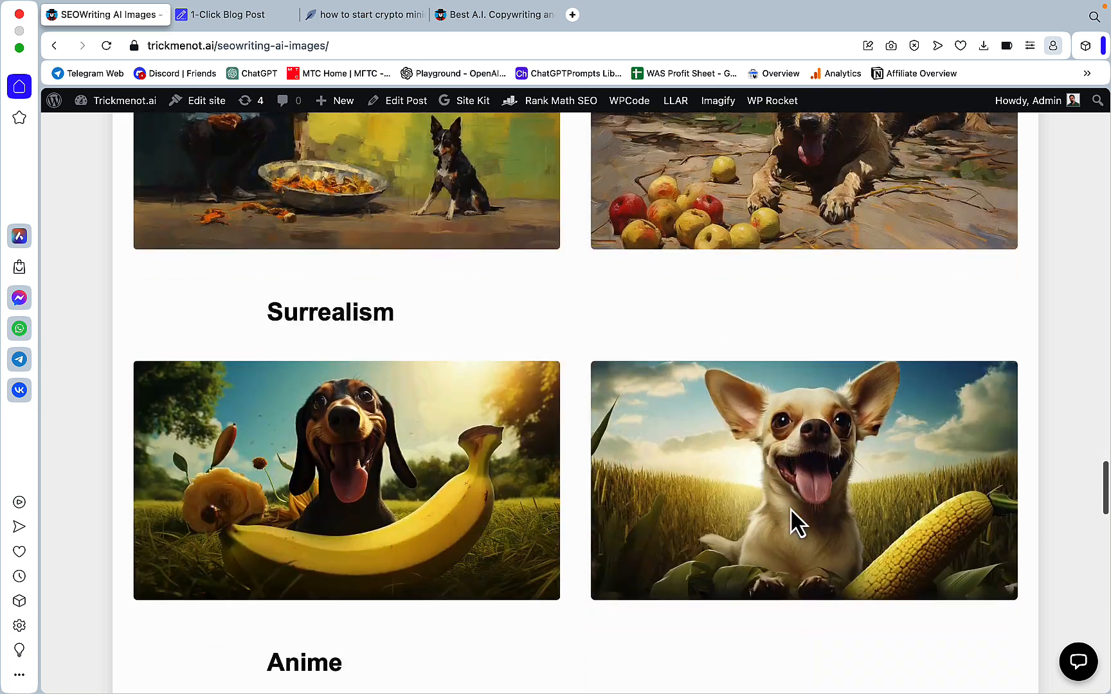
mouse_move(455, 460)
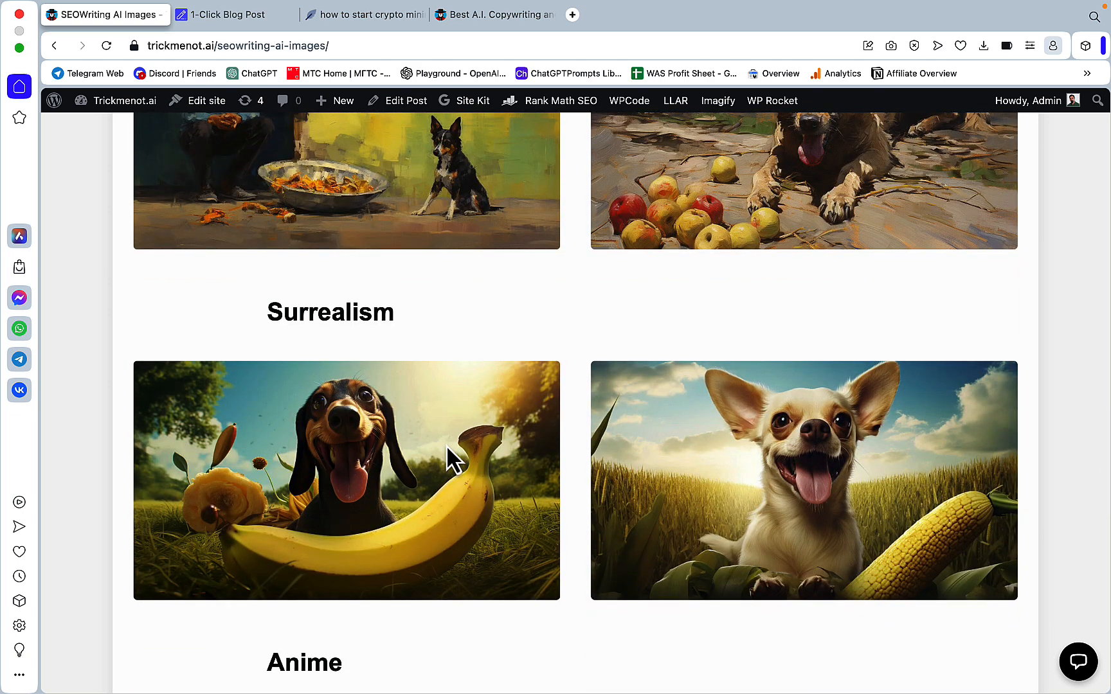
scroll(down, 3)
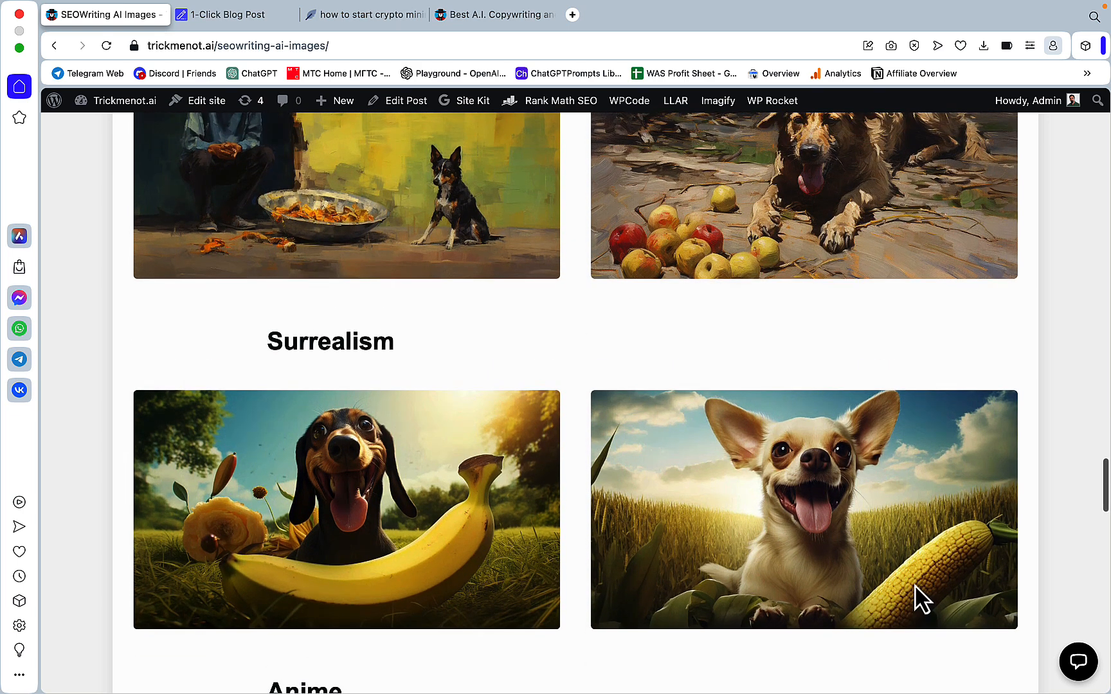
mouse_move(931, 480)
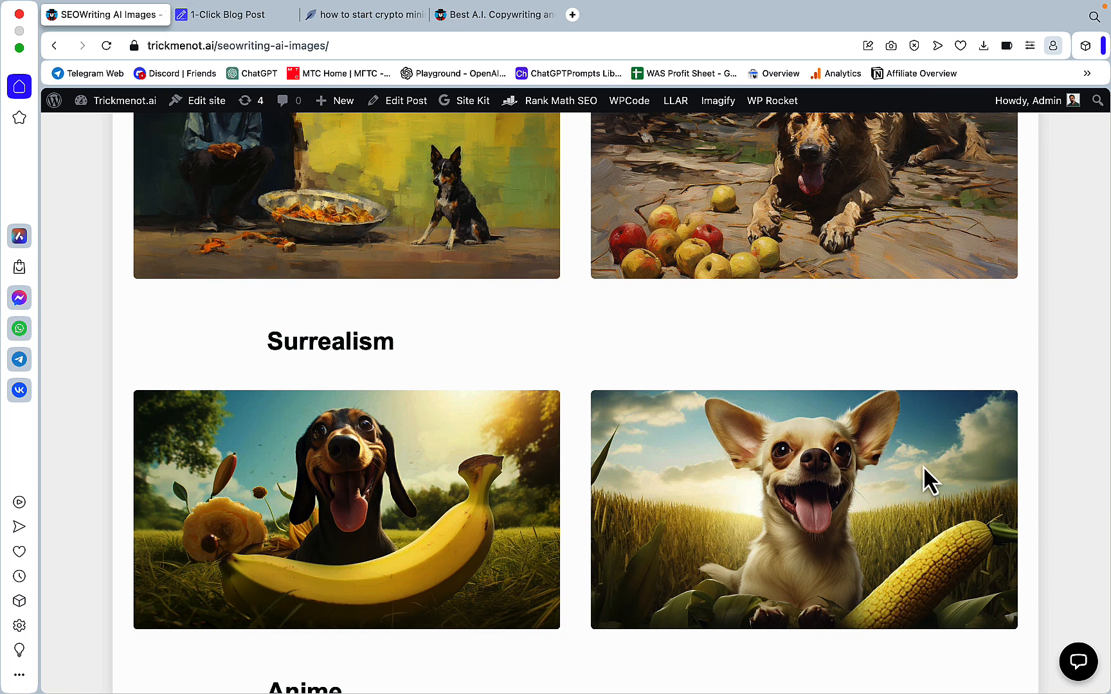
scroll(down, 3)
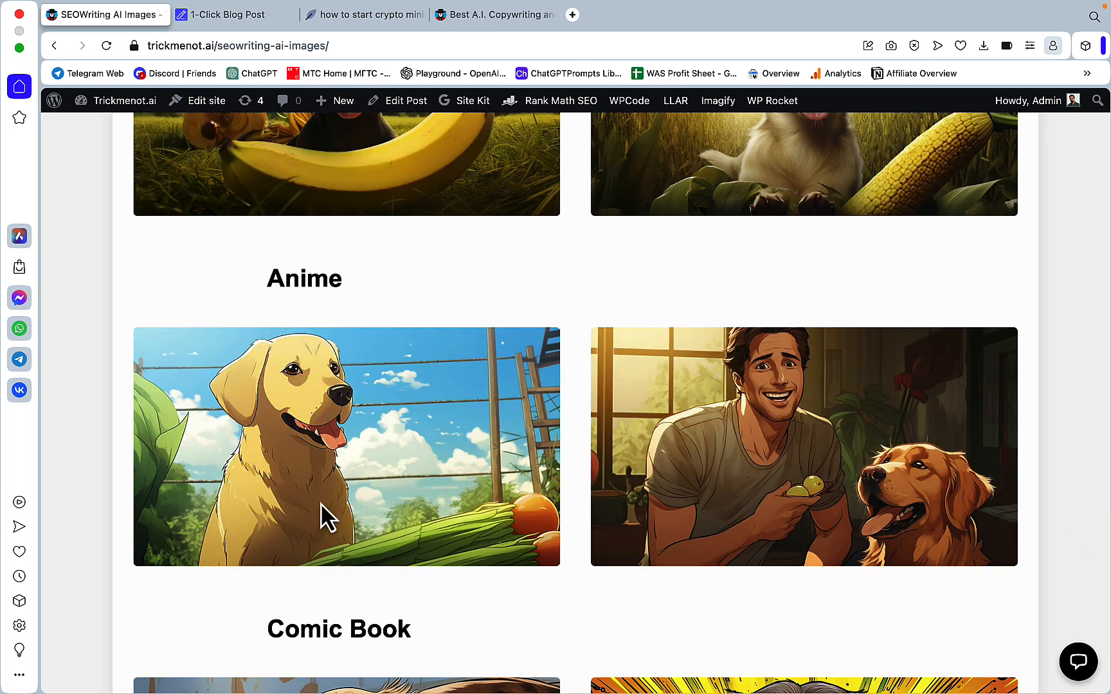
mouse_move(347, 542)
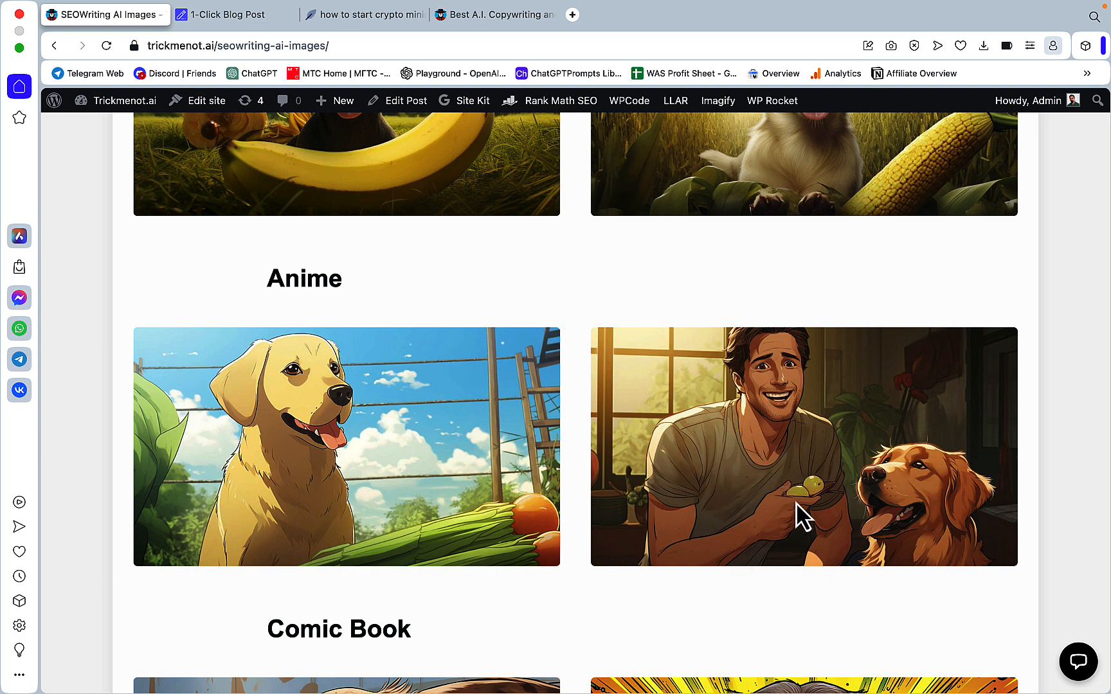
scroll(down, 3)
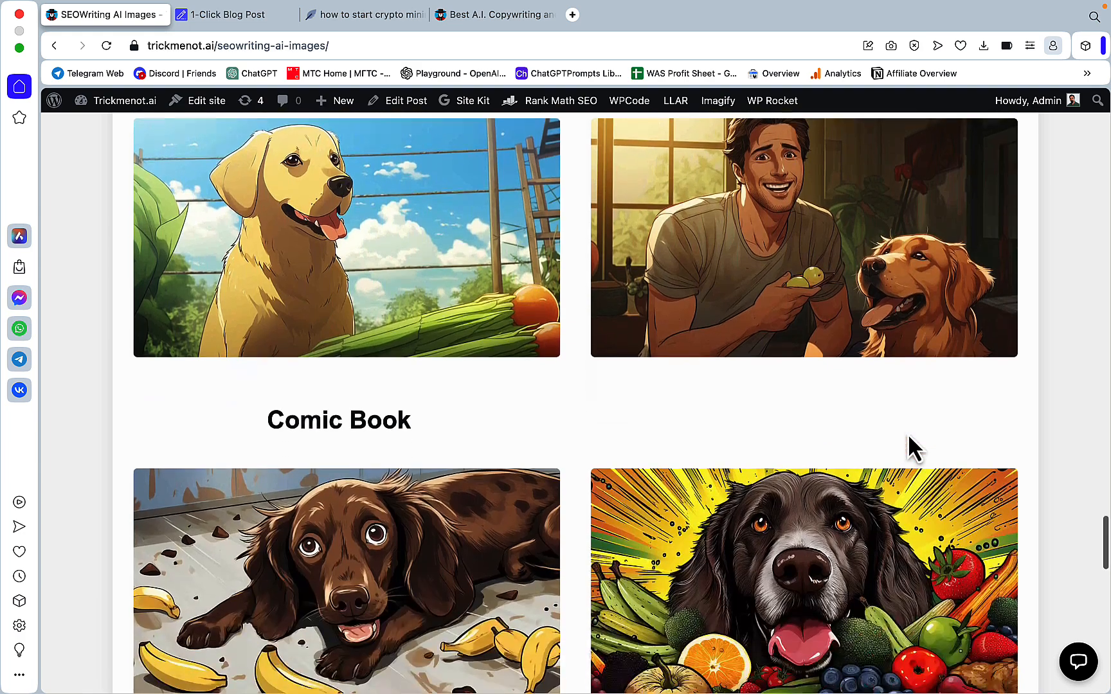
scroll(down, 3)
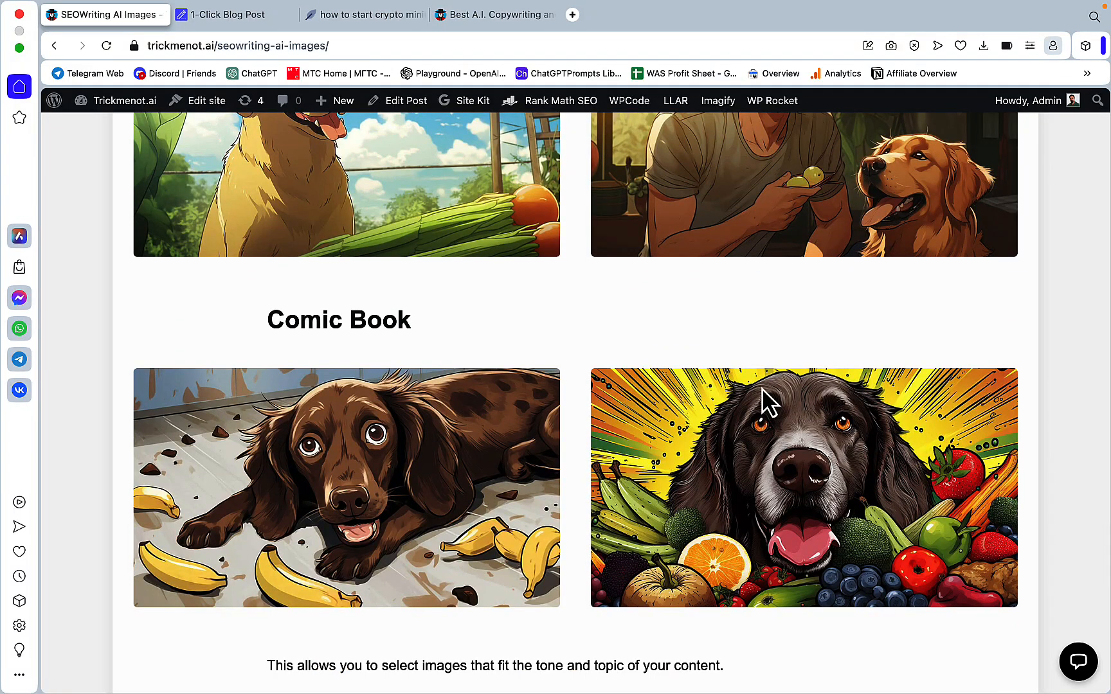
mouse_move(489, 443)
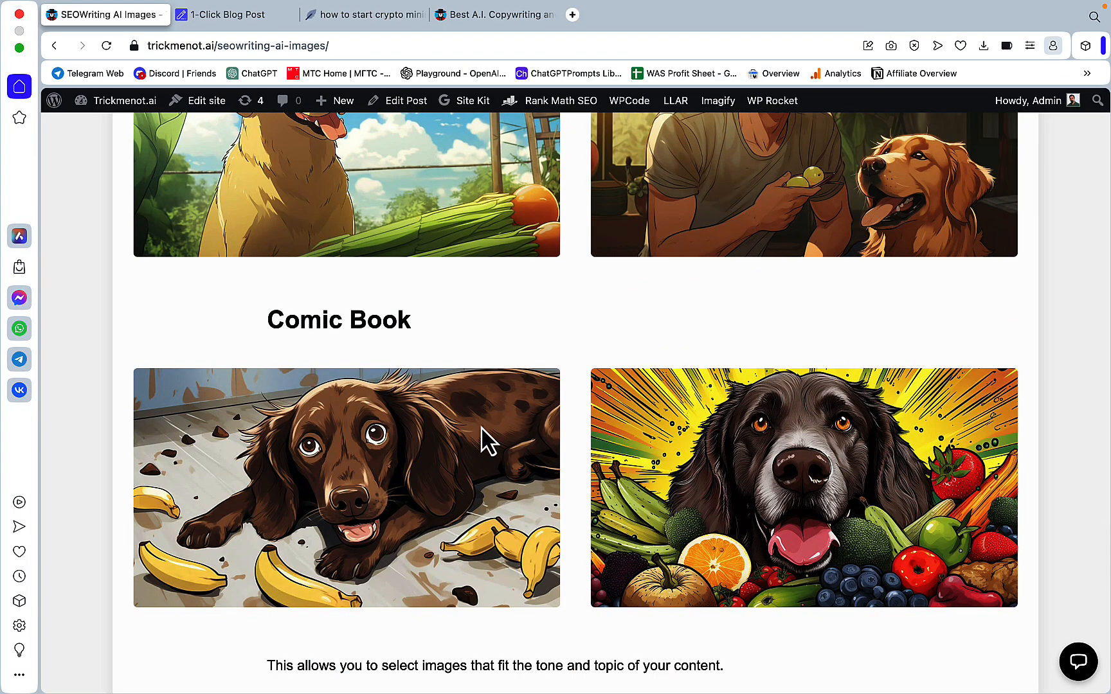
mouse_move(808, 589)
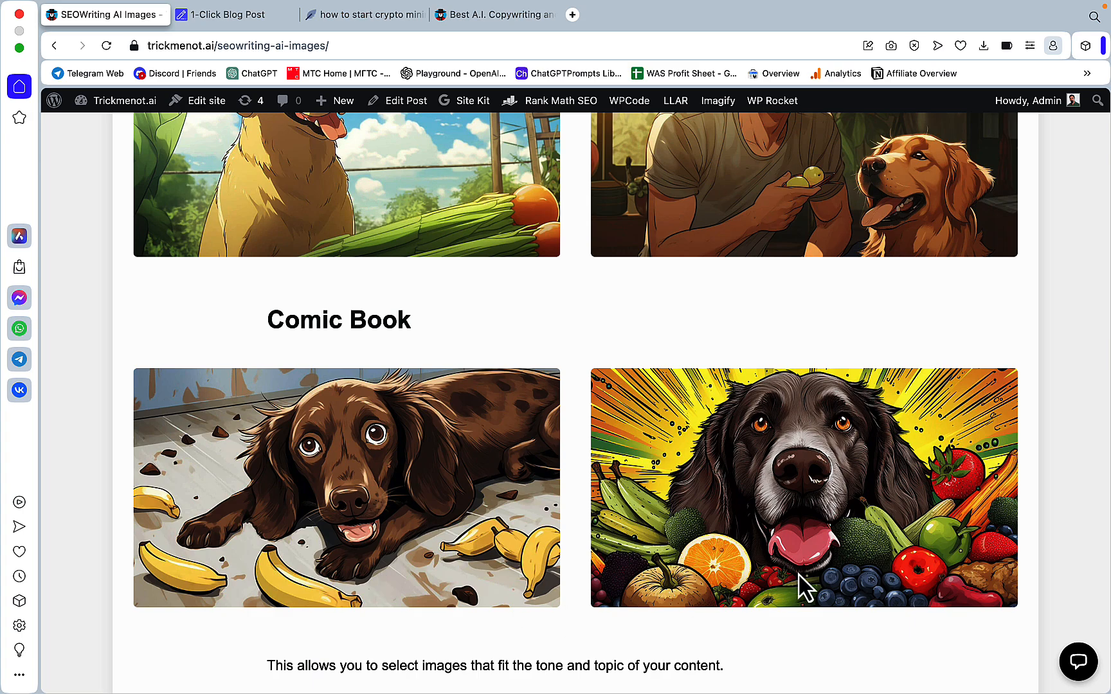
scroll(down, 3)
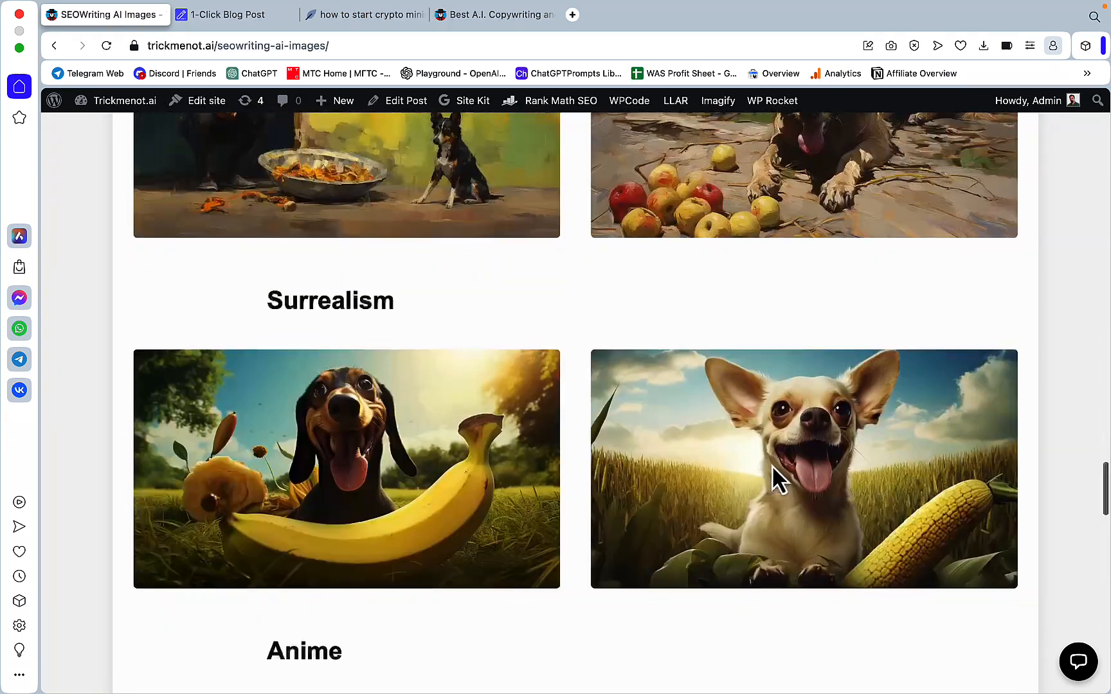
scroll(up, 3)
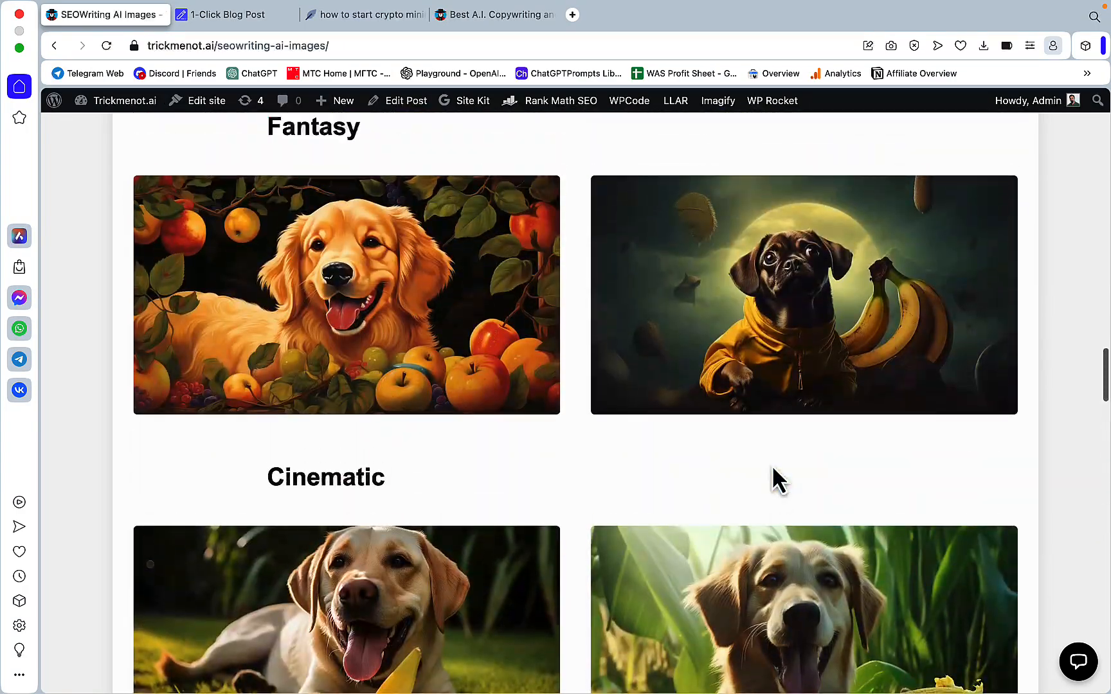
mouse_move(223, 70)
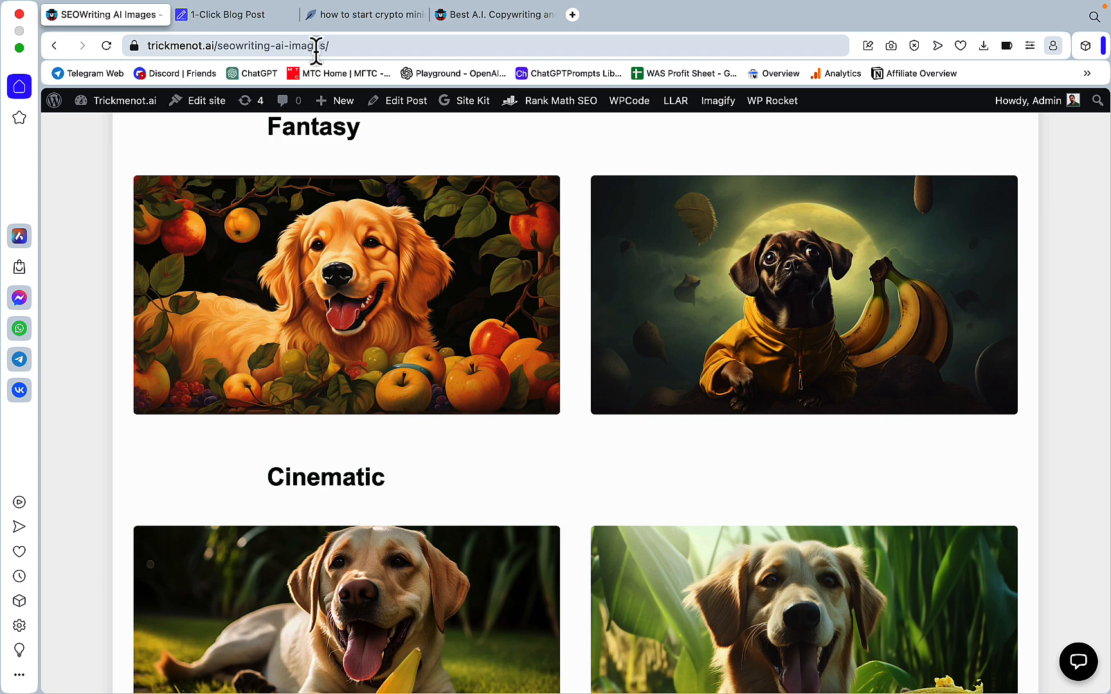
scroll(down, 3)
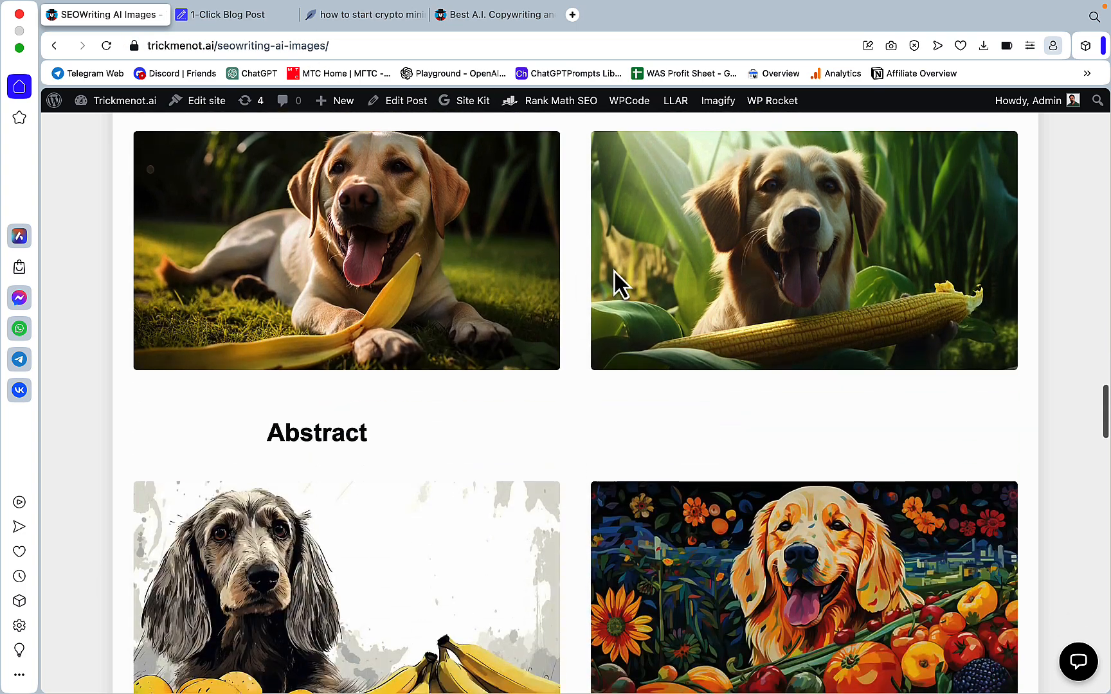
scroll(down, 3)
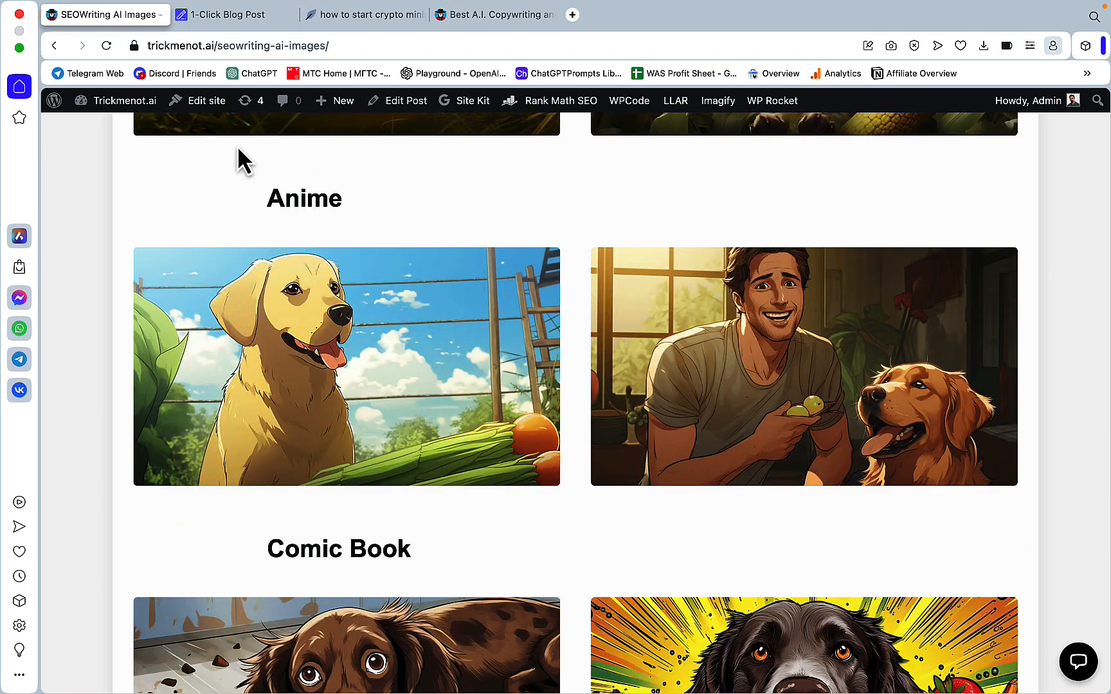
Step: Use NeuronWriter's 'How To Start Crypto Mining At Home' as main keyword and generate a Beginner's Guide title
click(227, 14)
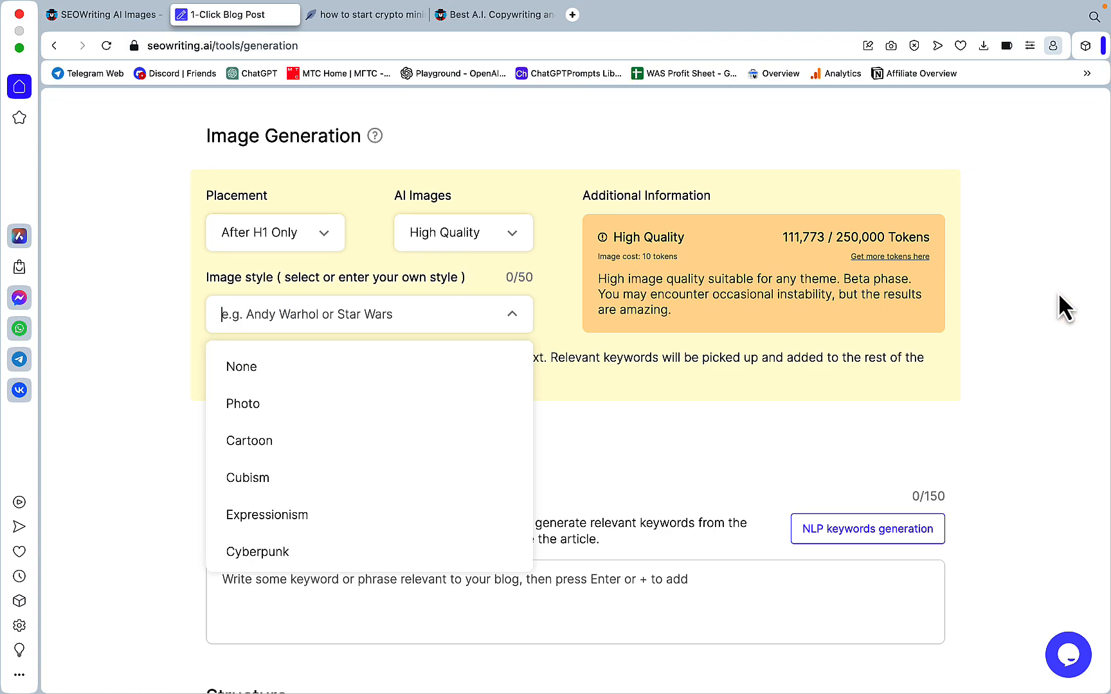
click(234, 14)
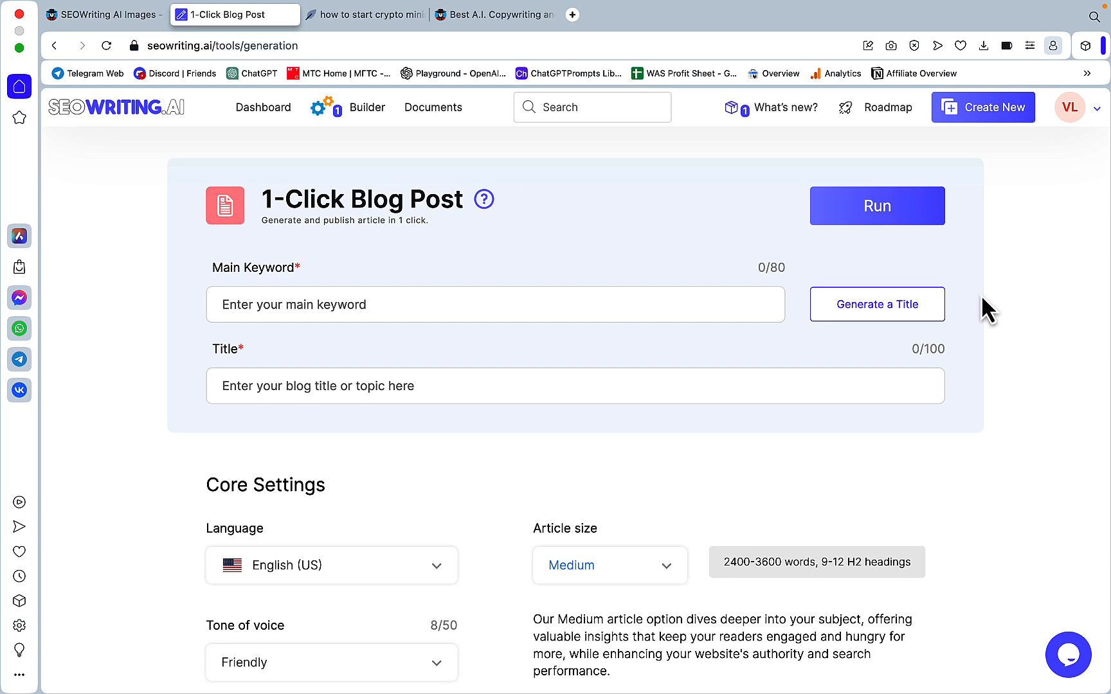
click(364, 14)
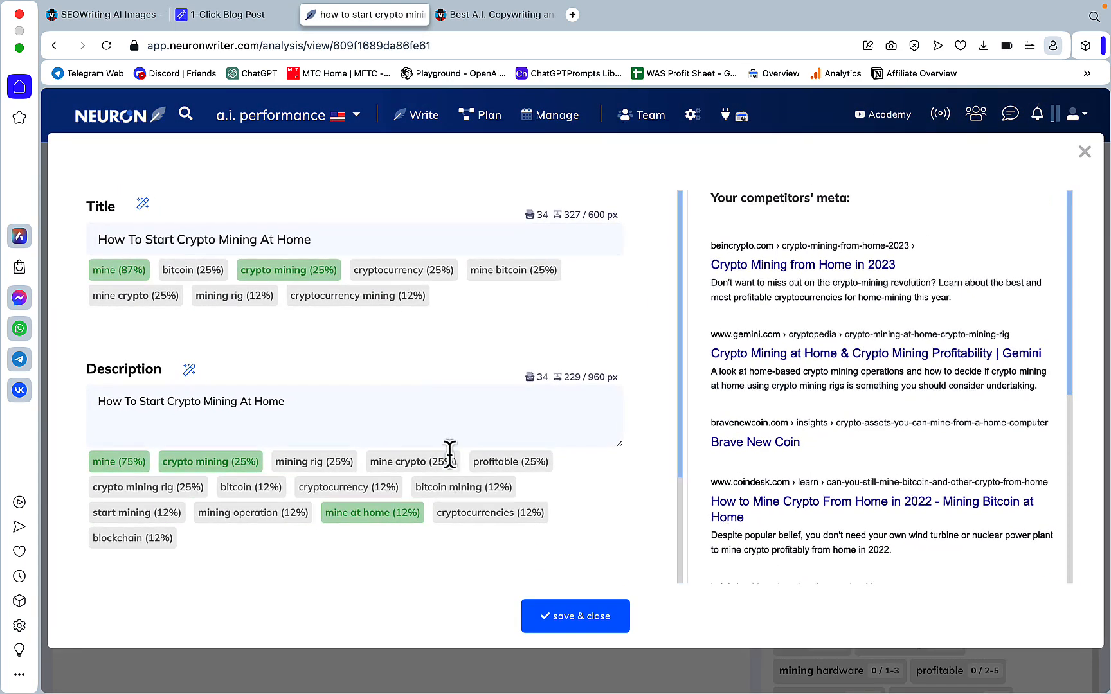
click(575, 616)
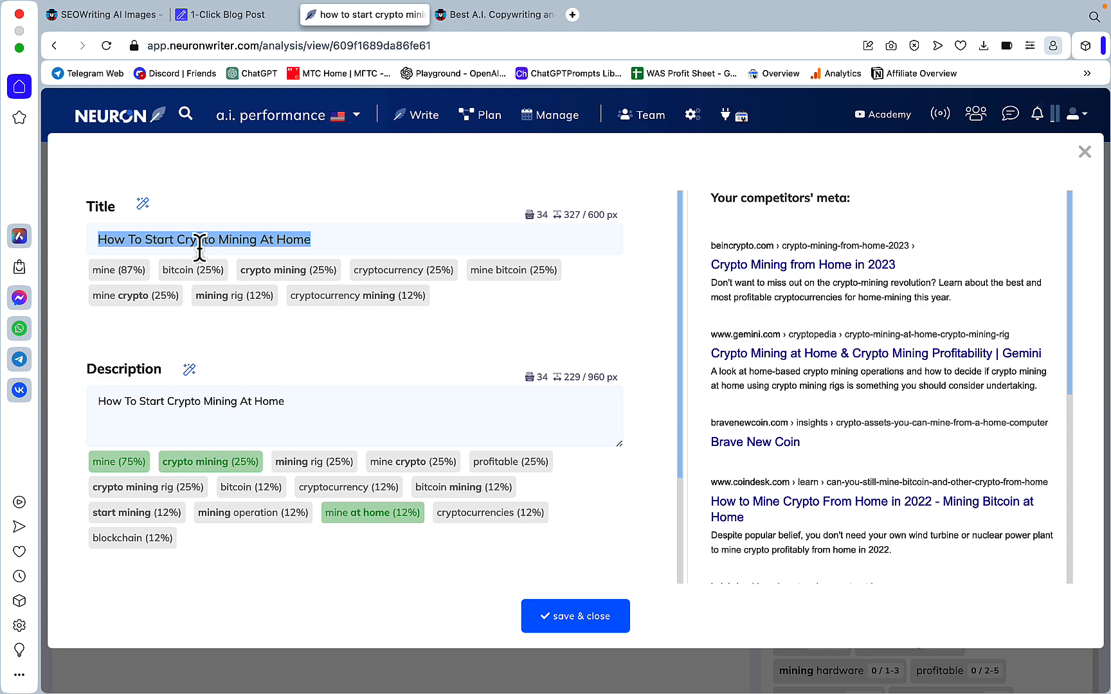
click(234, 14)
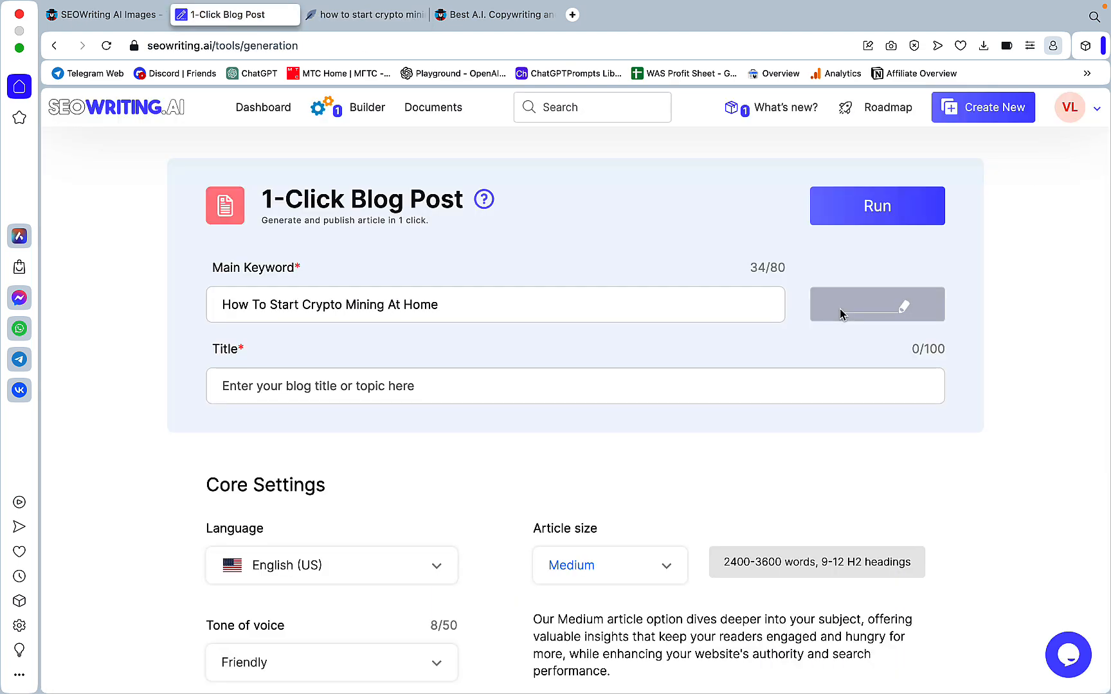
click(877, 304)
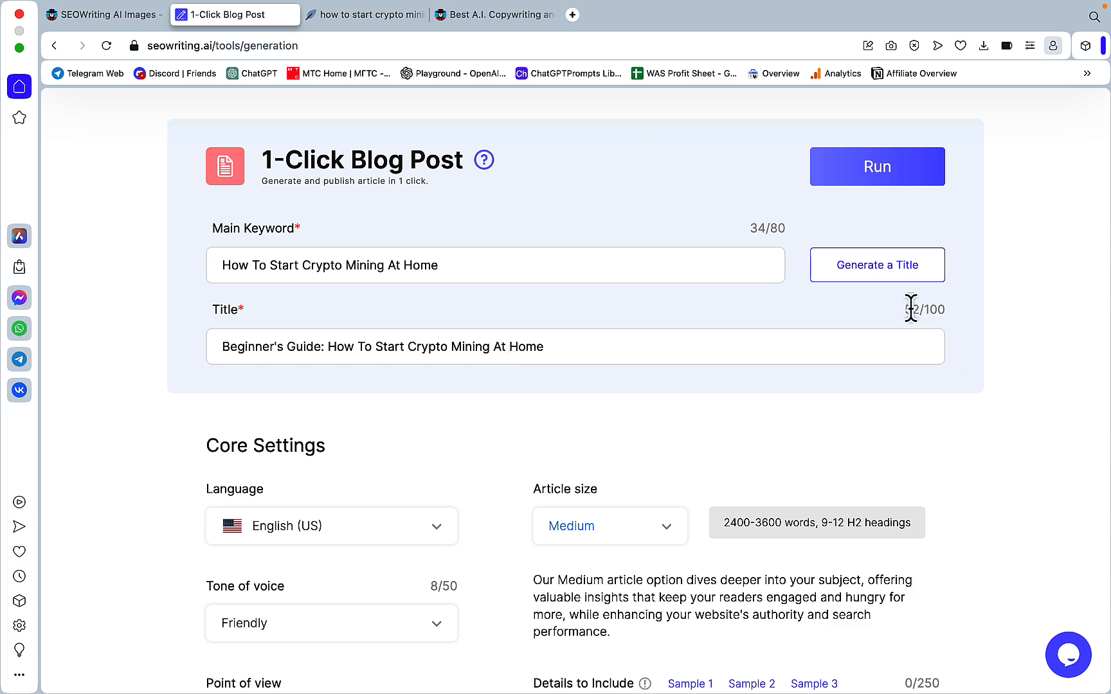
Step: Choose Large article size, Informational tone and first person singular point of view, targeting the United States
scroll(down, 3)
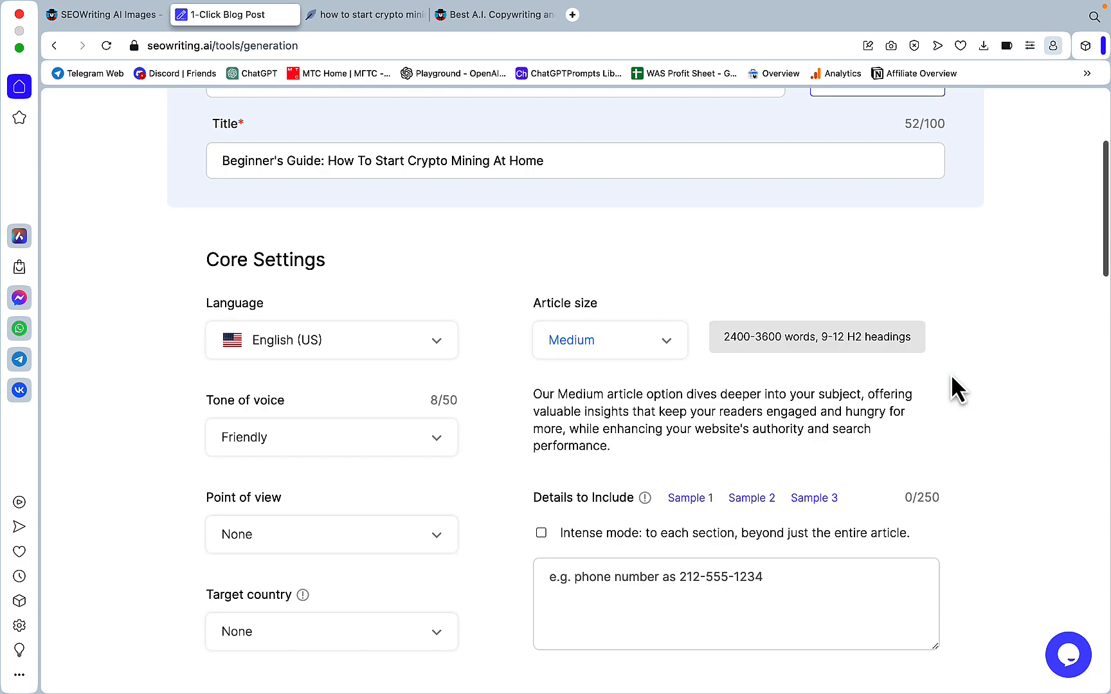
click(609, 340)
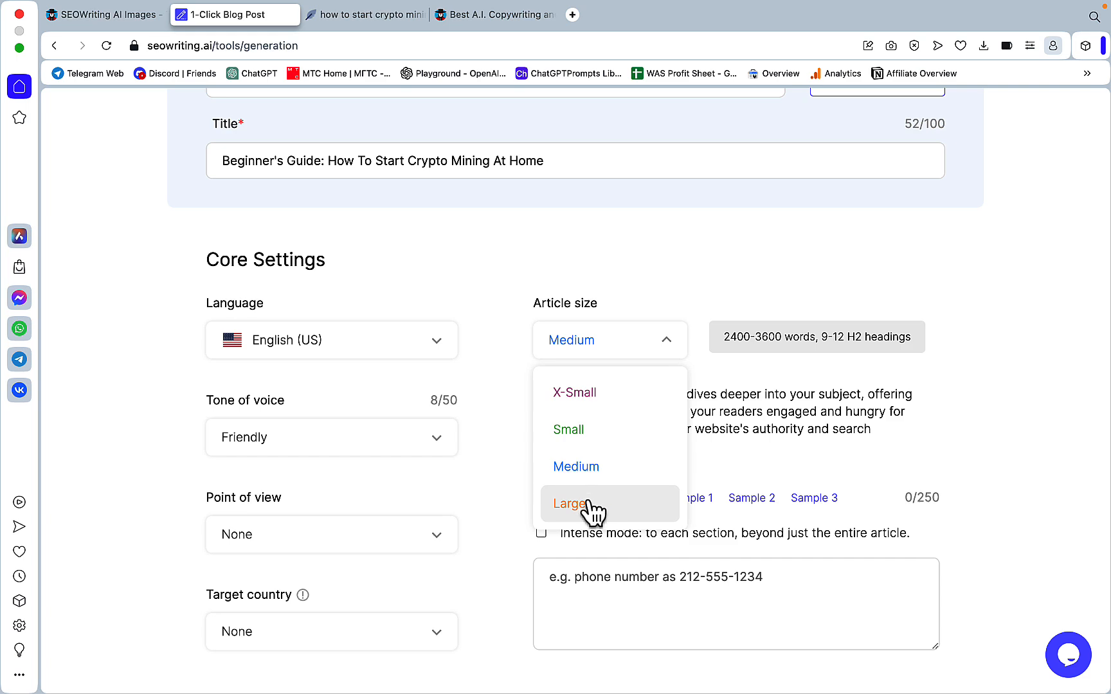
click(568, 504)
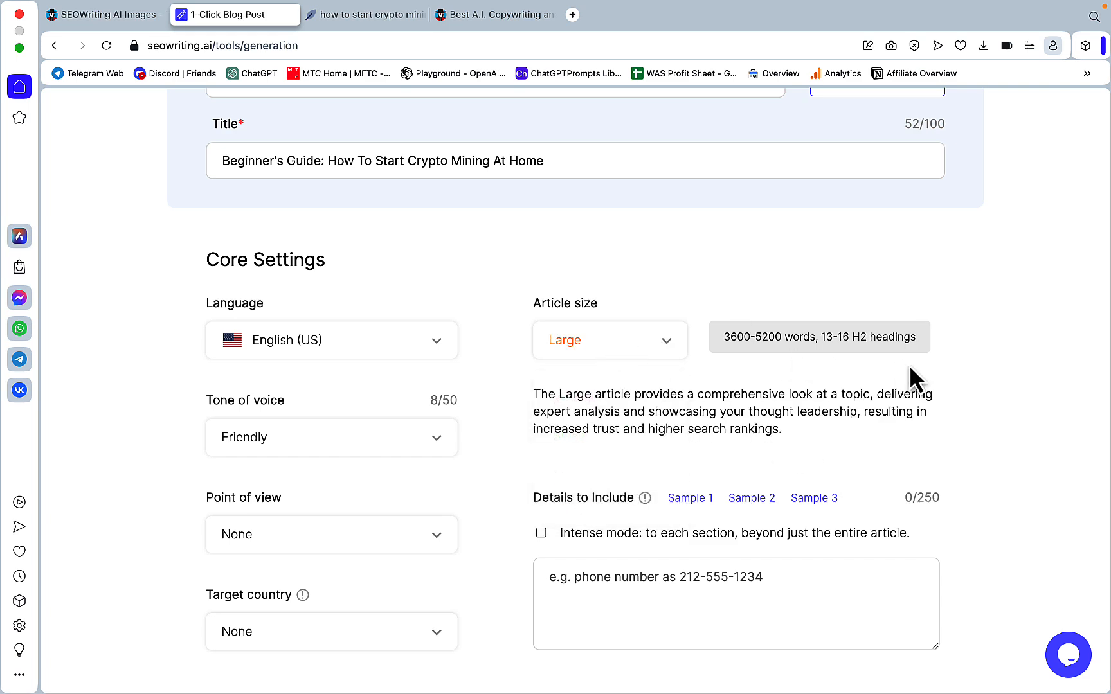
mouse_move(485, 387)
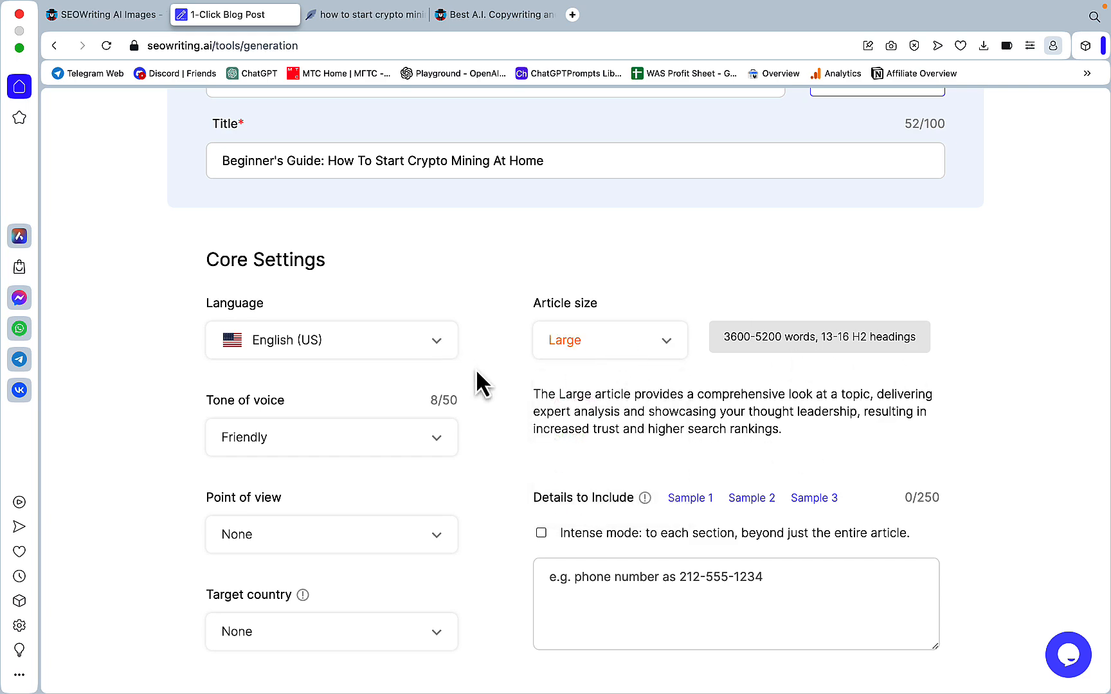
click(332, 438)
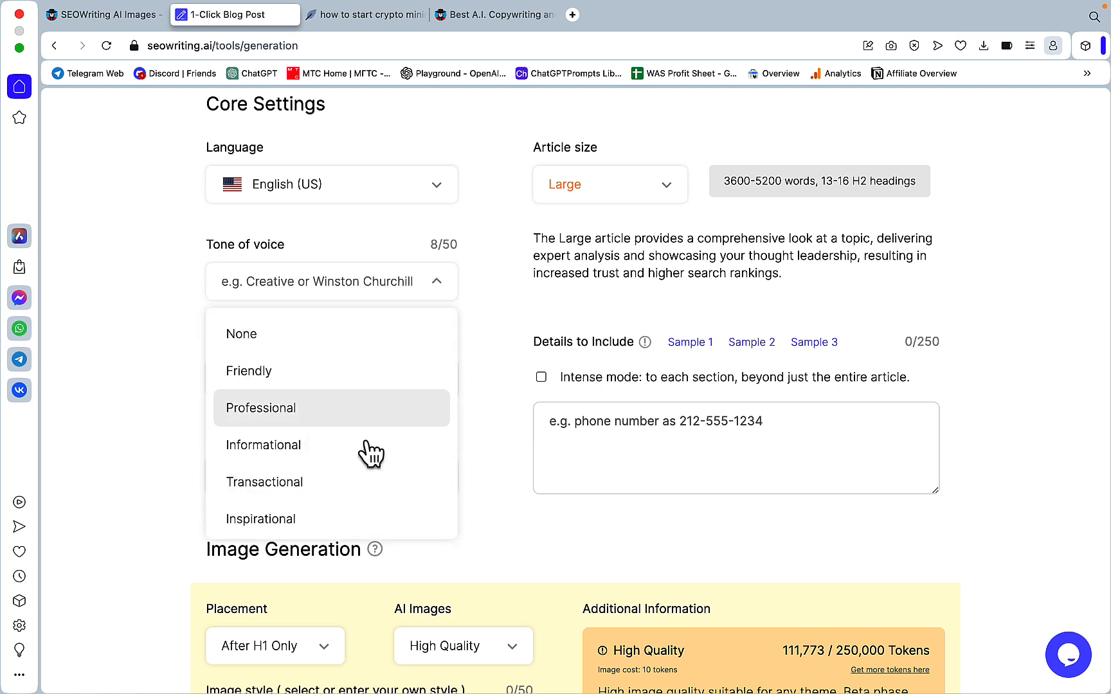
click(263, 445)
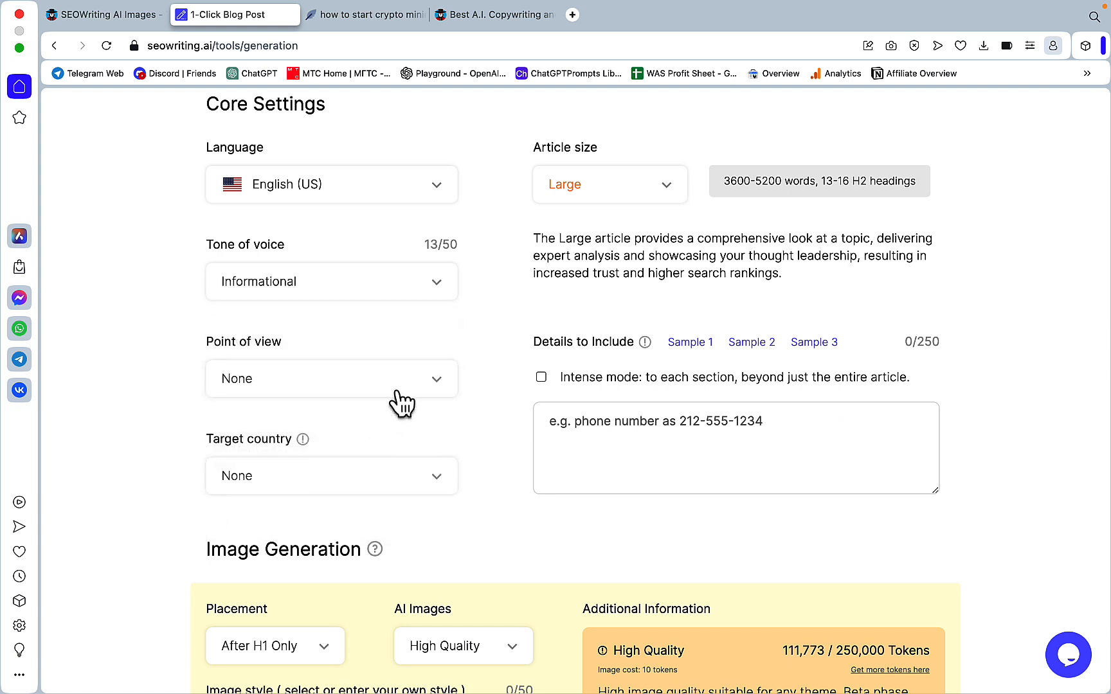
click(331, 378)
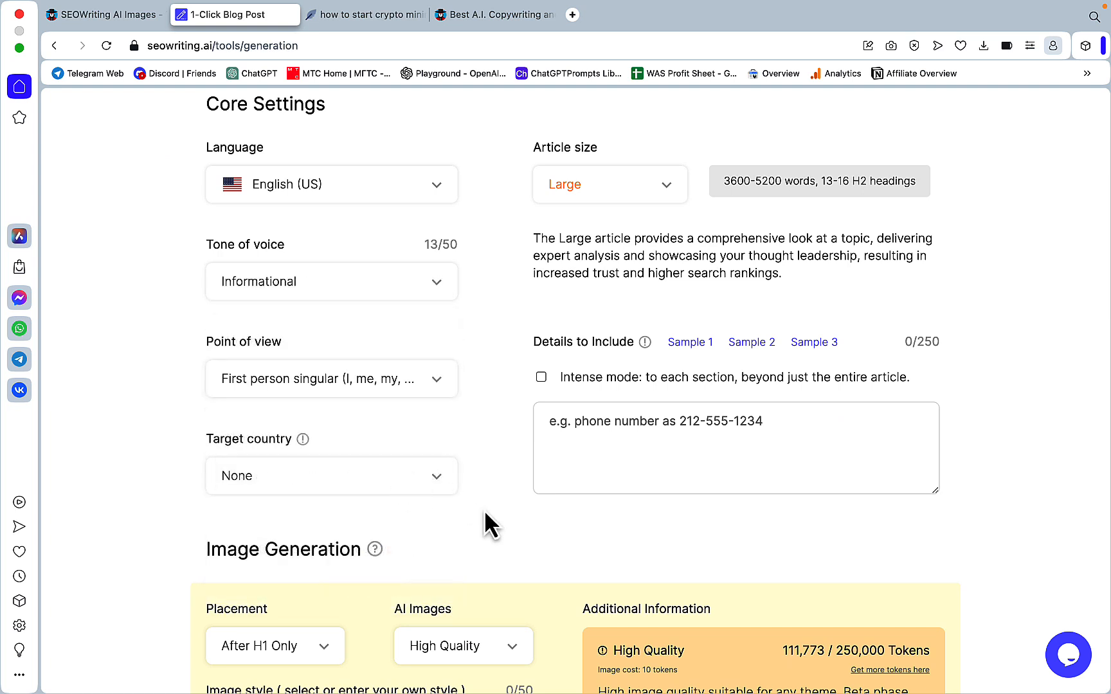
click(331, 475)
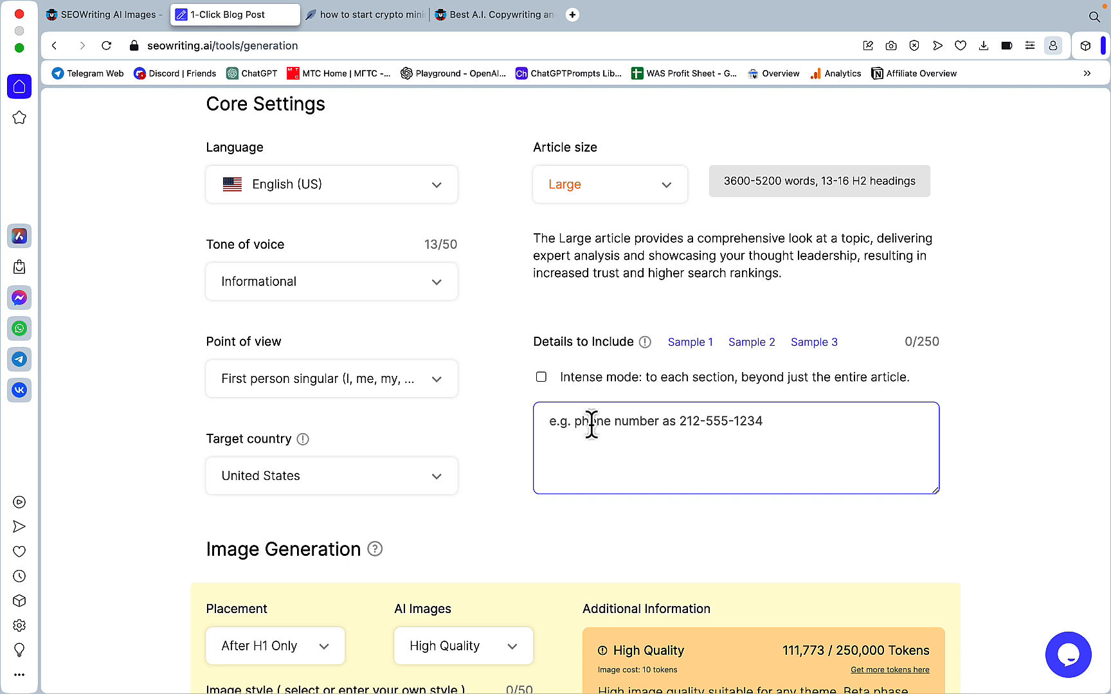
mouse_move(859, 470)
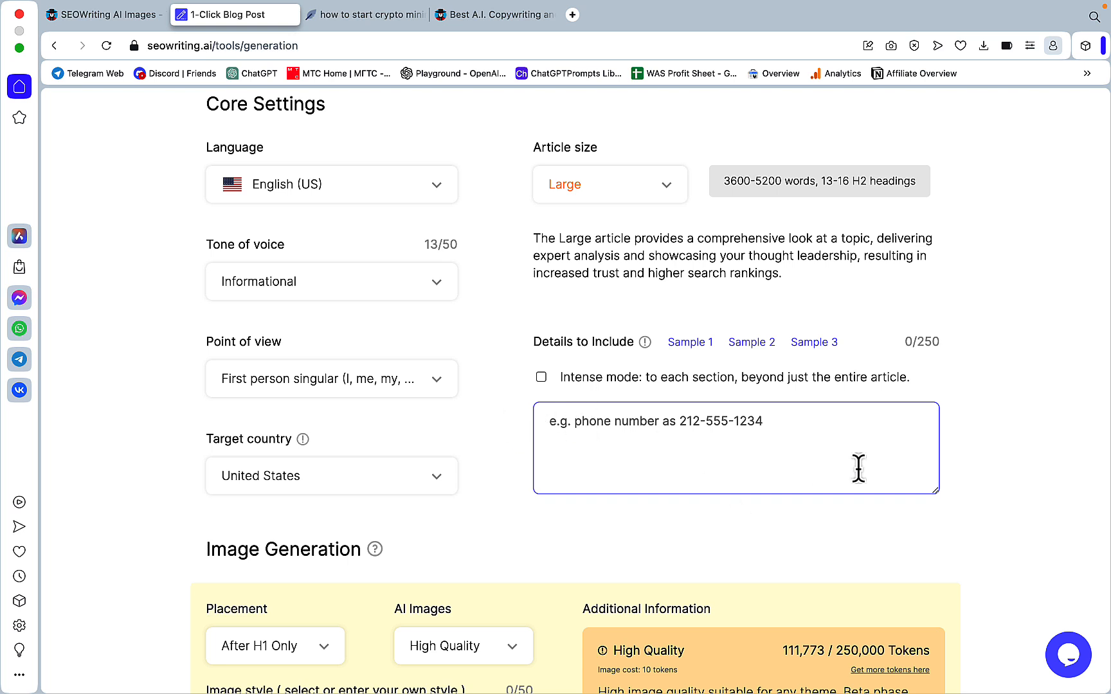
mouse_move(905, 488)
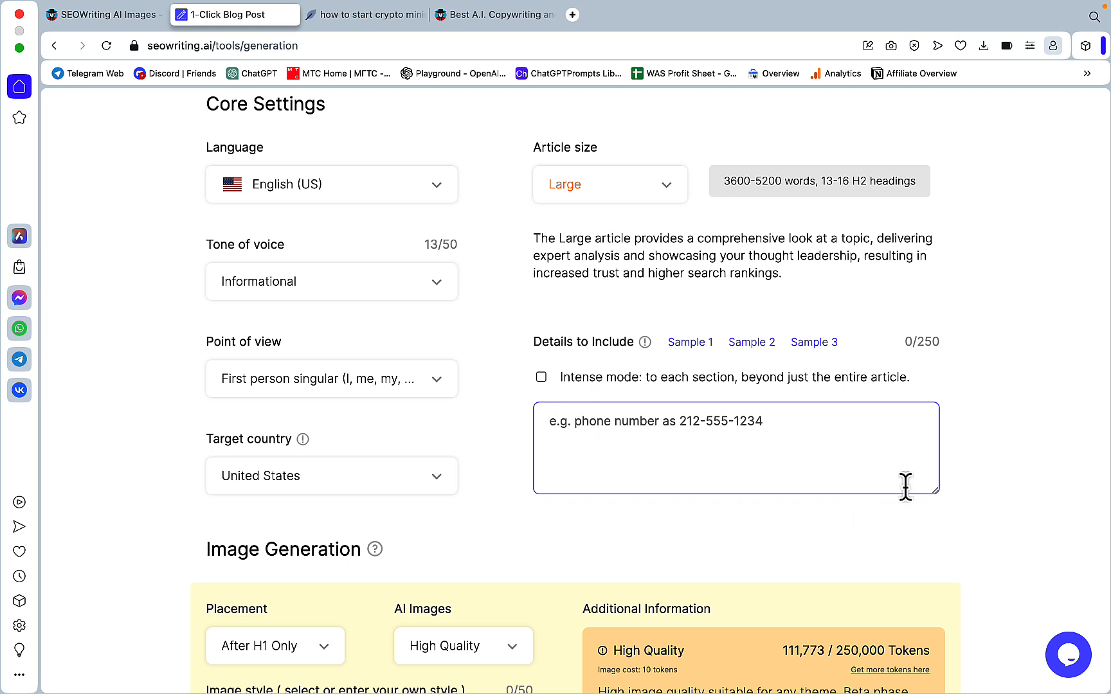
mouse_move(696, 411)
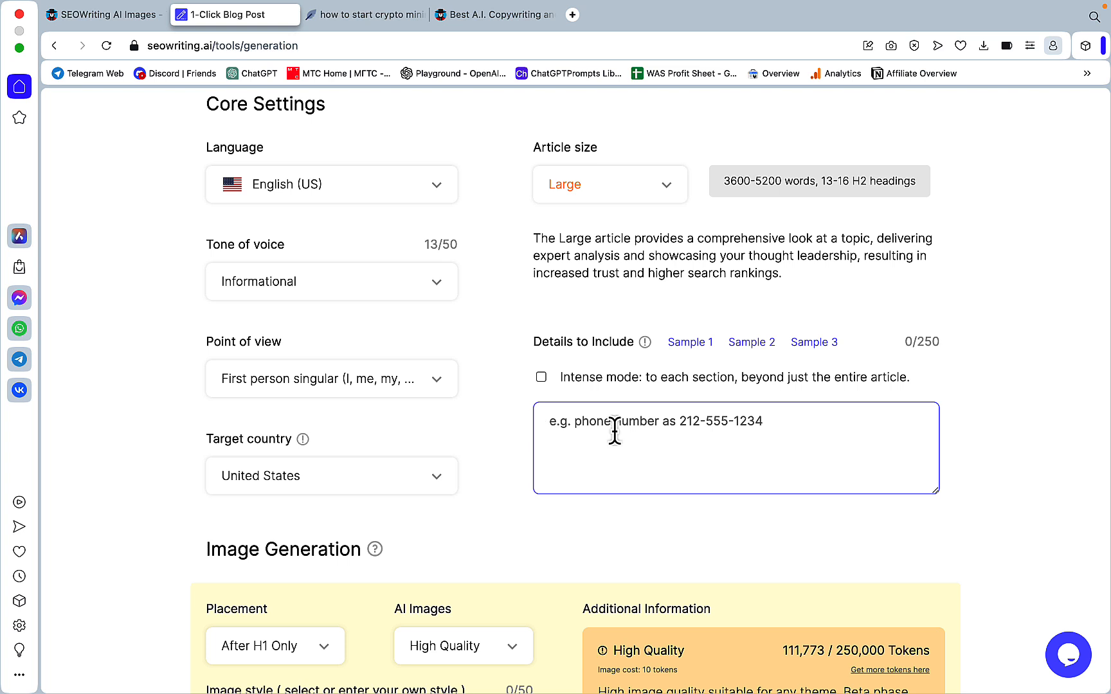
mouse_move(745, 388)
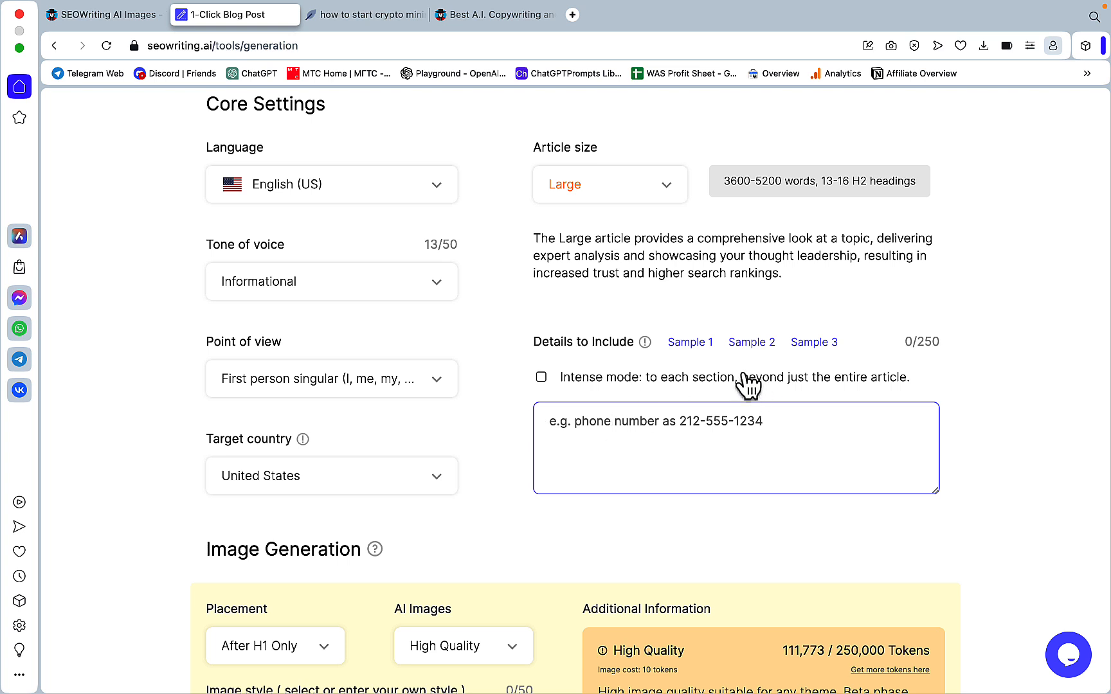
mouse_move(256, 525)
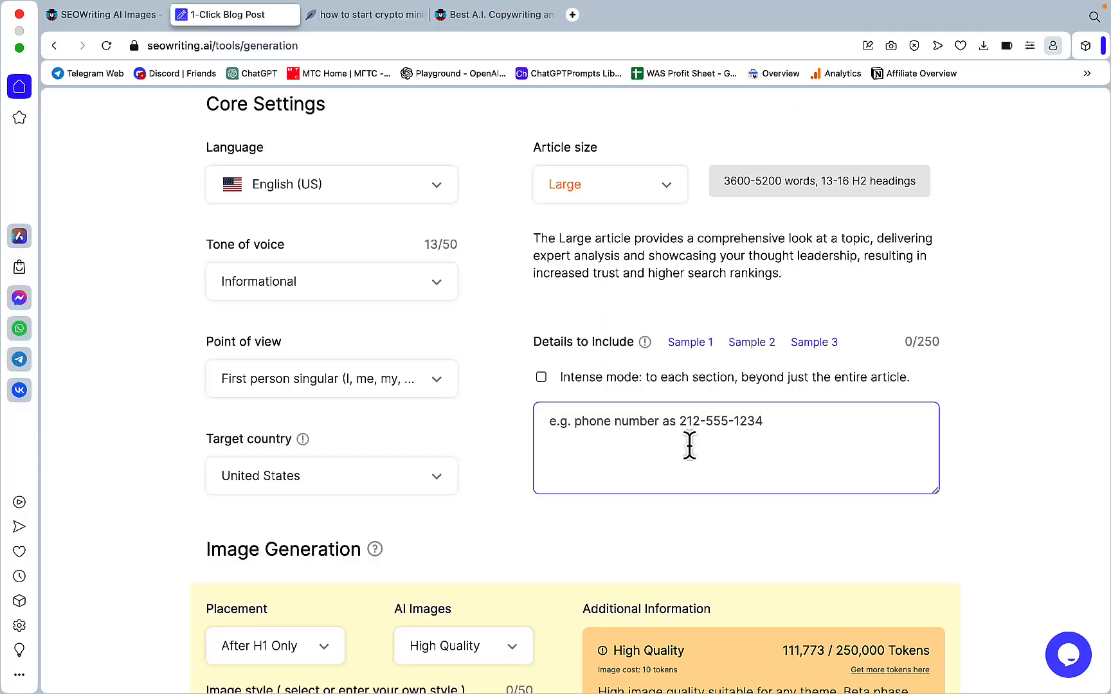
mouse_move(660, 453)
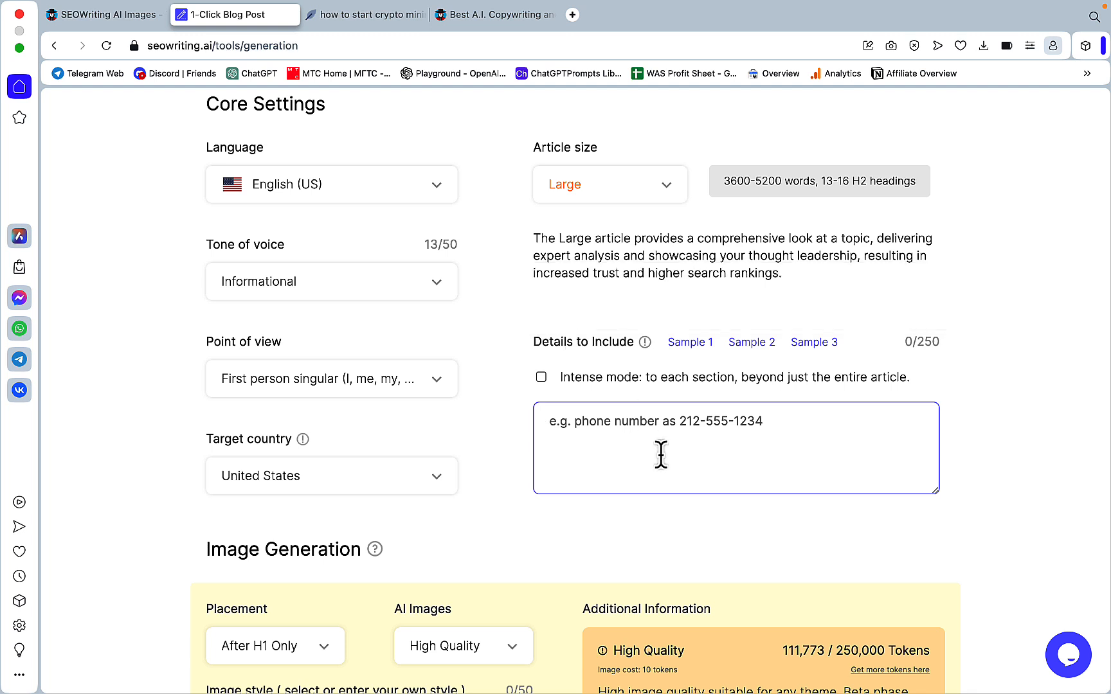
mouse_move(748, 473)
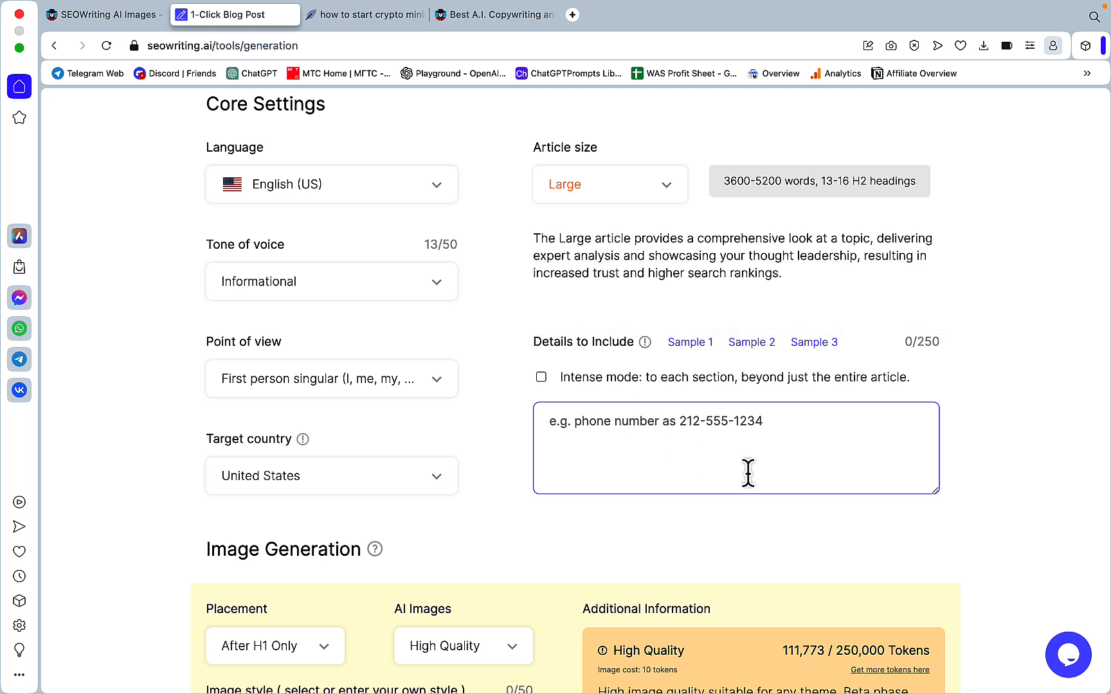
Step: Enter a Details to Include instruction for an anchor text sentence linking to halvingmillionaires.com/bitcoin-price-prediction
text(create a rich anchor text sentence that leads to https://halvingmillionaires.com/bitcoin-price-prediction/)
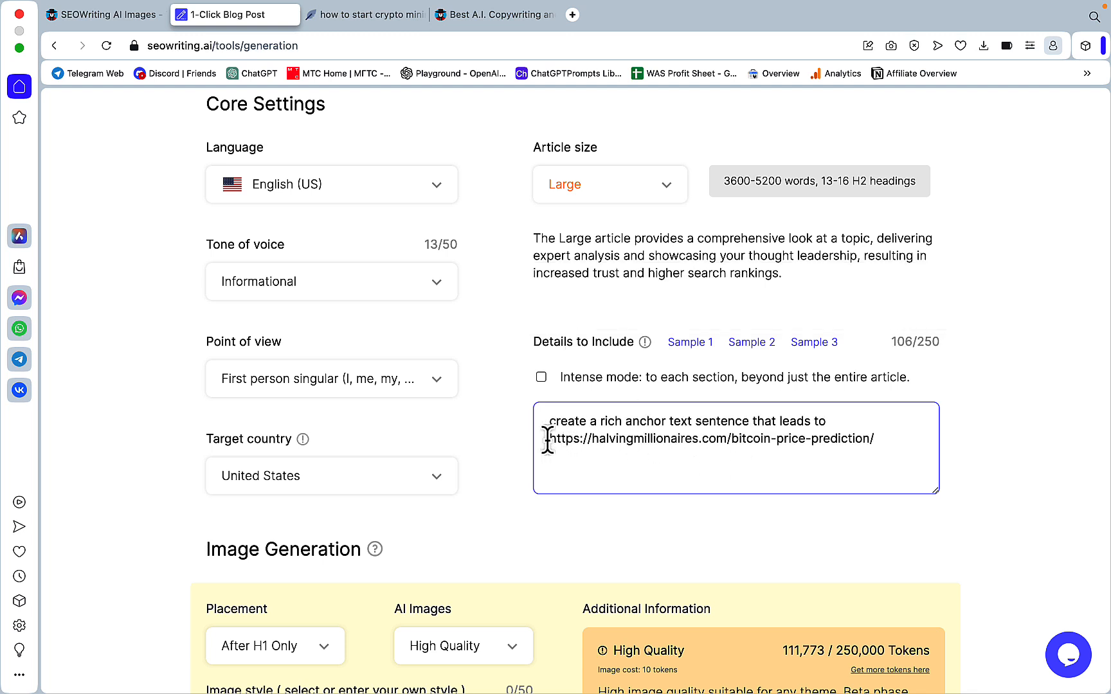
mouse_move(648, 114)
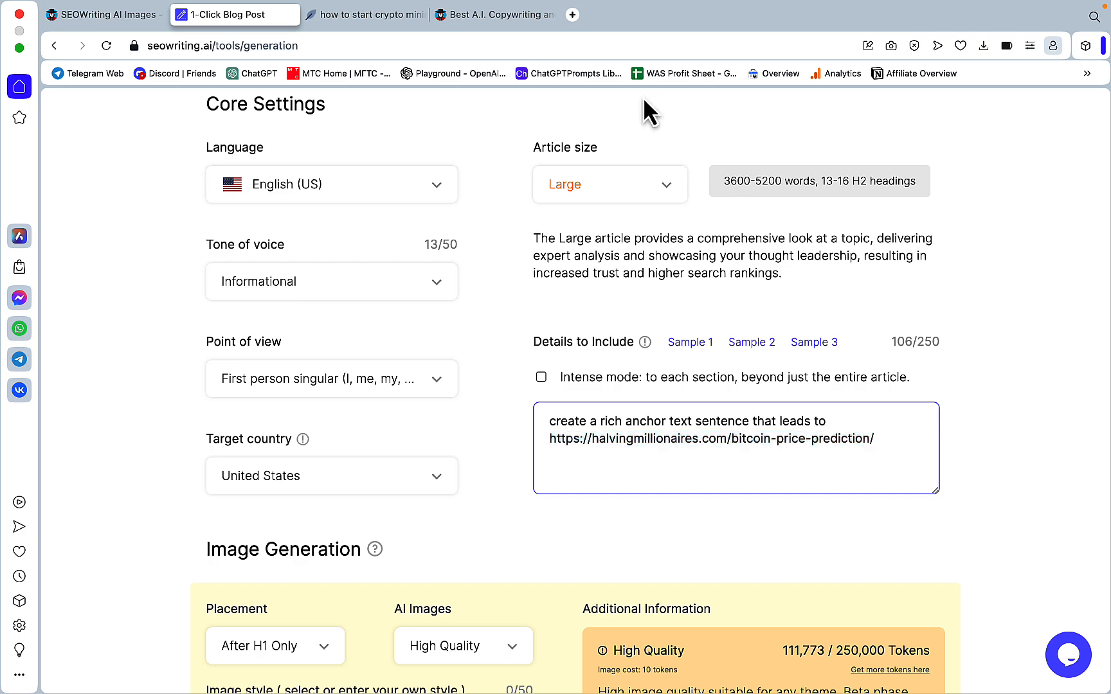
Step: Open the halvingmillionaires.com bitcoin price prediction page and scroll through the article
click(571, 14)
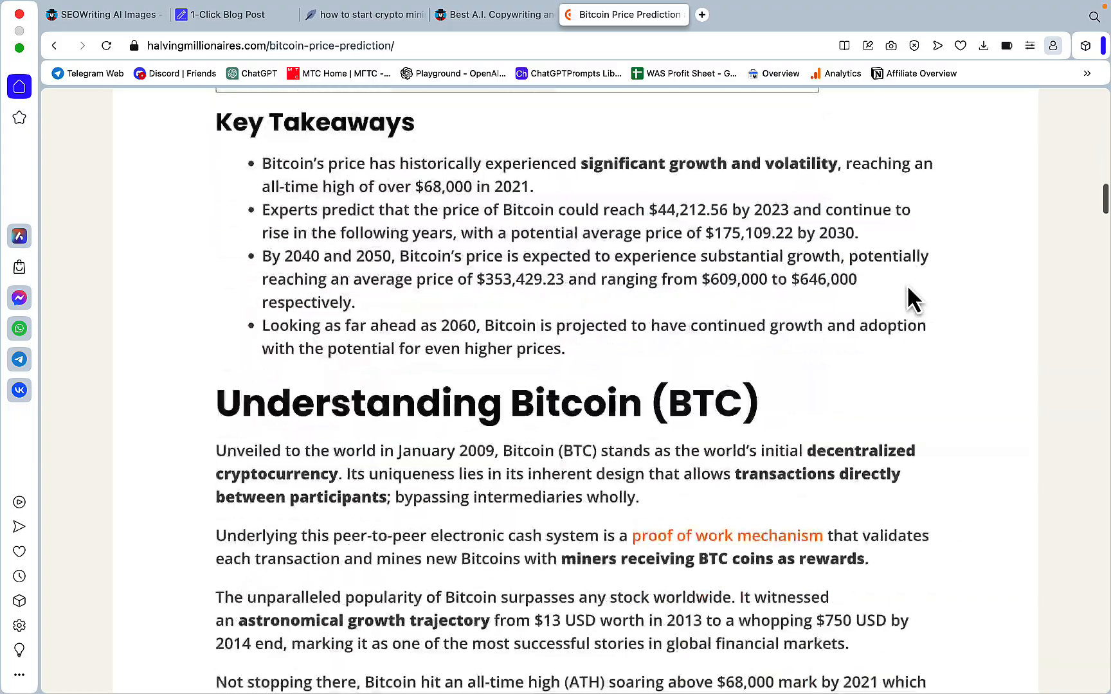
scroll(down, 3)
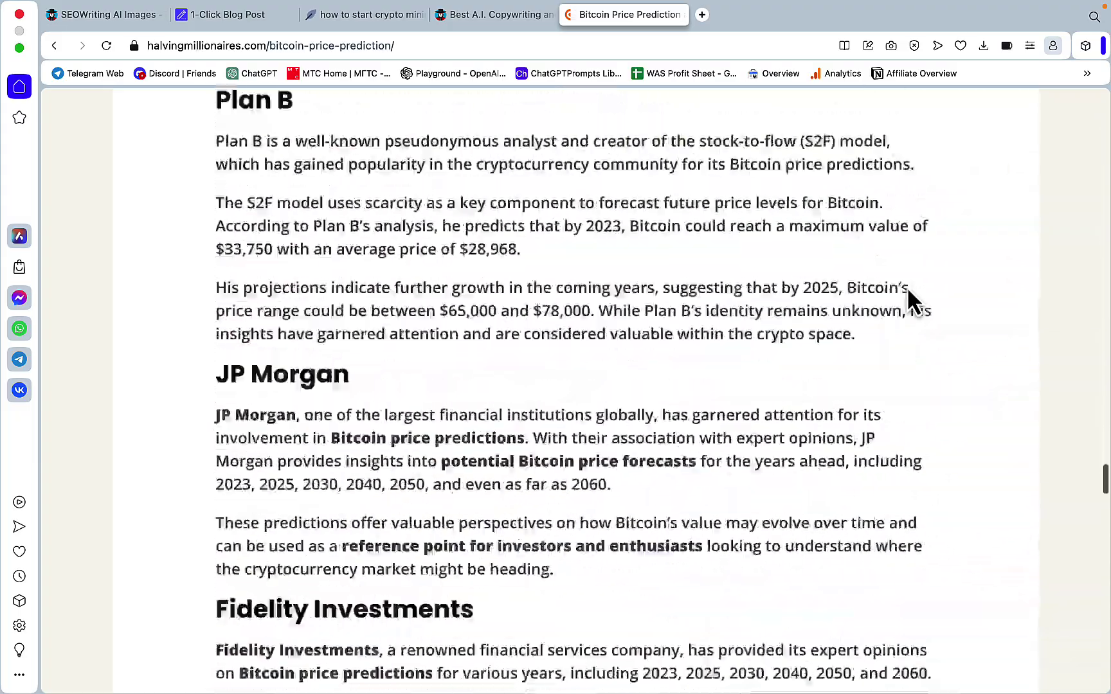
scroll(down, 3)
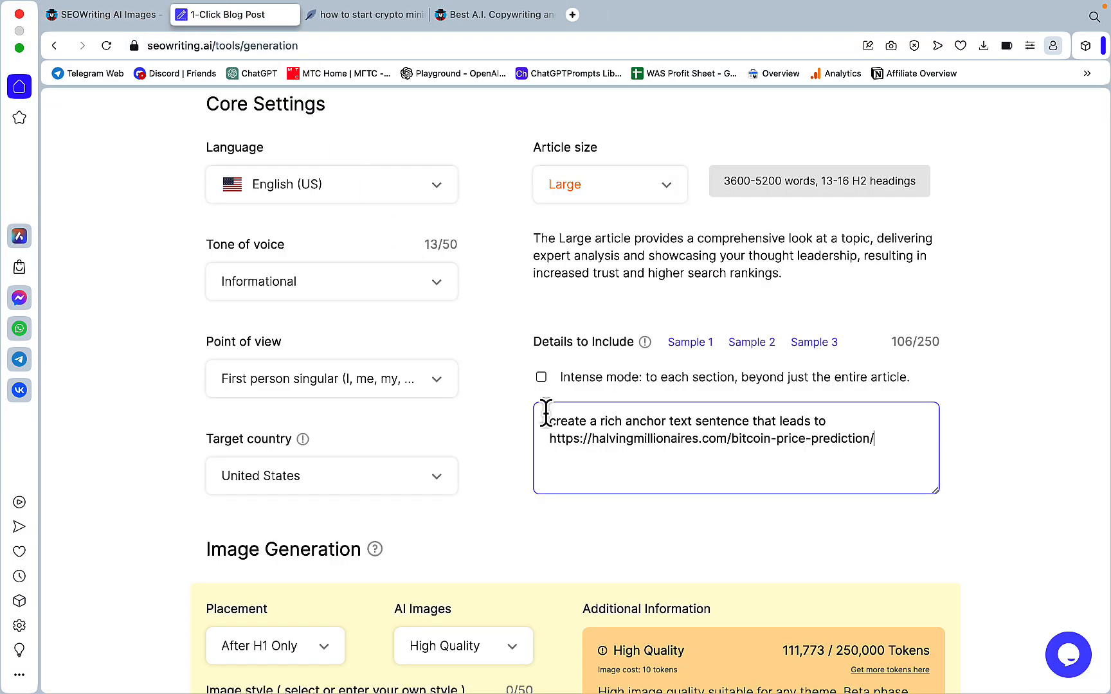
mouse_move(819, 422)
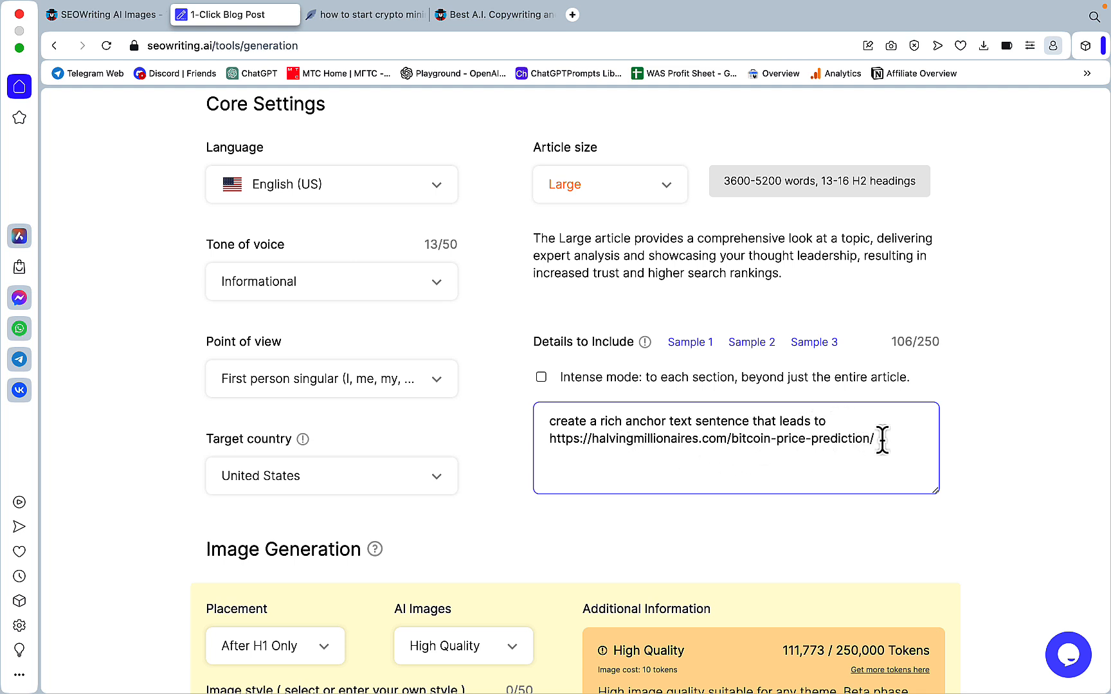
mouse_move(574, 408)
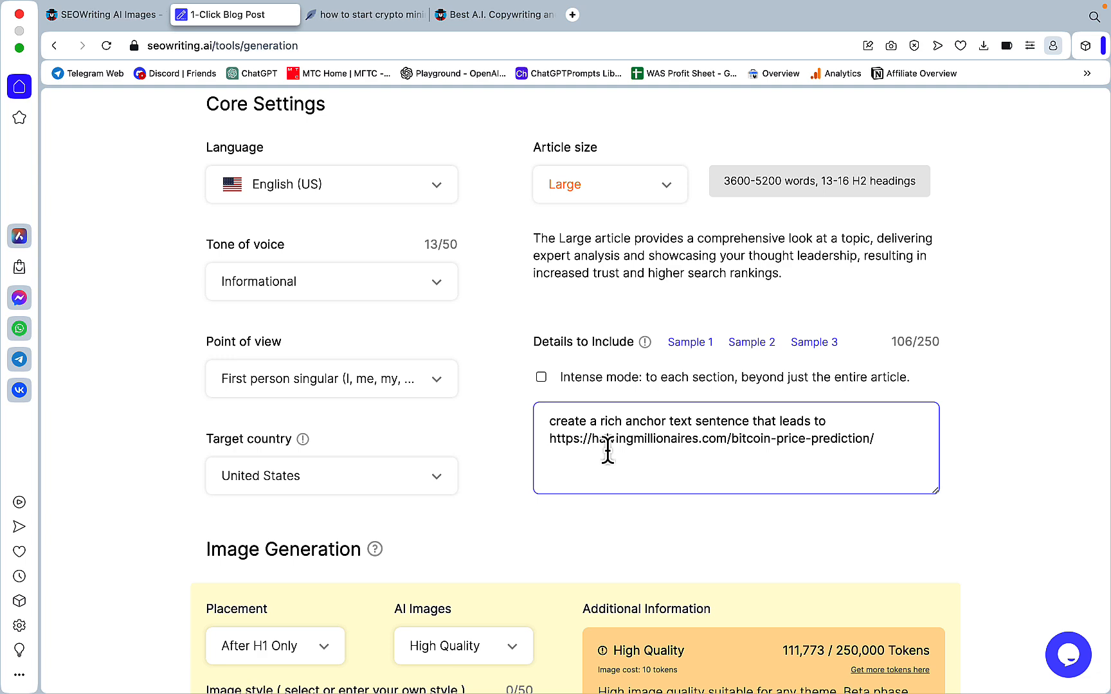
Step: Turn on Intense mode for the details and set image Placement to None
click(541, 377)
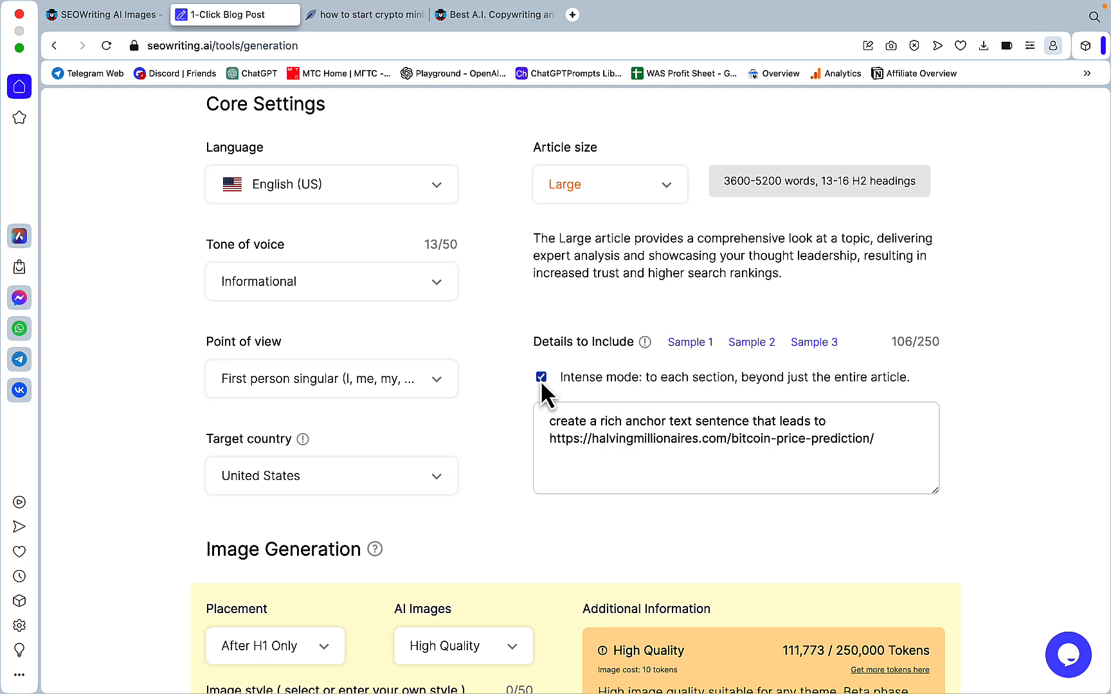
scroll(down, 3)
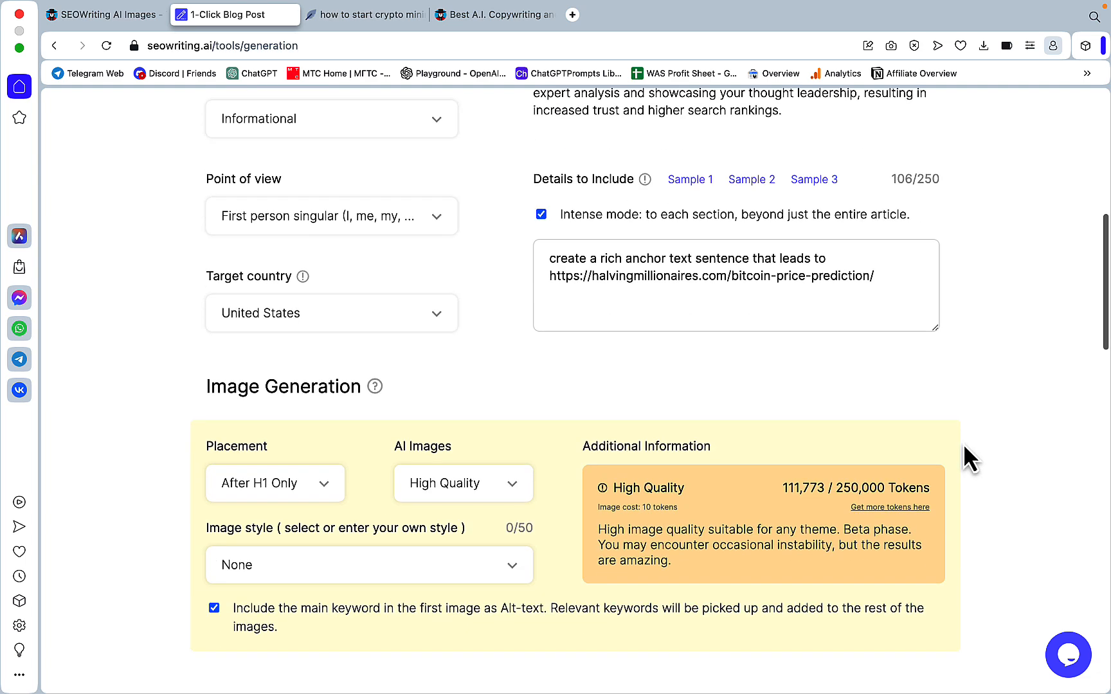
scroll(down, 3)
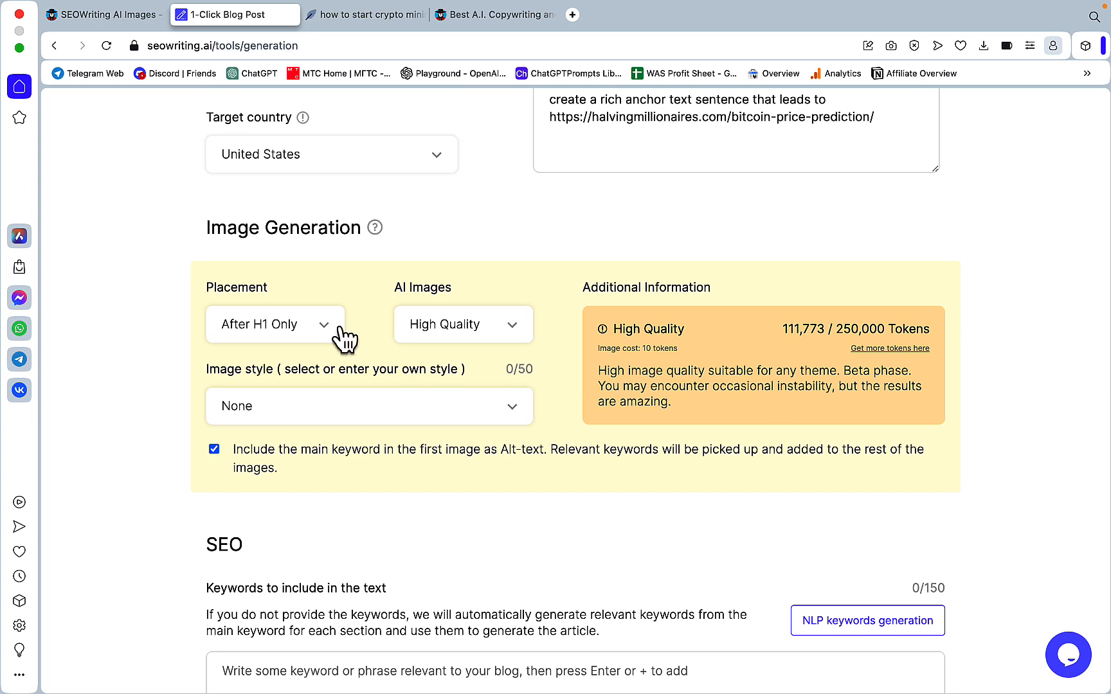
click(274, 324)
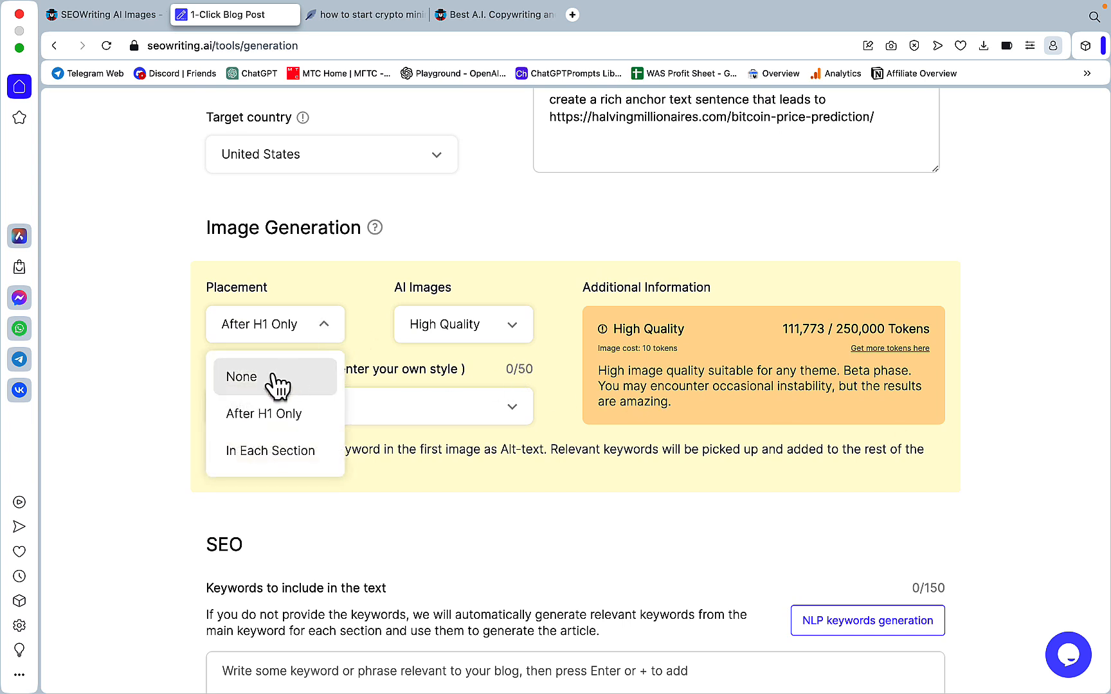
click(242, 376)
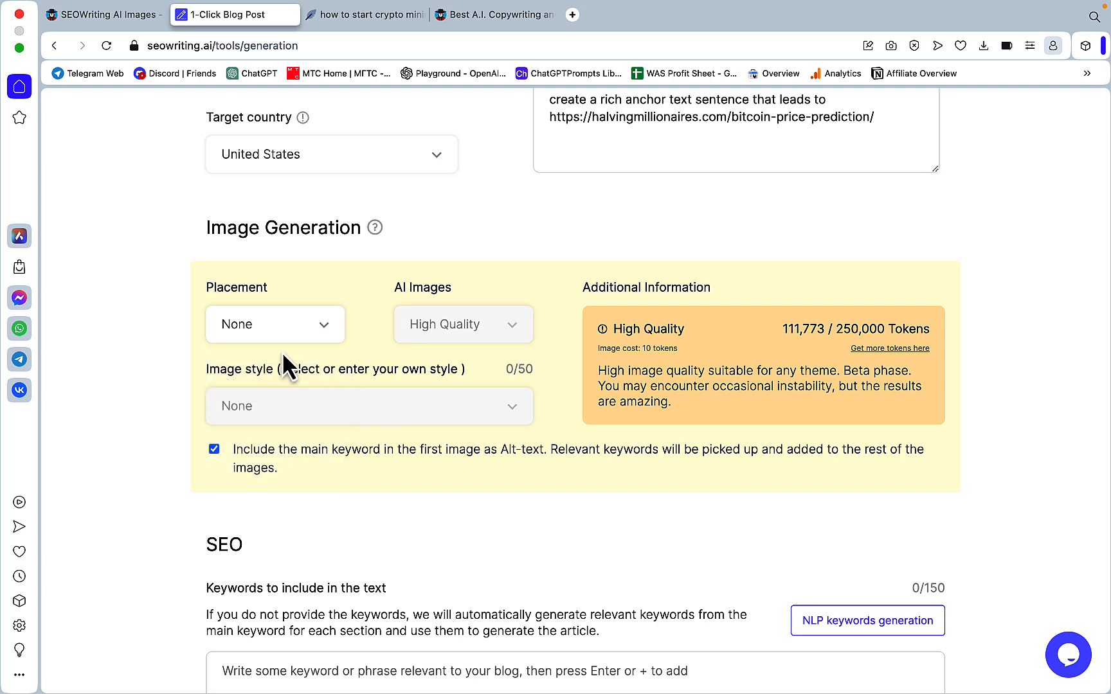
Step: Generate NLP keywords, then delete all except mining profitability and mining tips and tricks
scroll(down, 3)
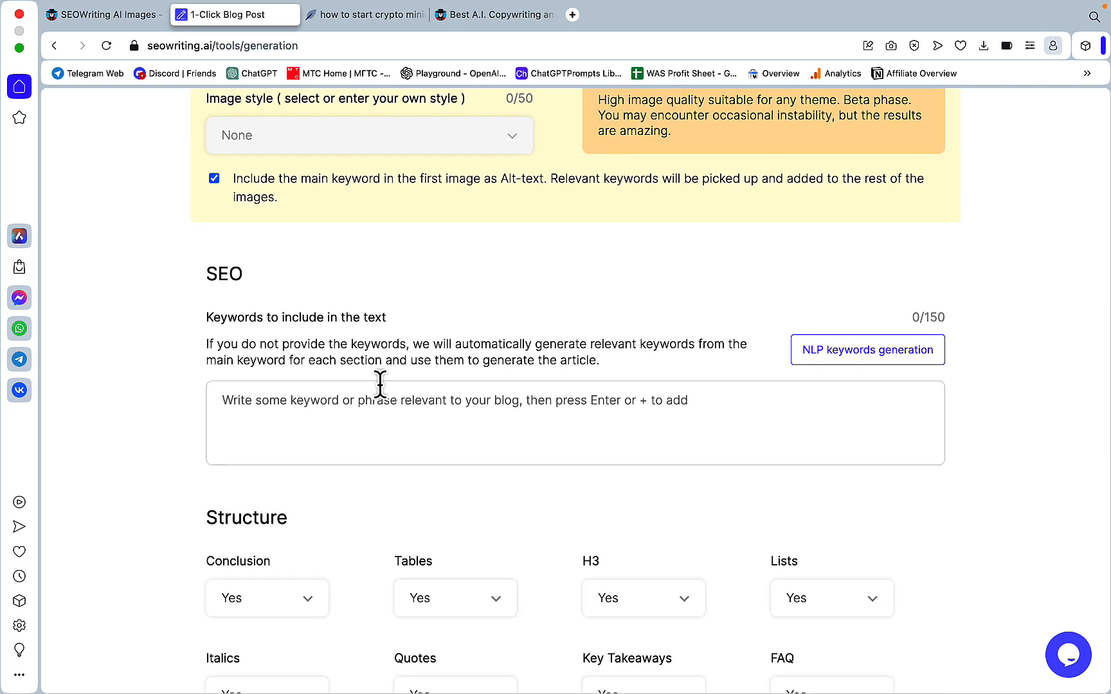
mouse_move(589, 465)
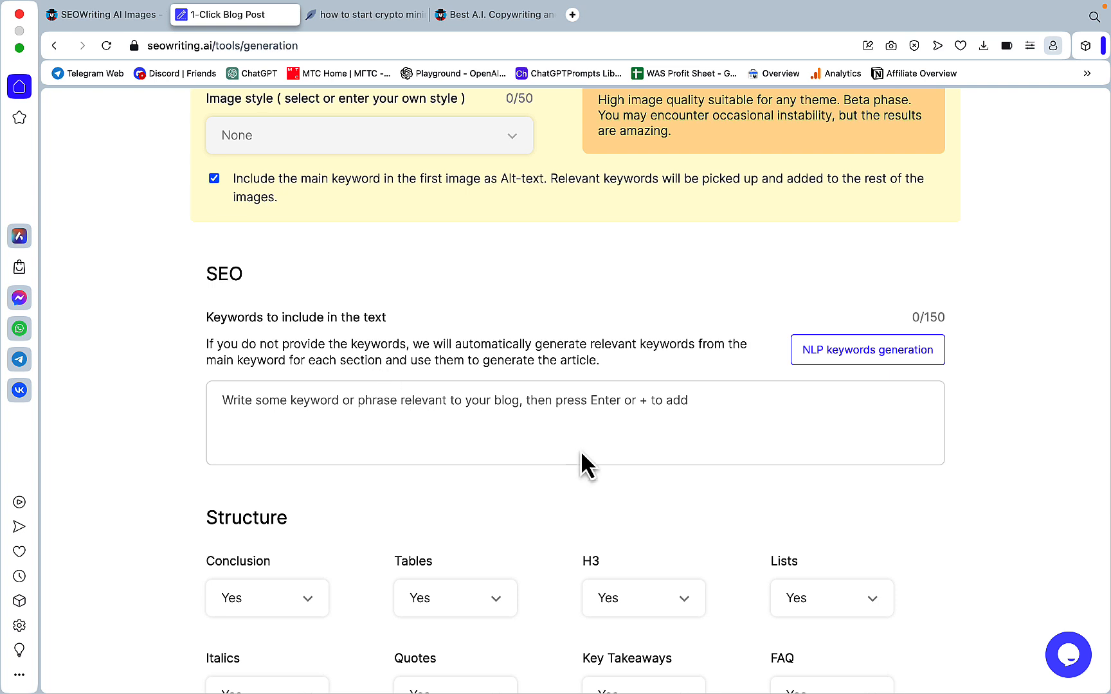
mouse_move(859, 375)
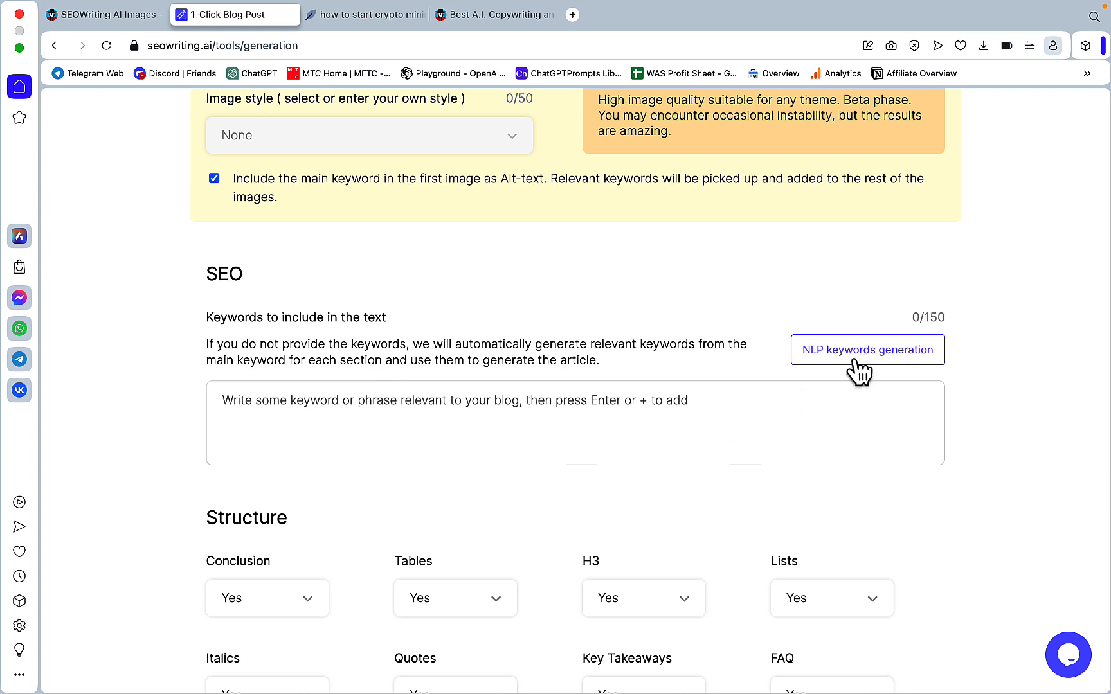
mouse_move(840, 364)
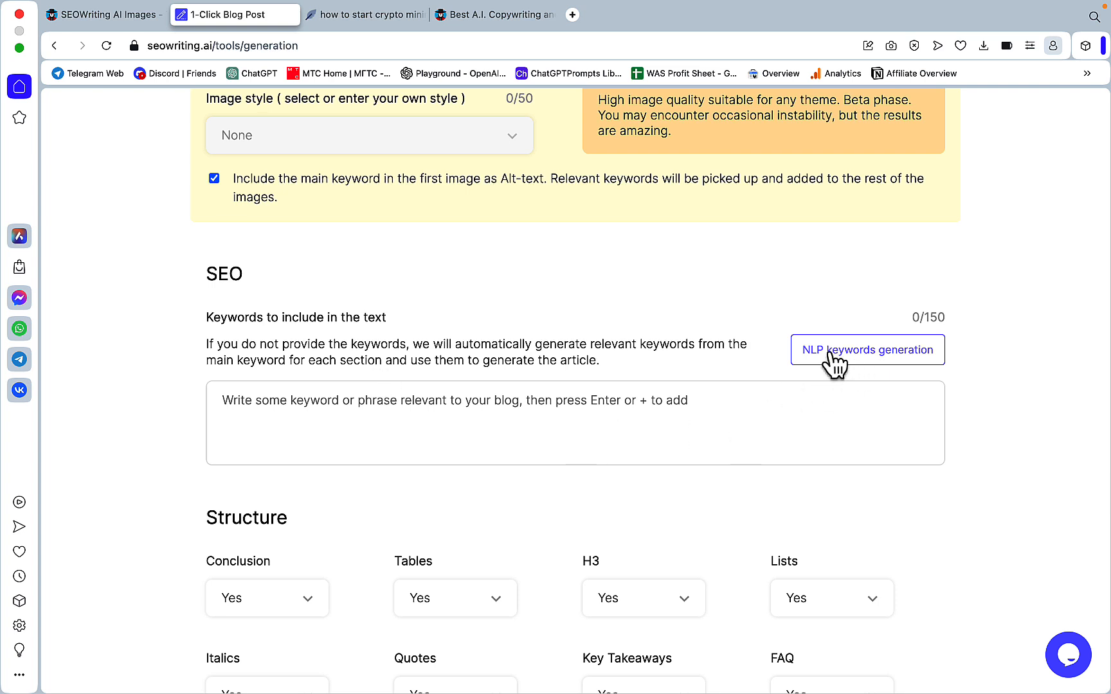
click(867, 350)
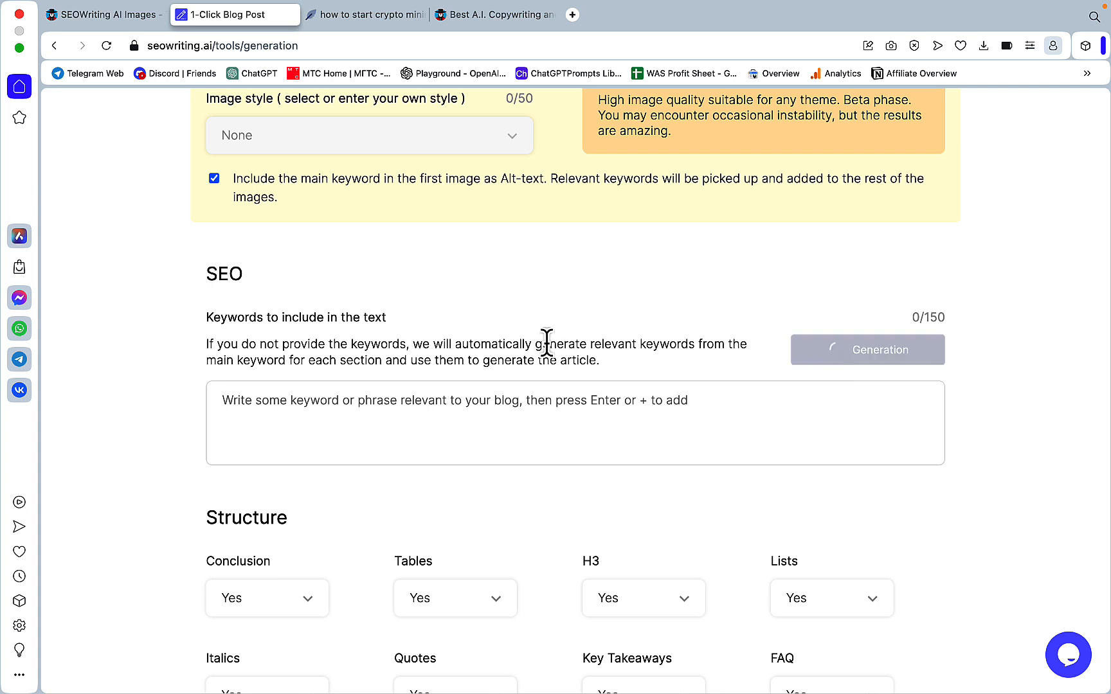
click(867, 350)
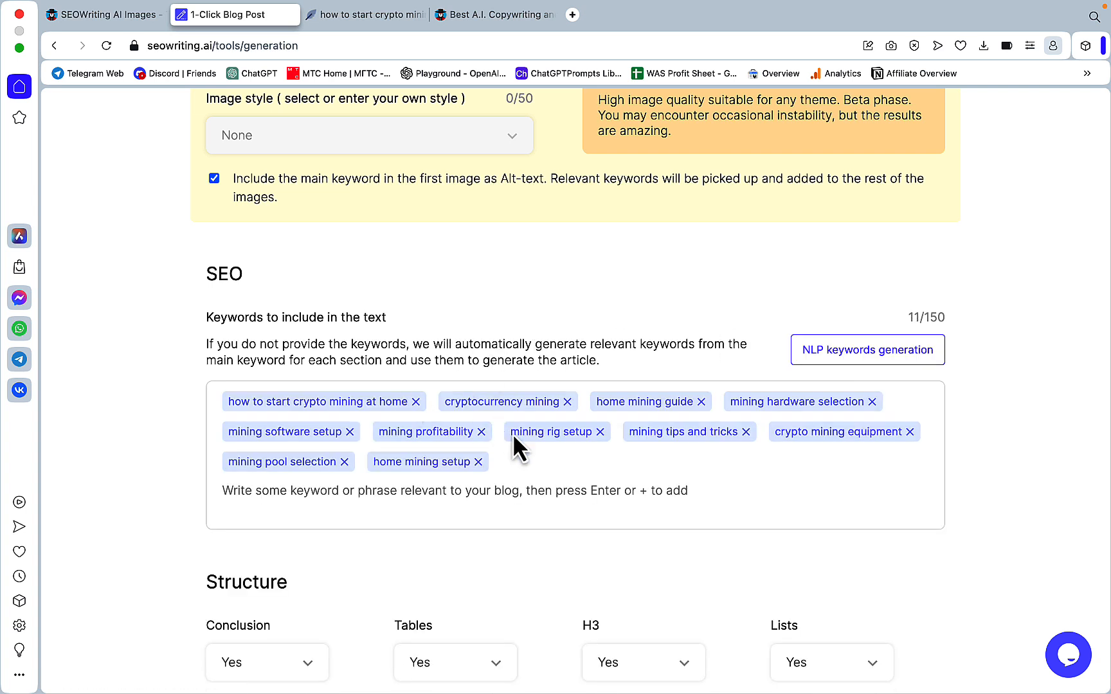
click(417, 401)
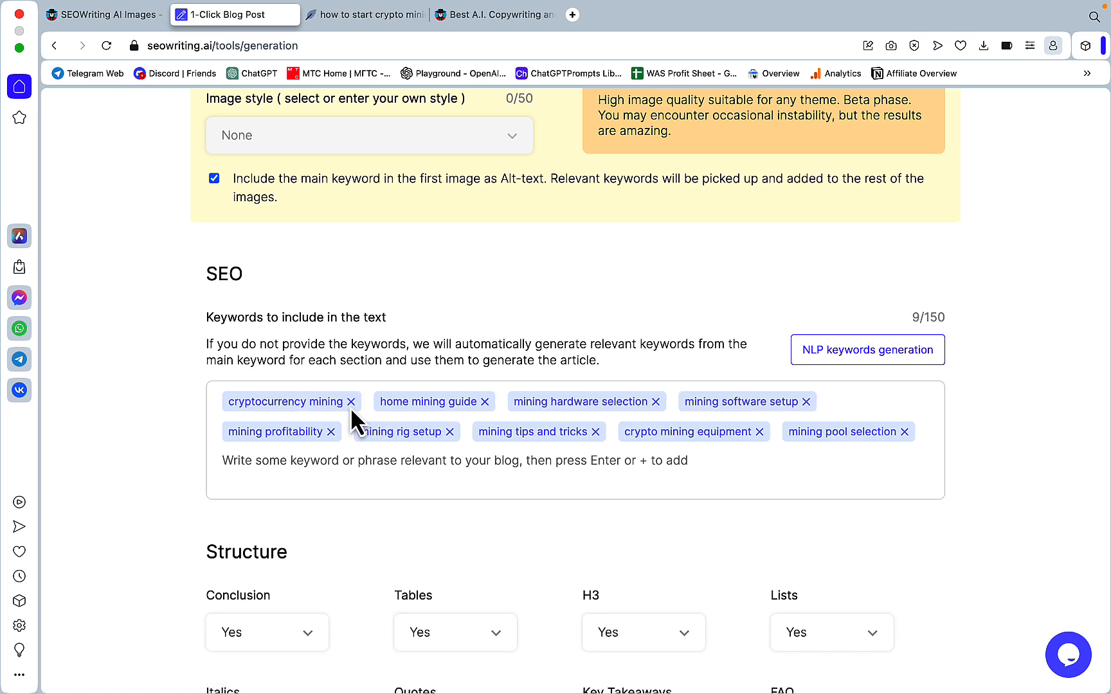
click(351, 402)
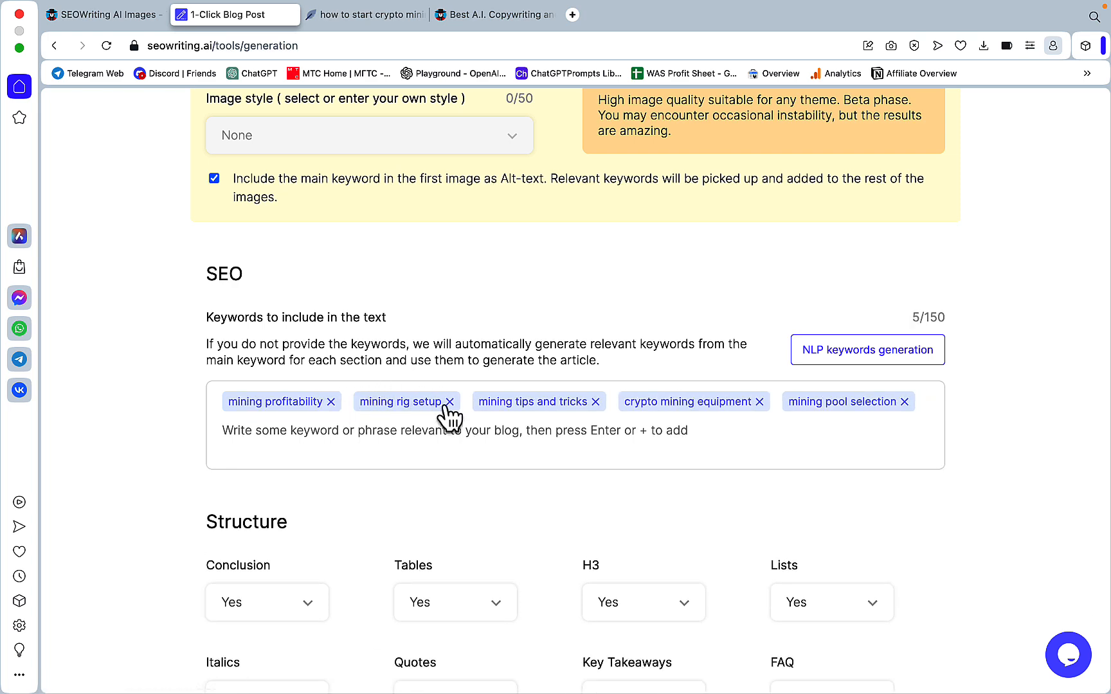
click(449, 401)
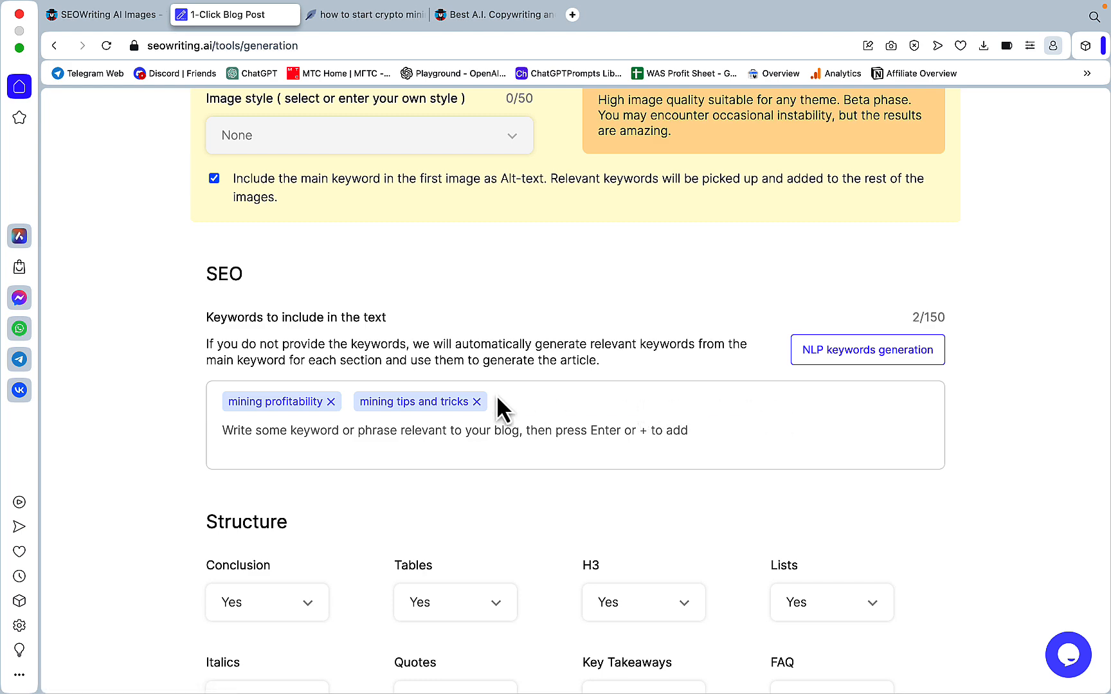
Step: Copy all visible suggested terms from NeuronWriter's crypto mining analysis
click(365, 14)
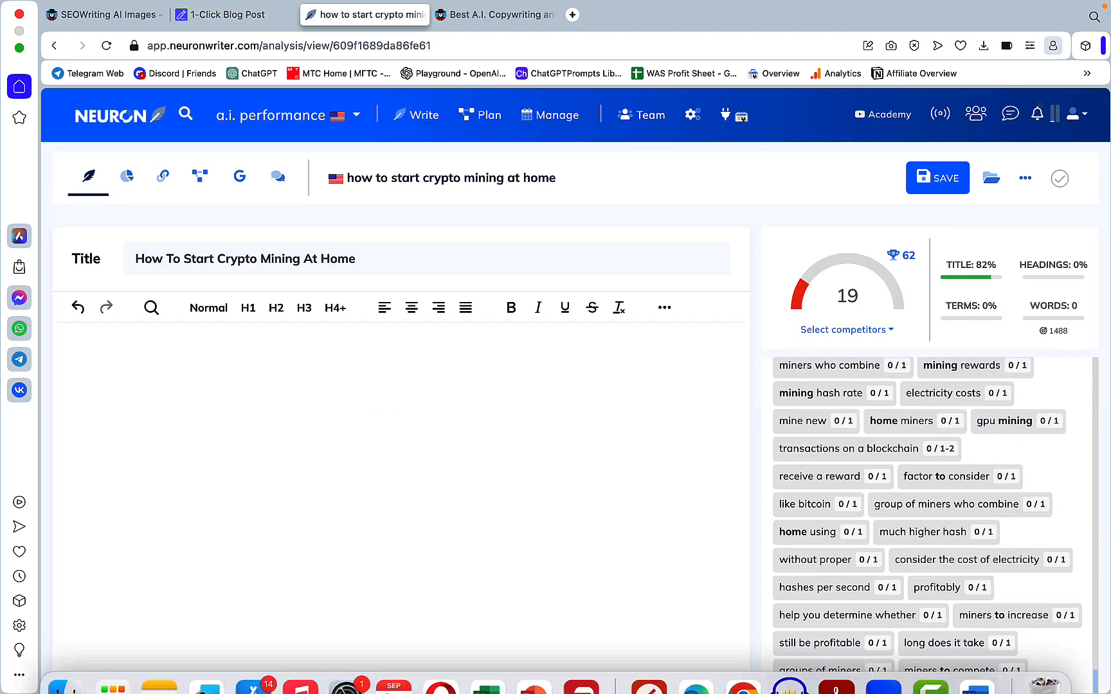
scroll(down, 3)
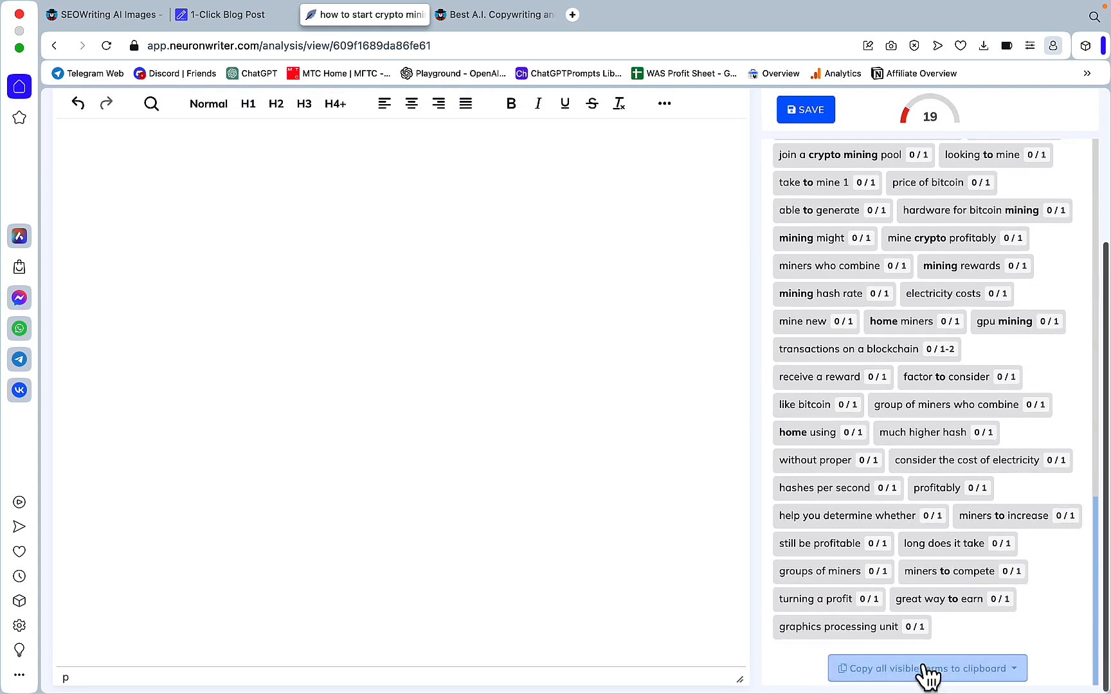
click(926, 667)
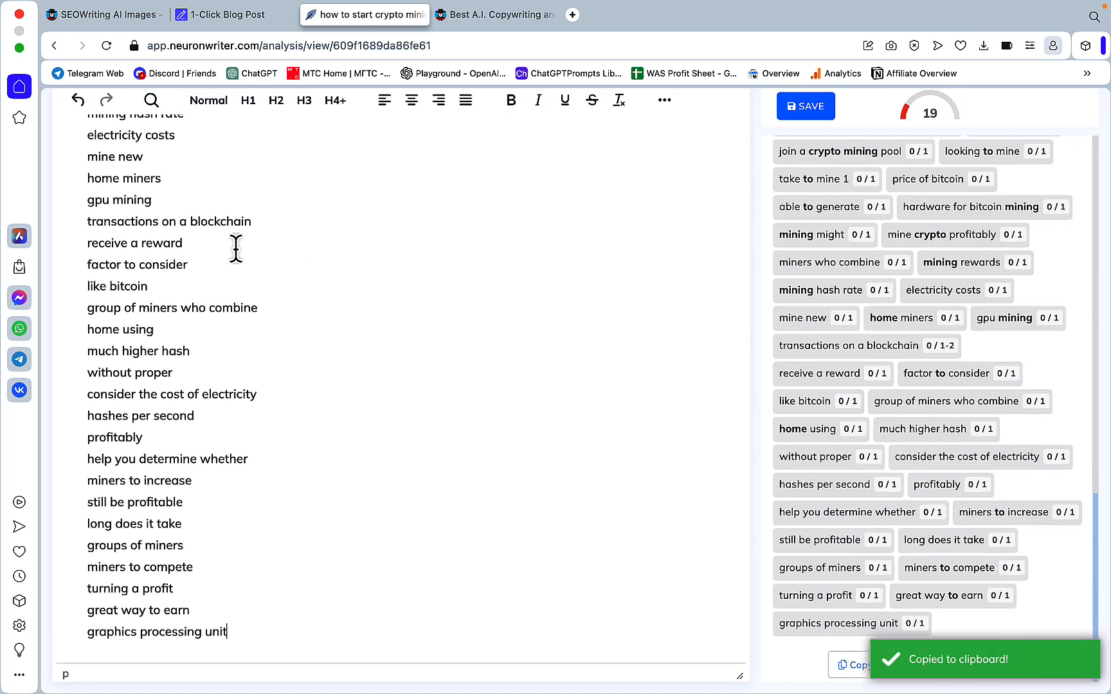
scroll(up, 3)
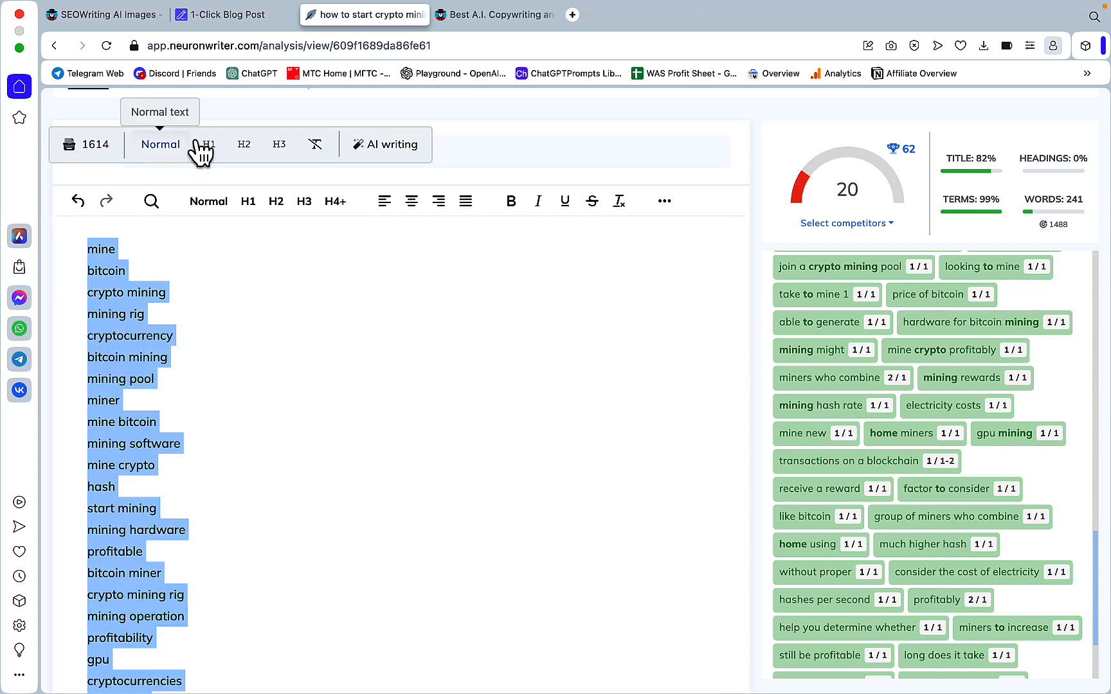
Step: Paste the 99 NeuronWriter terms into Keywords to include and check the keyword count
click(227, 14)
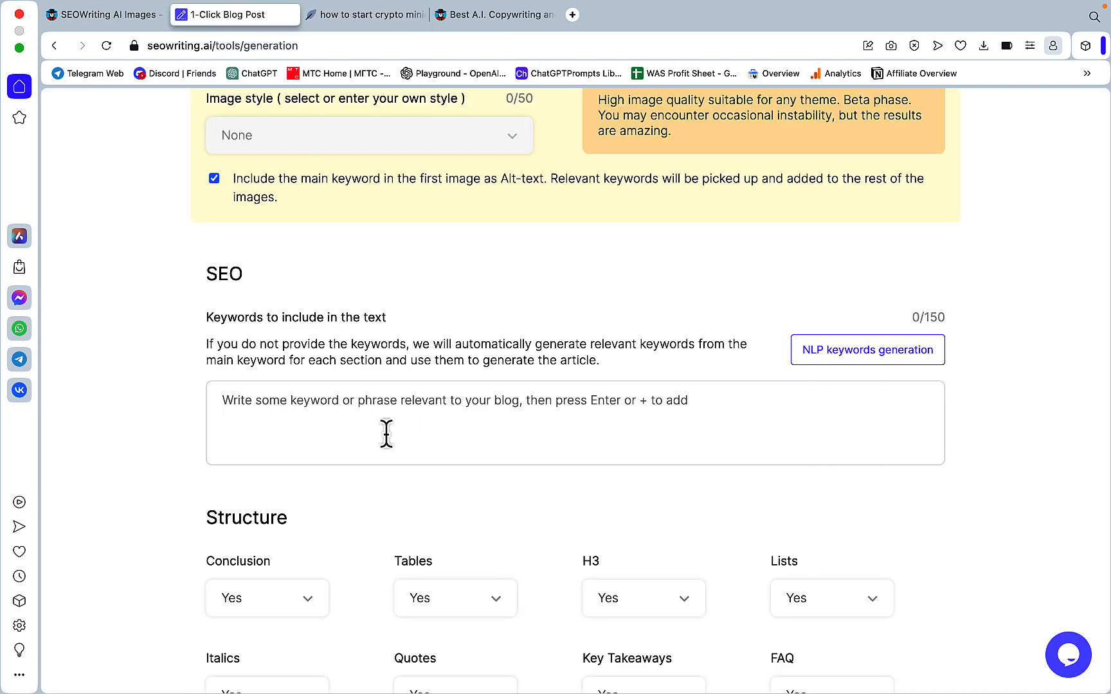
click(867, 349)
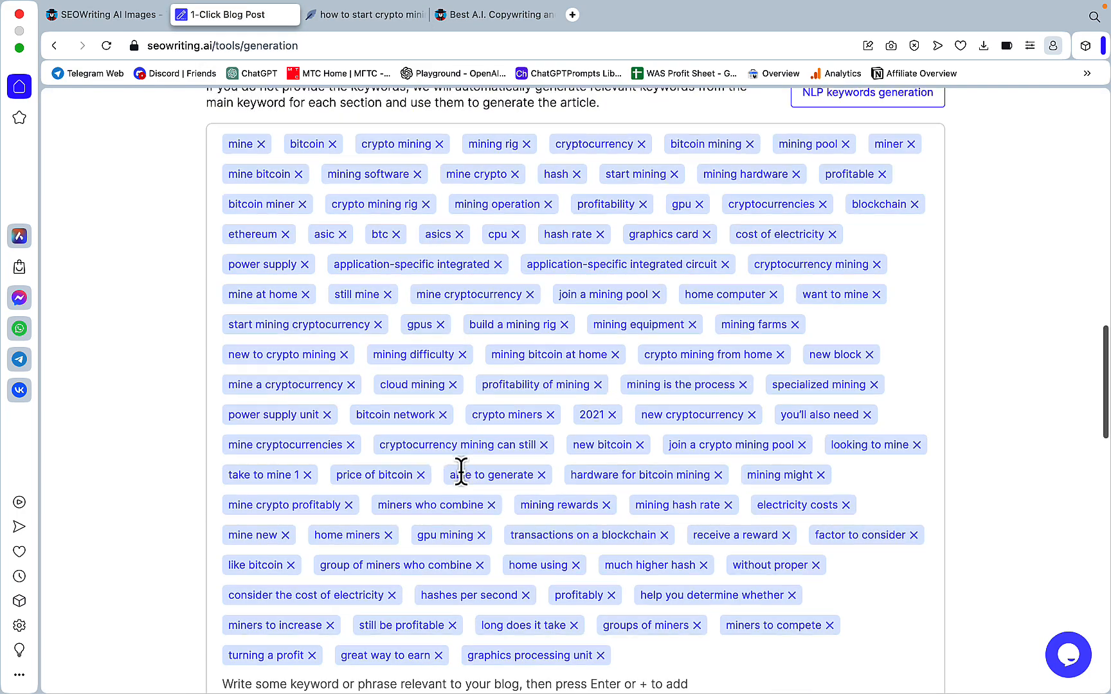
scroll(up, 3)
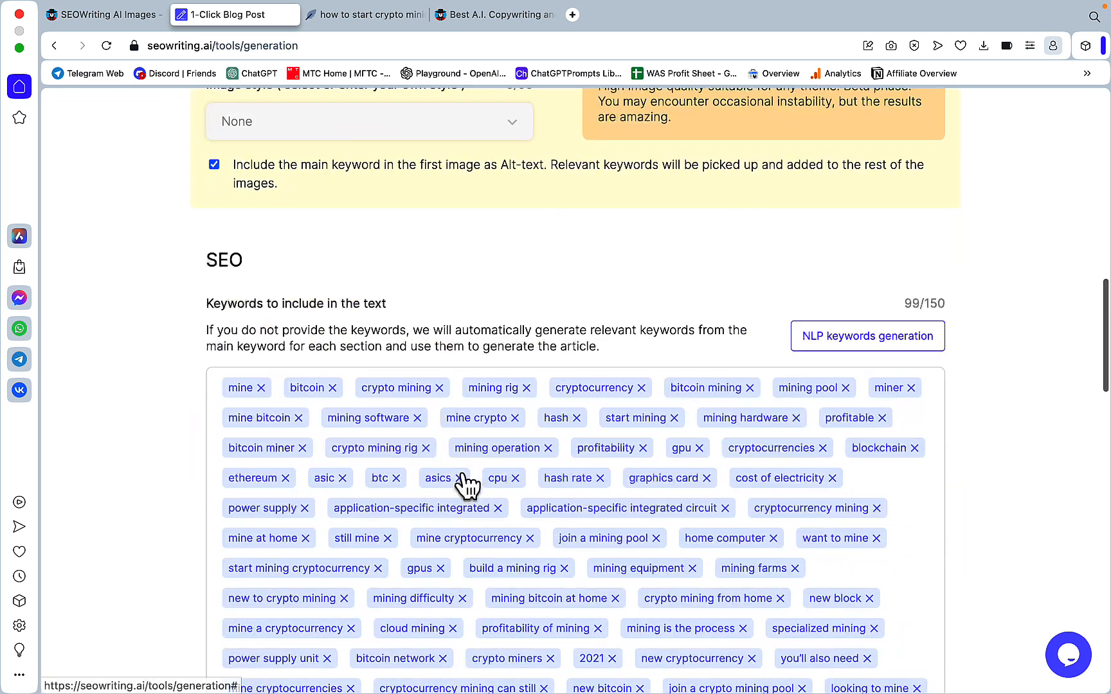
mouse_move(911, 312)
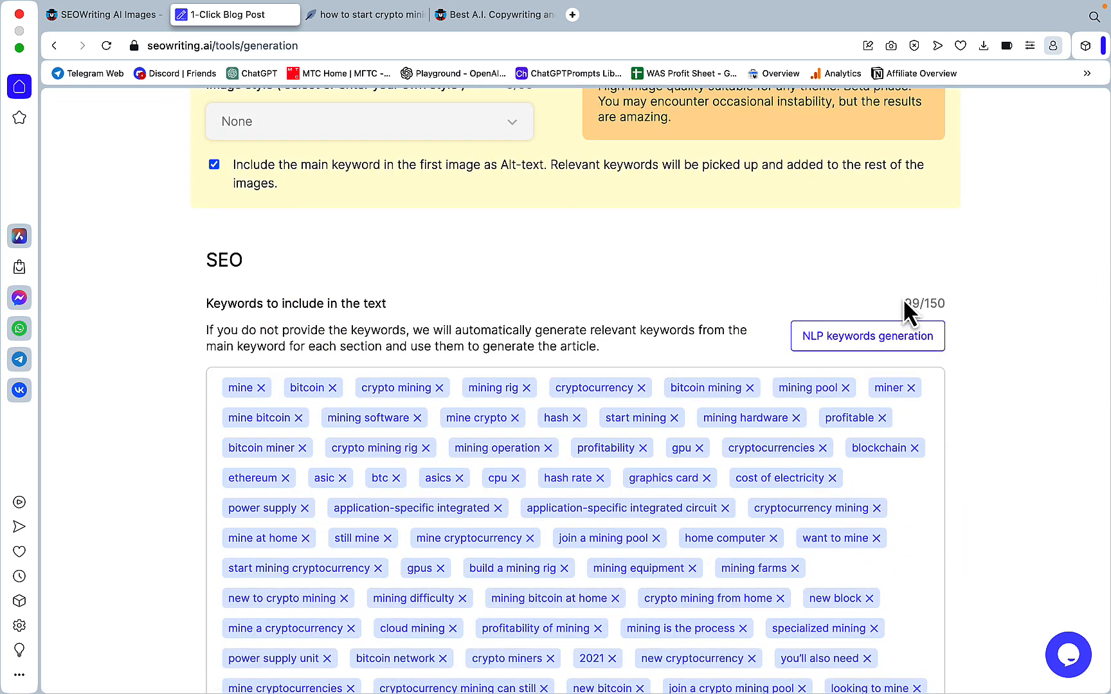
double_click(912, 304)
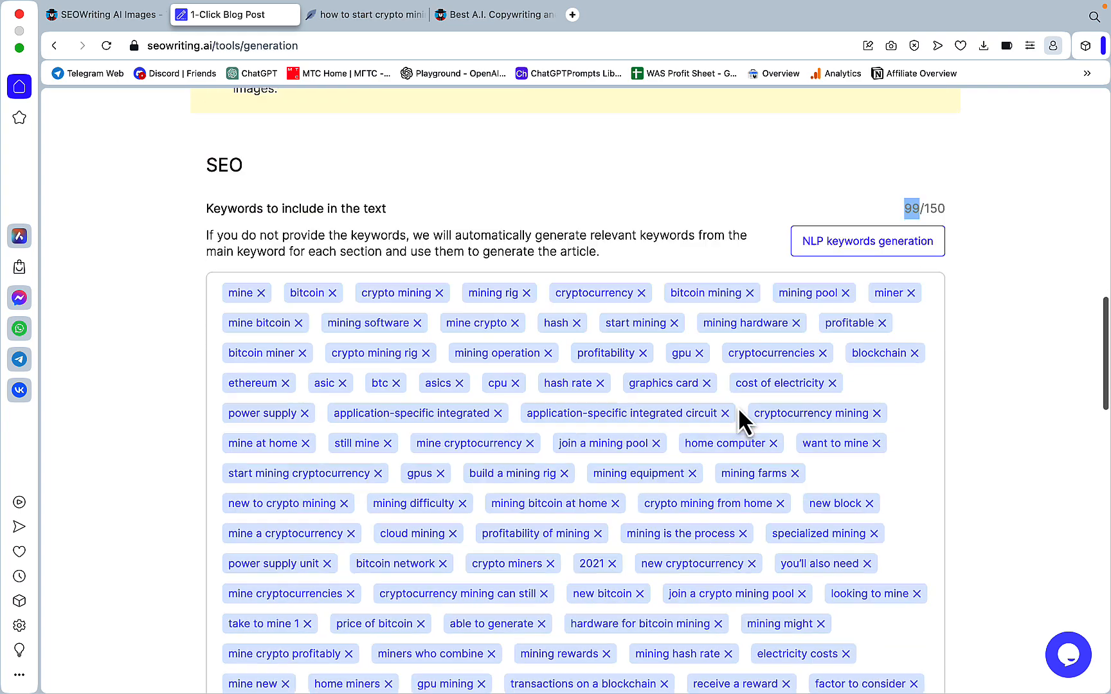
scroll(down, 3)
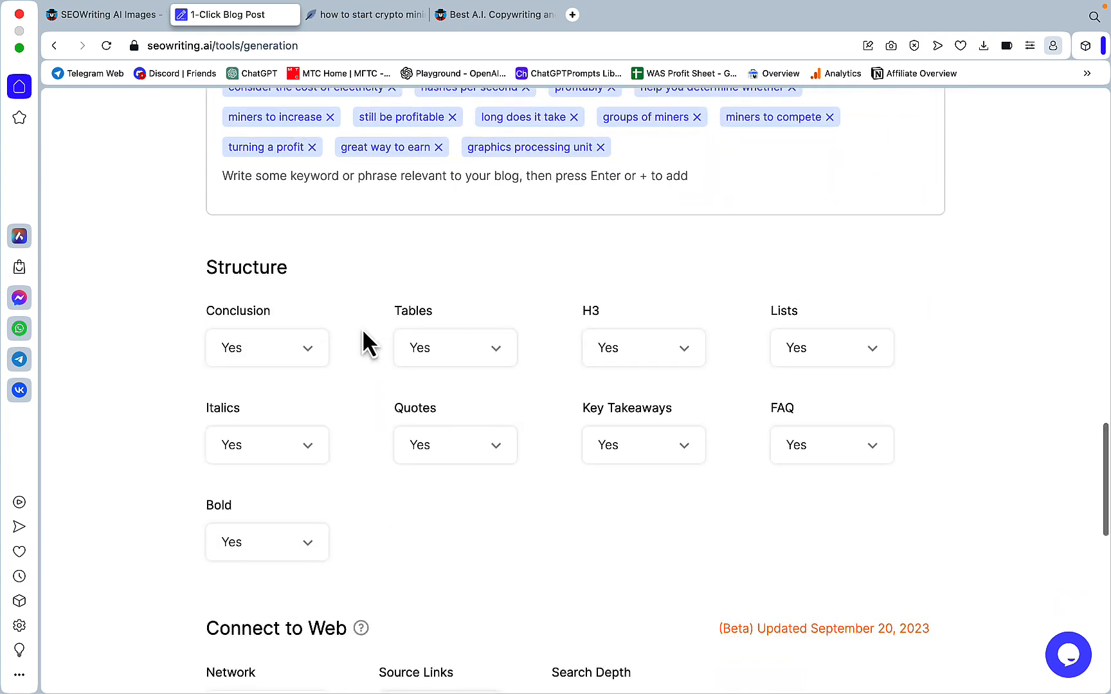
mouse_move(608, 353)
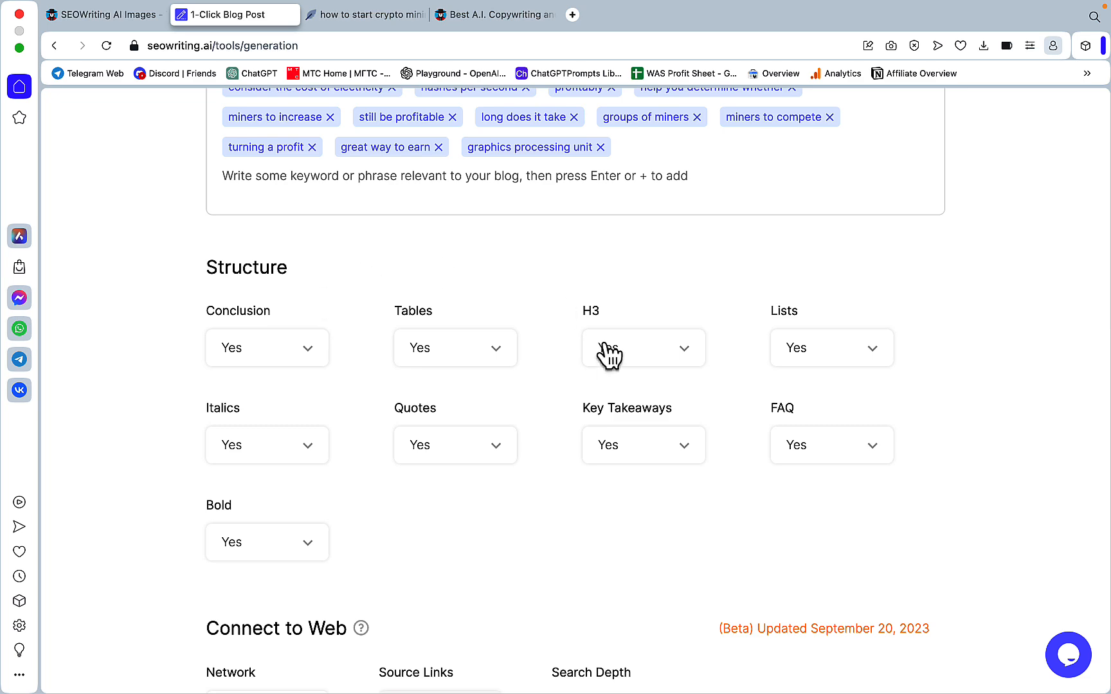
Step: Turn on the web network, turn off source links, and set Search Source to URLs Reference
scroll(down, 3)
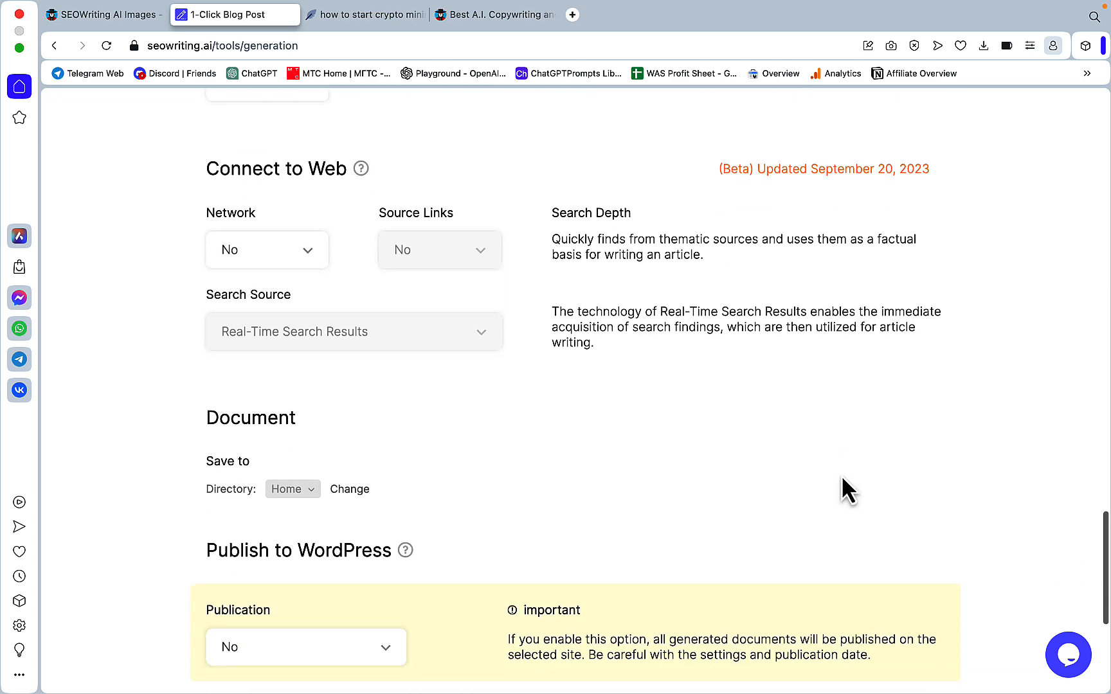
mouse_move(557, 408)
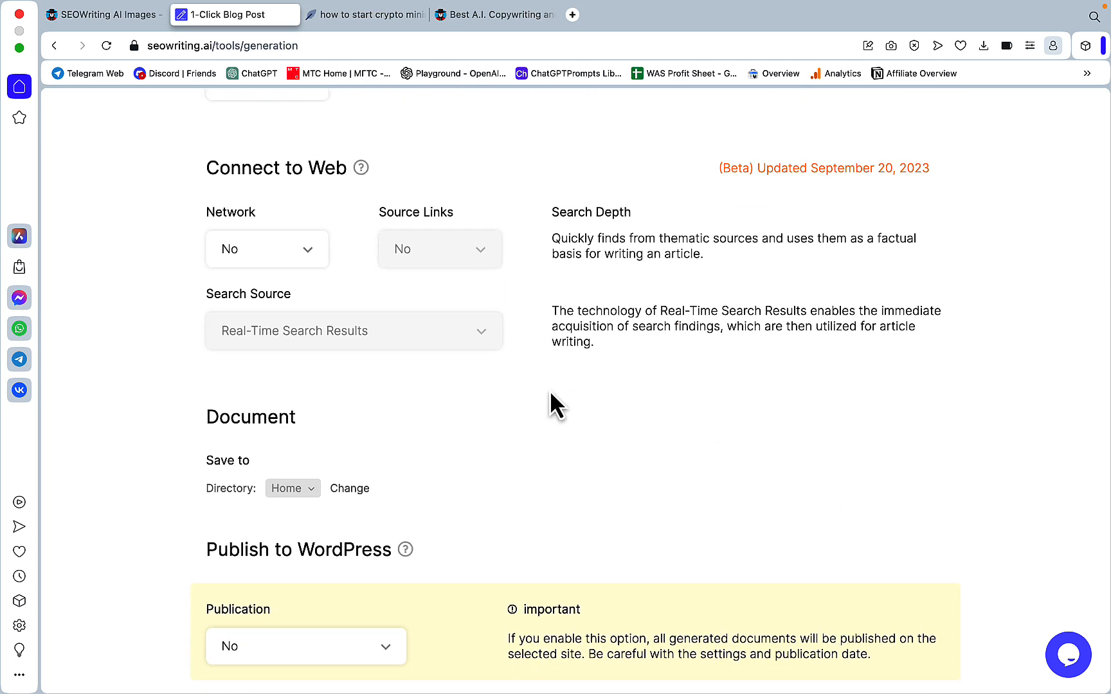
click(266, 249)
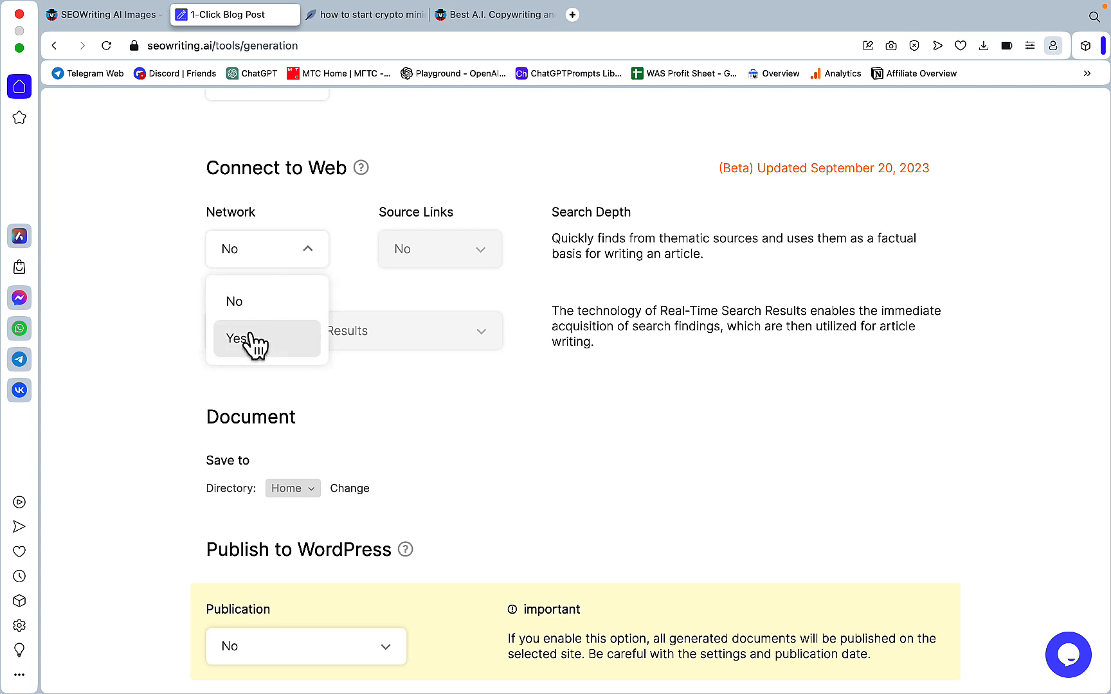
click(250, 339)
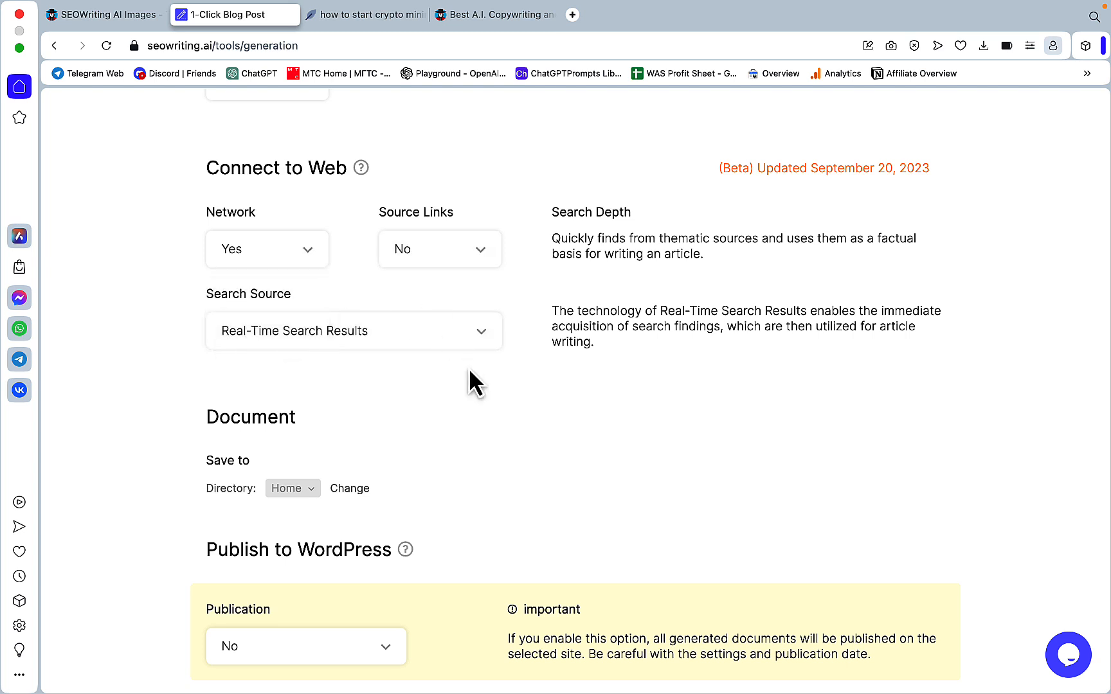
click(439, 249)
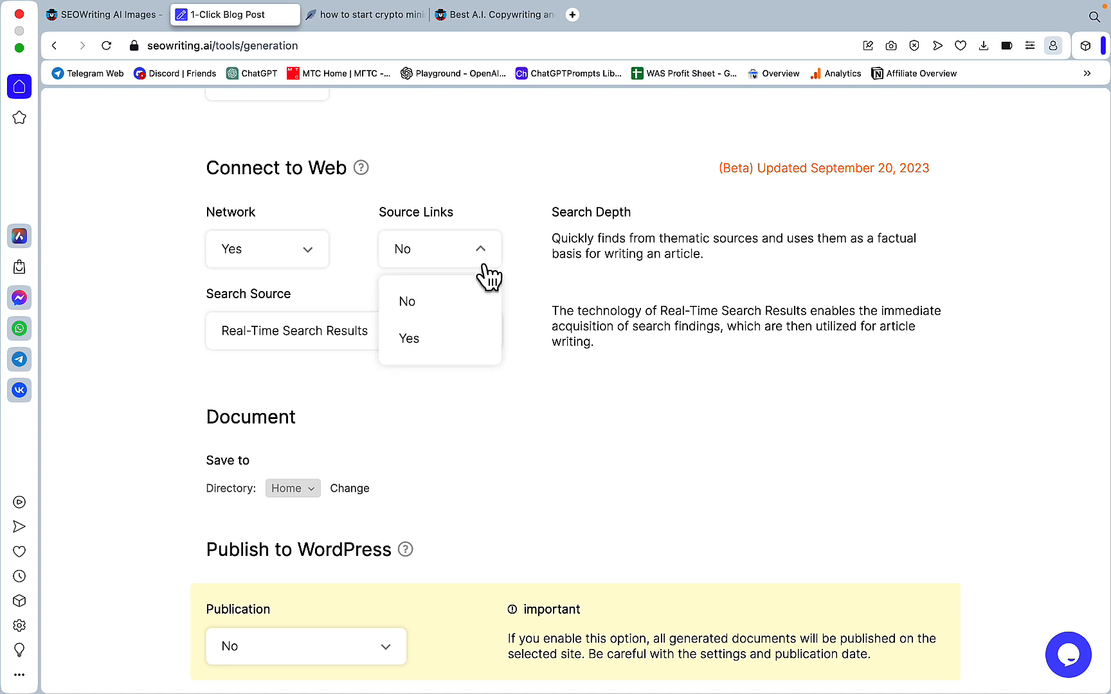
mouse_move(440, 301)
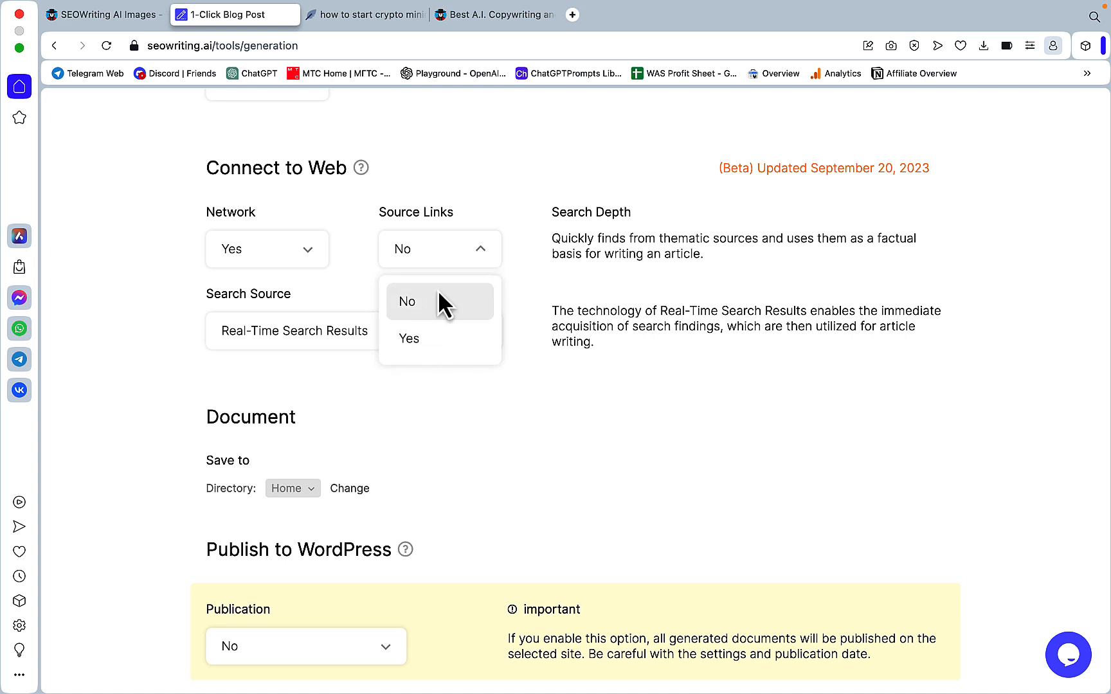
mouse_move(453, 368)
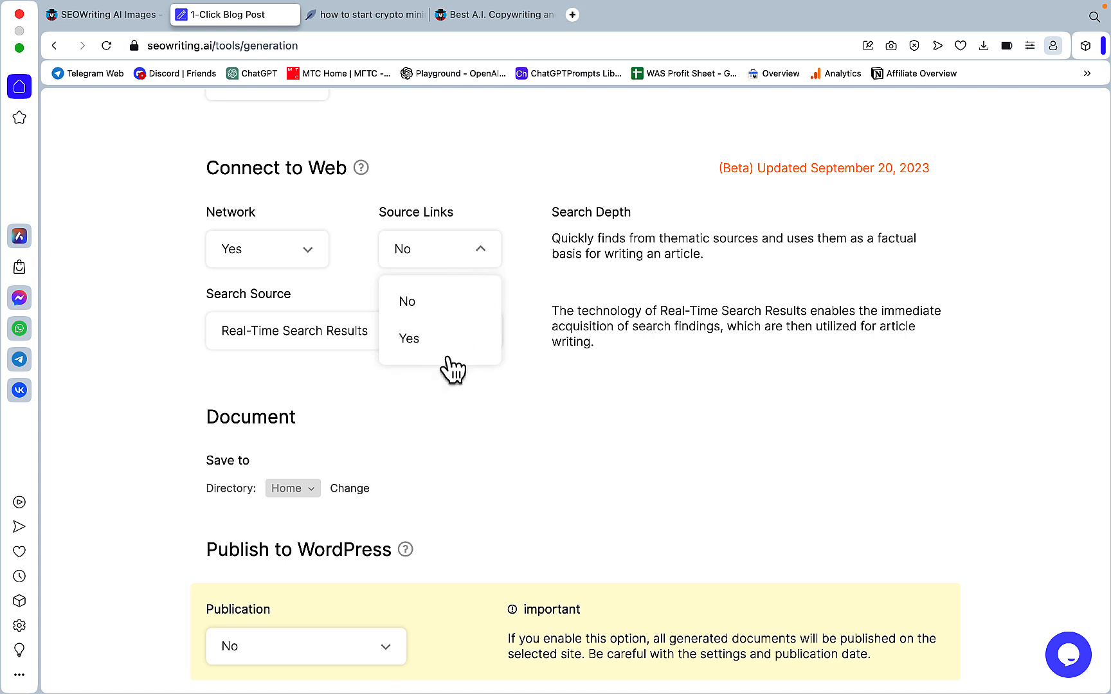
mouse_move(486, 265)
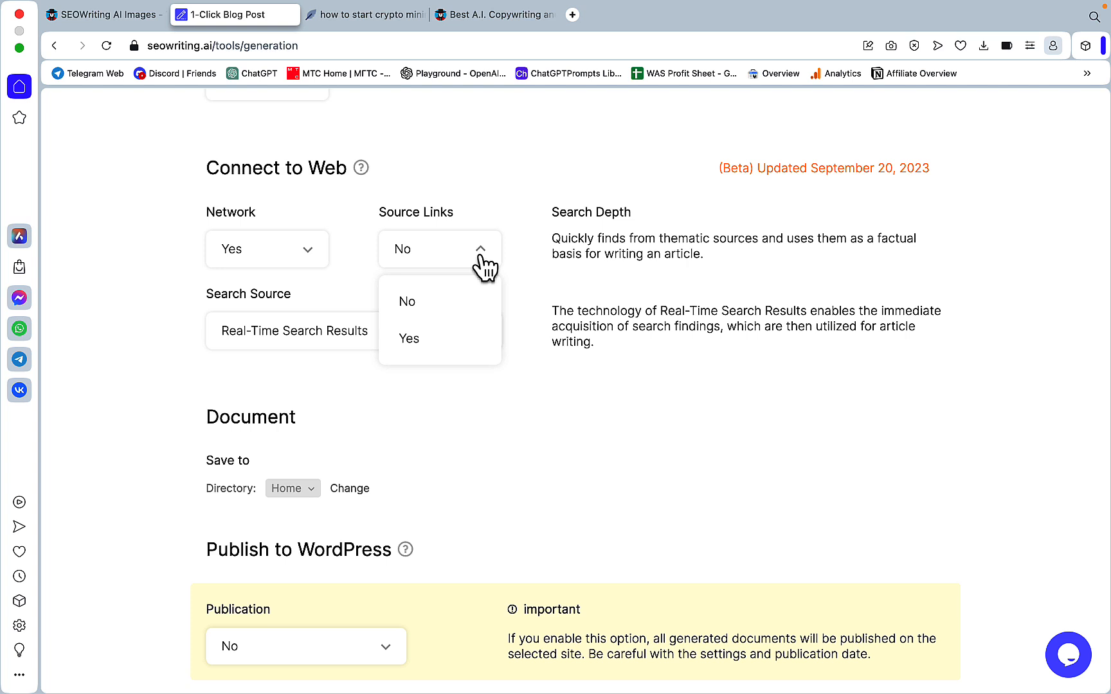
mouse_move(424, 321)
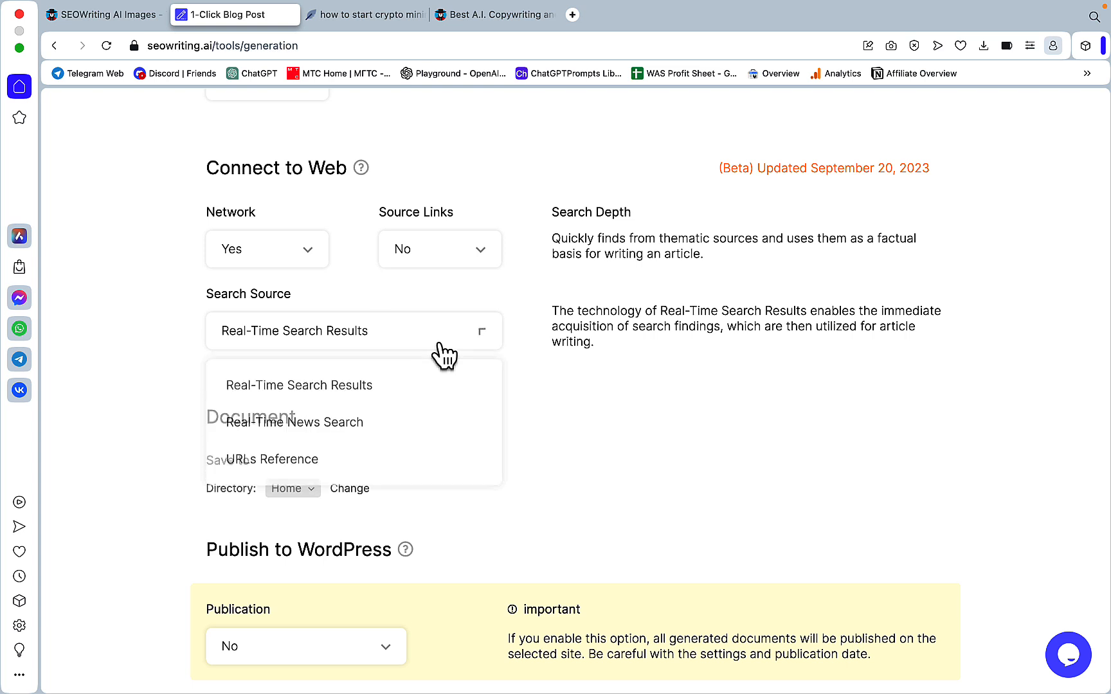
mouse_move(310, 394)
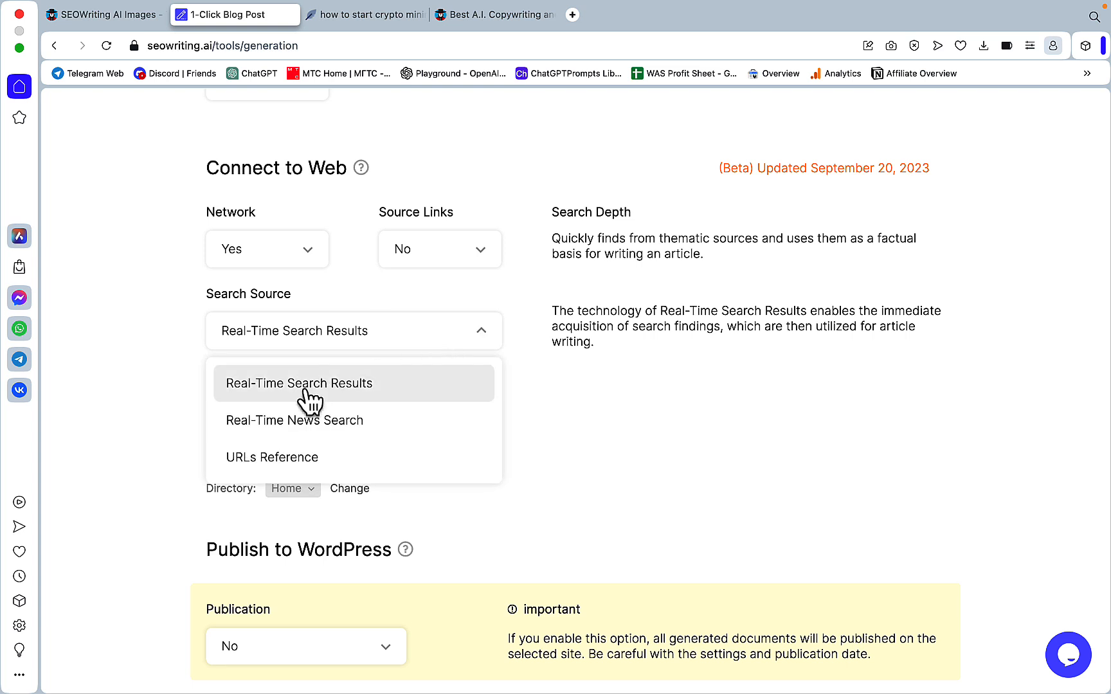
mouse_move(314, 413)
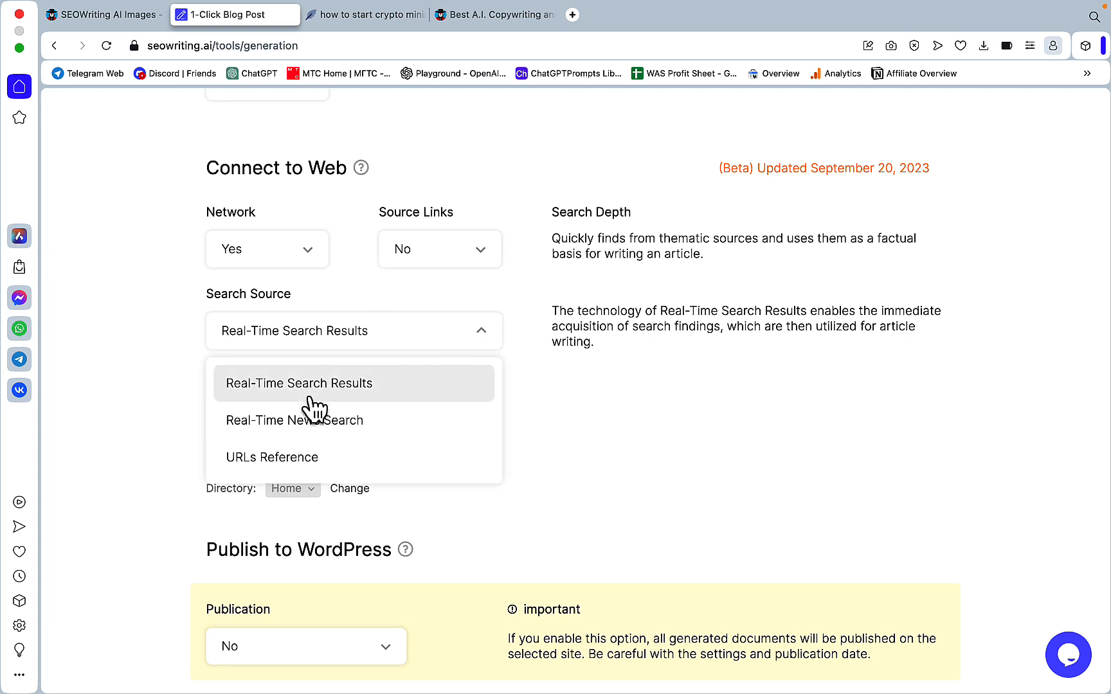
mouse_move(319, 444)
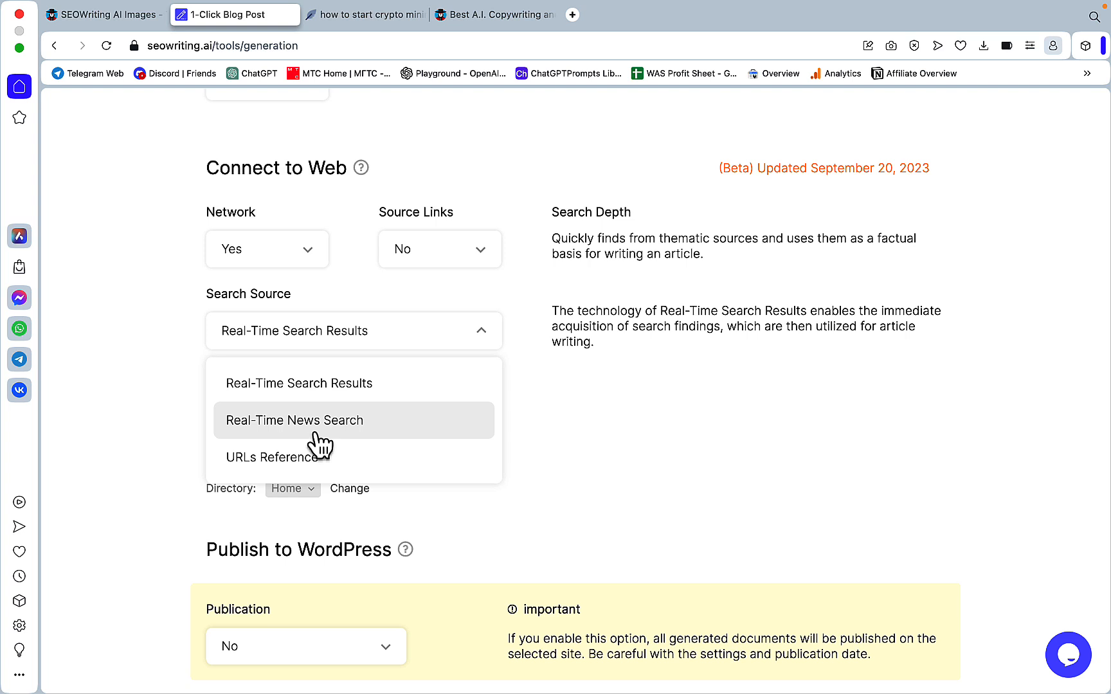
click(273, 458)
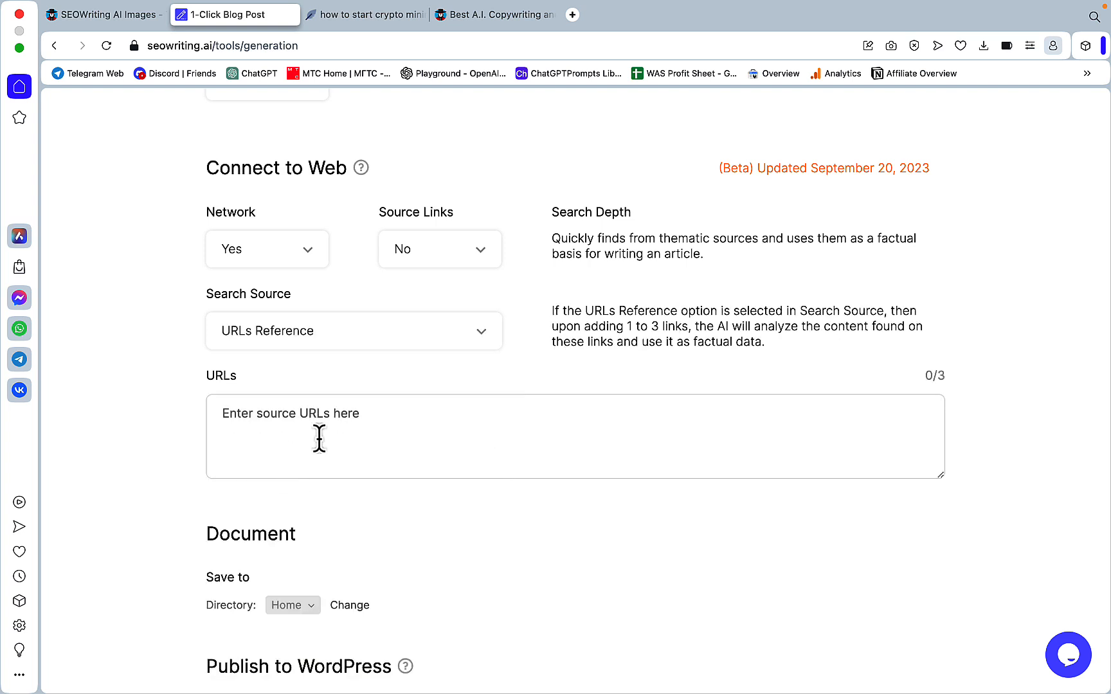
click(319, 425)
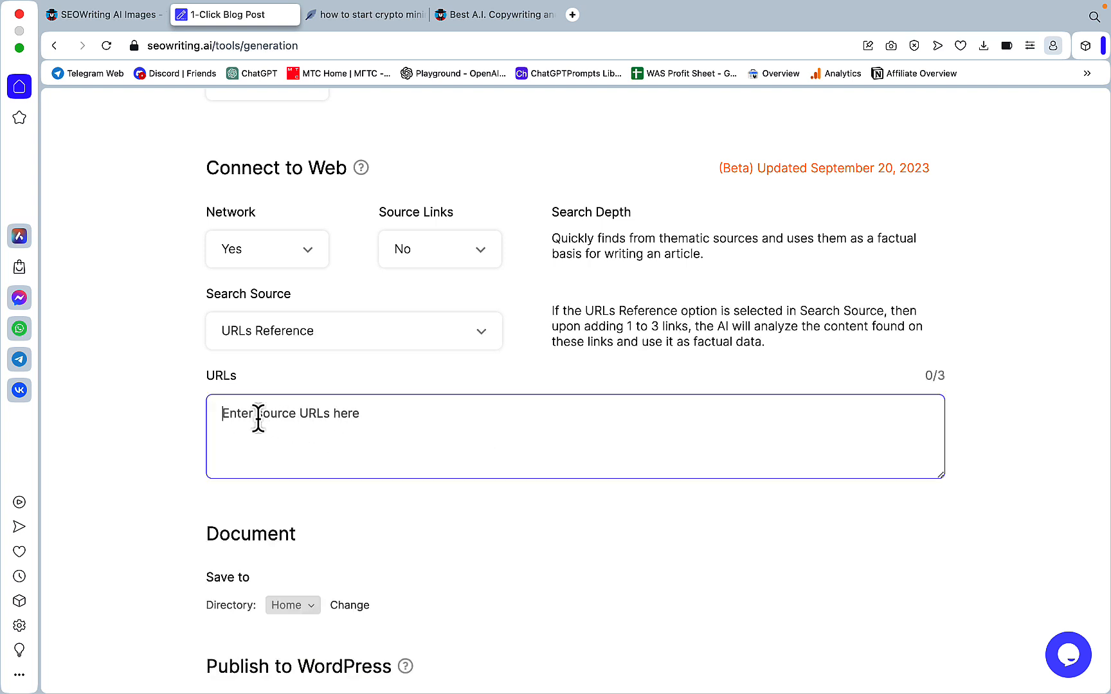
mouse_move(424, 216)
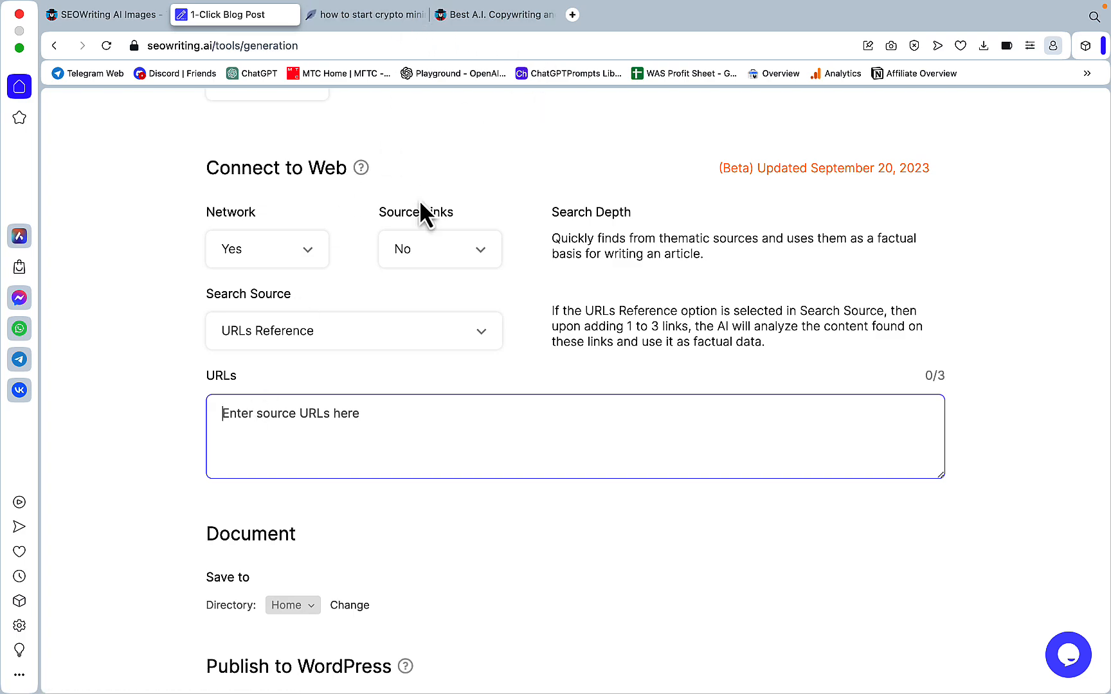
scroll(up, 3)
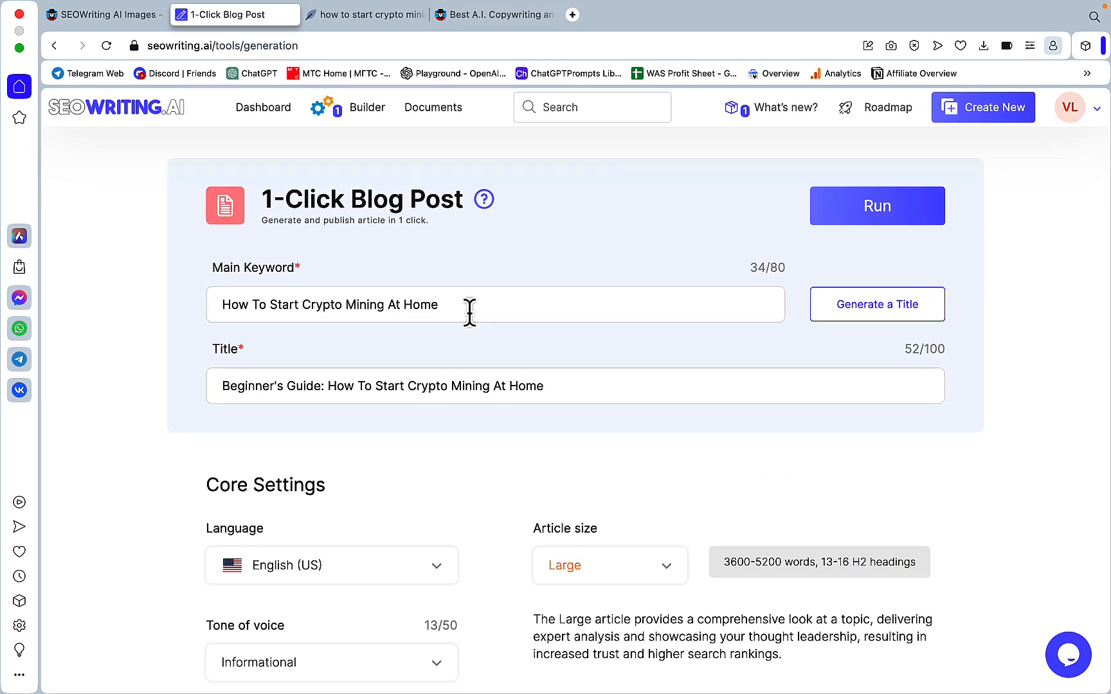
Step: Copy the main keyword and search it on Google in a new tab
triple_click(330, 304)
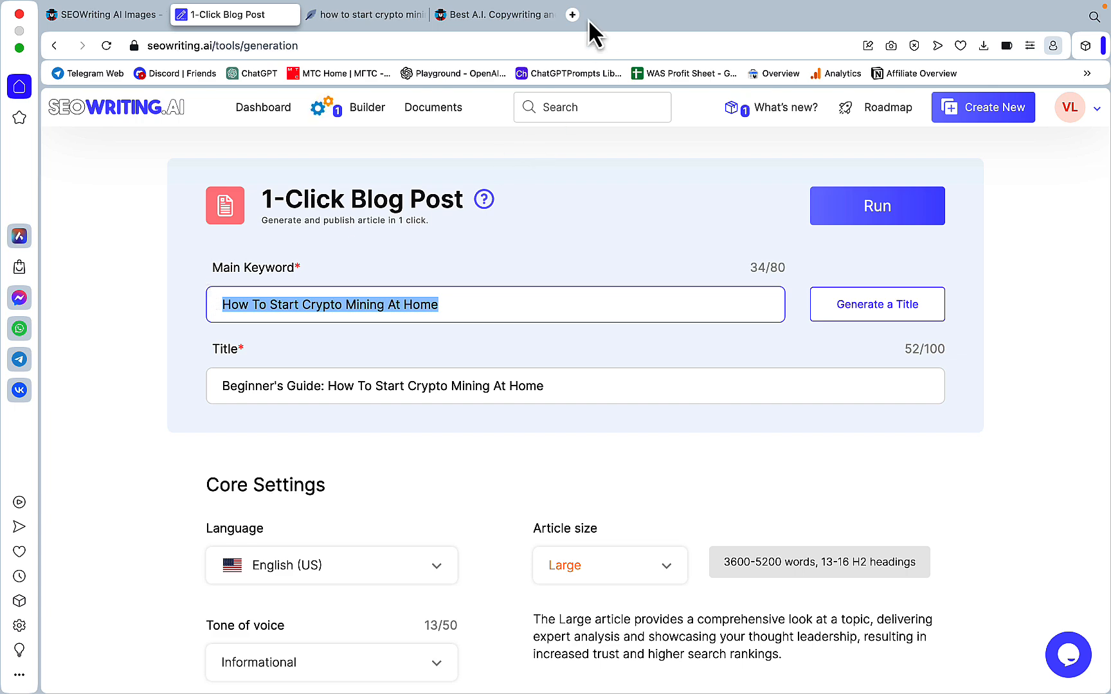
click(572, 14)
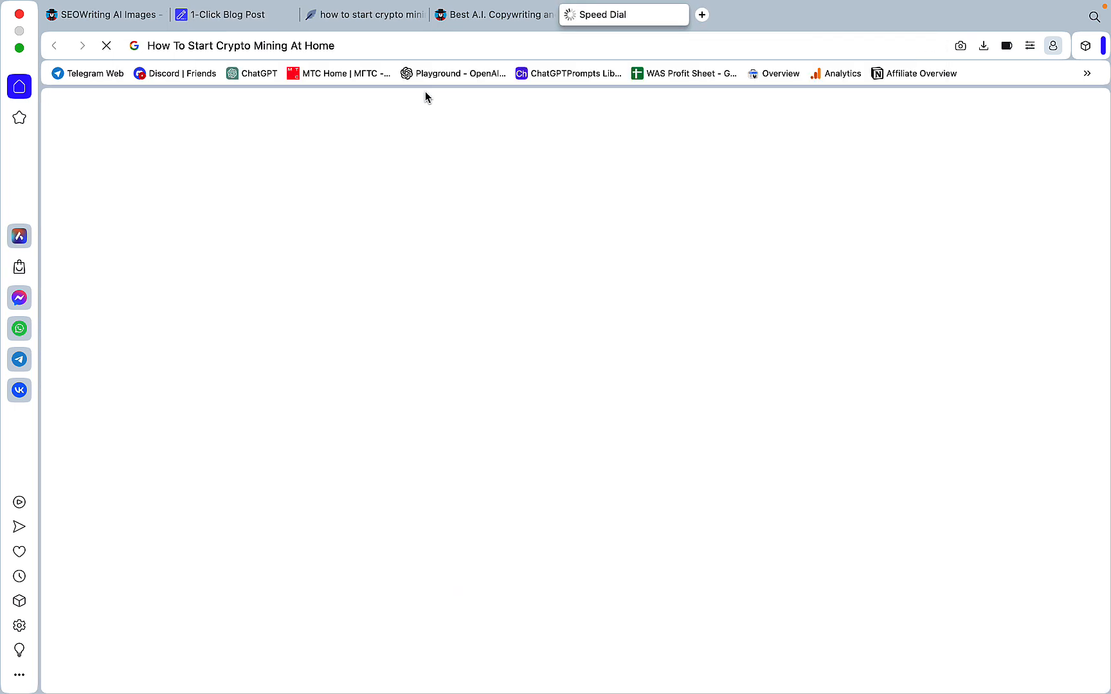
right_click(247, 282)
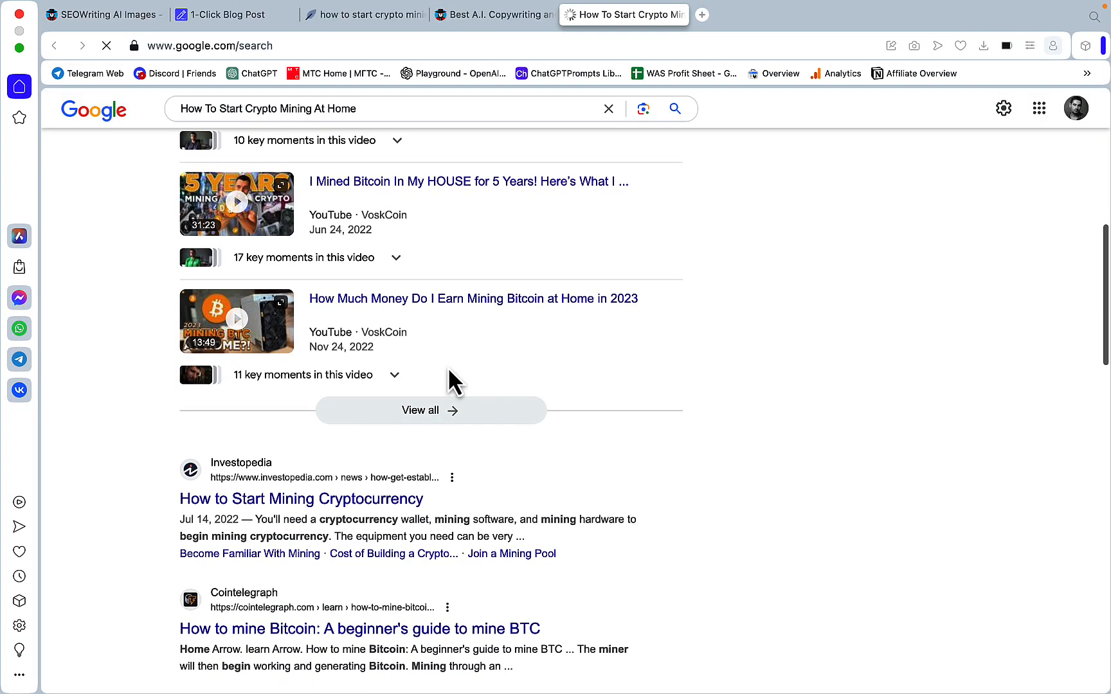
scroll(up, 3)
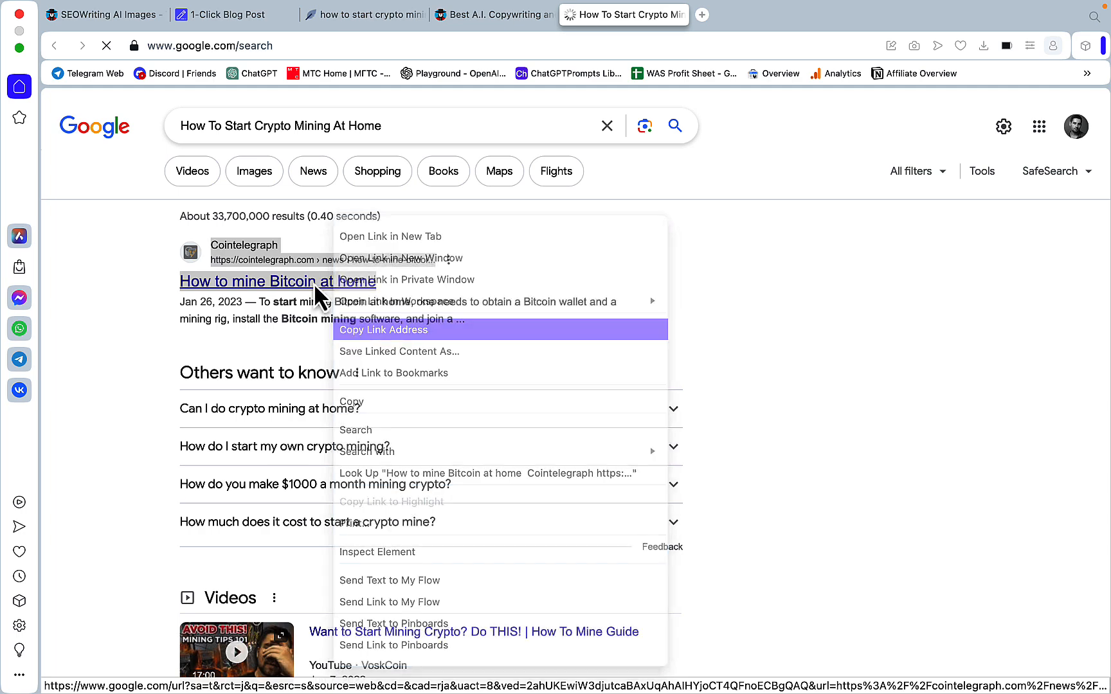
Step: Open the Cointelegraph and Investopedia articles and copy their URLs into the URLs box
click(235, 14)
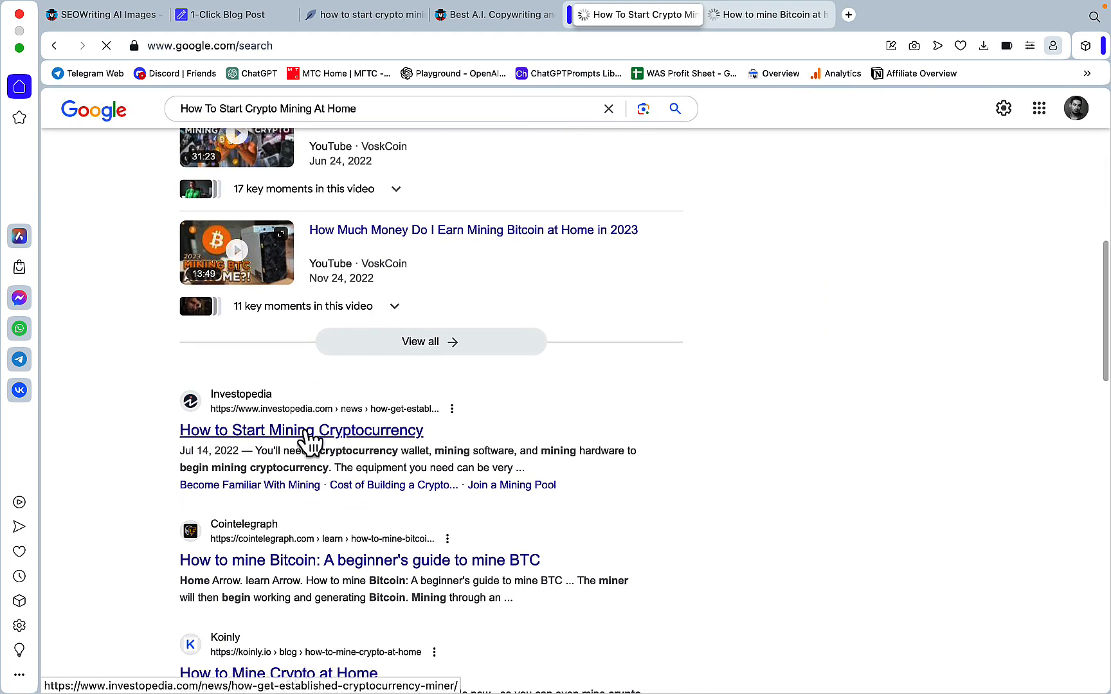
click(301, 430)
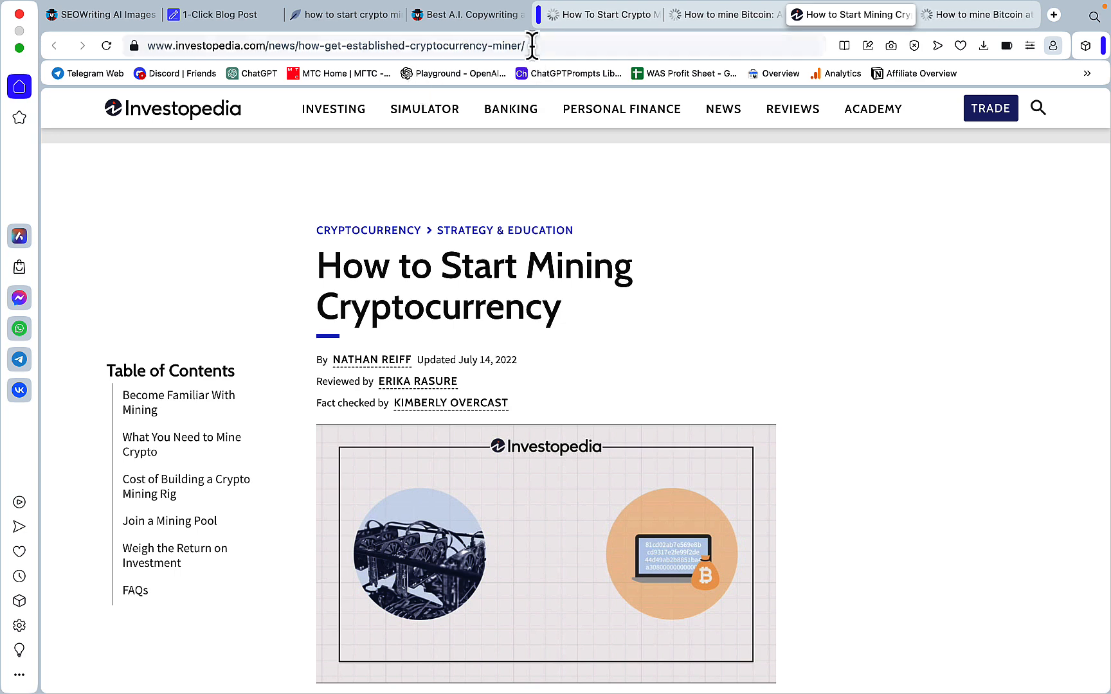
click(334, 45)
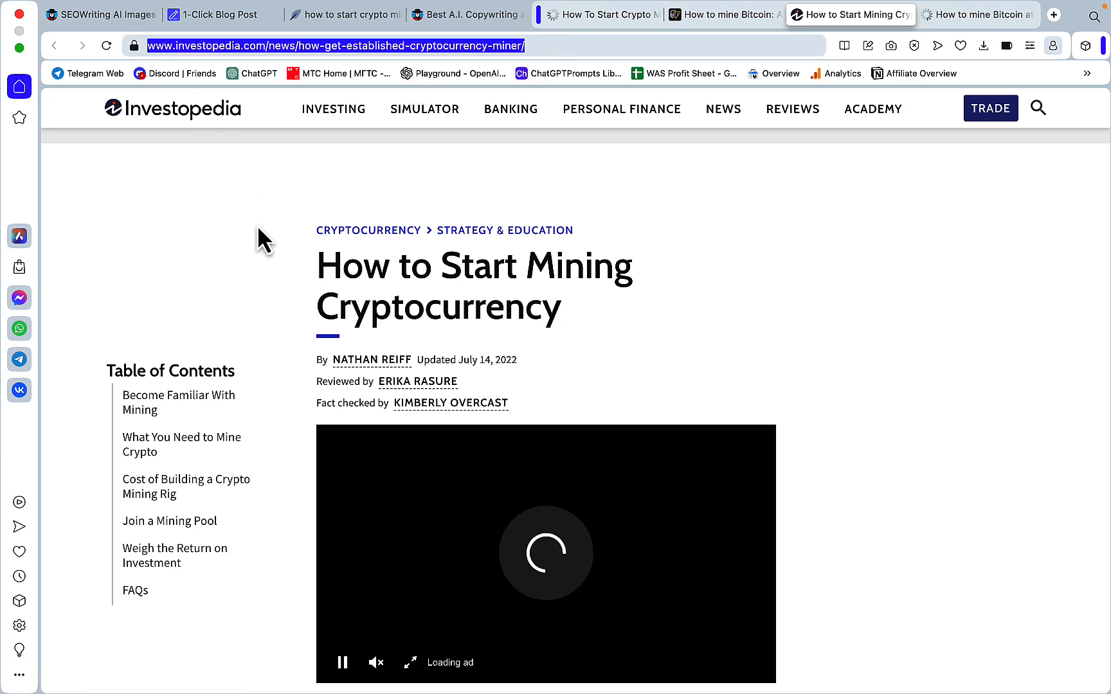
click(723, 14)
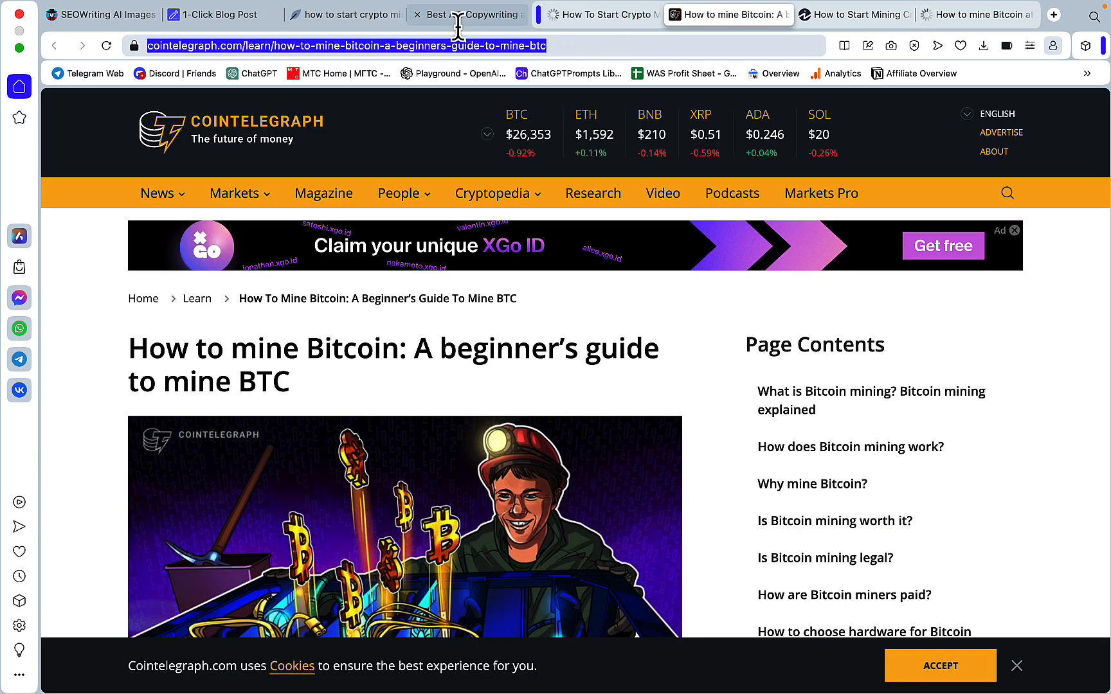
click(977, 14)
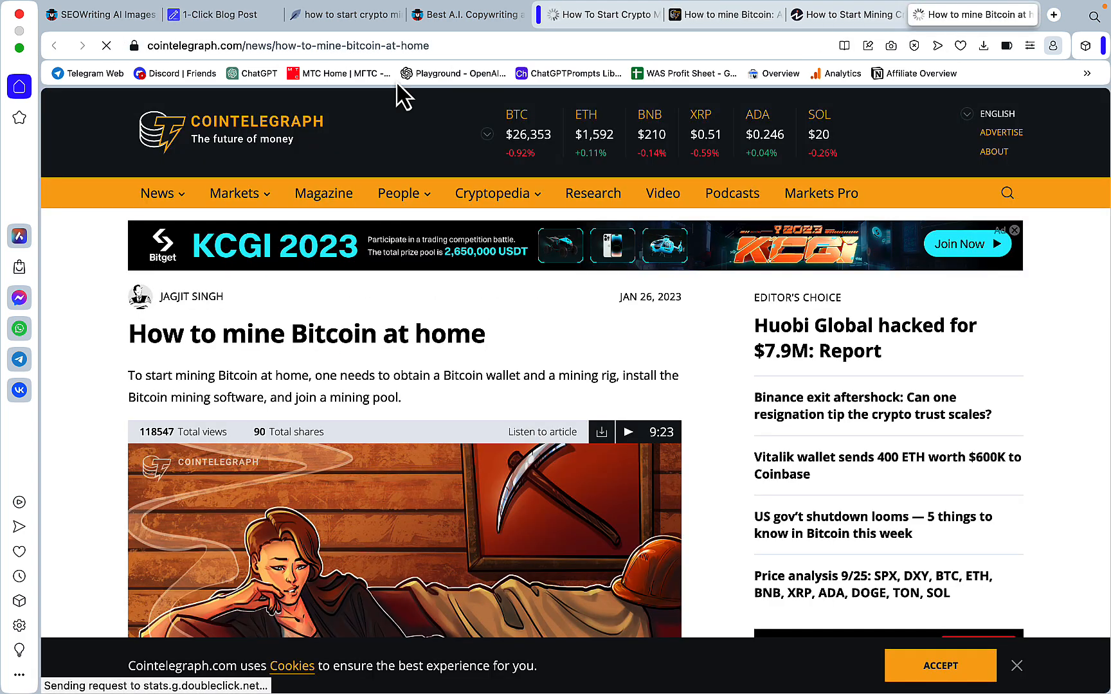
click(724, 15)
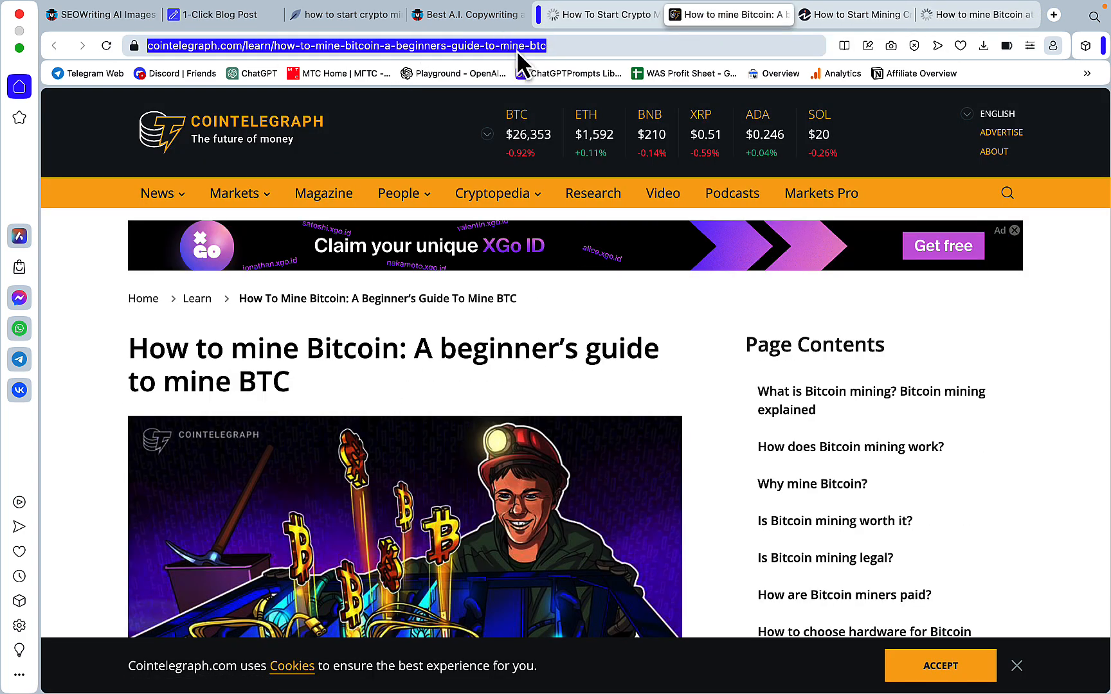
click(971, 15)
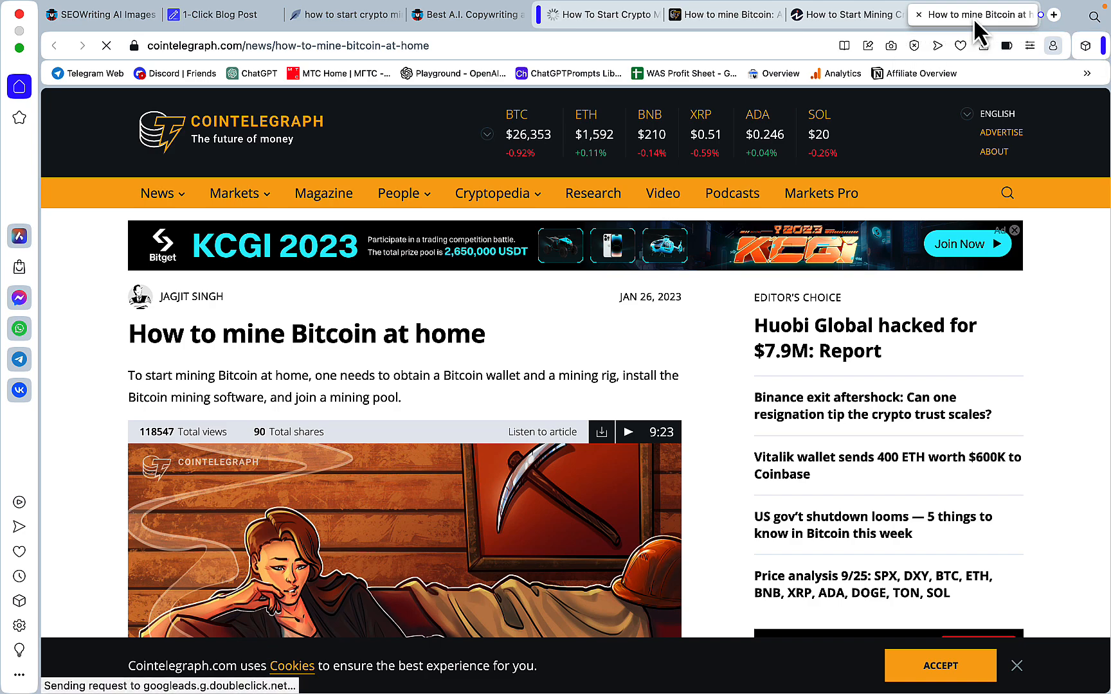
Step: Open the Koinly article on mining crypto at home and copy its URL
click(602, 14)
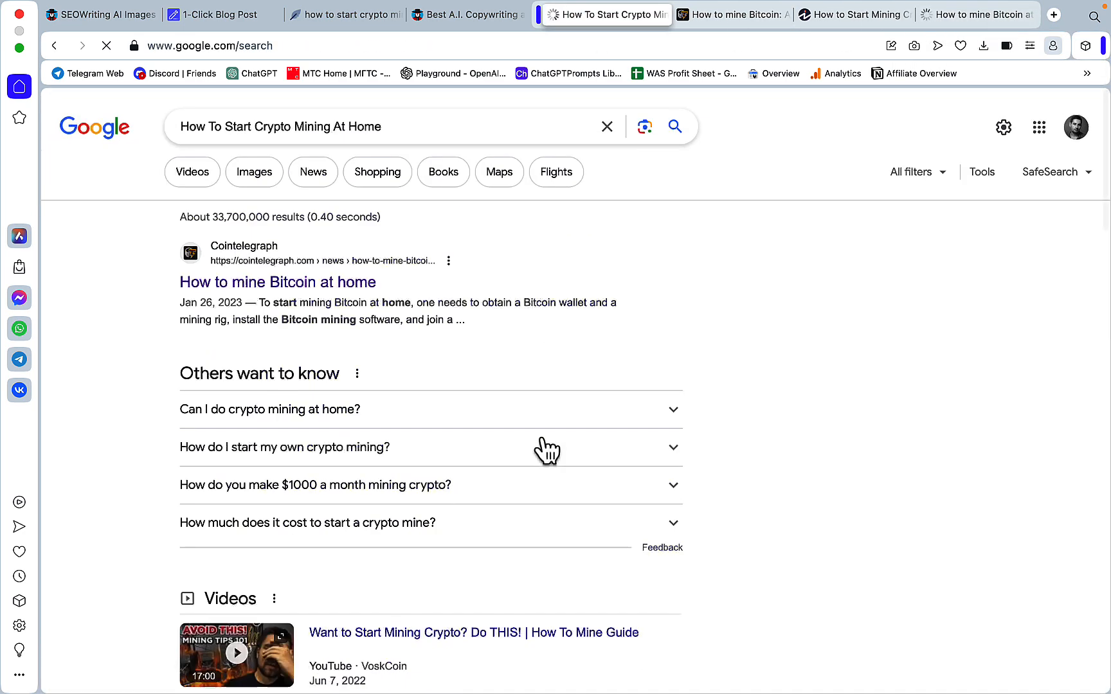
scroll(down, 3)
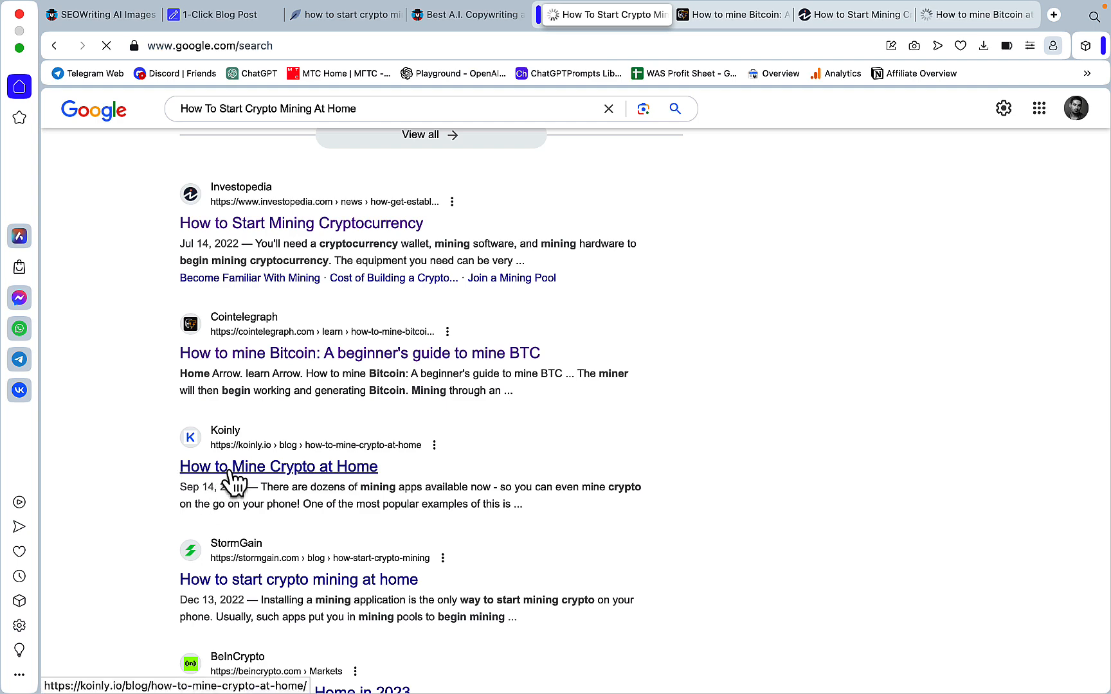
click(279, 466)
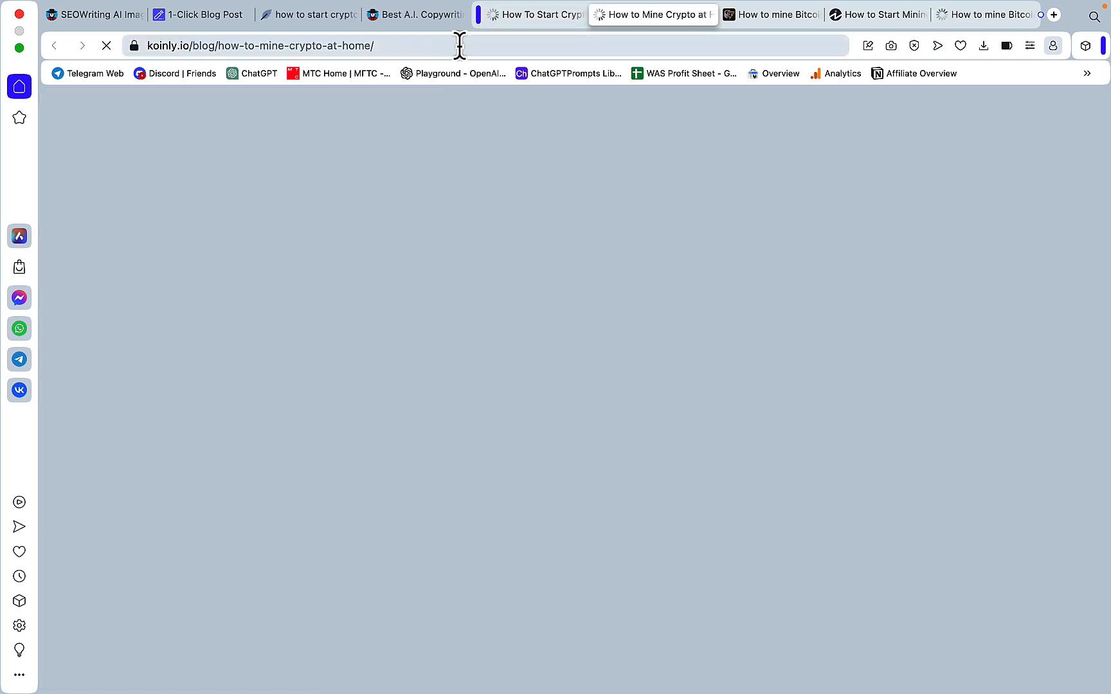
click(206, 14)
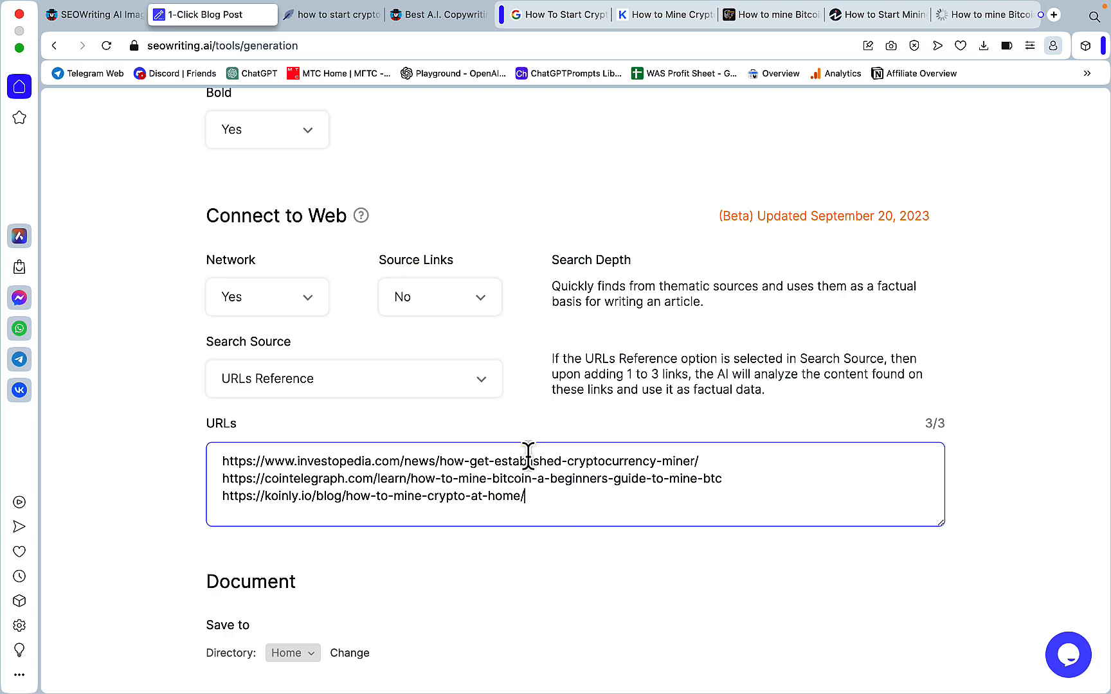
Step: Review the URLs box, which now holds the Investopedia and Cointelegraph references (2/3)
scroll(down, 3)
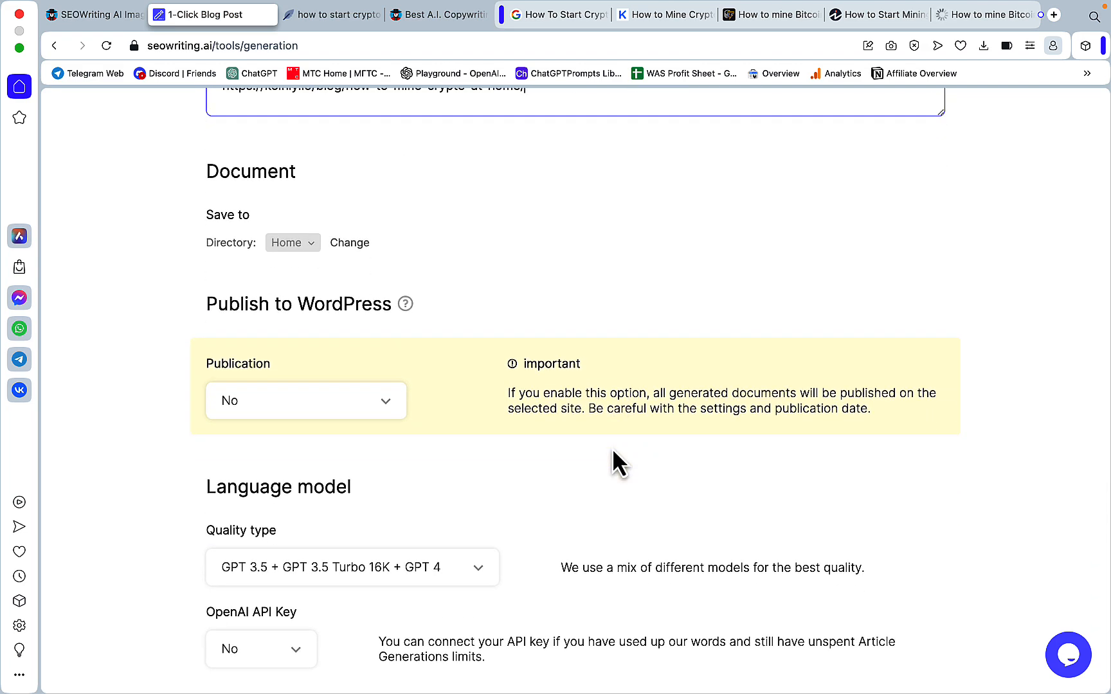
scroll(up, 3)
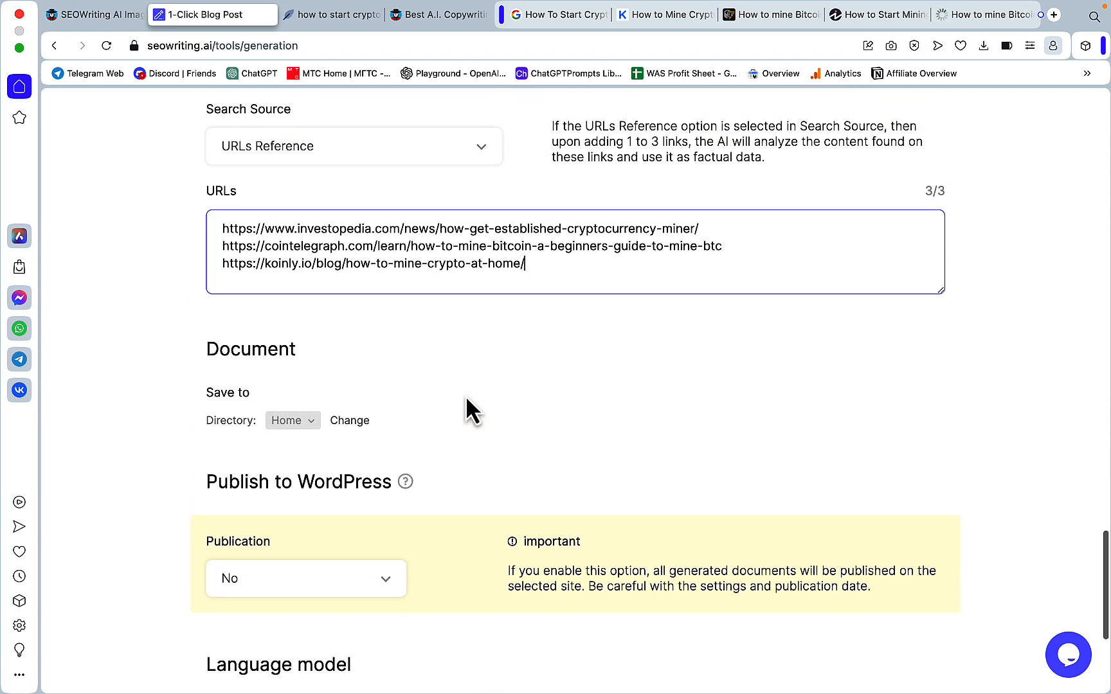
scroll(up, 3)
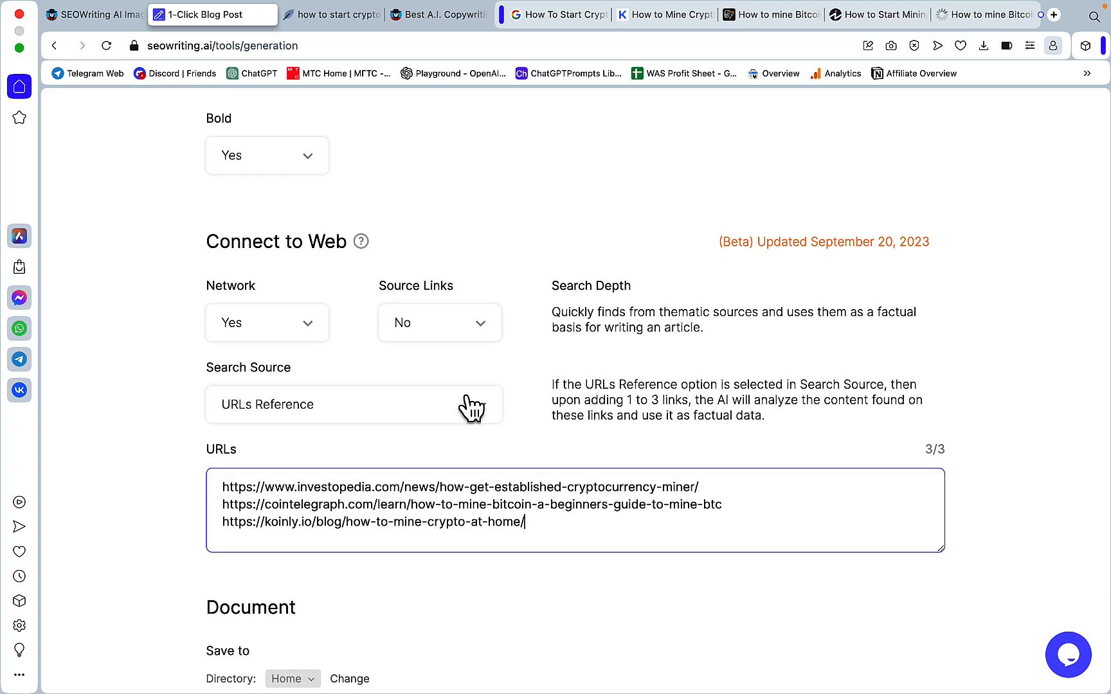
scroll(up, 3)
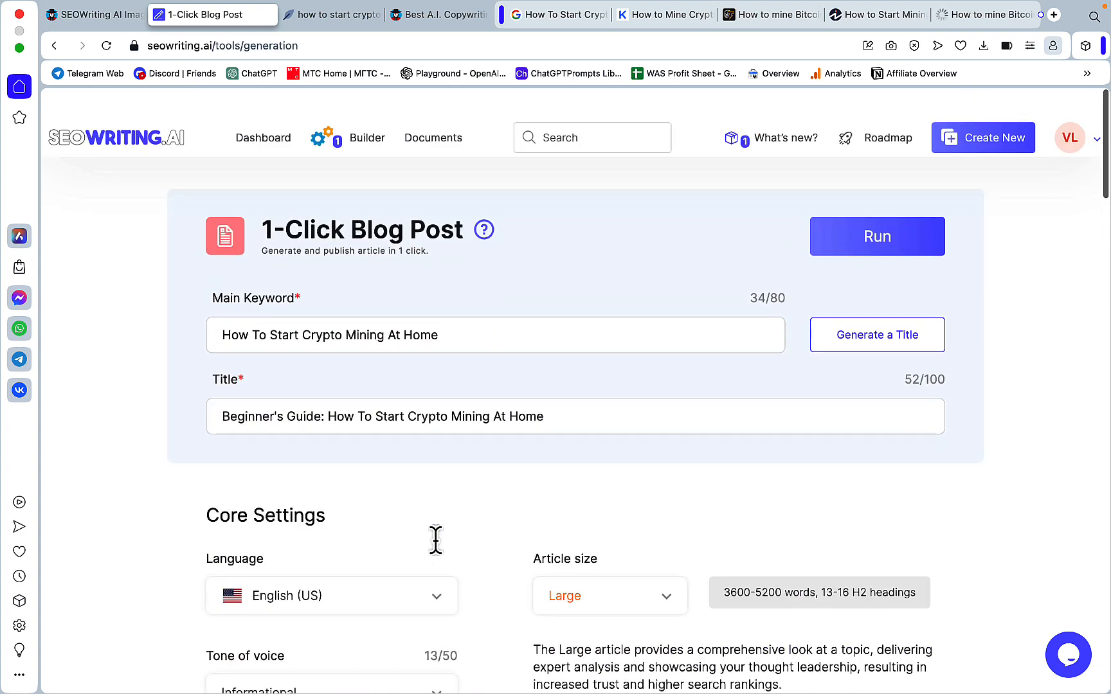
scroll(down, 3)
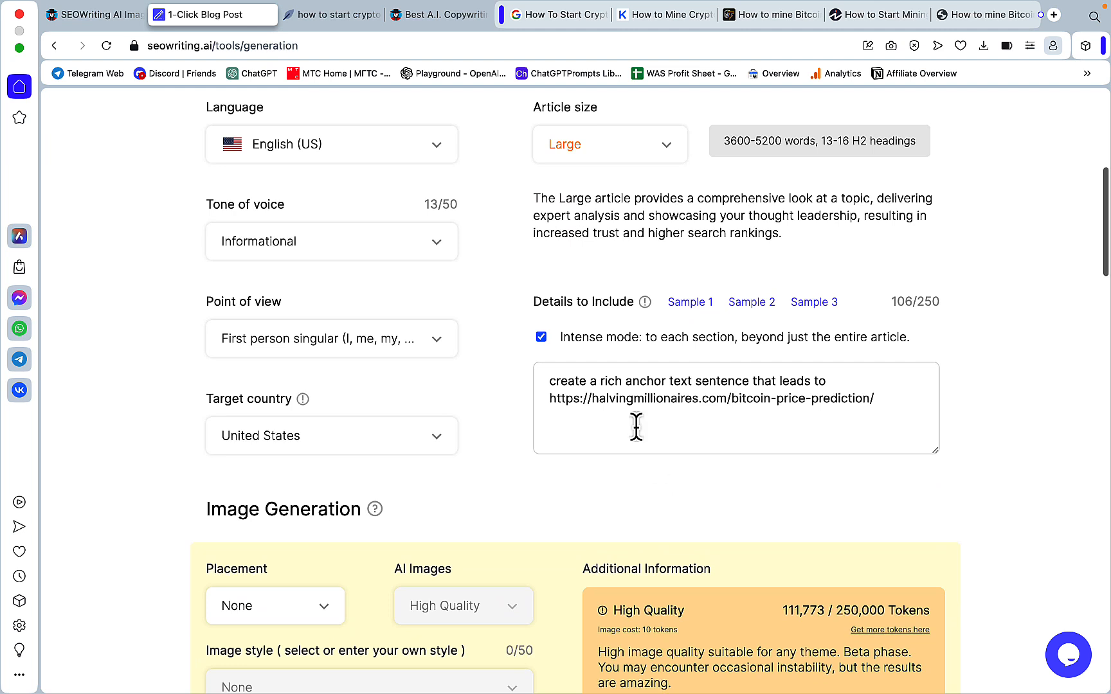
mouse_move(884, 400)
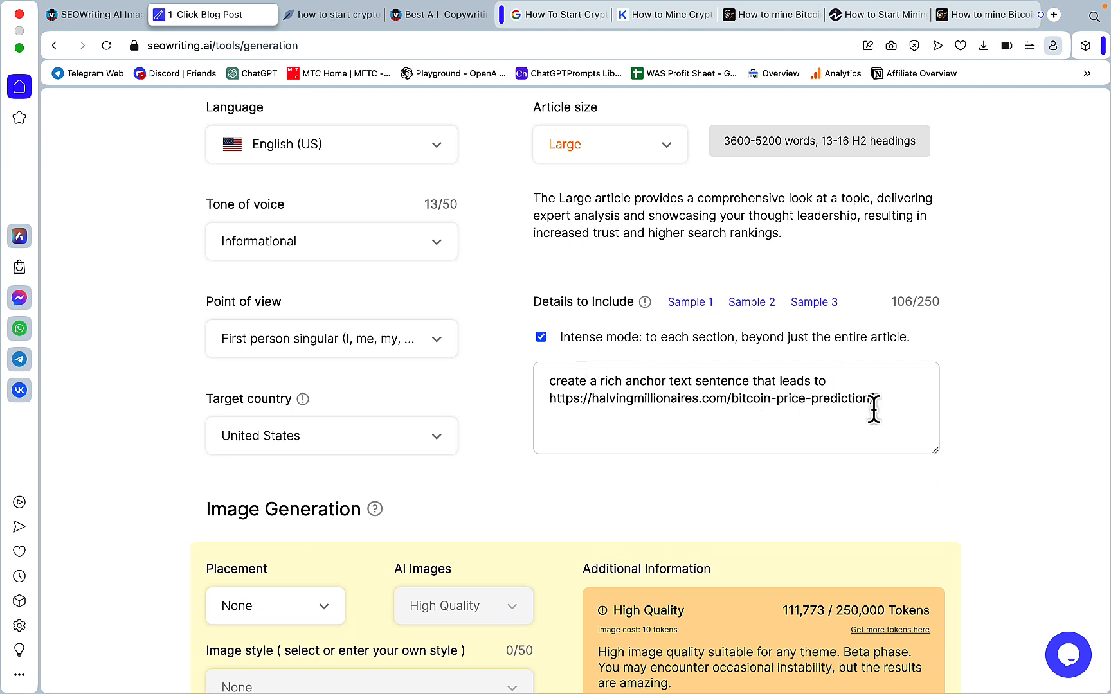
scroll(down, 3)
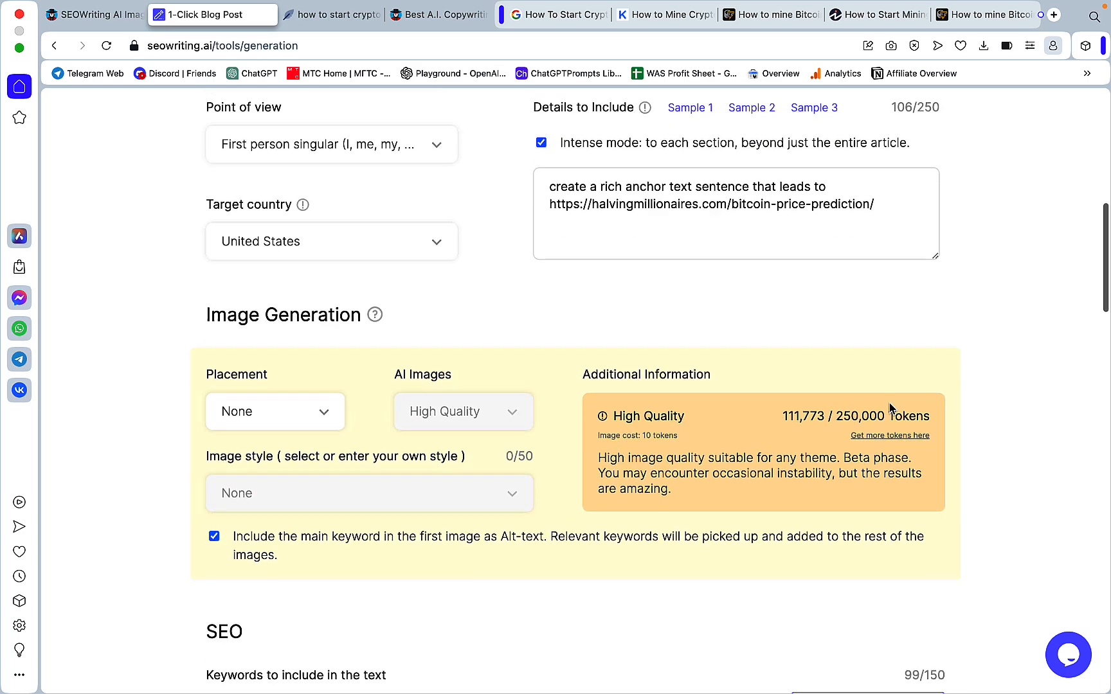
scroll(down, 3)
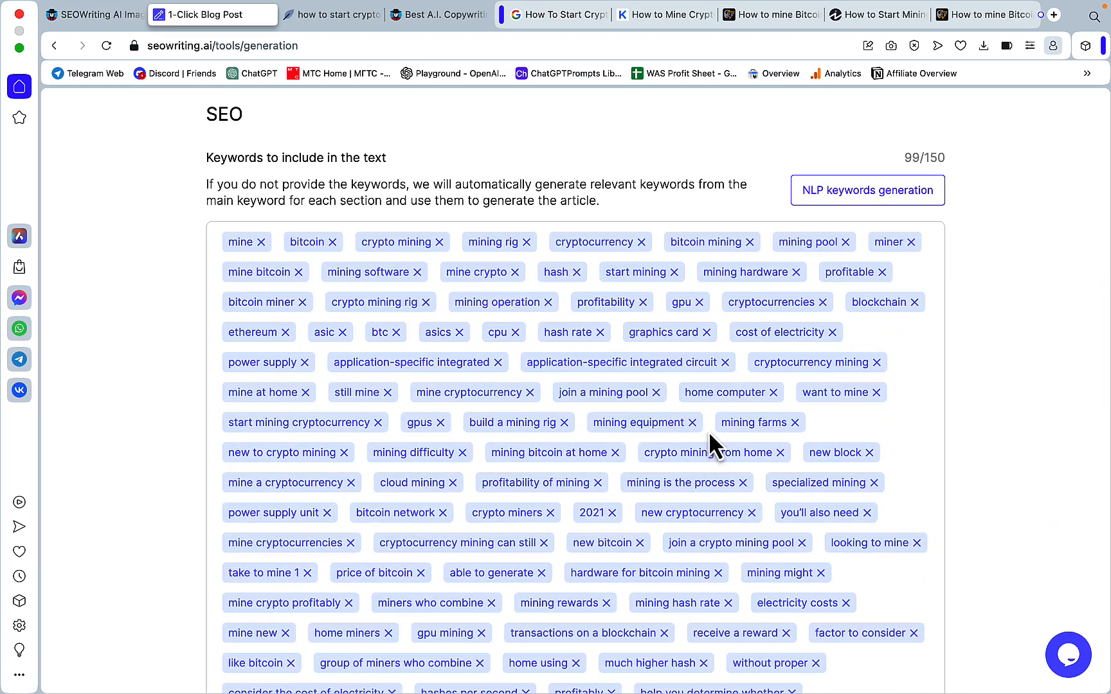
mouse_move(923, 158)
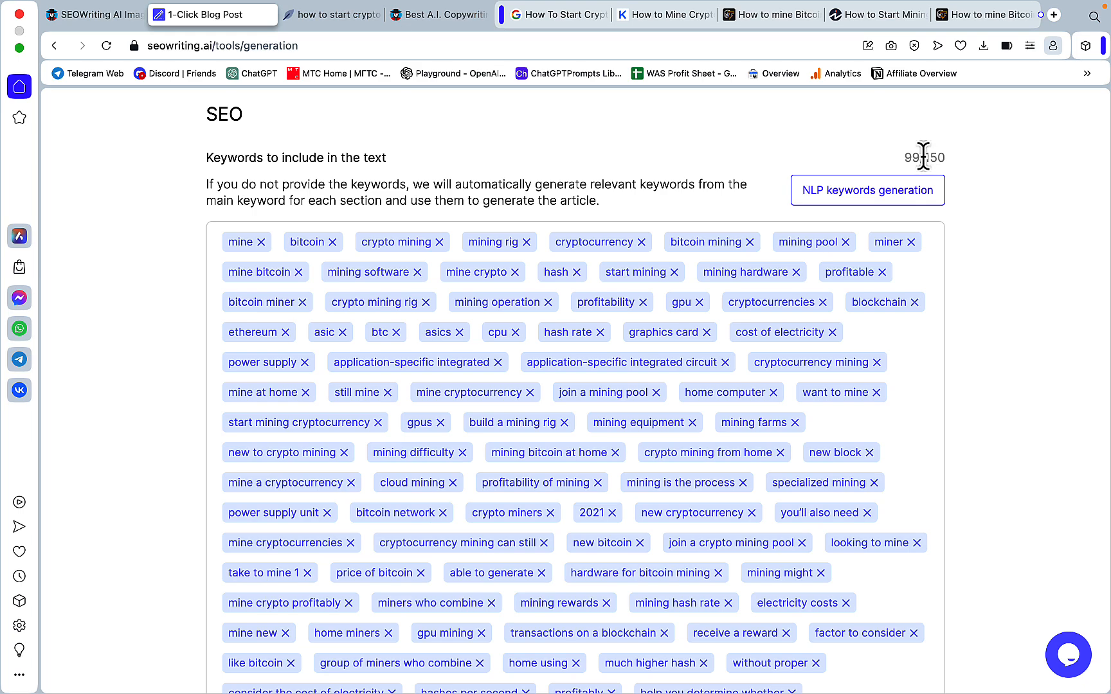
mouse_move(953, 170)
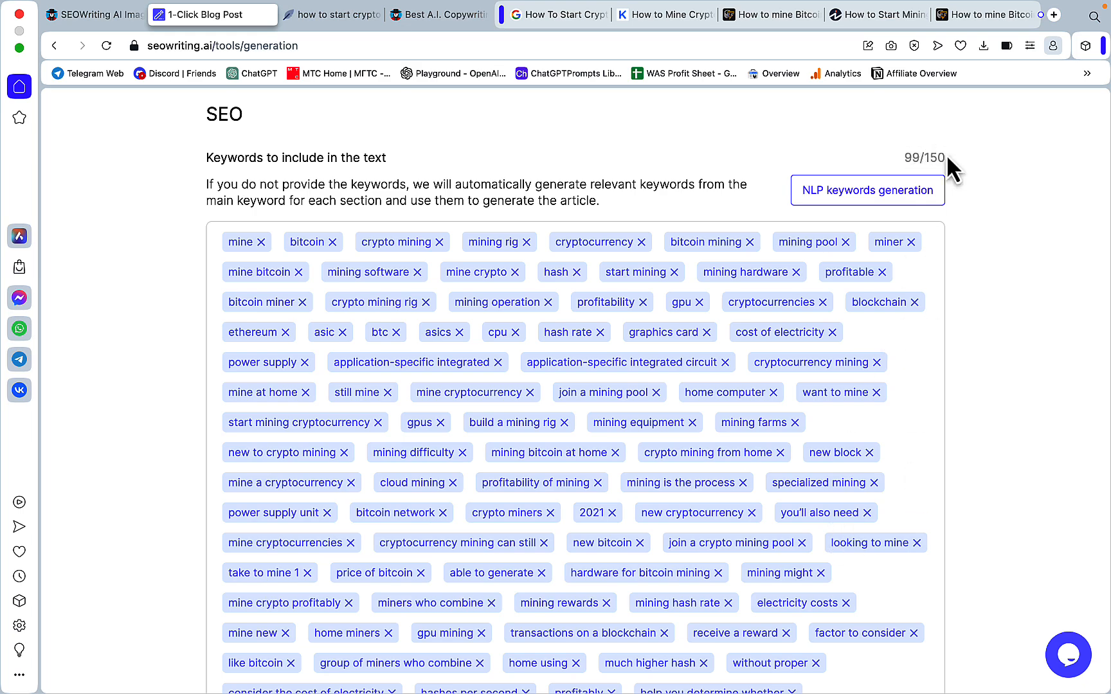
scroll(down, 3)
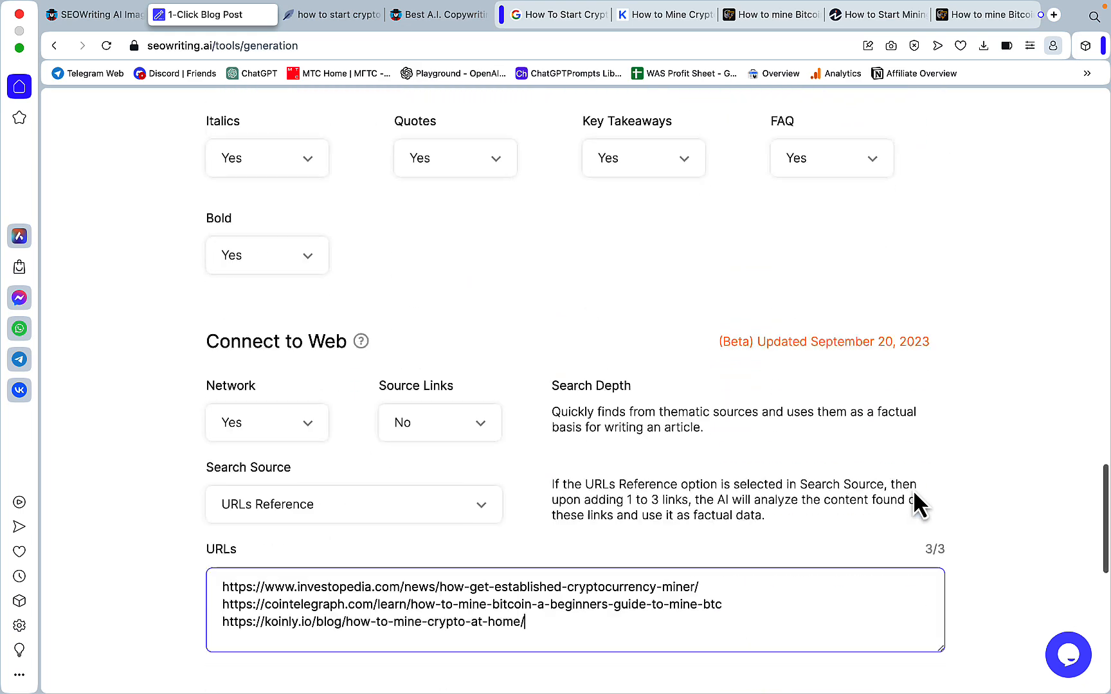
scroll(down, 3)
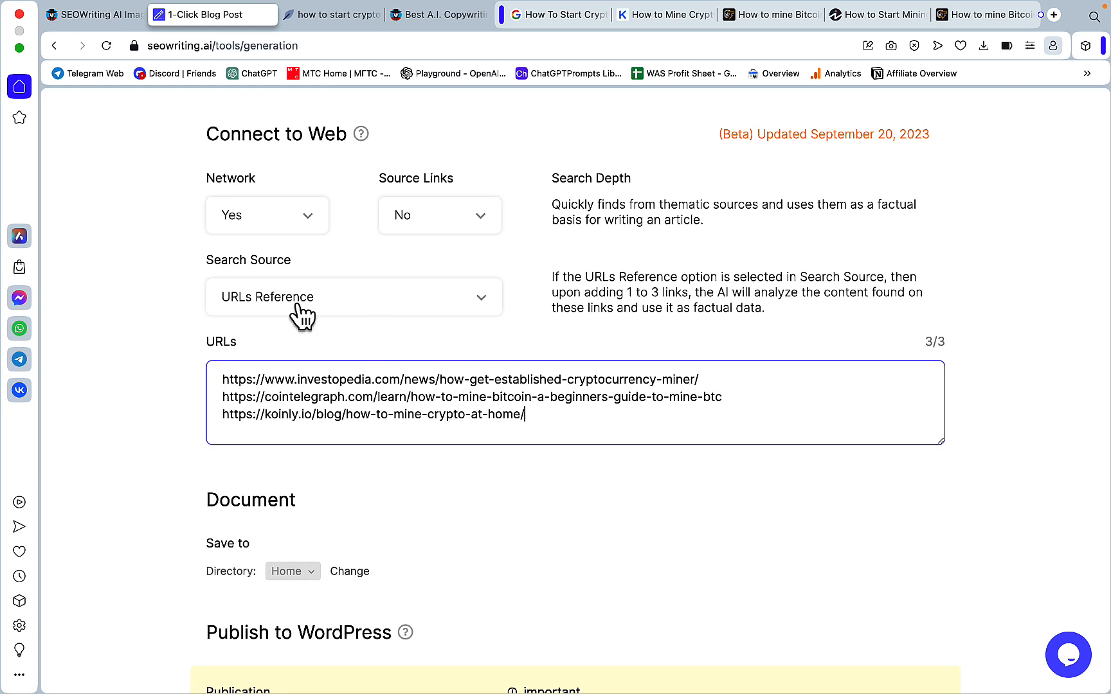
Step: Check the Search Source options and keep the current source selected
click(354, 297)
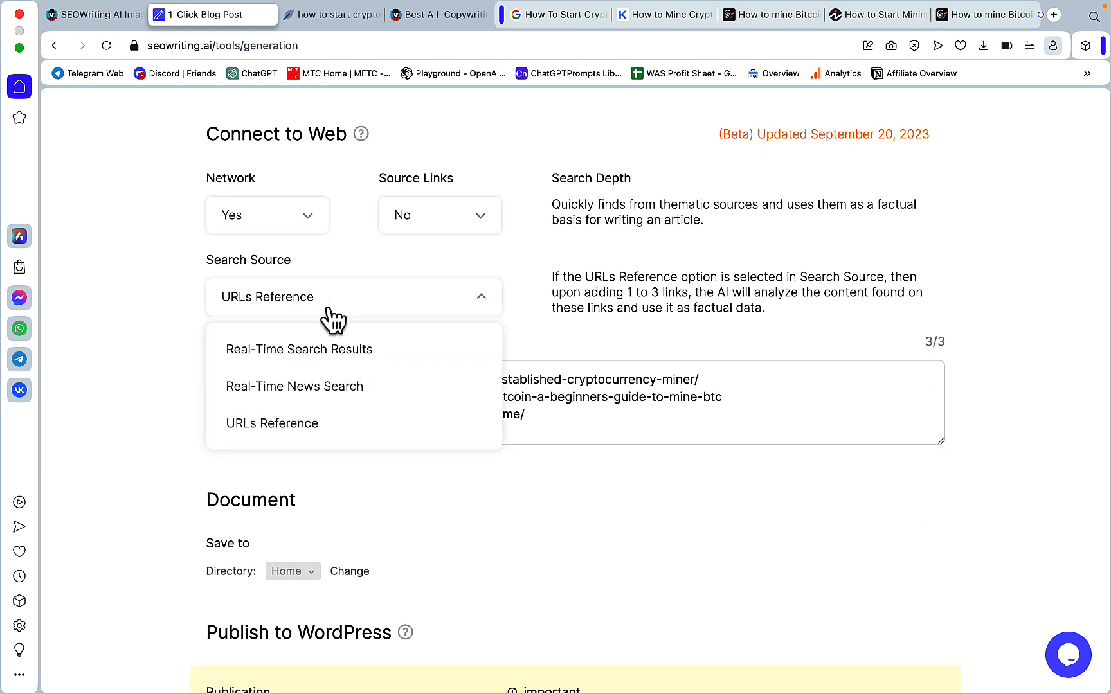
click(271, 423)
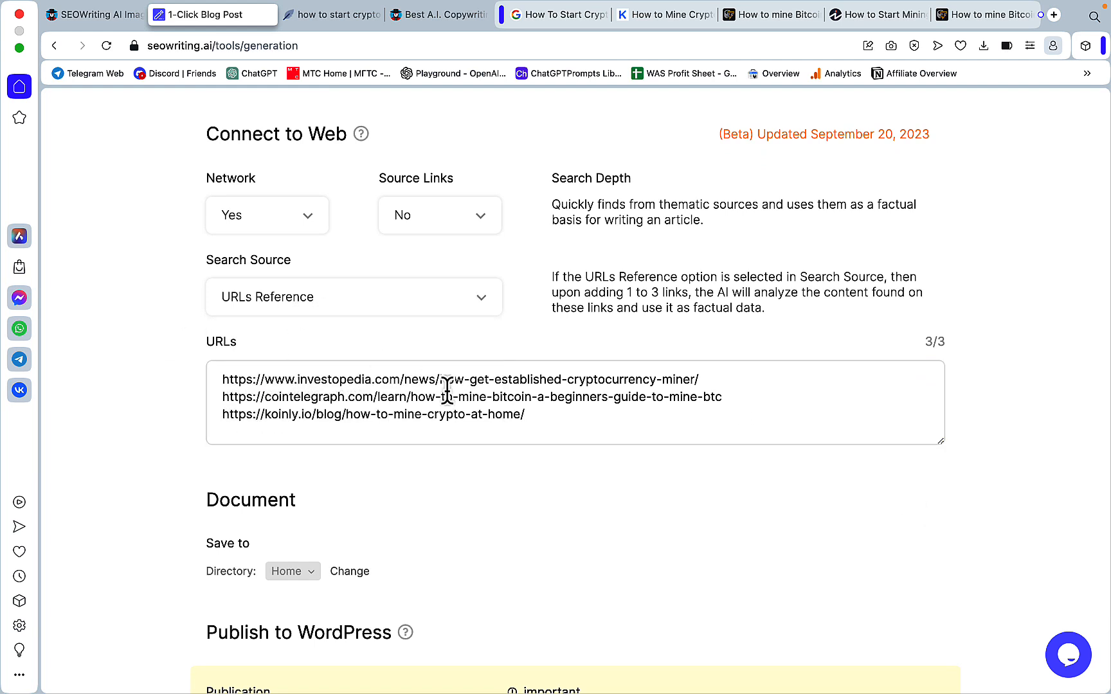
scroll(down, 3)
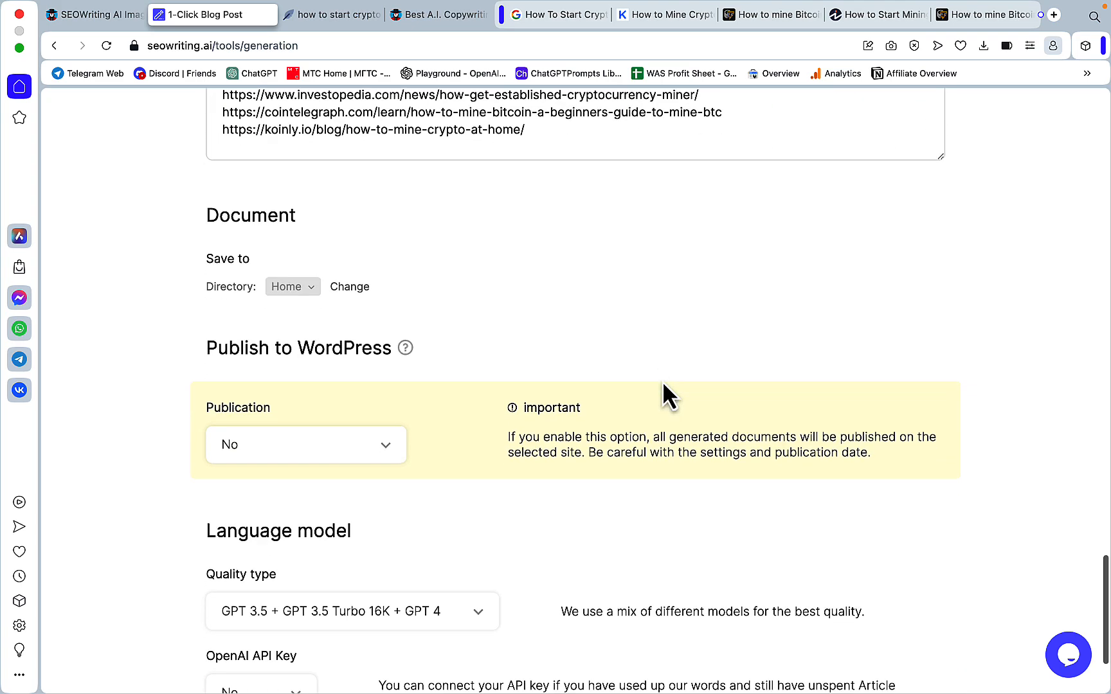
scroll(up, 3)
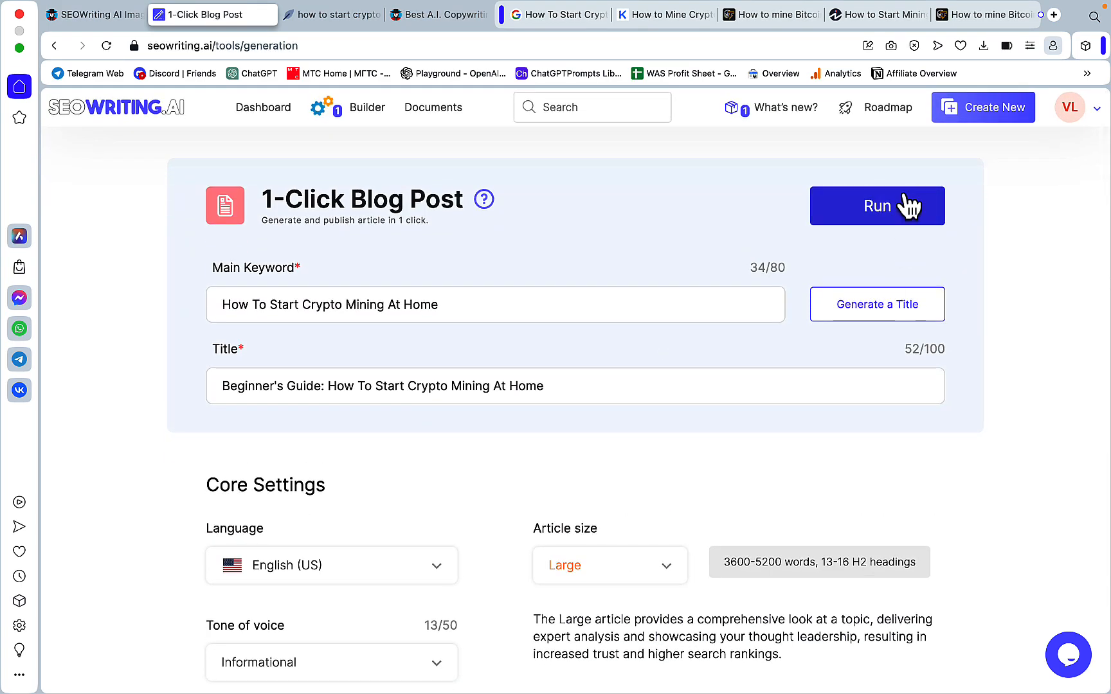
scroll(down, 3)
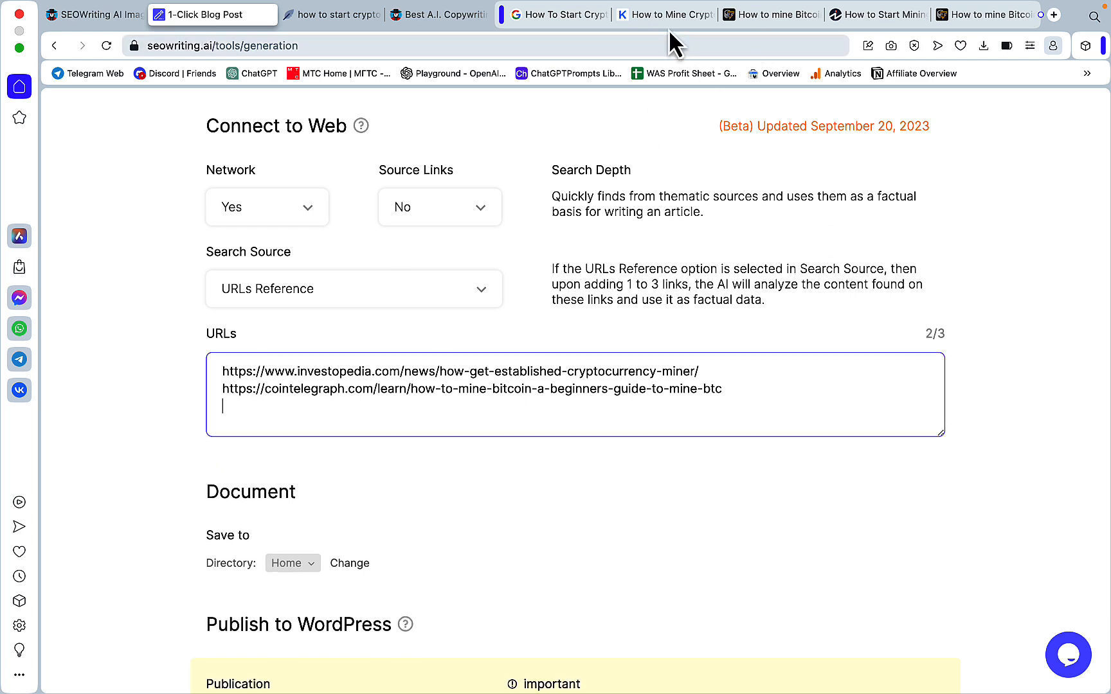
Step: Open the CoinDesk home-mining article from Google, then run generation of the post
click(558, 14)
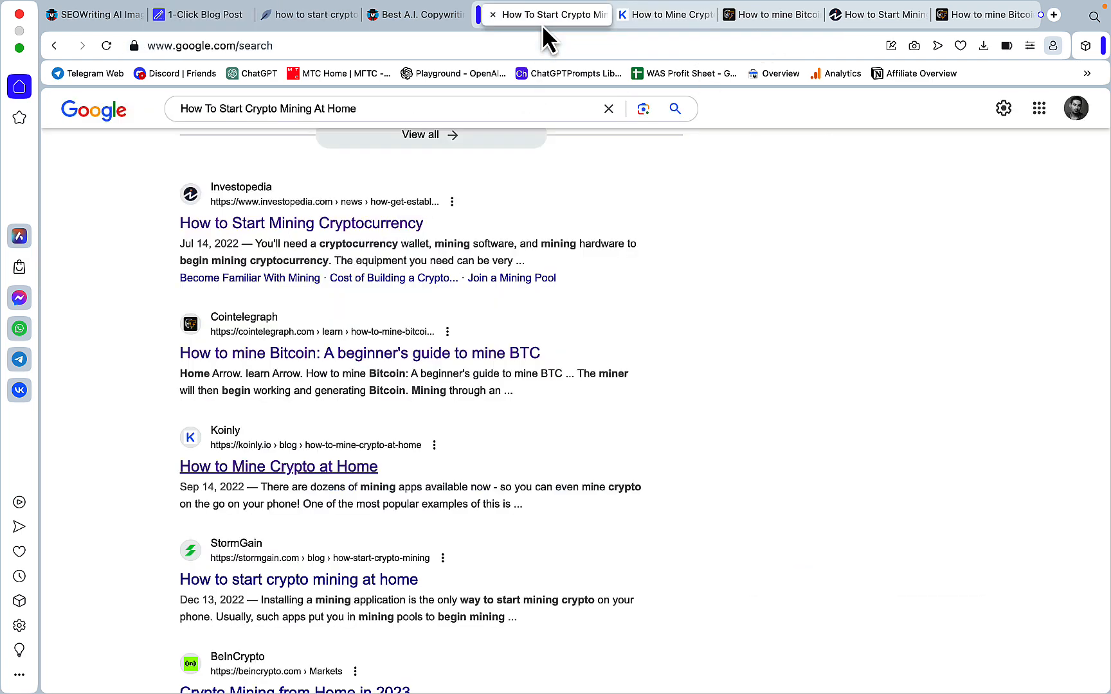
scroll(down, 3)
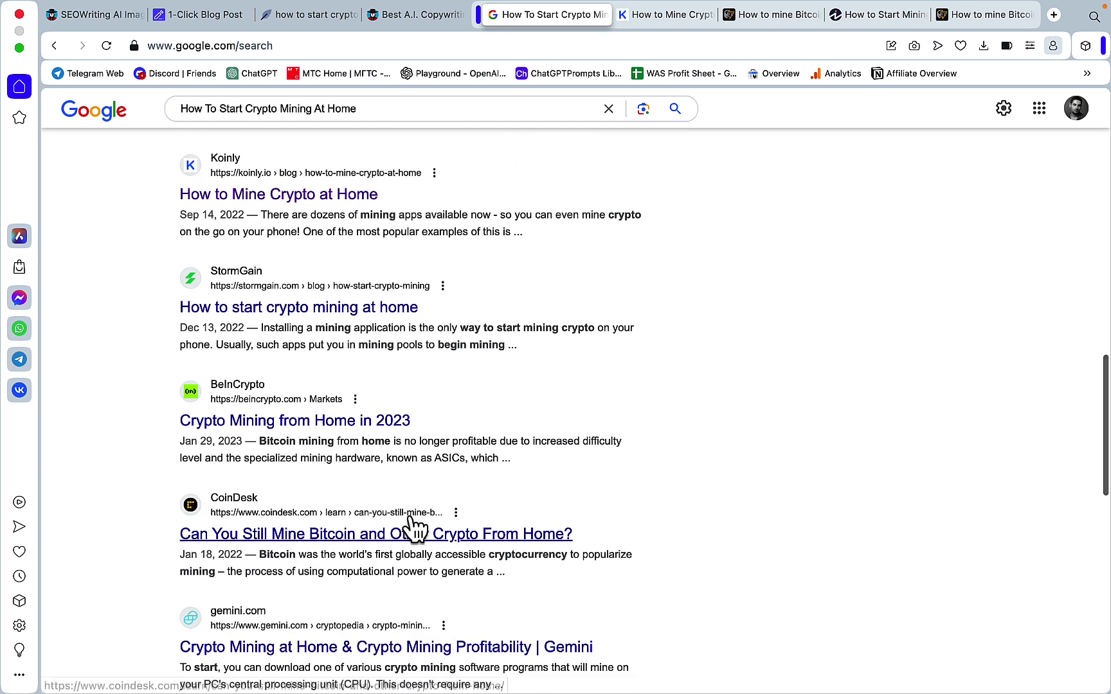
click(374, 533)
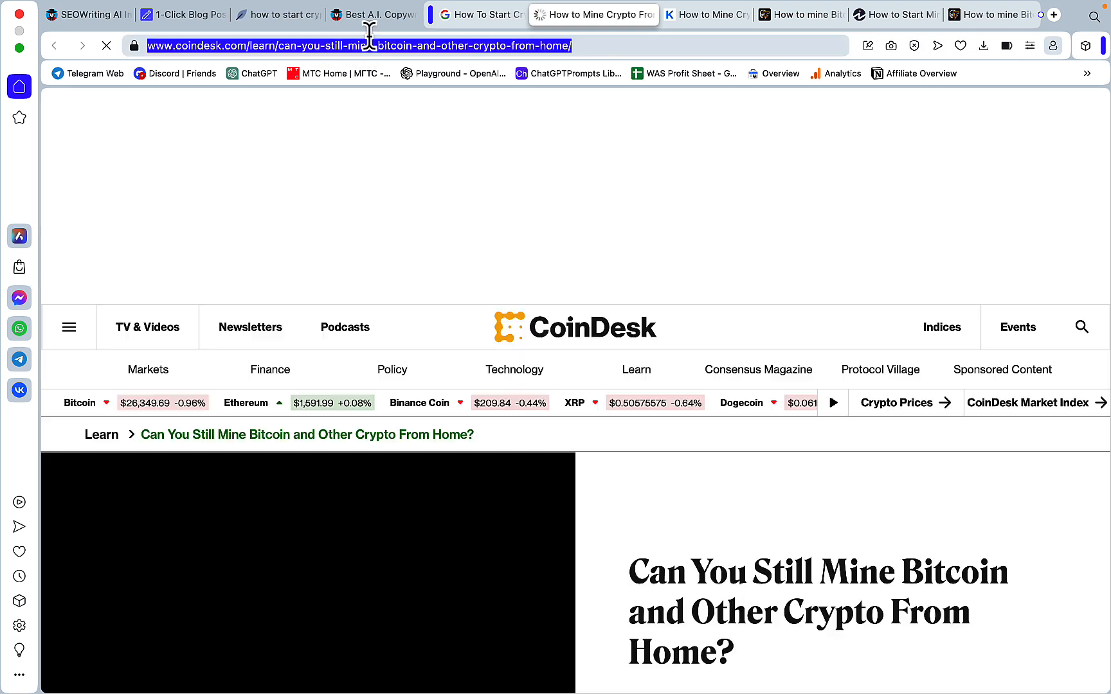
click(201, 14)
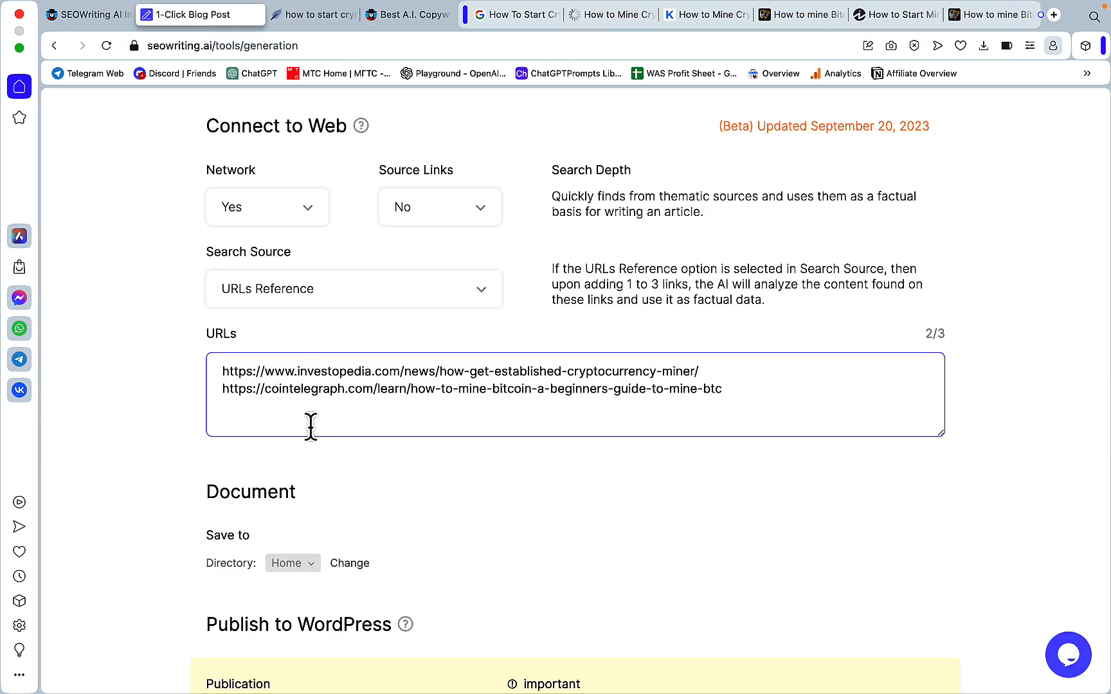
scroll(up, 3)
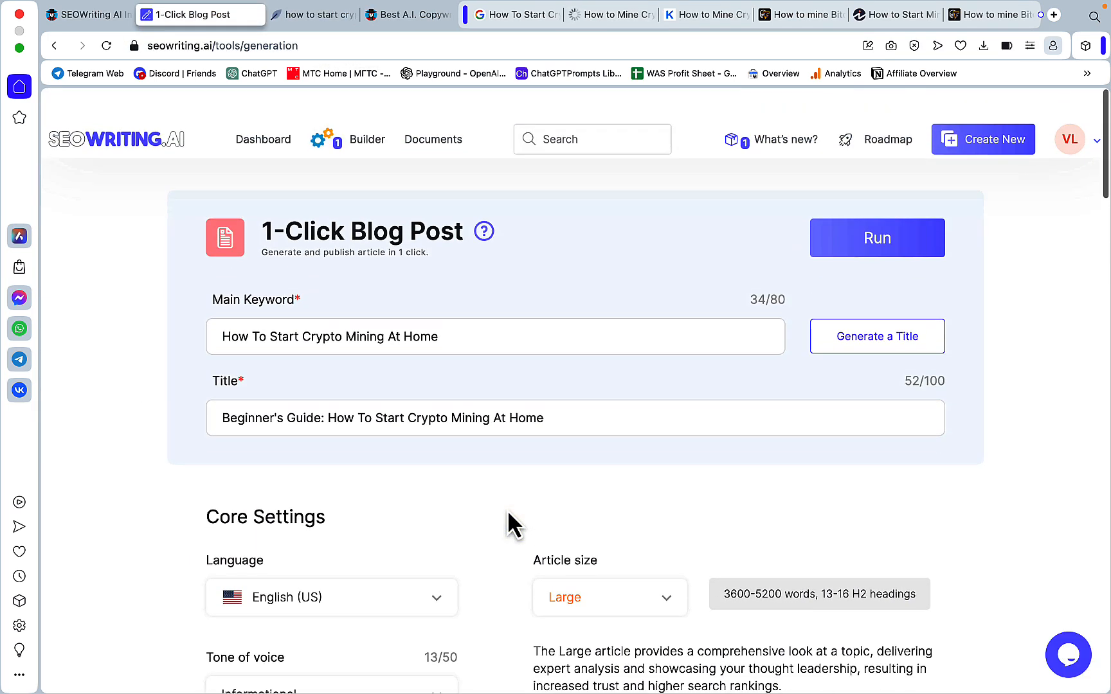
click(368, 139)
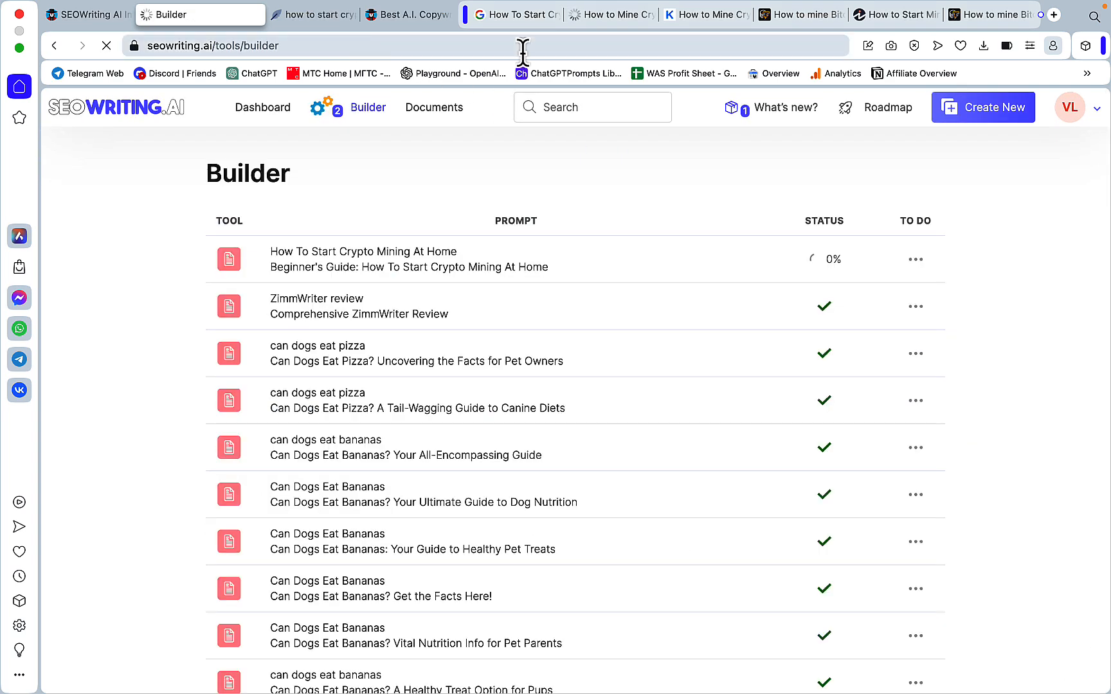
Step: Search for an online stopwatch, open online-stopwatch.com, and close the leftover result tabs
click(513, 14)
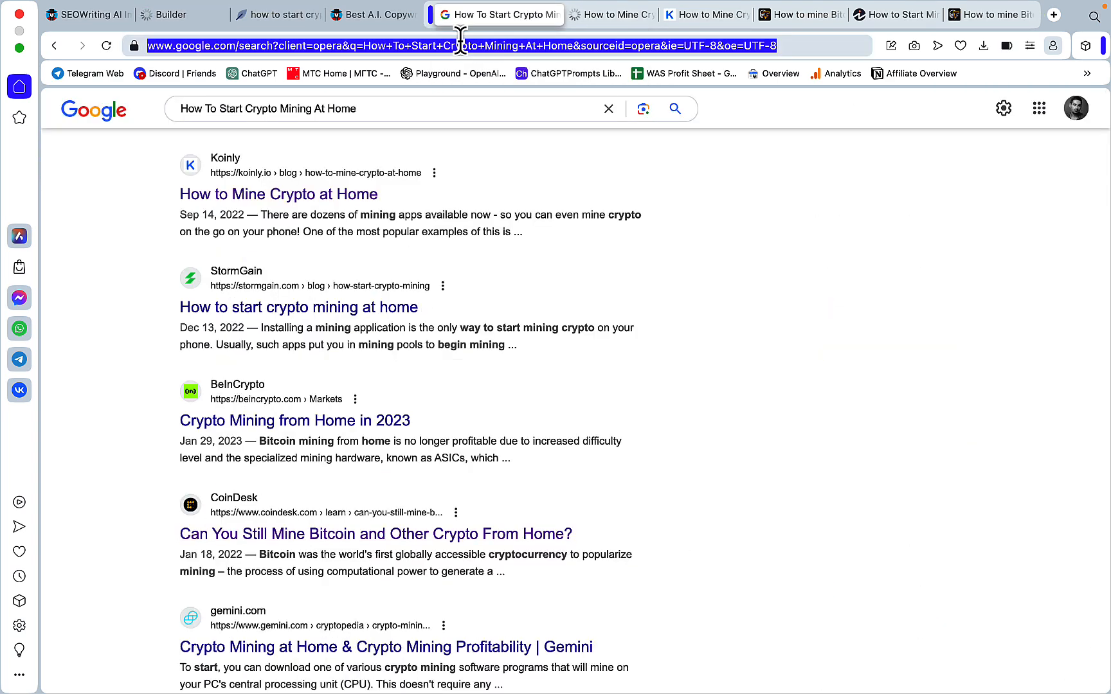
text(Online stopwatch)
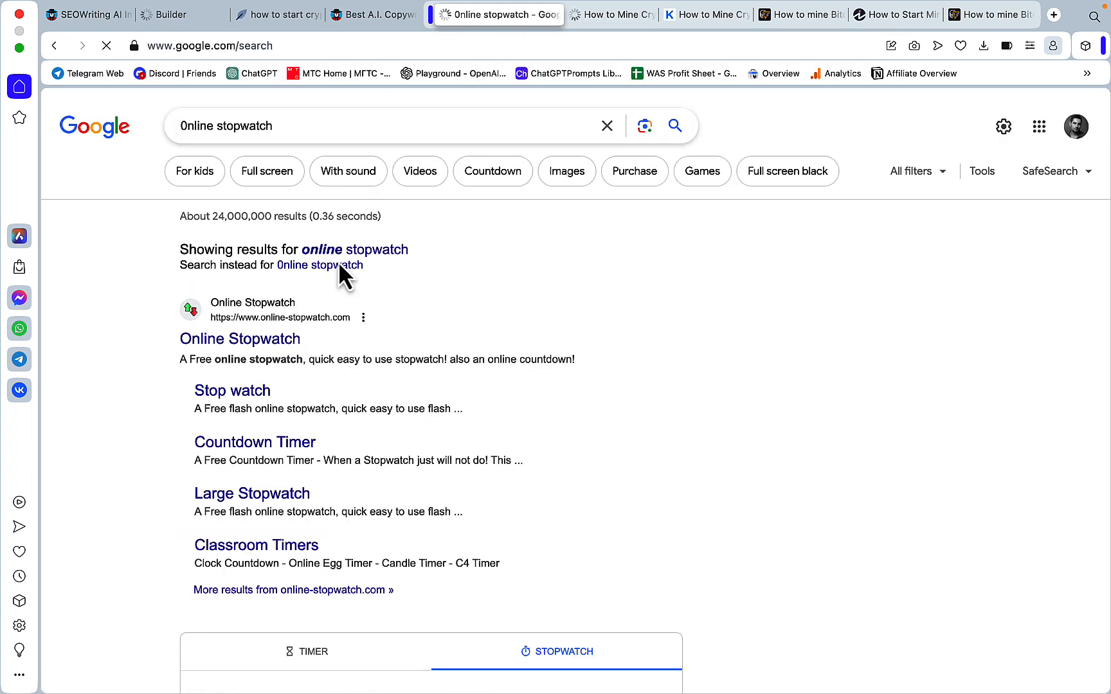
click(239, 338)
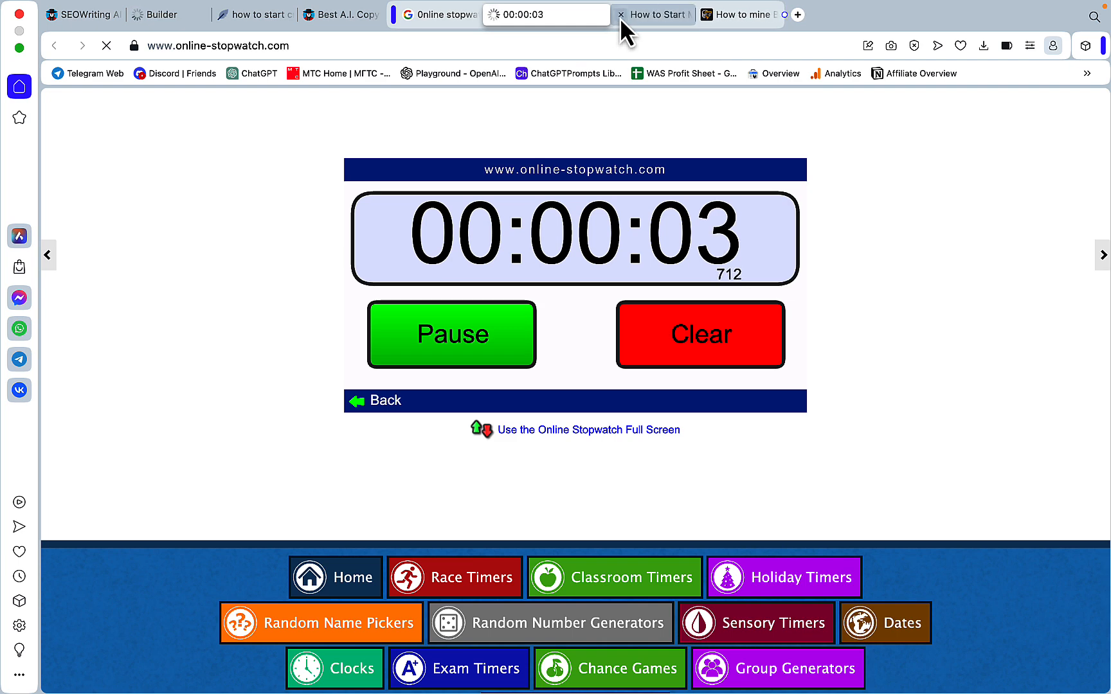
click(163, 14)
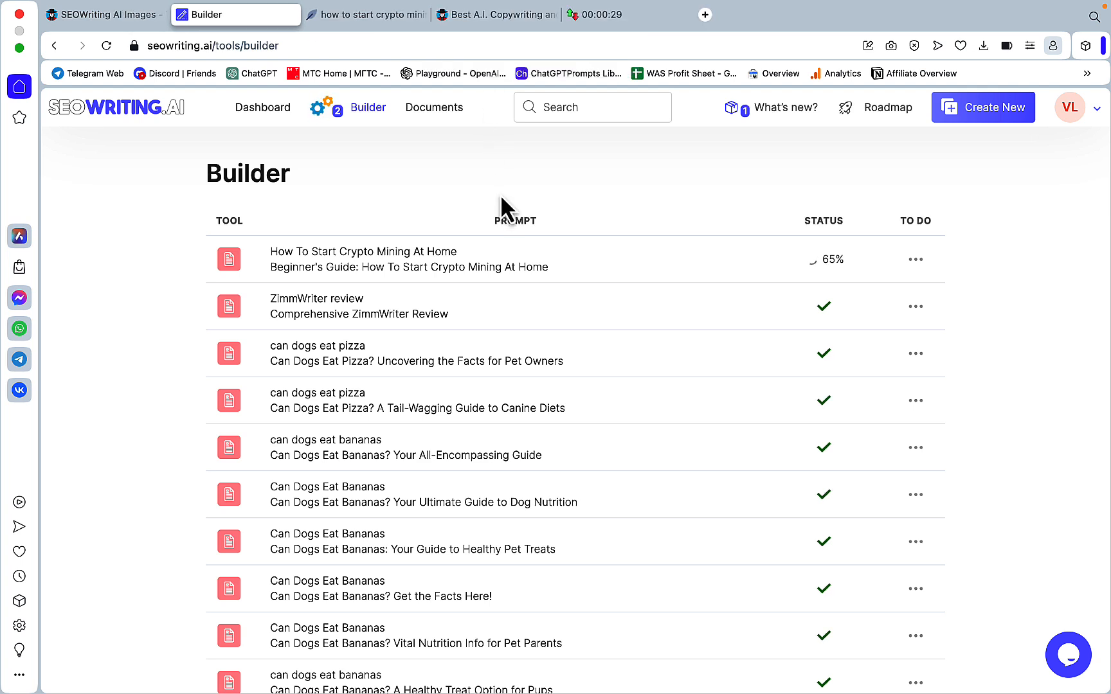
mouse_move(627, 260)
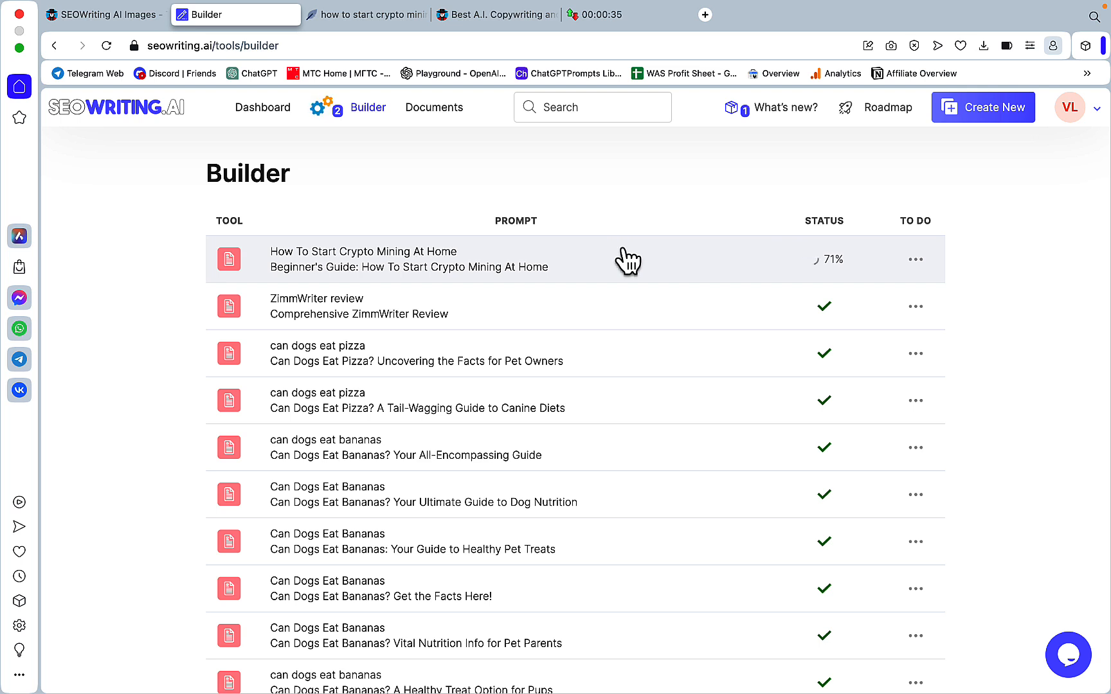
mouse_move(626, 14)
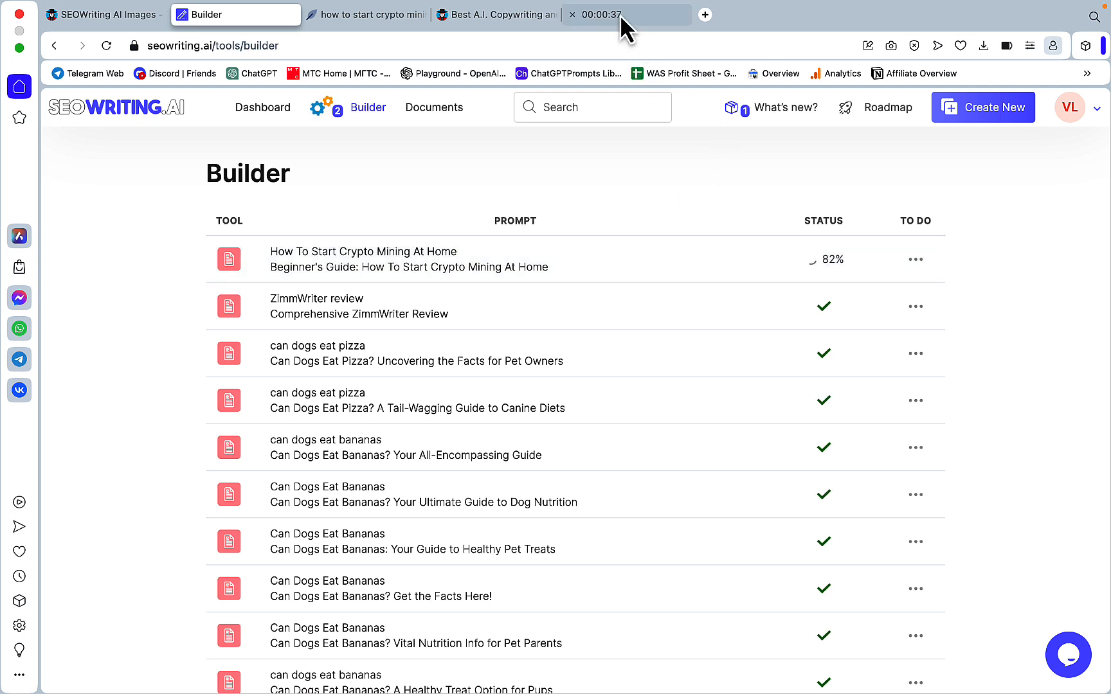
mouse_move(651, 231)
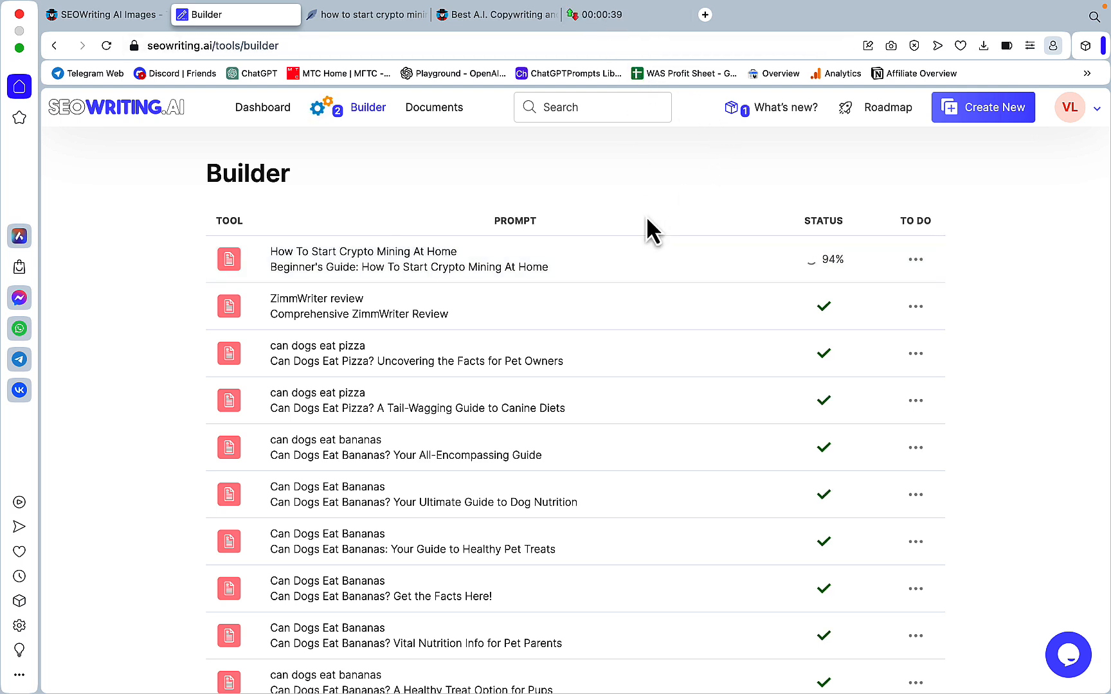
mouse_move(626, 14)
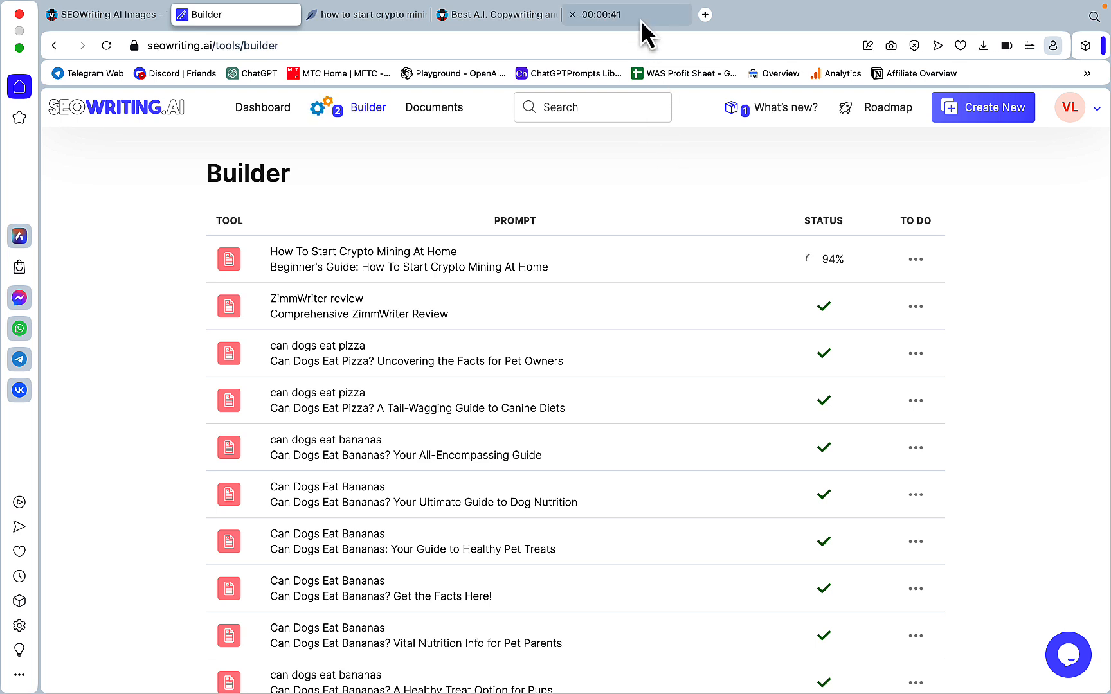
mouse_move(624, 14)
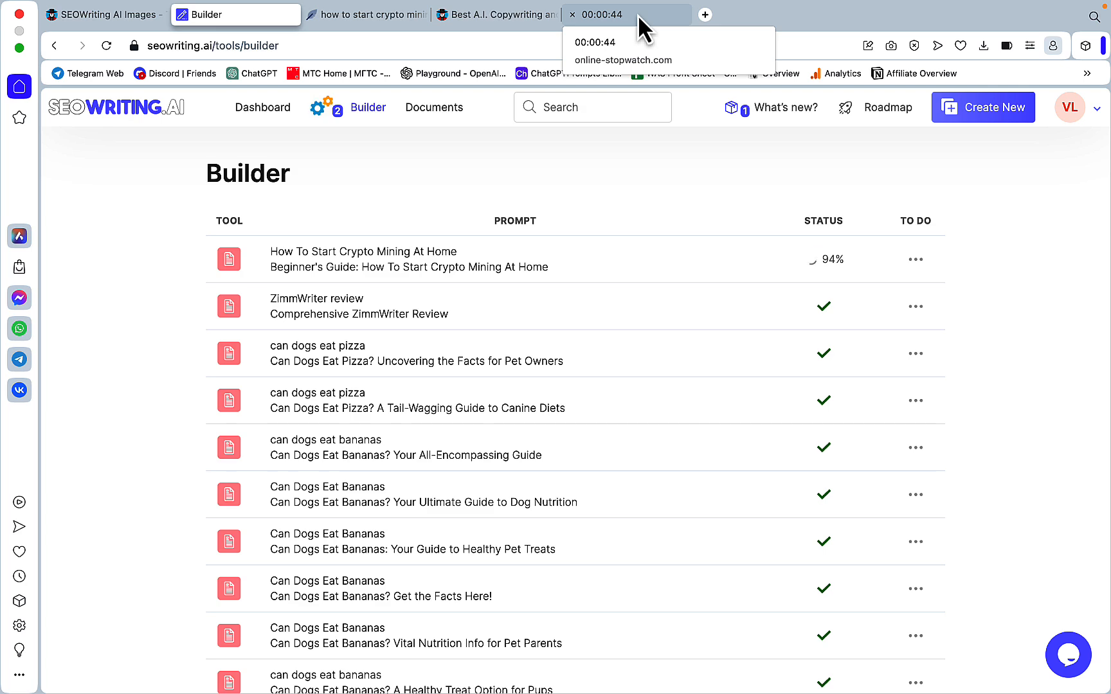
Step: Switch to the stopwatch tab once the article reaches 94%
click(607, 14)
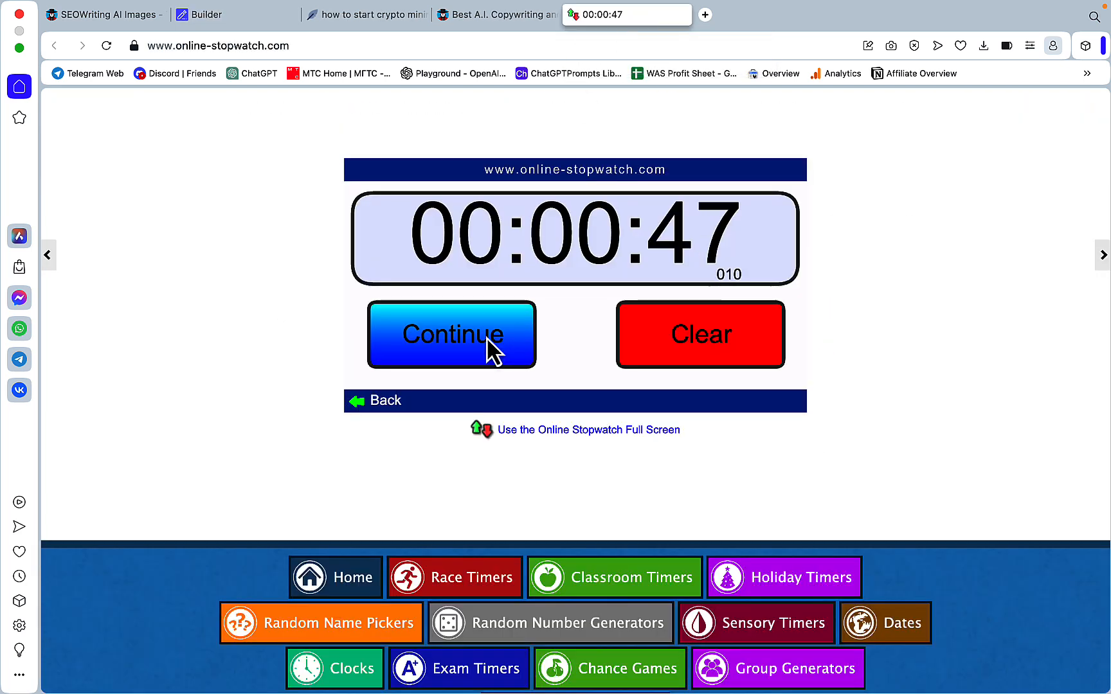
mouse_move(744, 276)
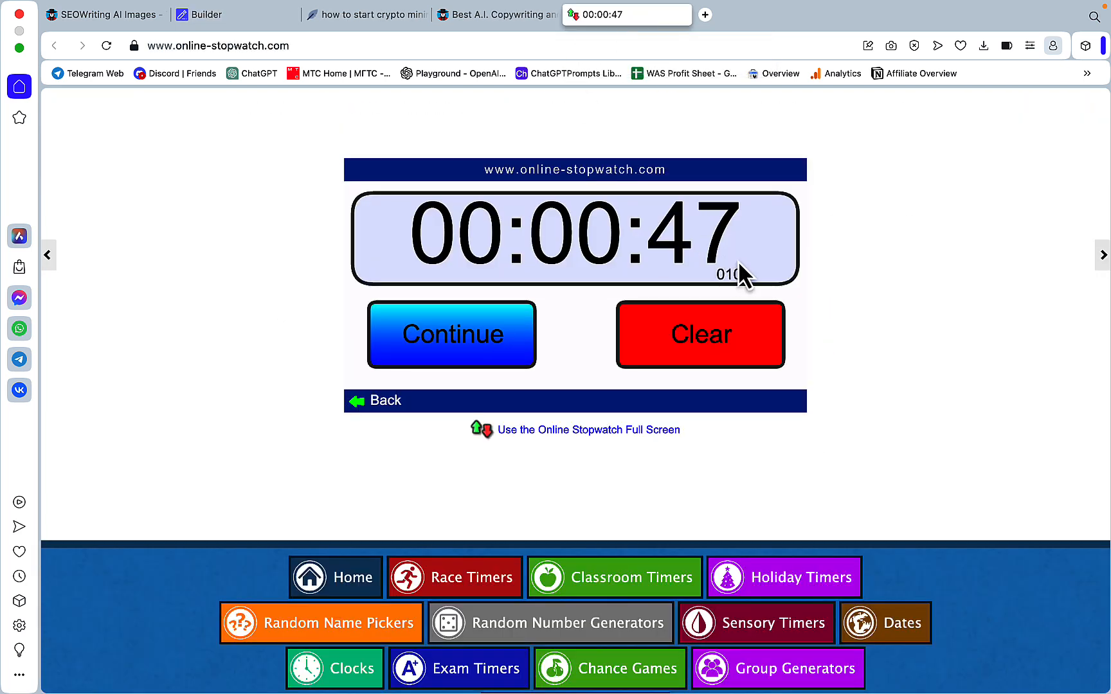
mouse_move(726, 252)
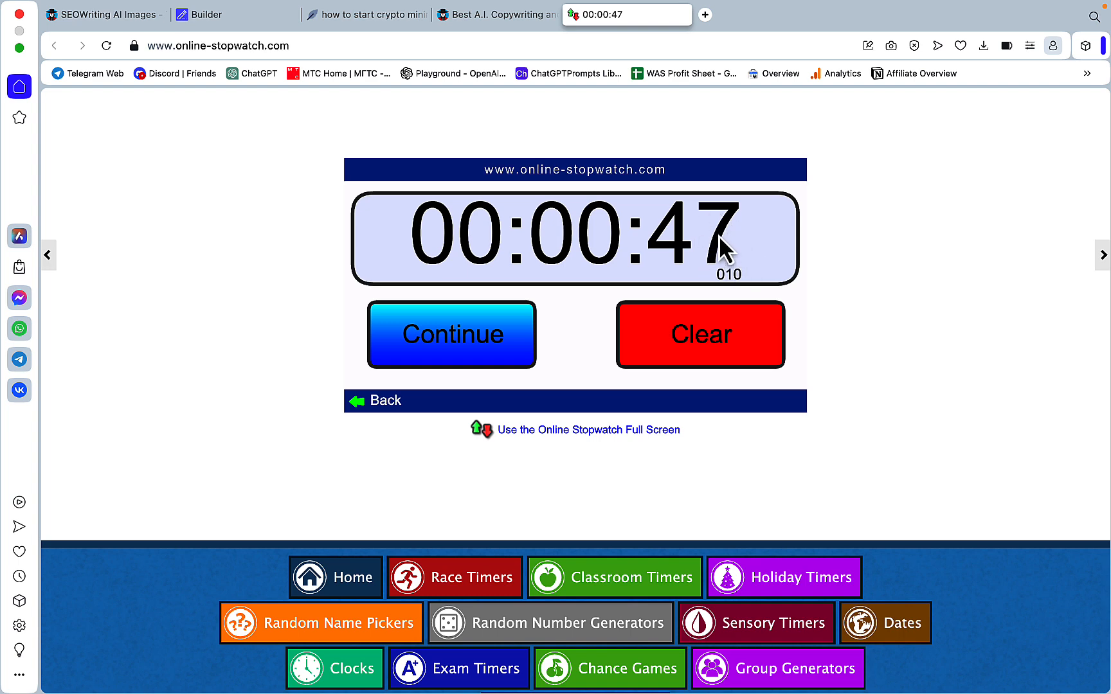
mouse_move(429, 116)
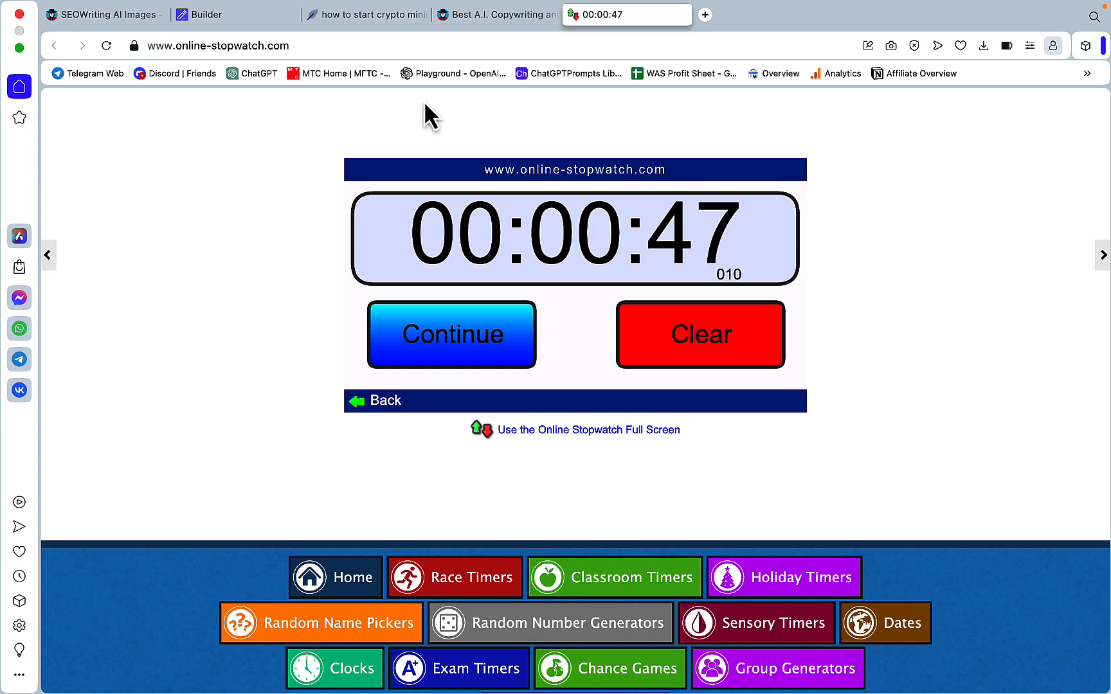
Step: Return to the Builder tab to view the finished crypto mining article
click(236, 14)
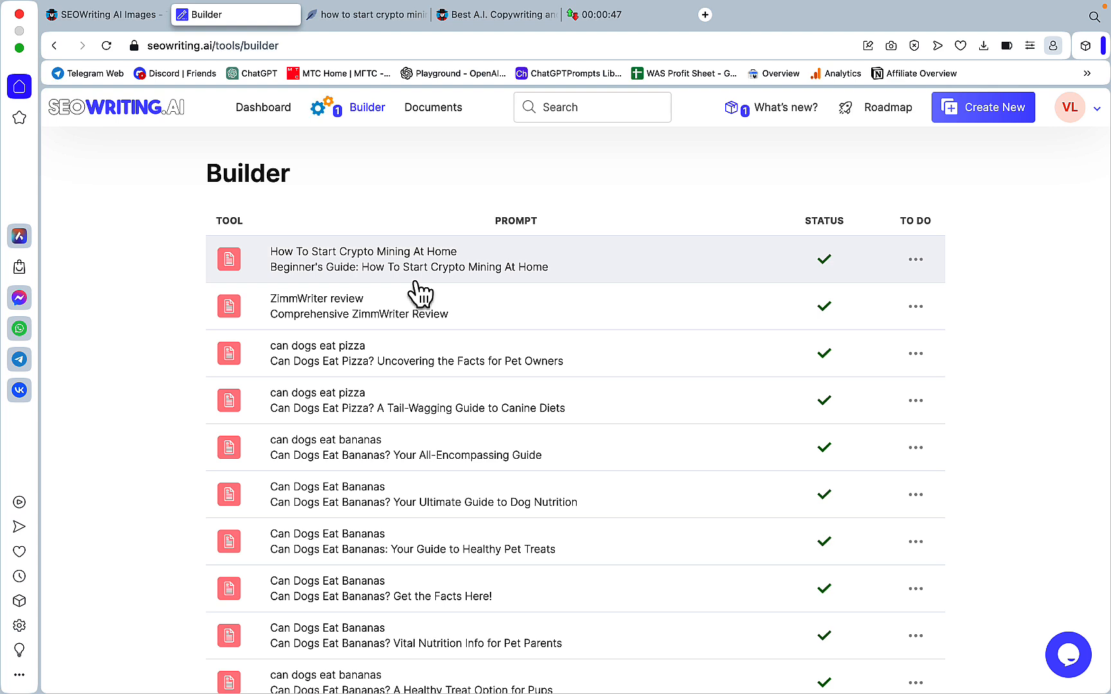
mouse_move(394, 273)
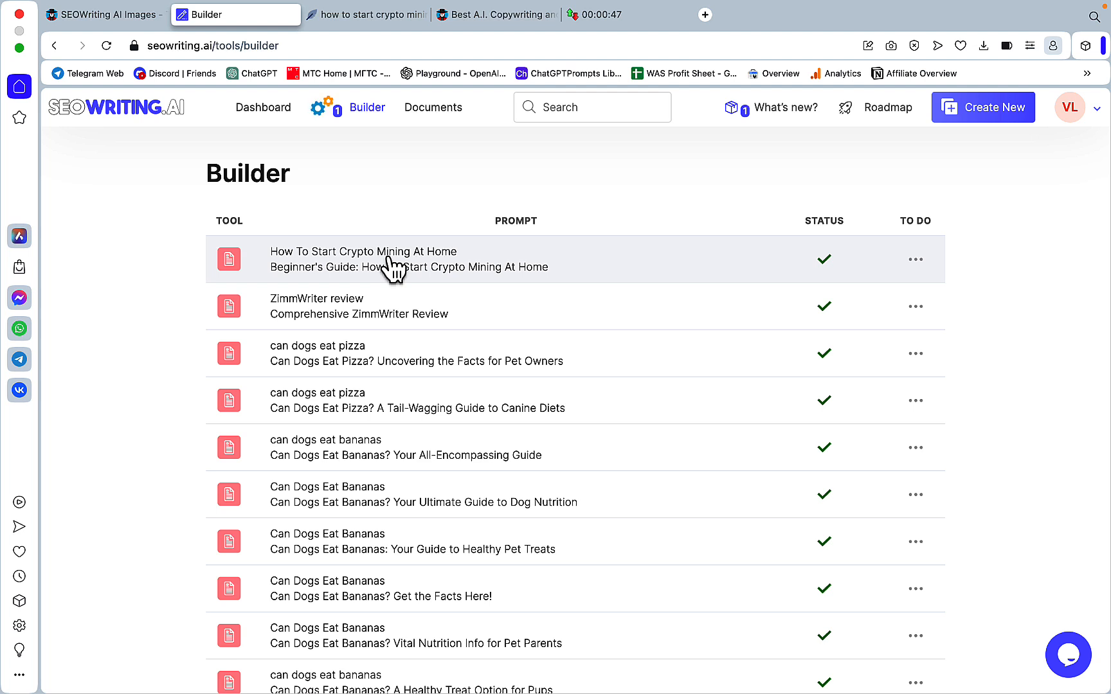
mouse_move(386, 273)
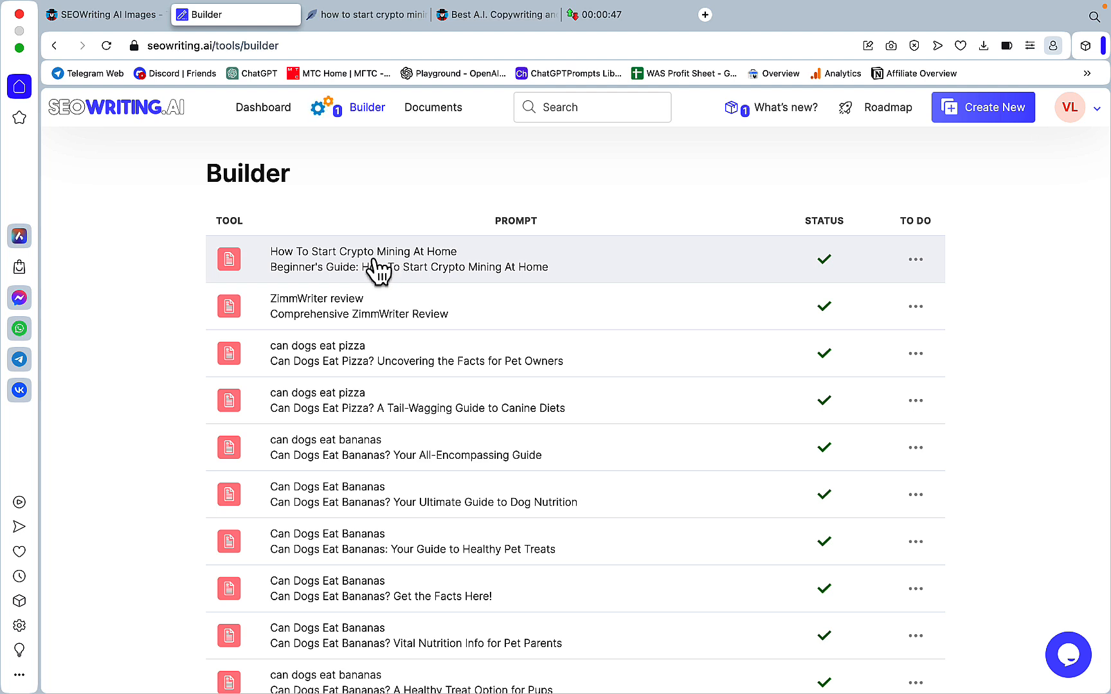
mouse_move(393, 268)
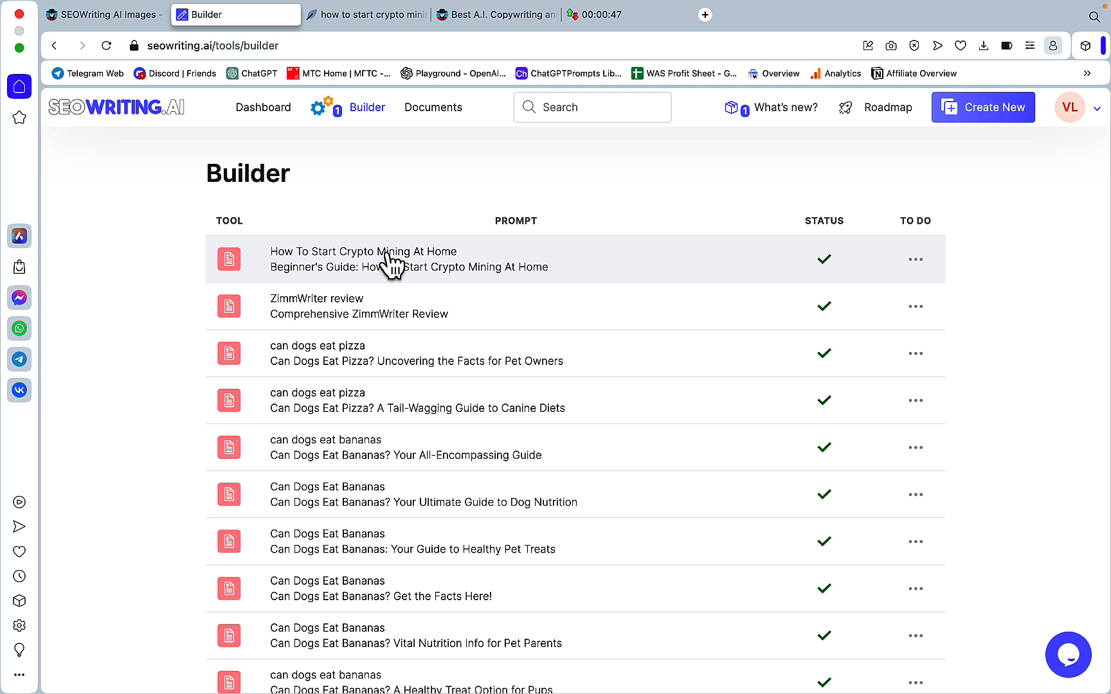
Step: Open the generated crypto mining article and scroll through its sections
click(363, 259)
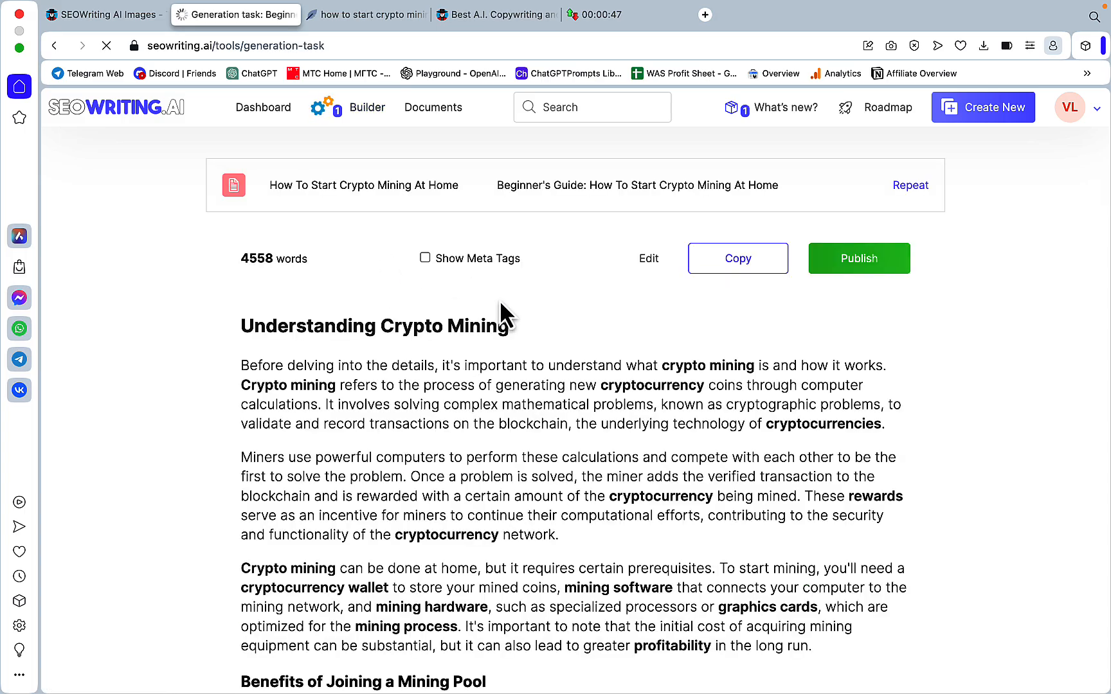
scroll(down, 3)
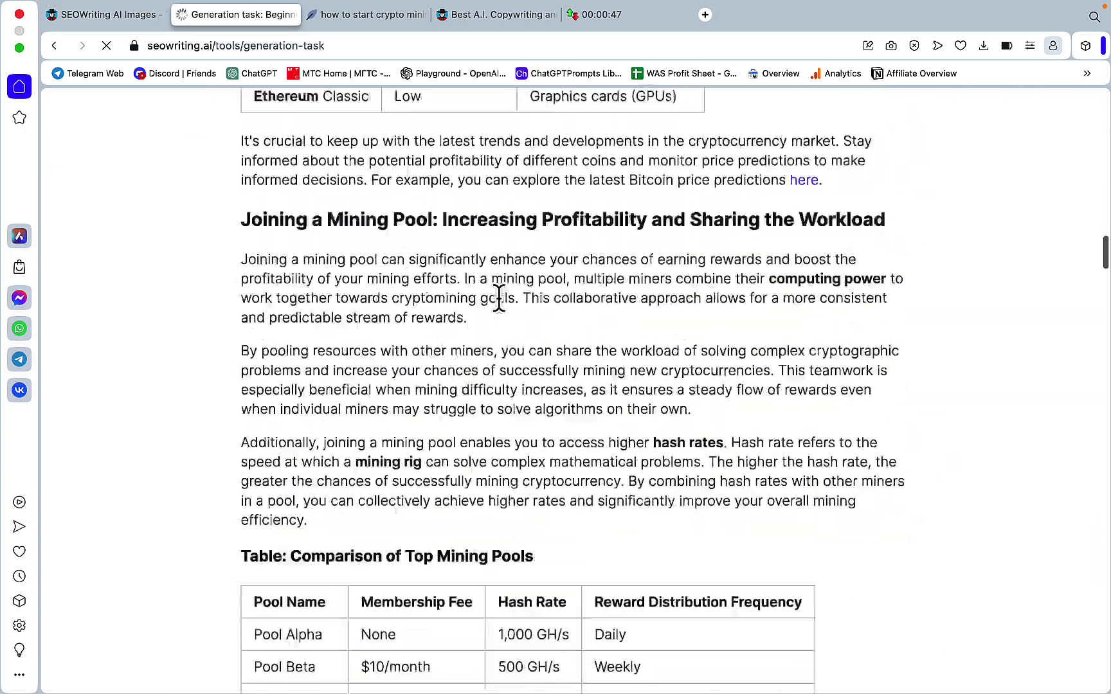
scroll(up, 3)
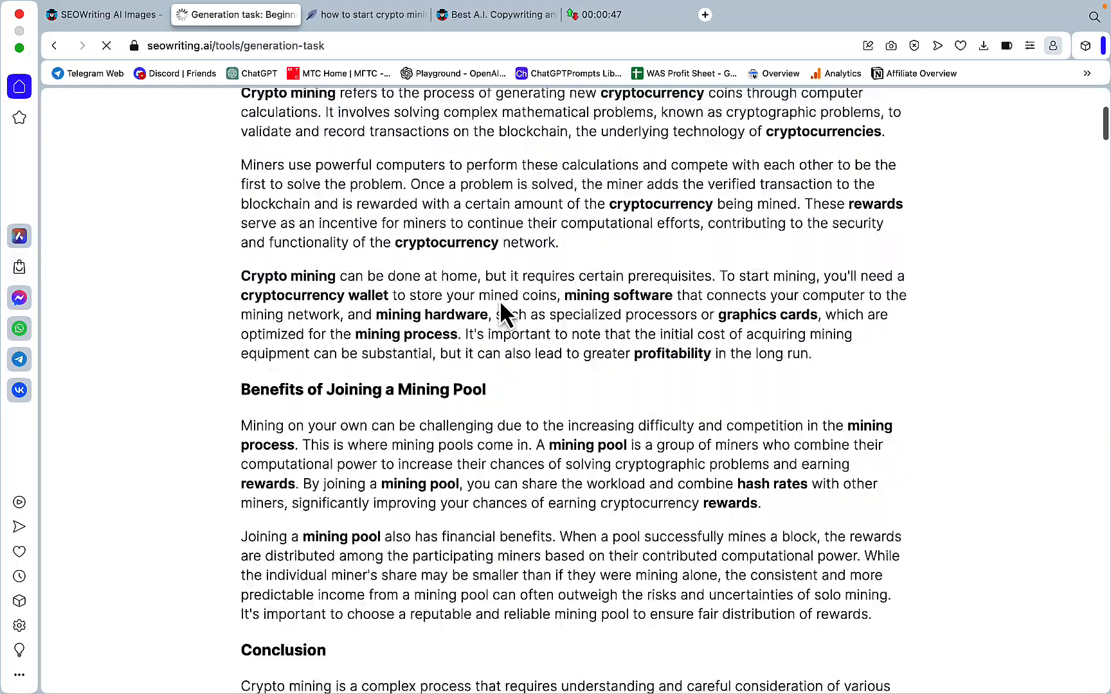
scroll(up, 3)
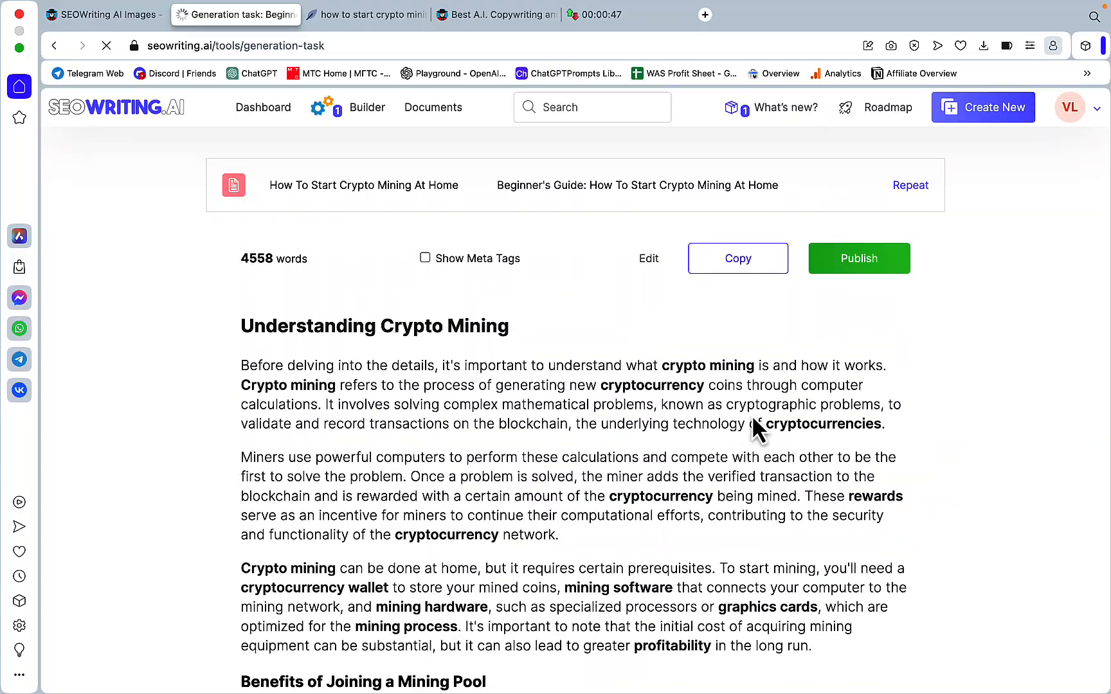
scroll(down, 3)
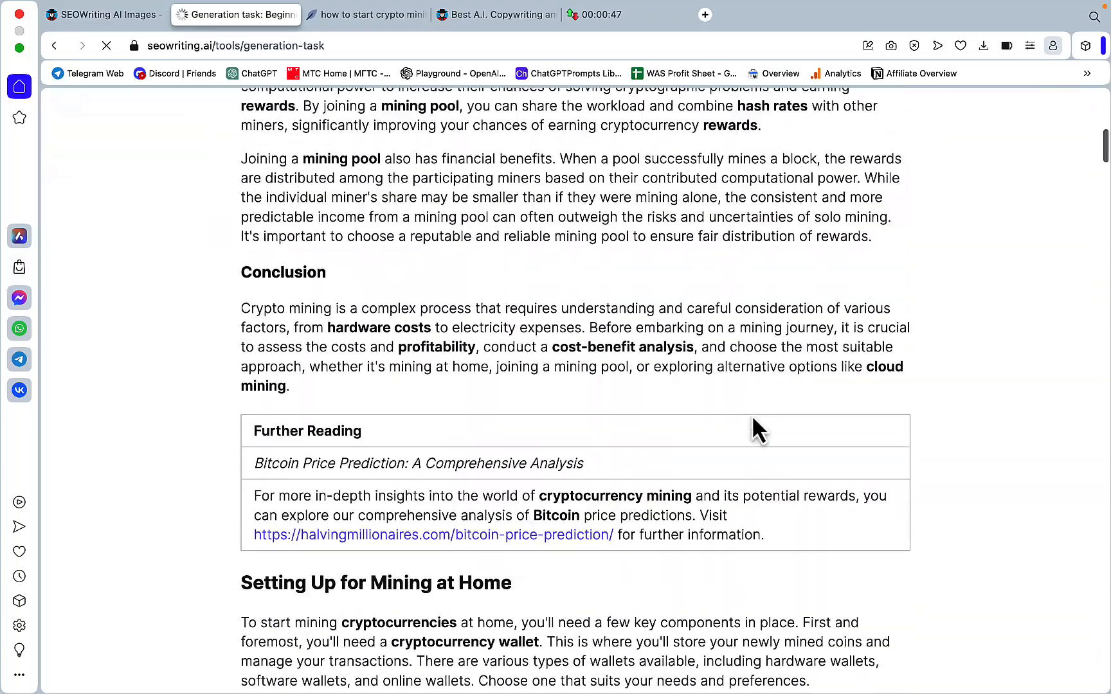
scroll(down, 3)
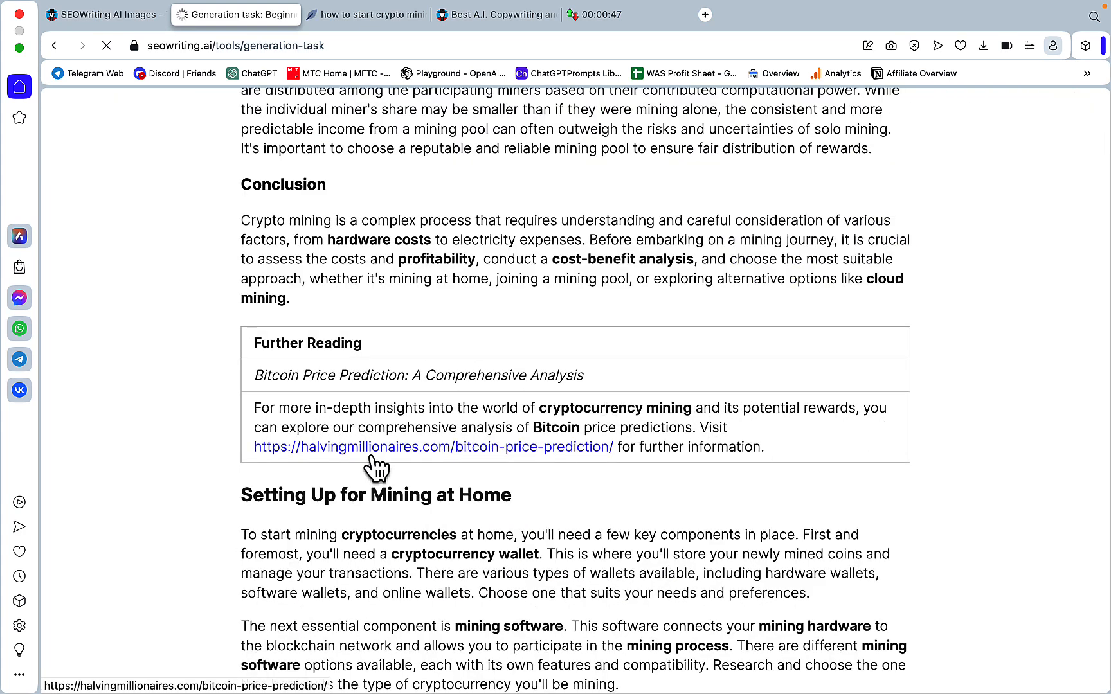
scroll(up, 3)
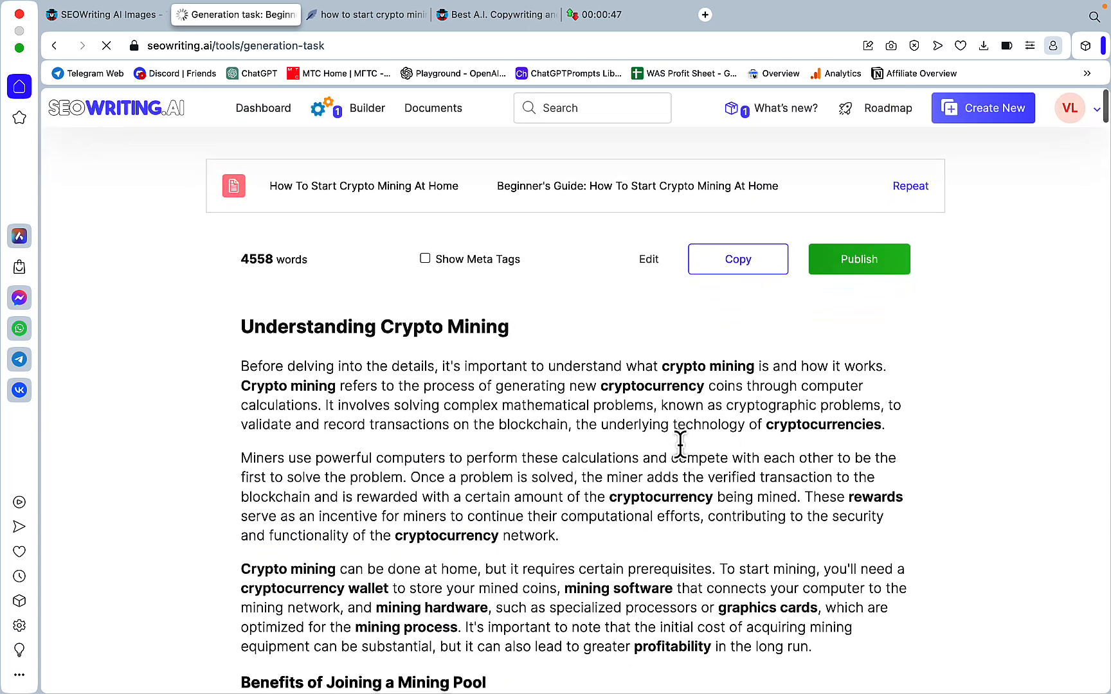
mouse_move(737, 258)
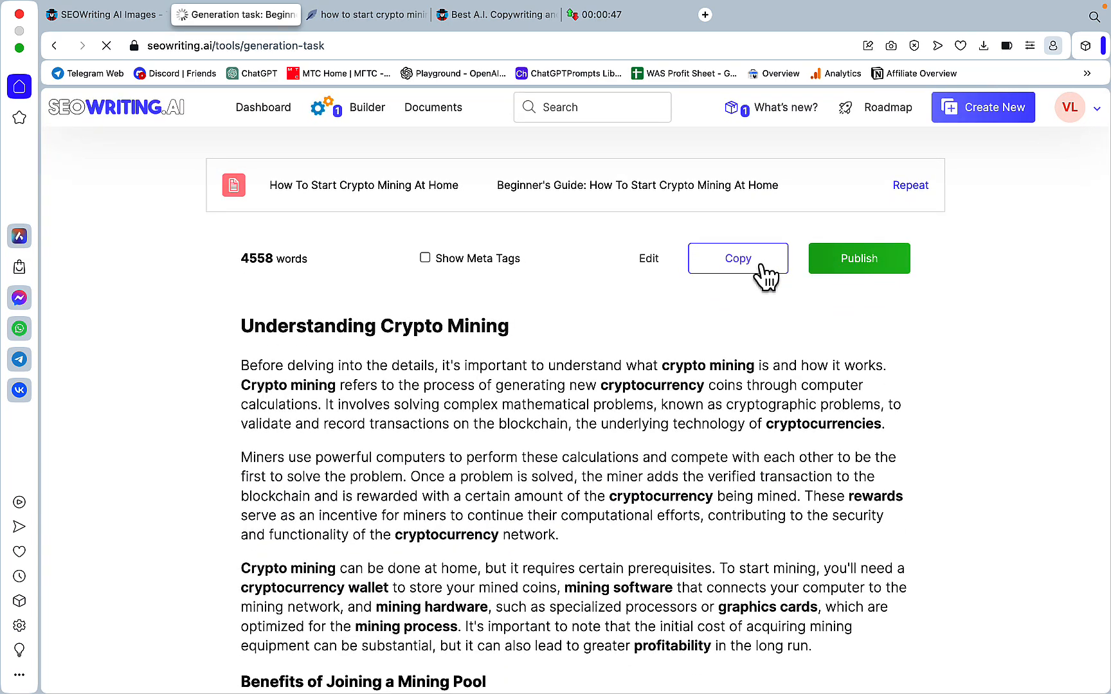
scroll(down, 3)
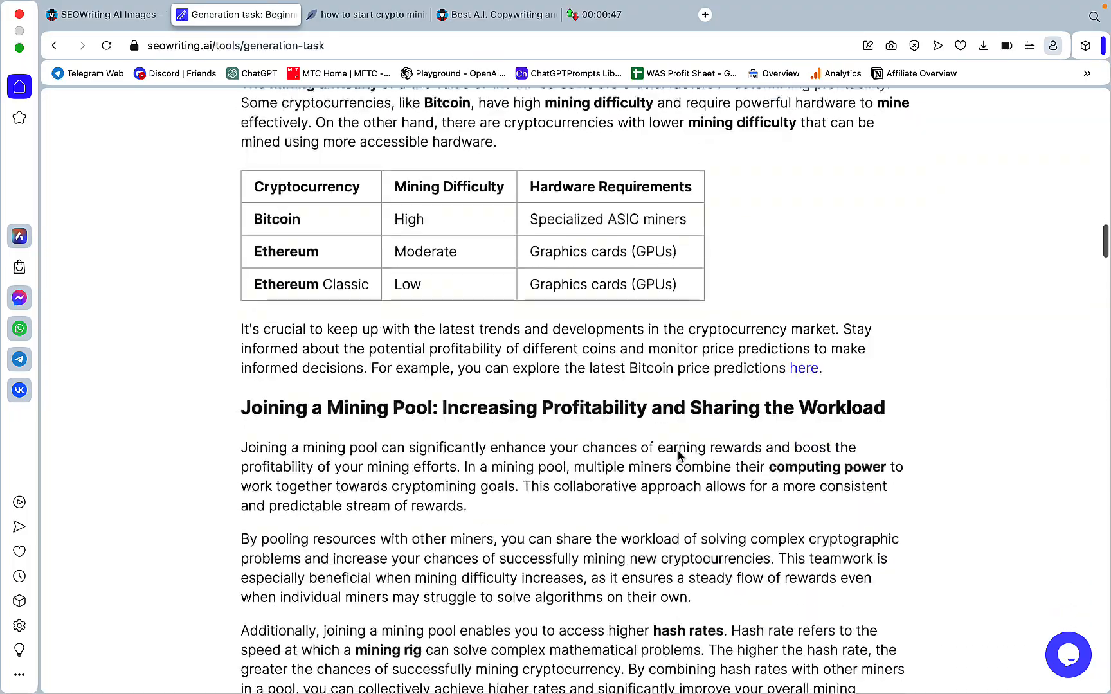
scroll(down, 3)
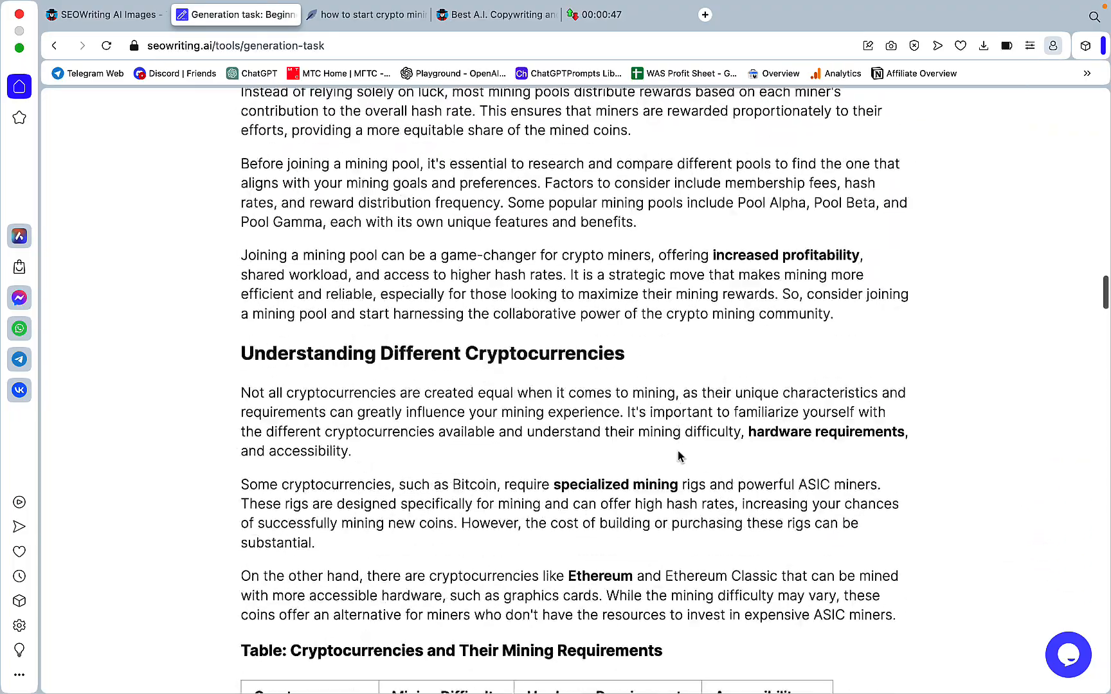
scroll(down, 3)
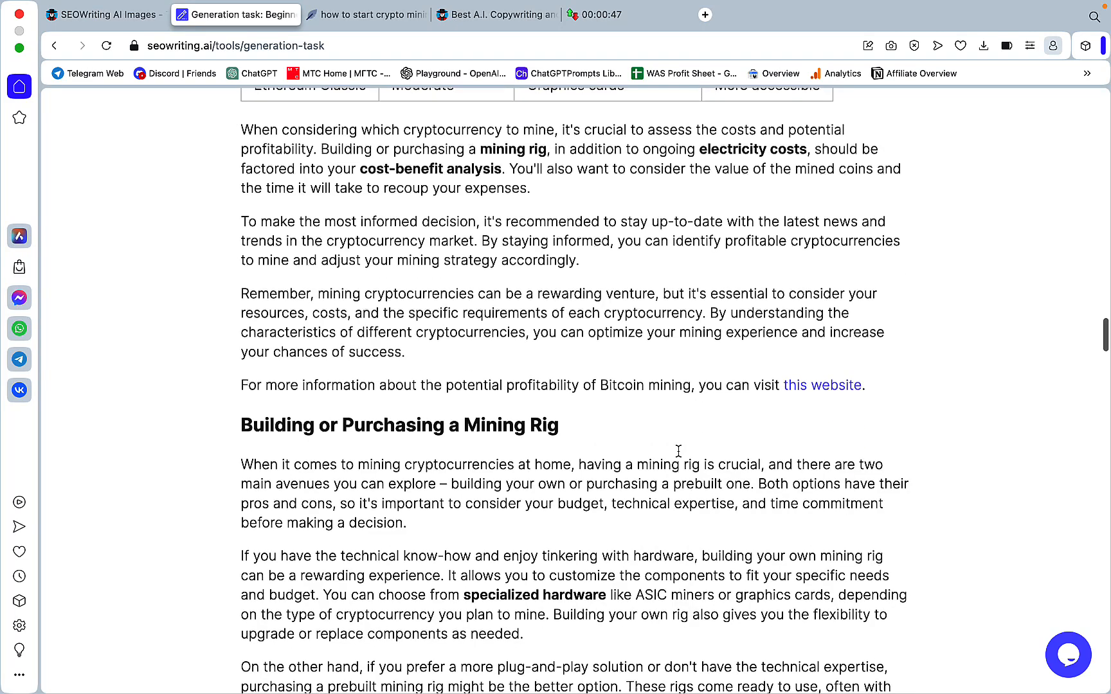
mouse_move(533, 385)
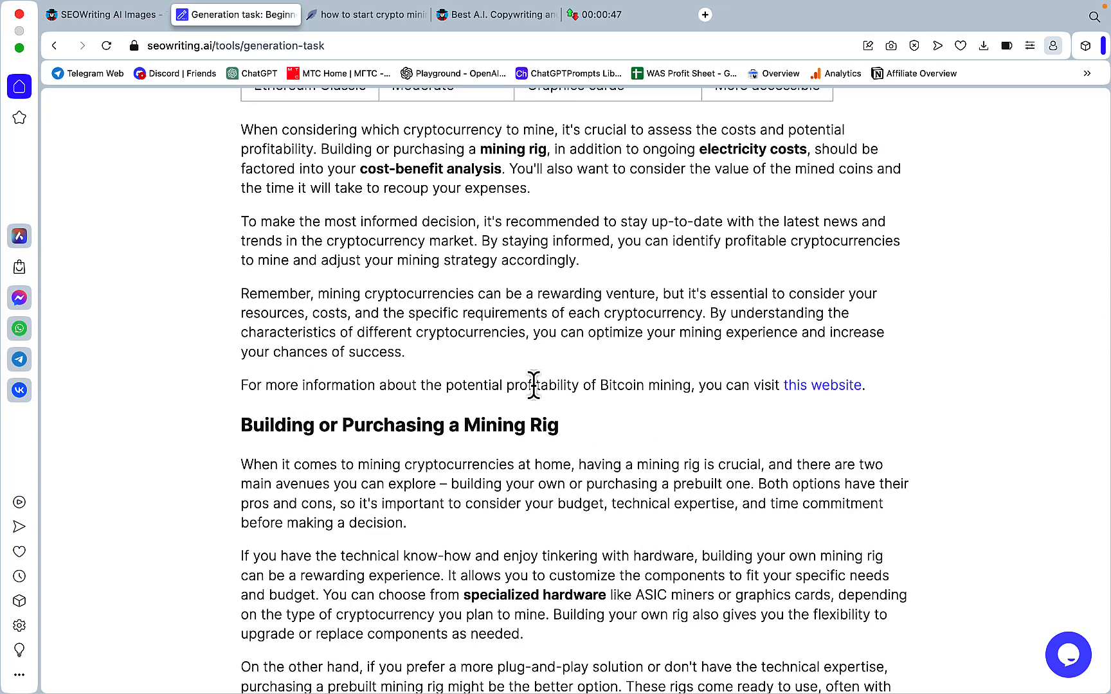
mouse_move(822, 402)
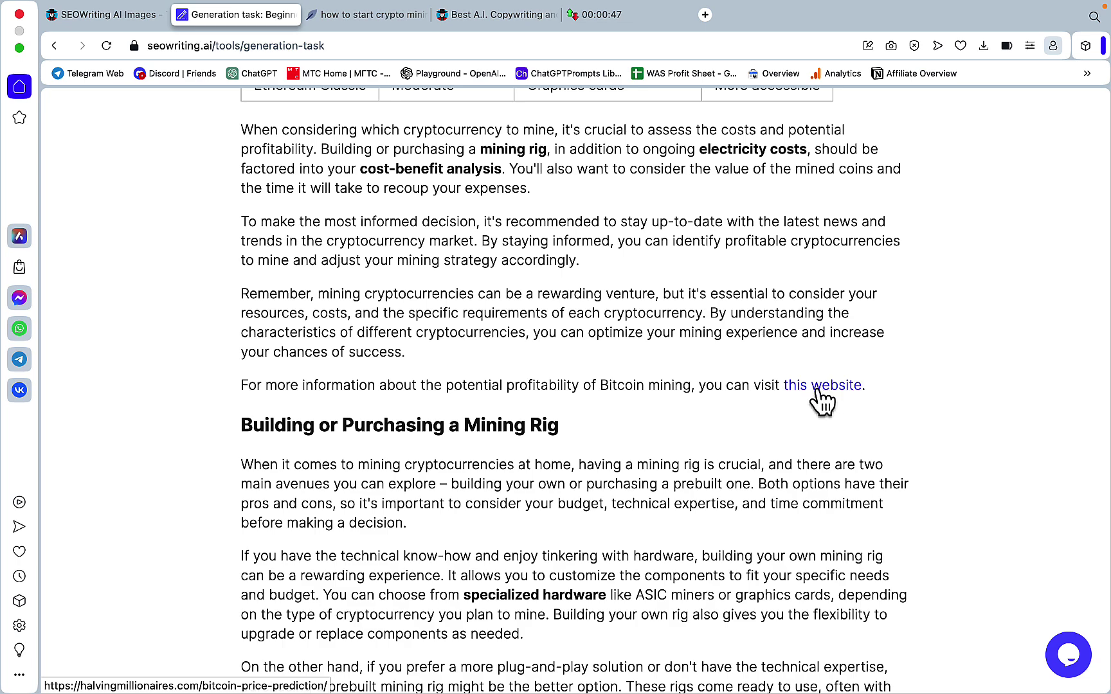
Step: Scroll down to the sources, back up, and copy the whole article
scroll(down, 3)
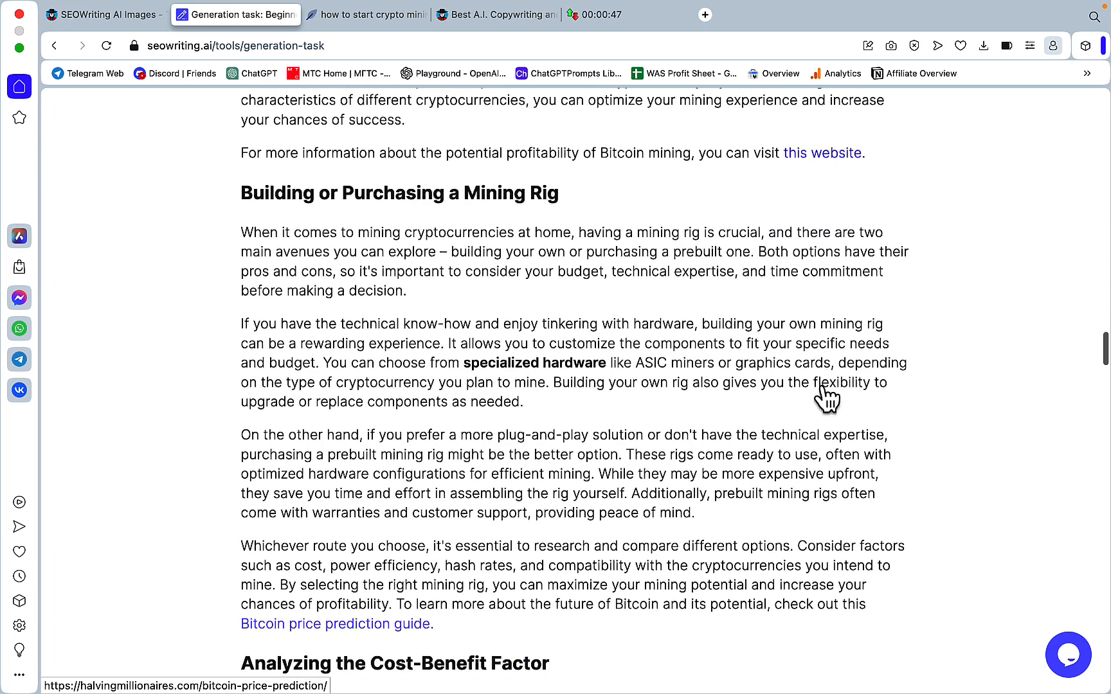
scroll(down, 3)
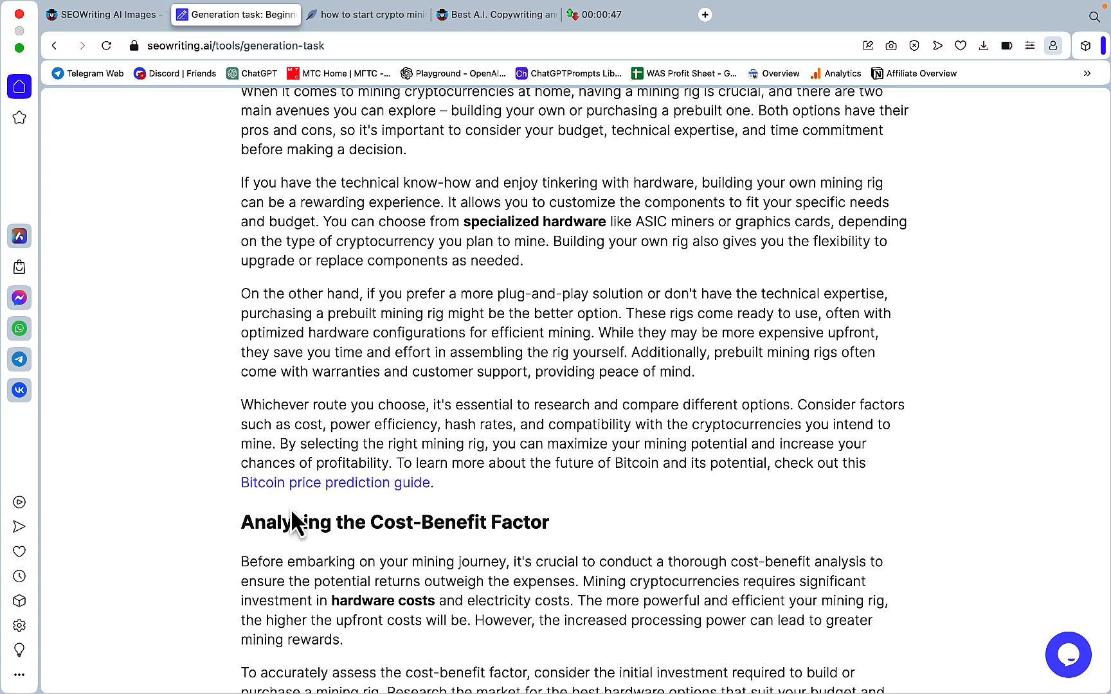
mouse_move(742, 470)
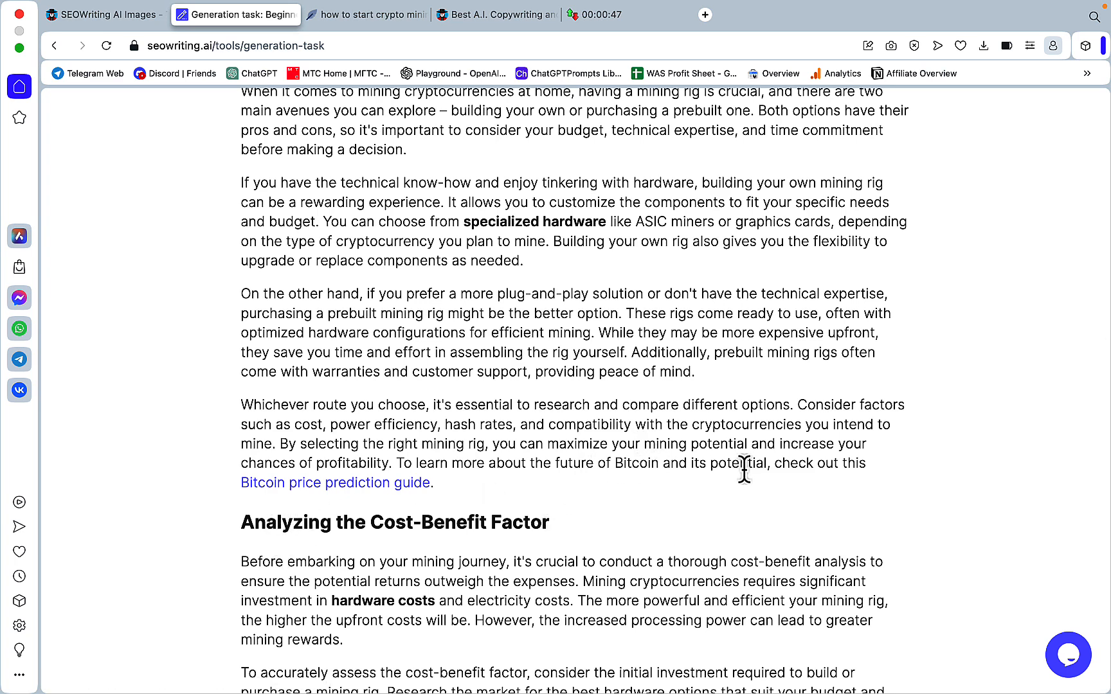
mouse_move(329, 493)
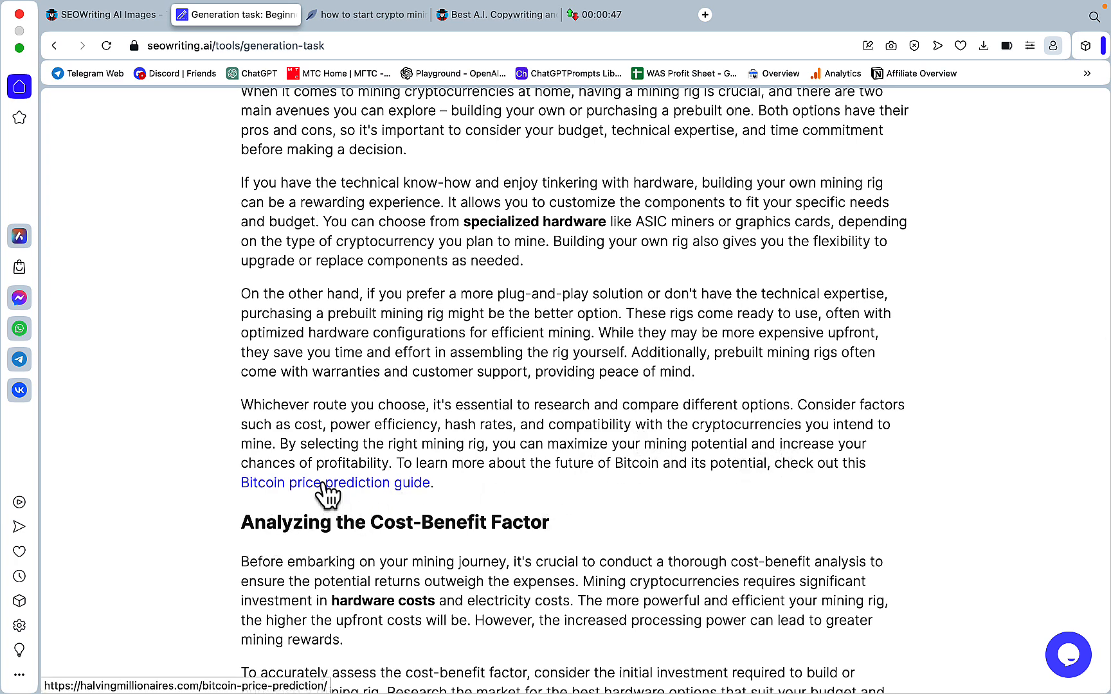
mouse_move(248, 630)
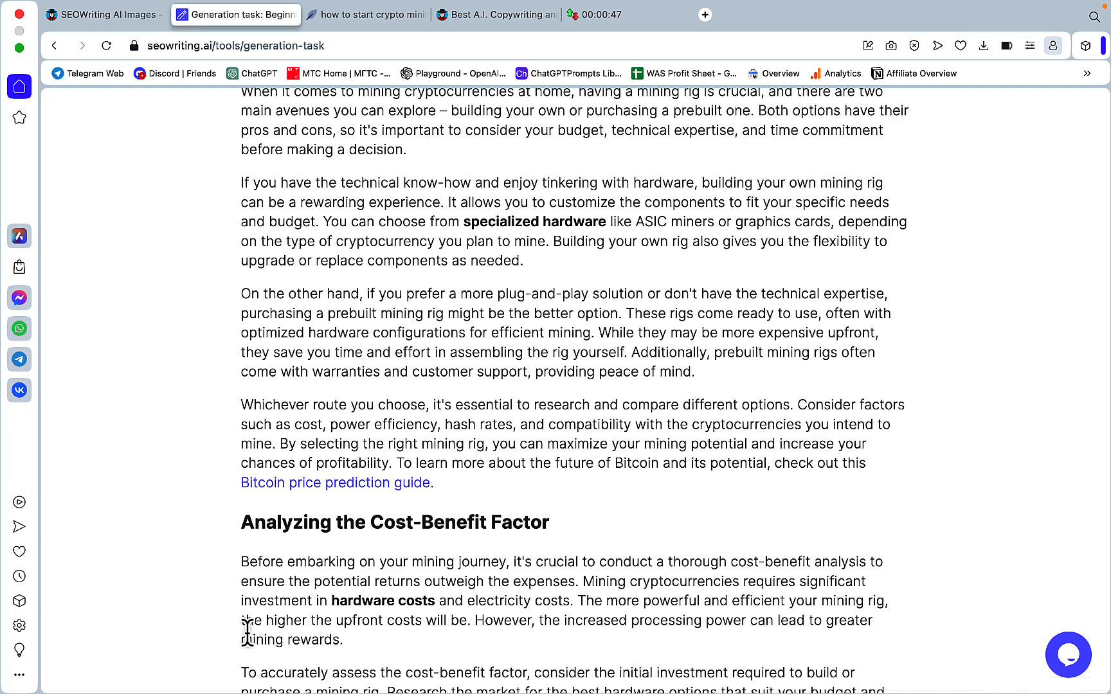
mouse_move(354, 499)
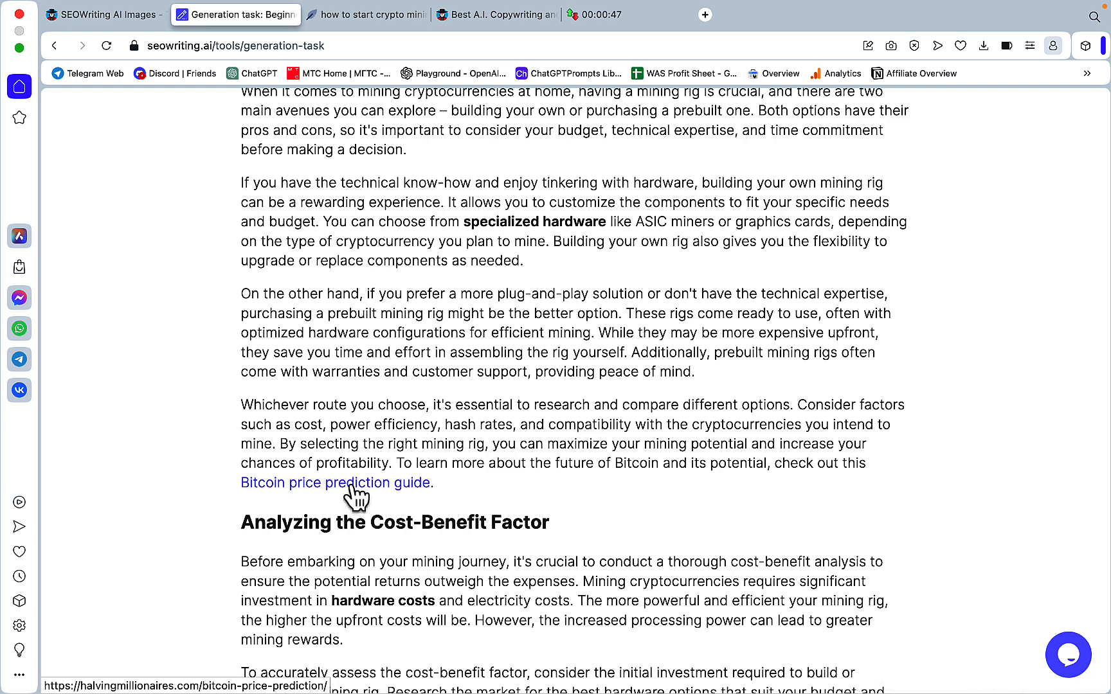
scroll(down, 3)
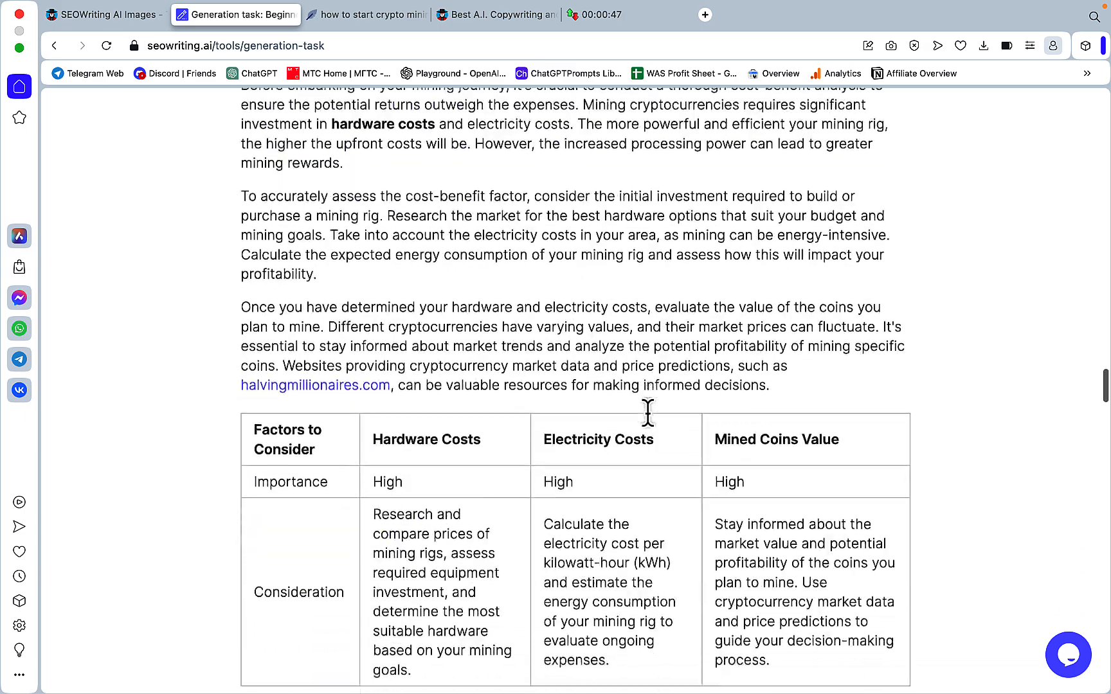
scroll(down, 3)
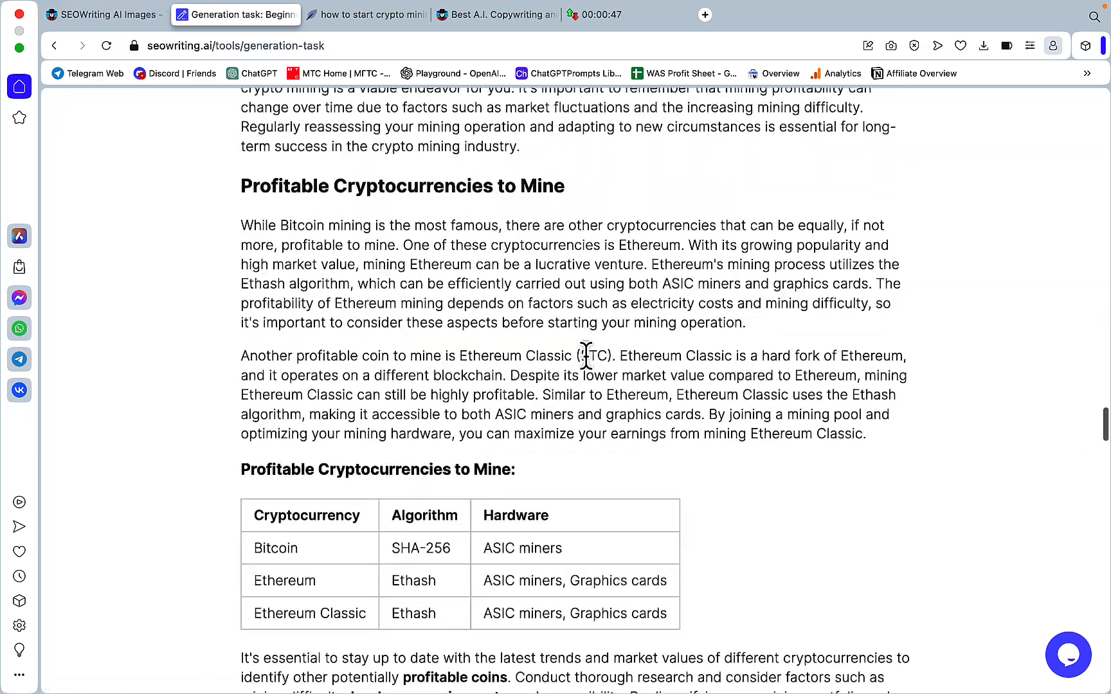
scroll(down, 3)
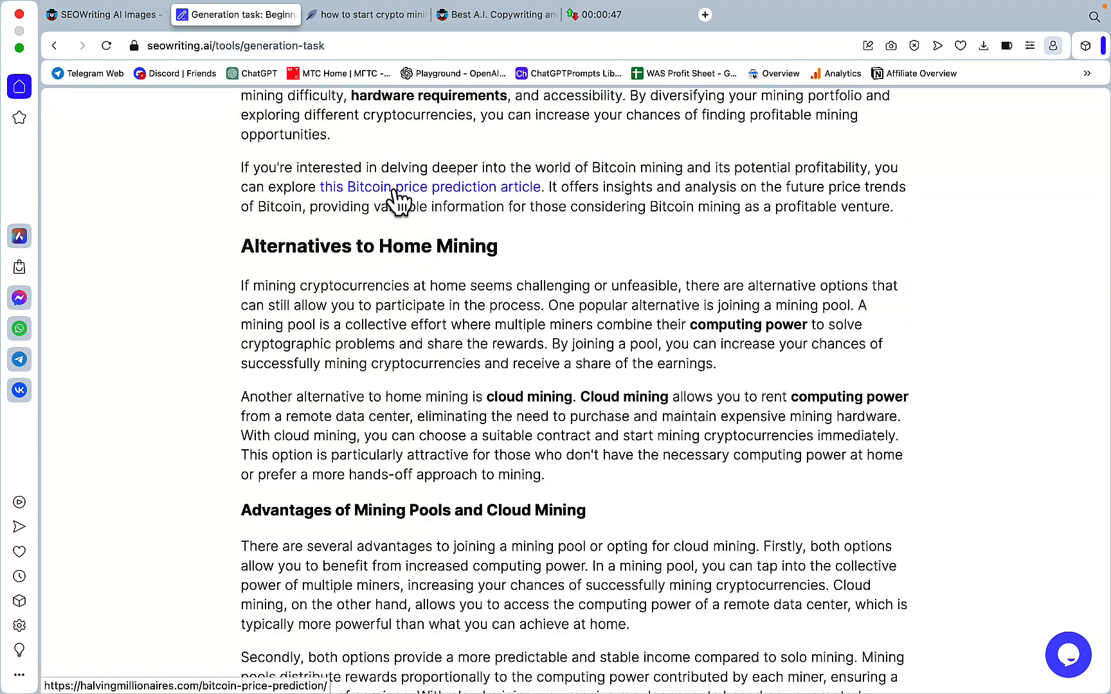
scroll(down, 3)
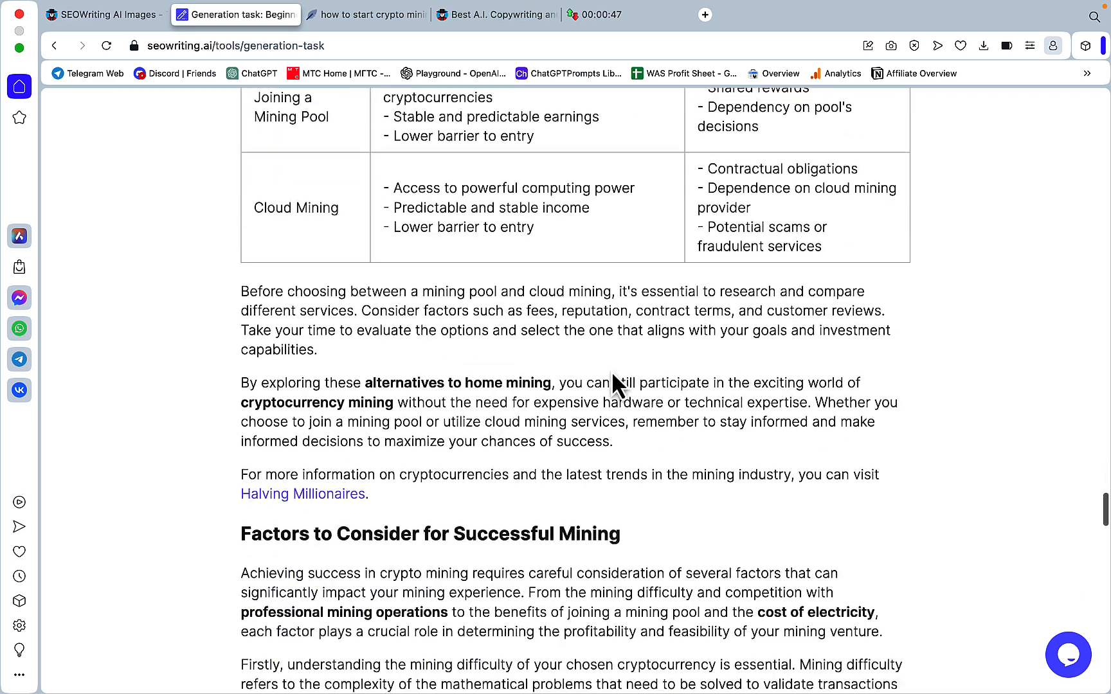
scroll(down, 3)
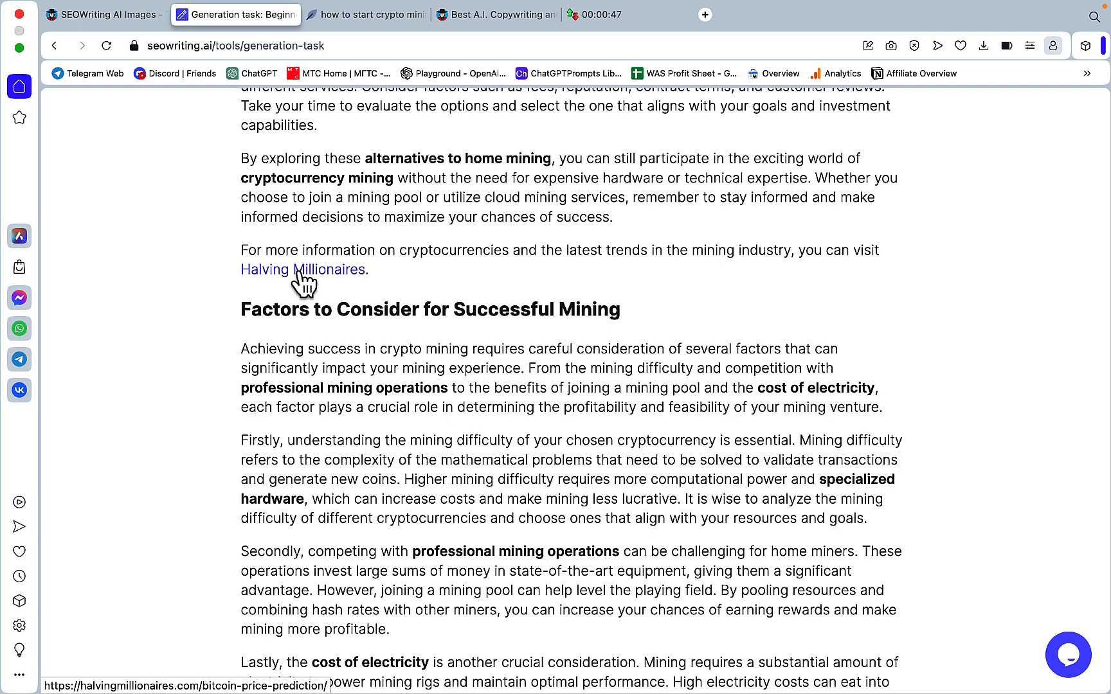
scroll(down, 3)
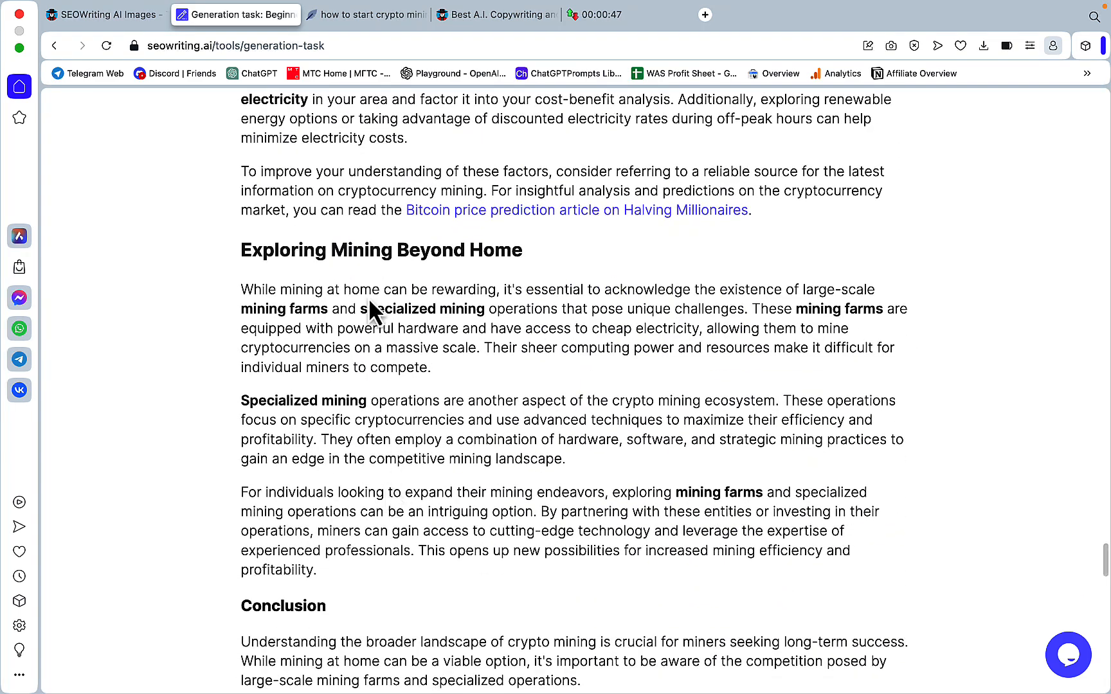
mouse_move(709, 418)
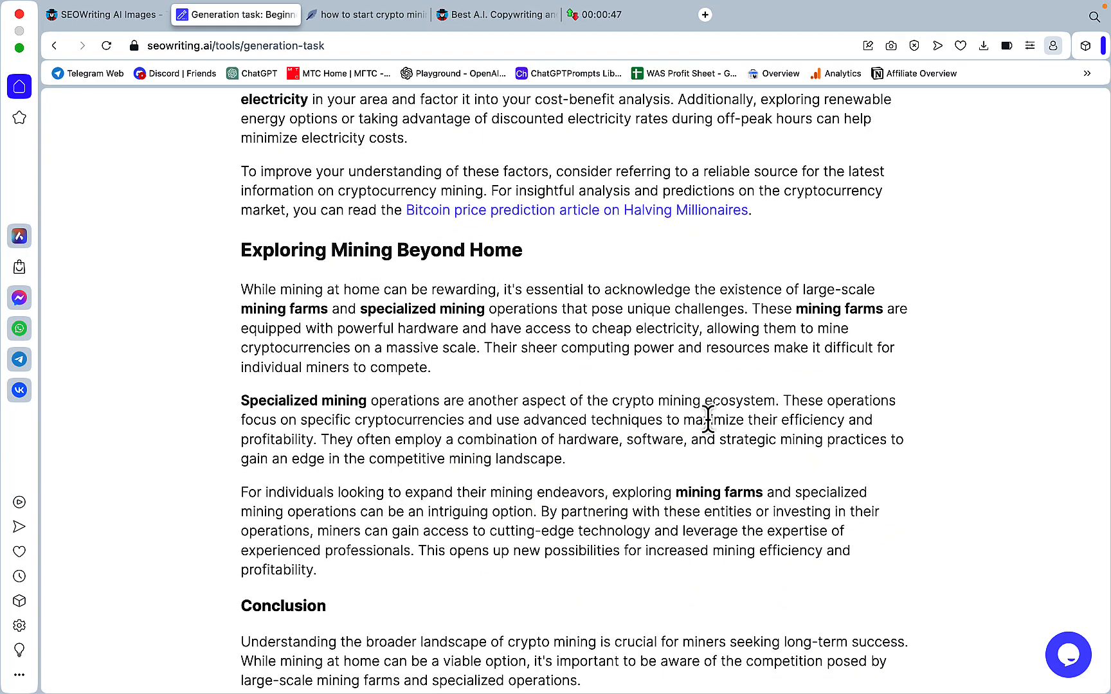
scroll(down, 3)
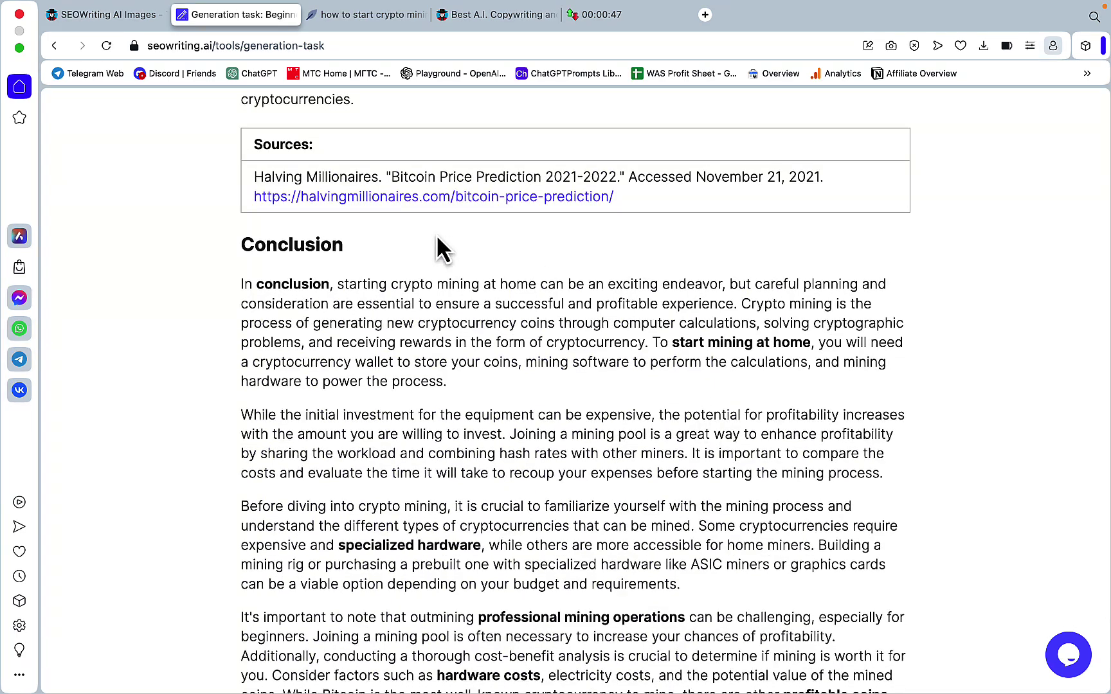
mouse_move(505, 191)
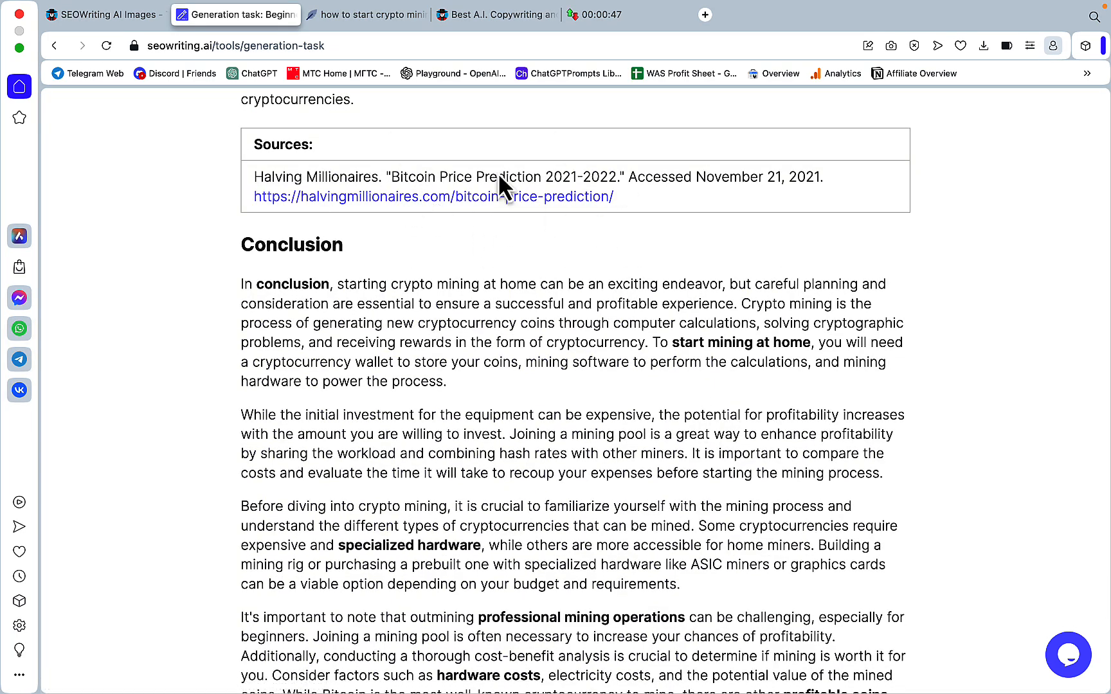
scroll(up, 3)
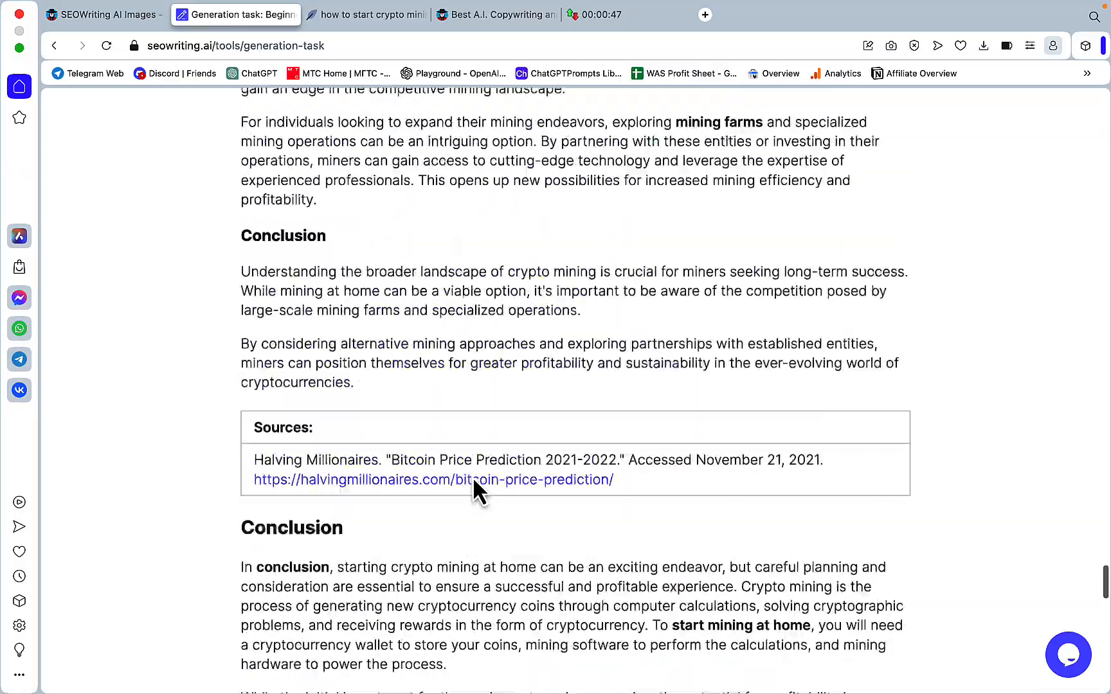
scroll(up, 3)
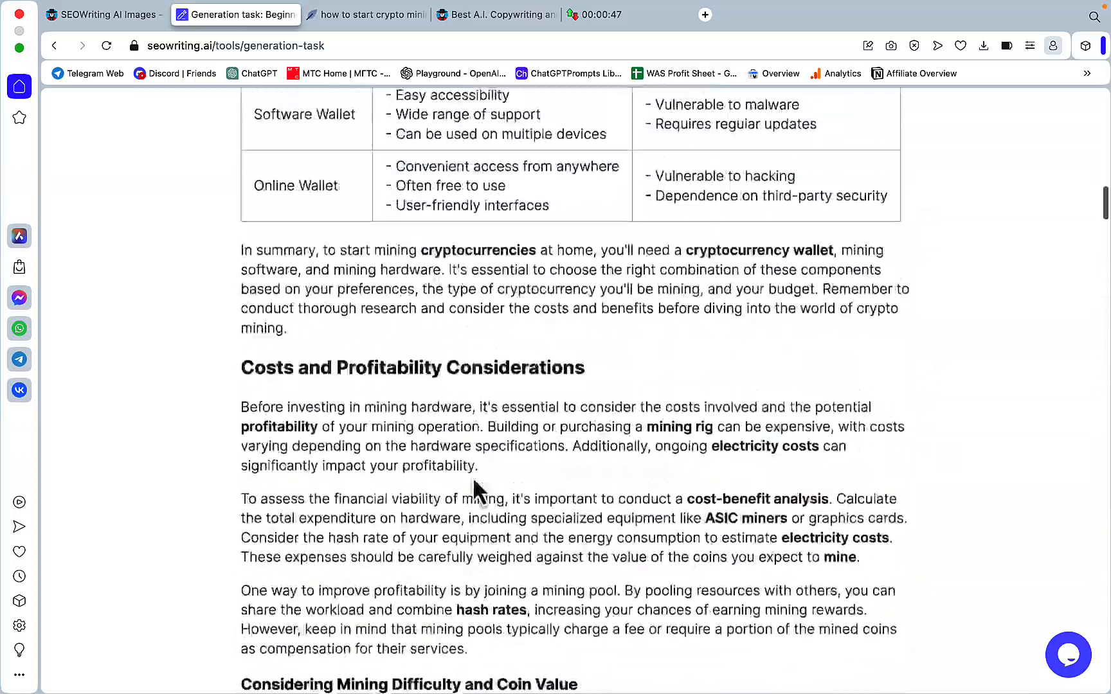
scroll(up, 3)
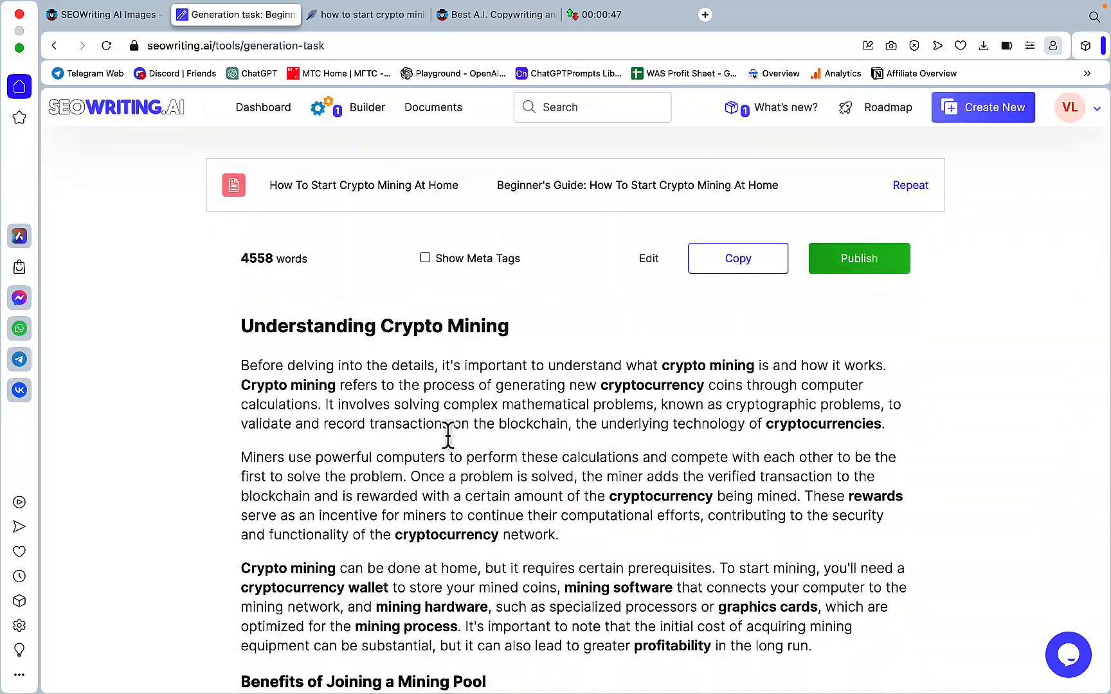
click(738, 258)
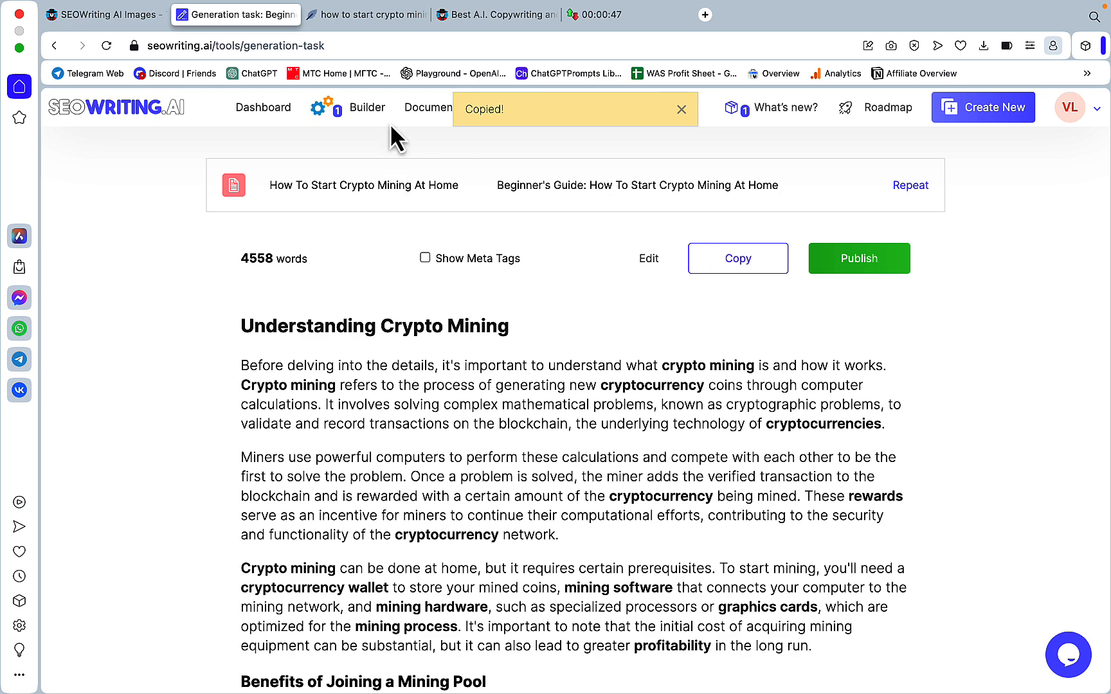
mouse_move(398, 105)
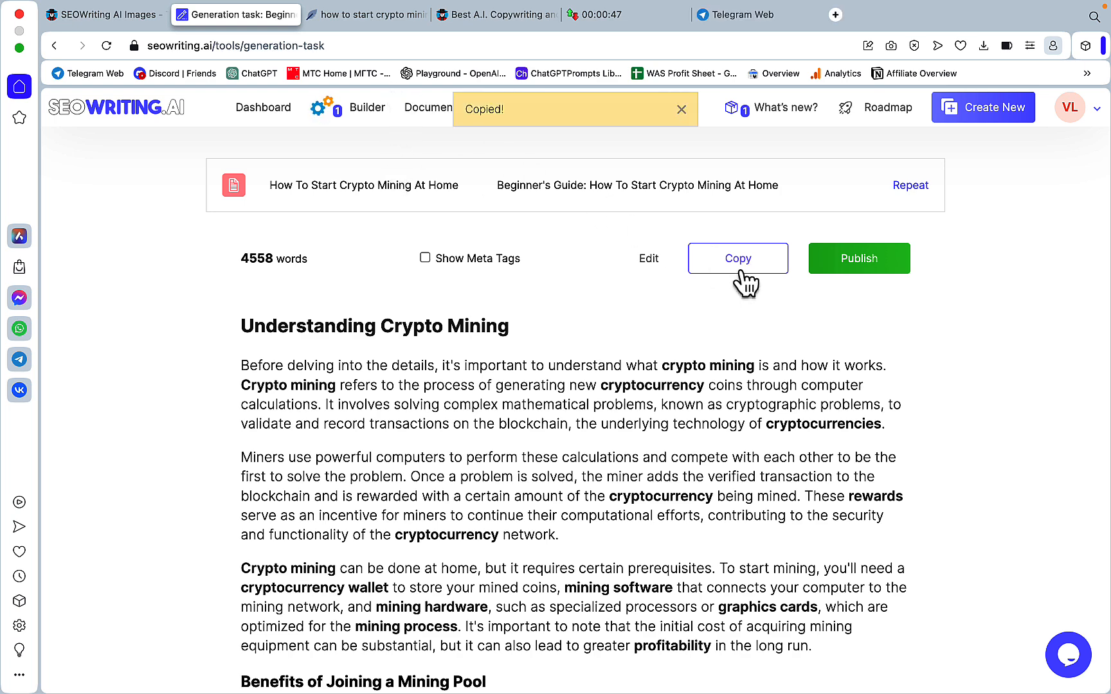
click(367, 14)
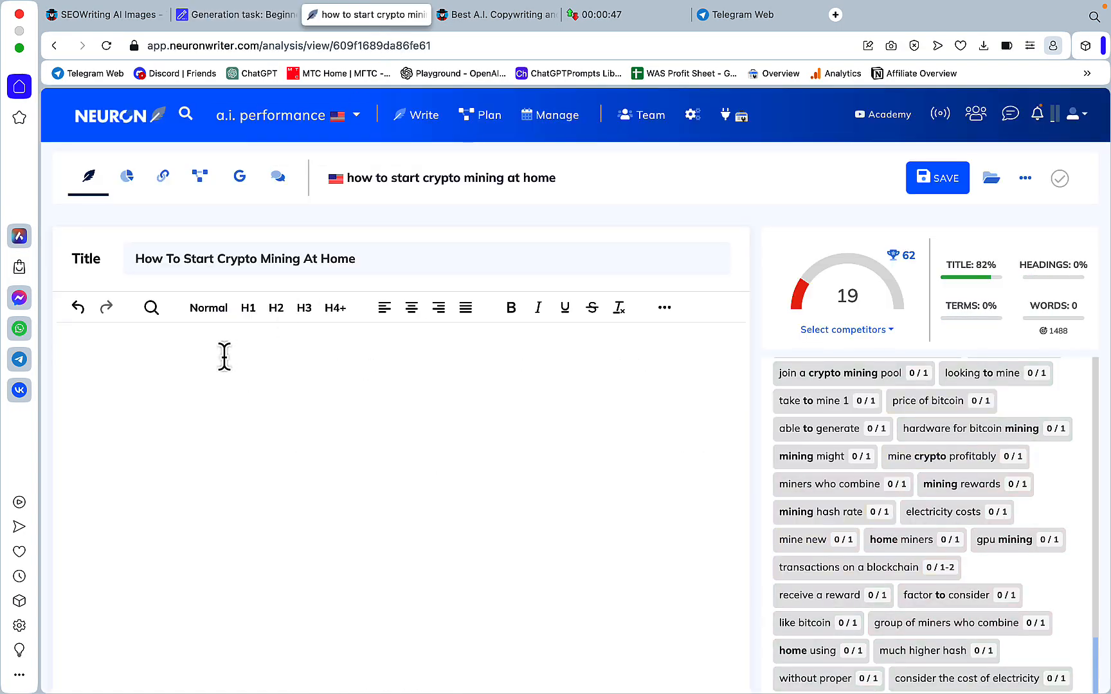
scroll(down, 3)
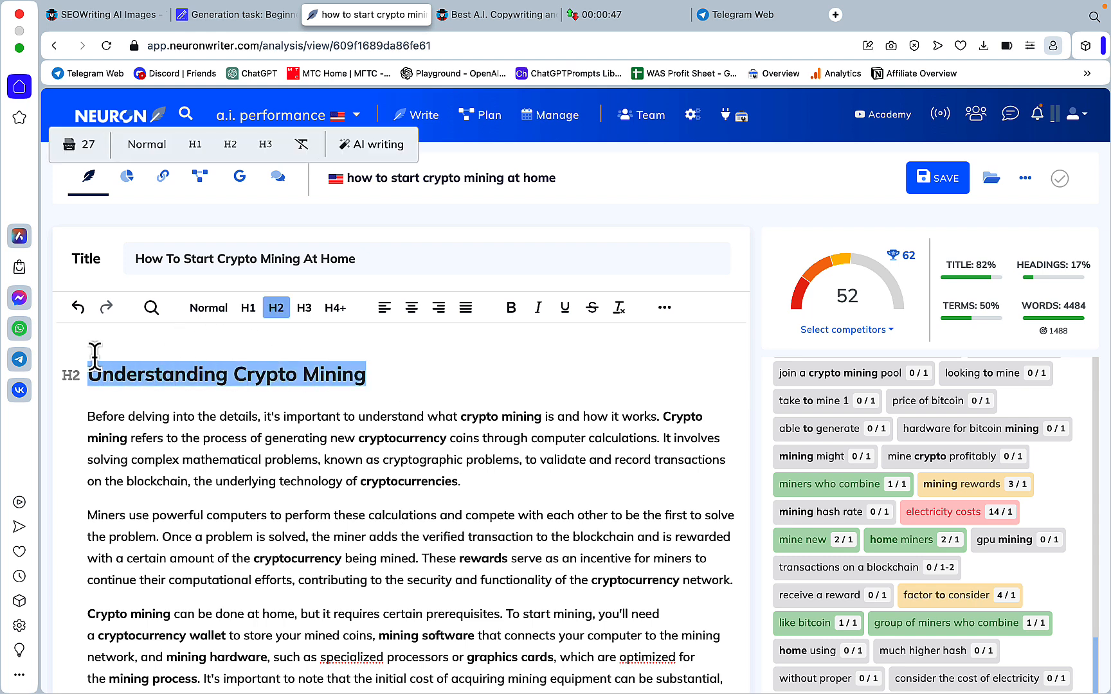
click(248, 308)
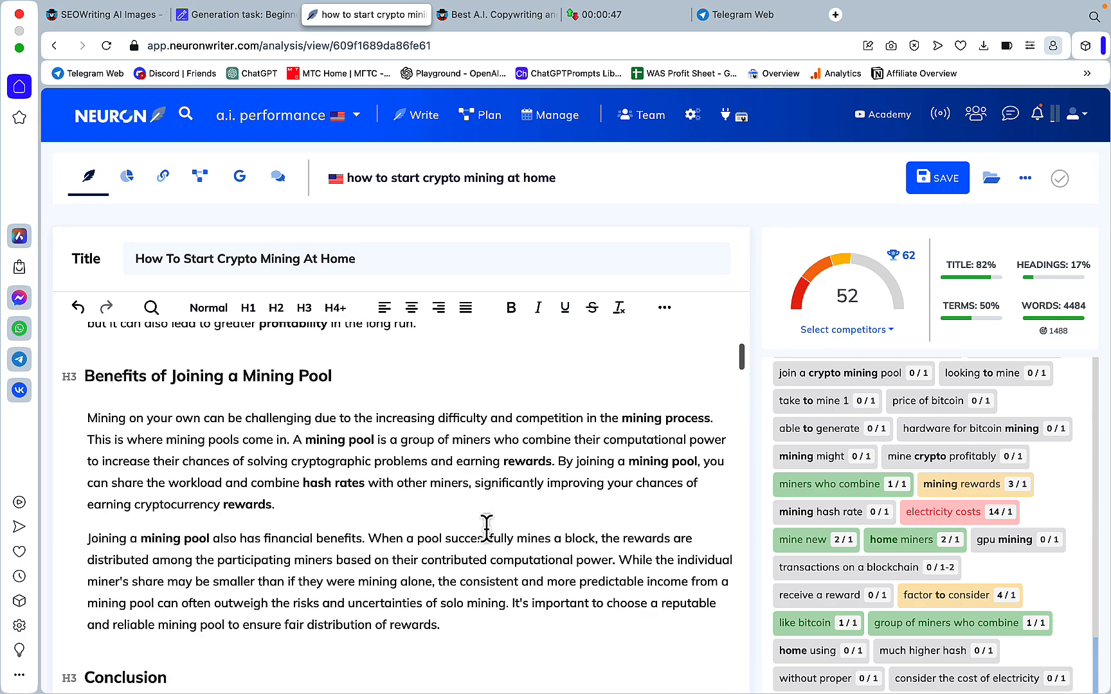
scroll(up, 3)
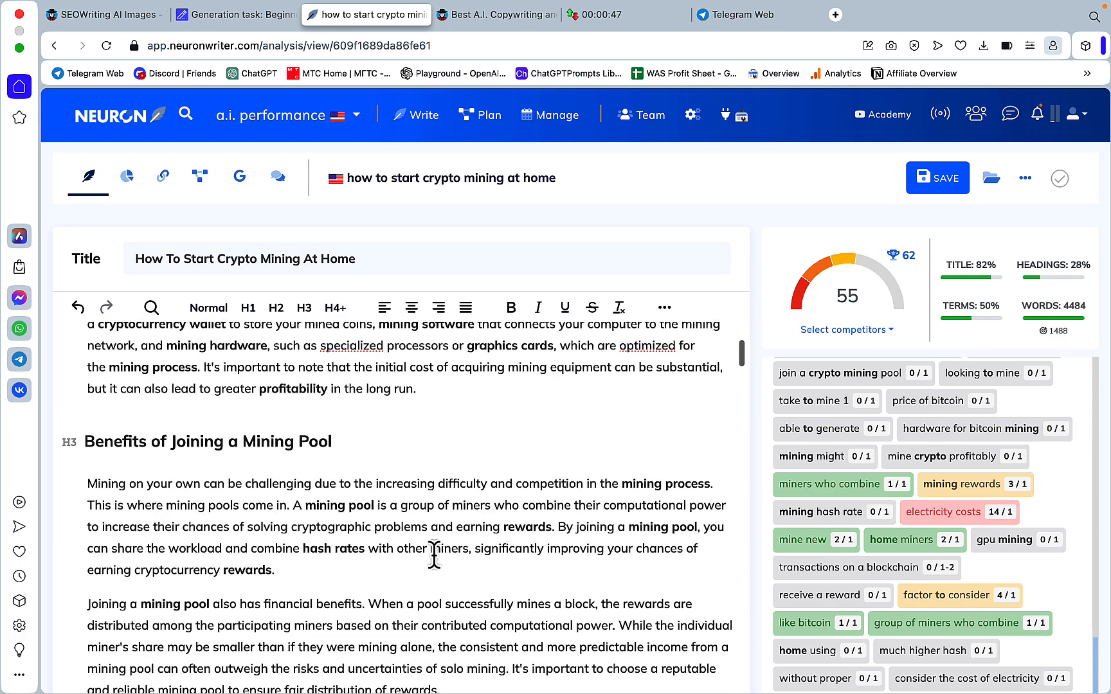
scroll(up, 3)
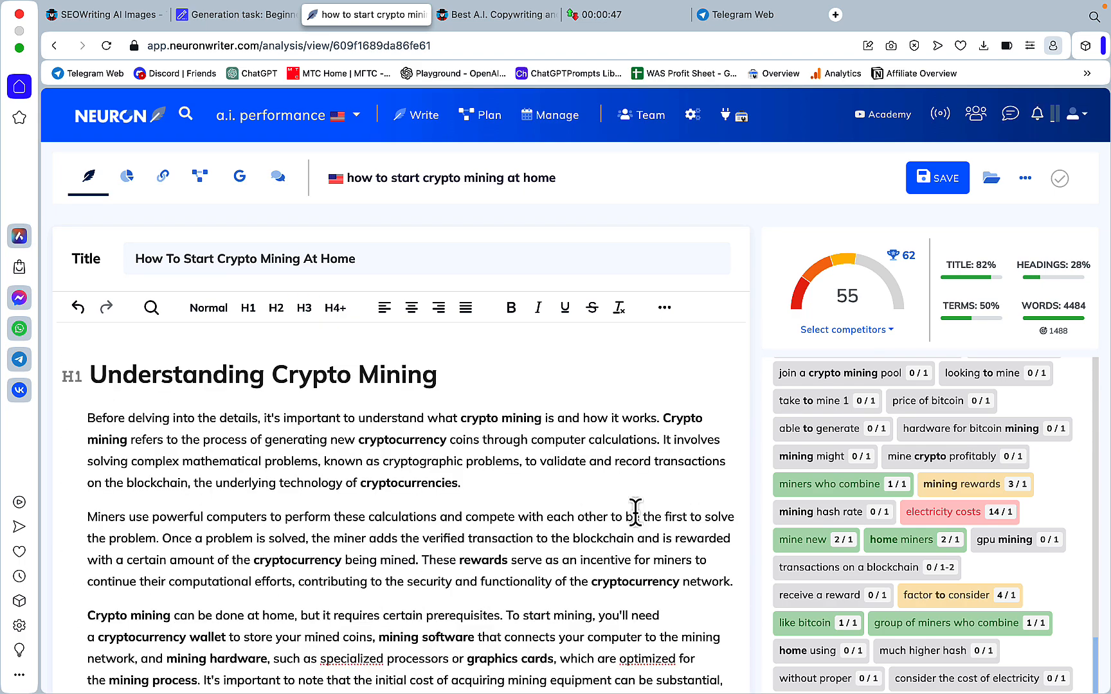
mouse_move(616, 445)
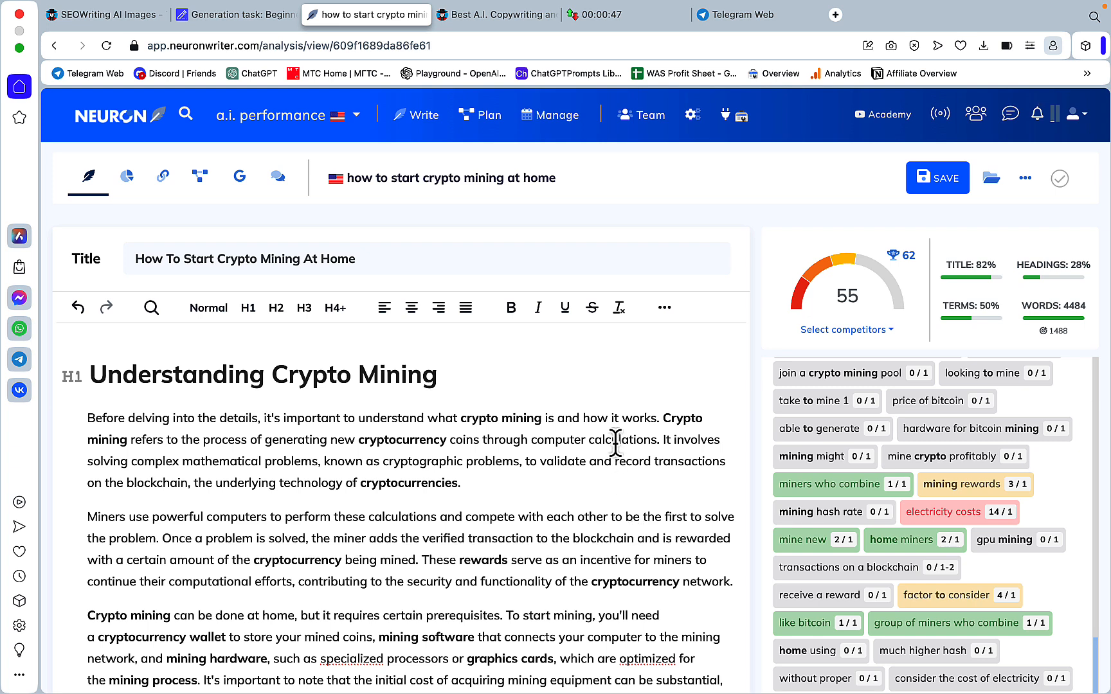
mouse_move(451, 396)
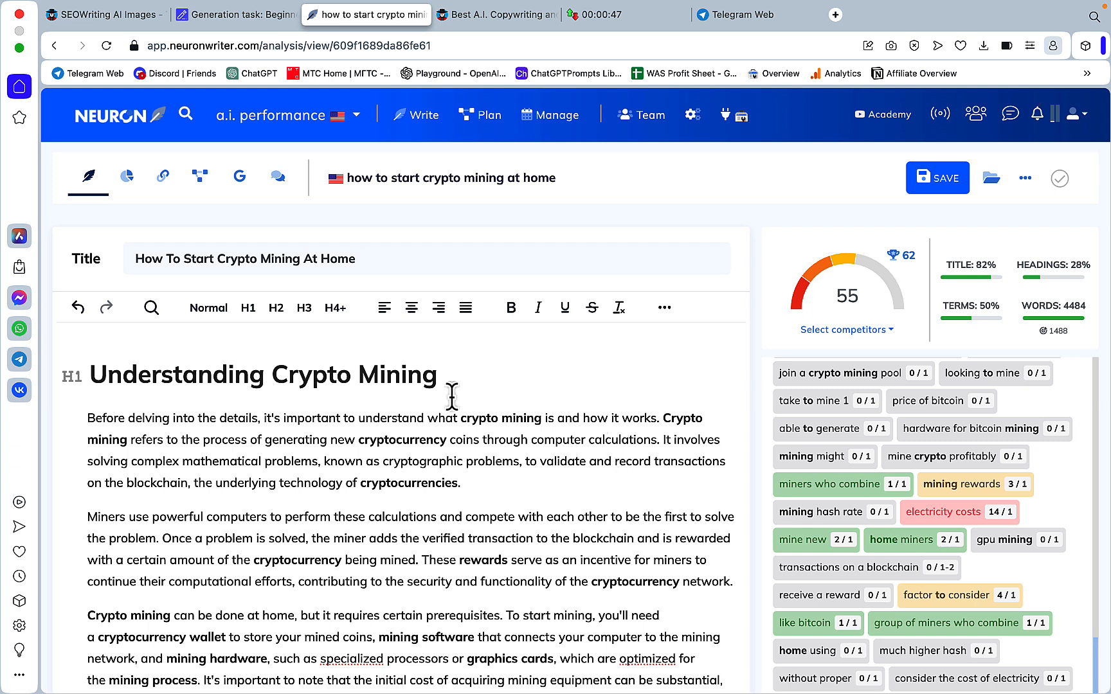
mouse_move(438, 456)
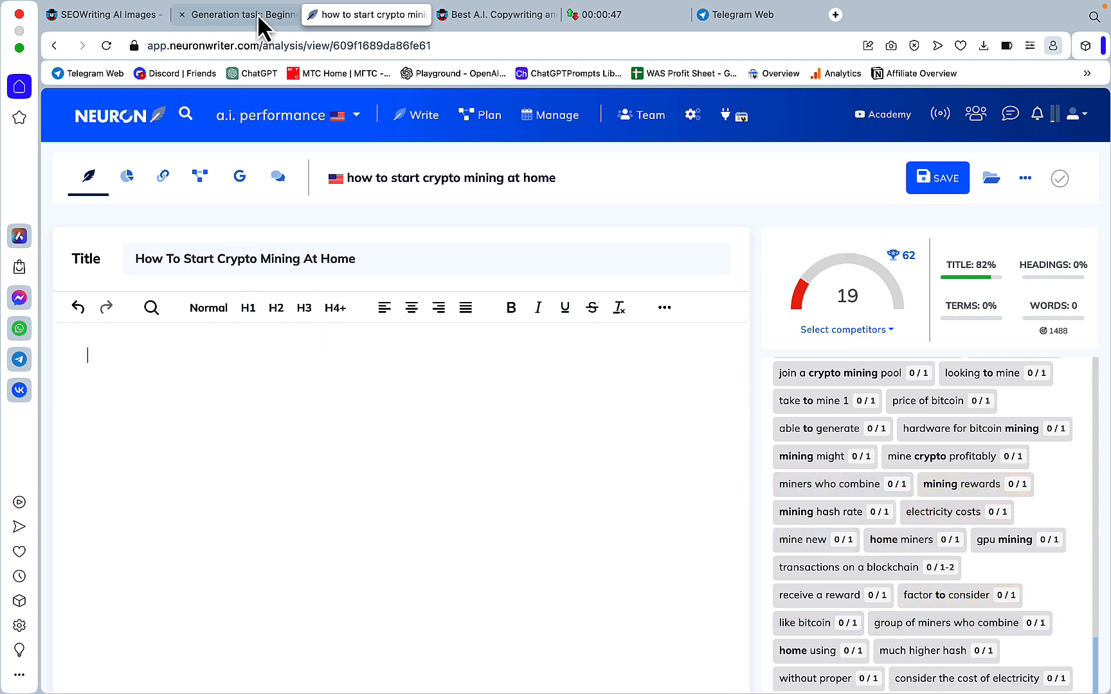
Step: Copy the main keyword 'How To Start Crypto Mining At Home' and start a Repeat run
click(236, 14)
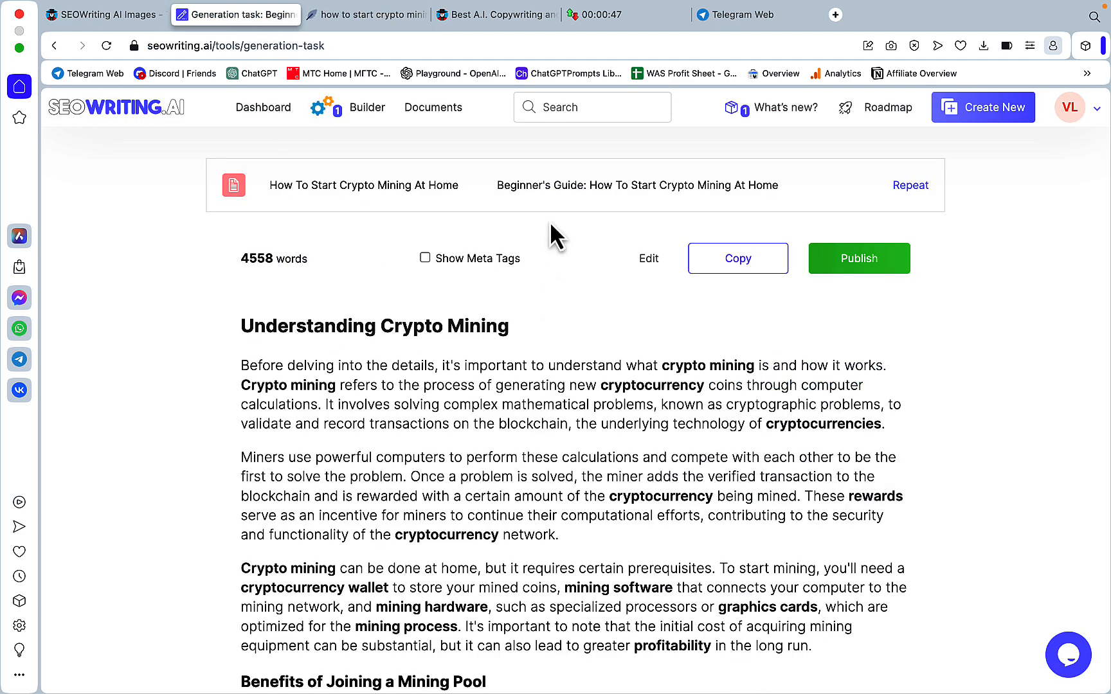
mouse_move(492, 211)
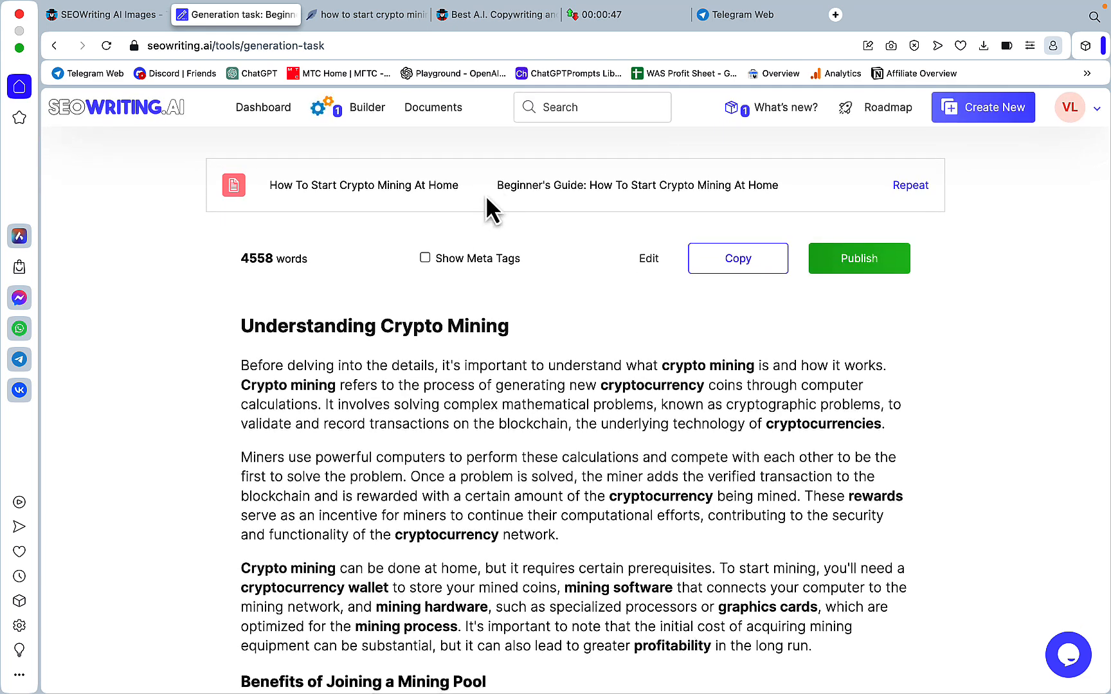
double_click(363, 185)
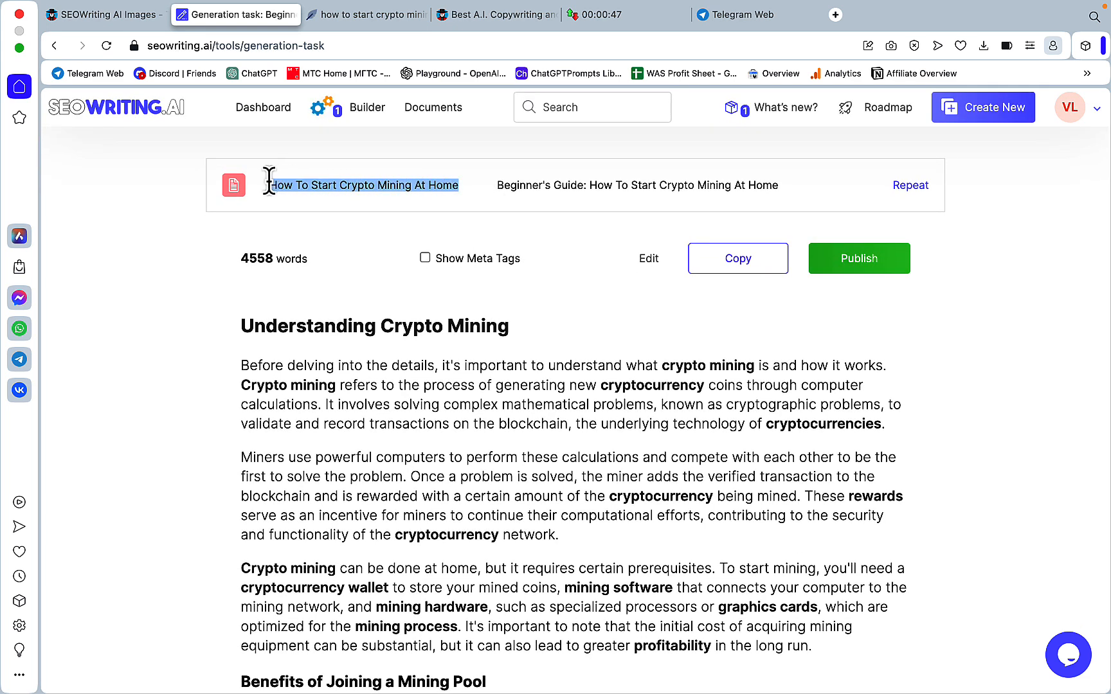
click(983, 107)
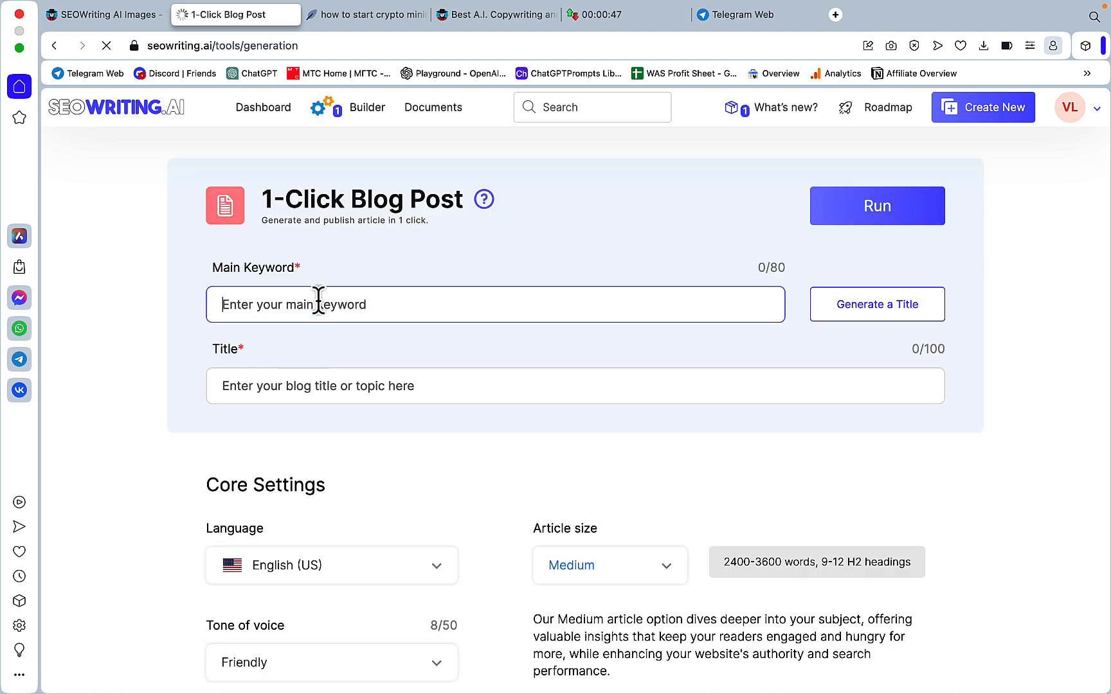
Step: Enter 'How To Start Crypto Mining At Home' as main keyword with Large article size
text(How To Start Crypto Mining At Home)
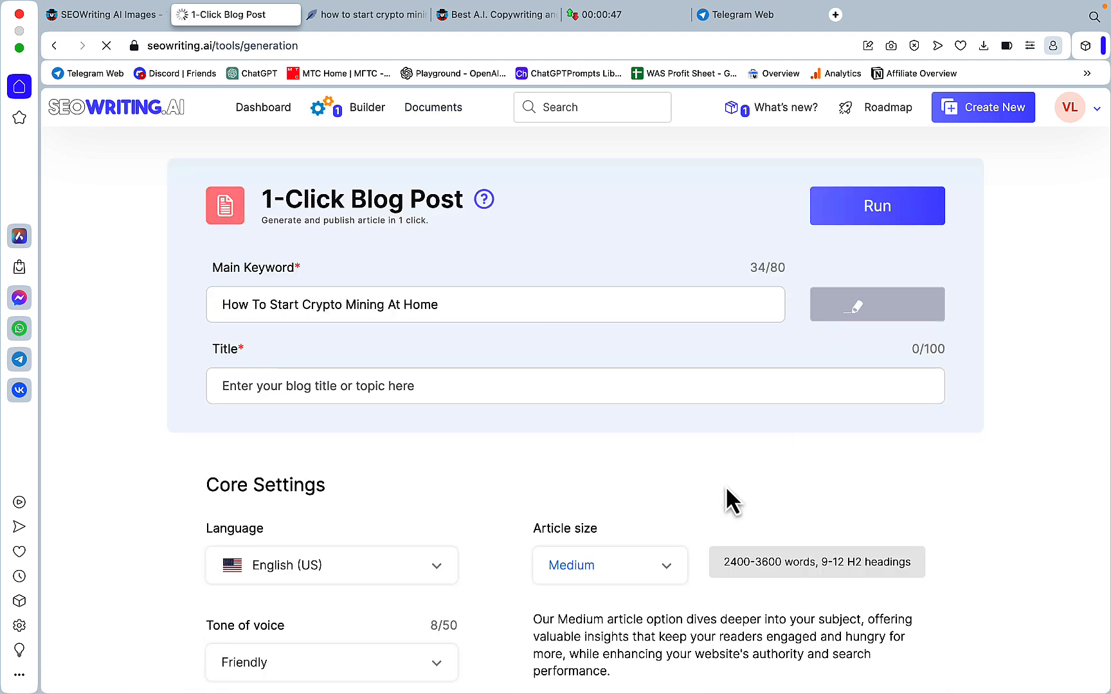
click(876, 304)
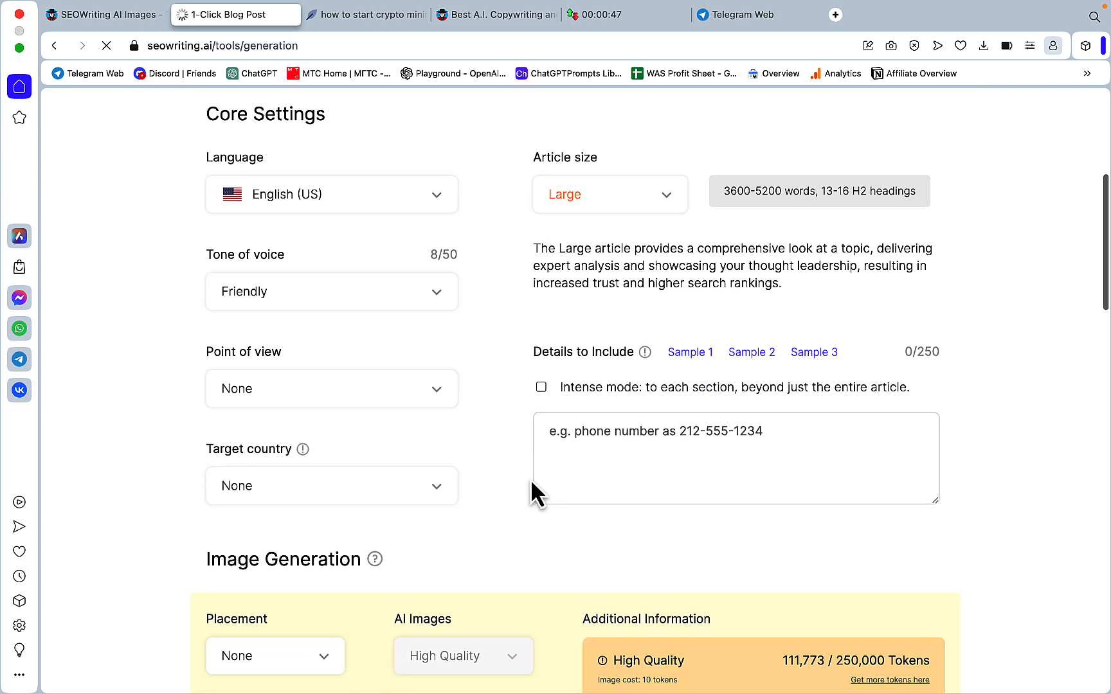
click(332, 389)
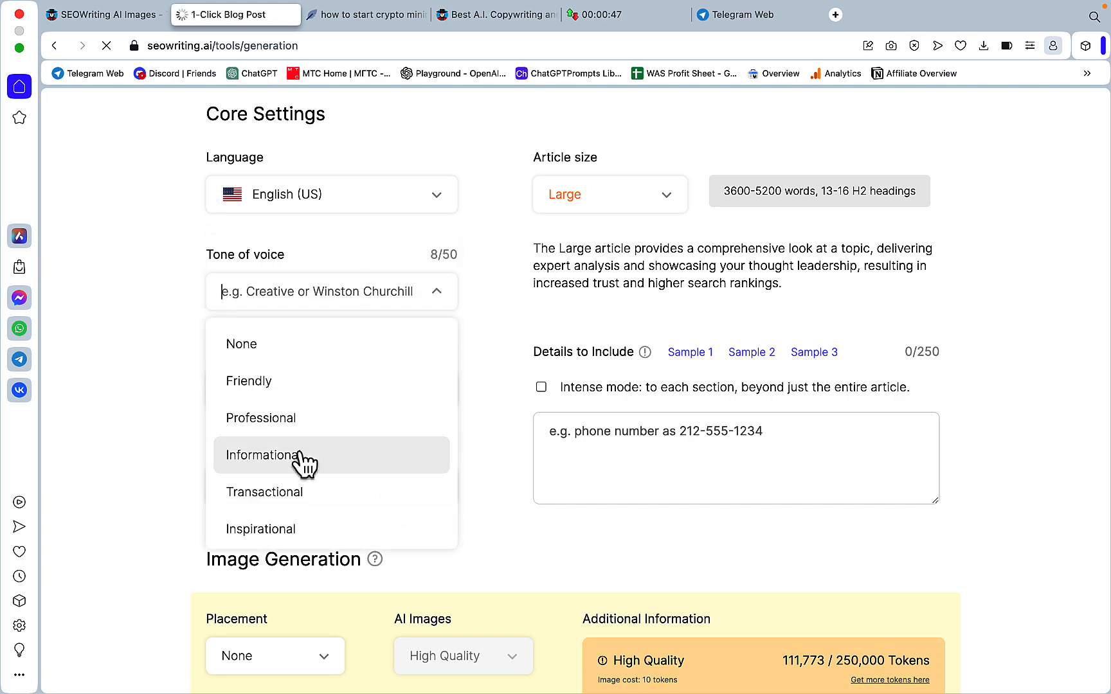
Step: Turn on the Connect to Web network with Real-Time Search Results as the search source
scroll(down, 3)
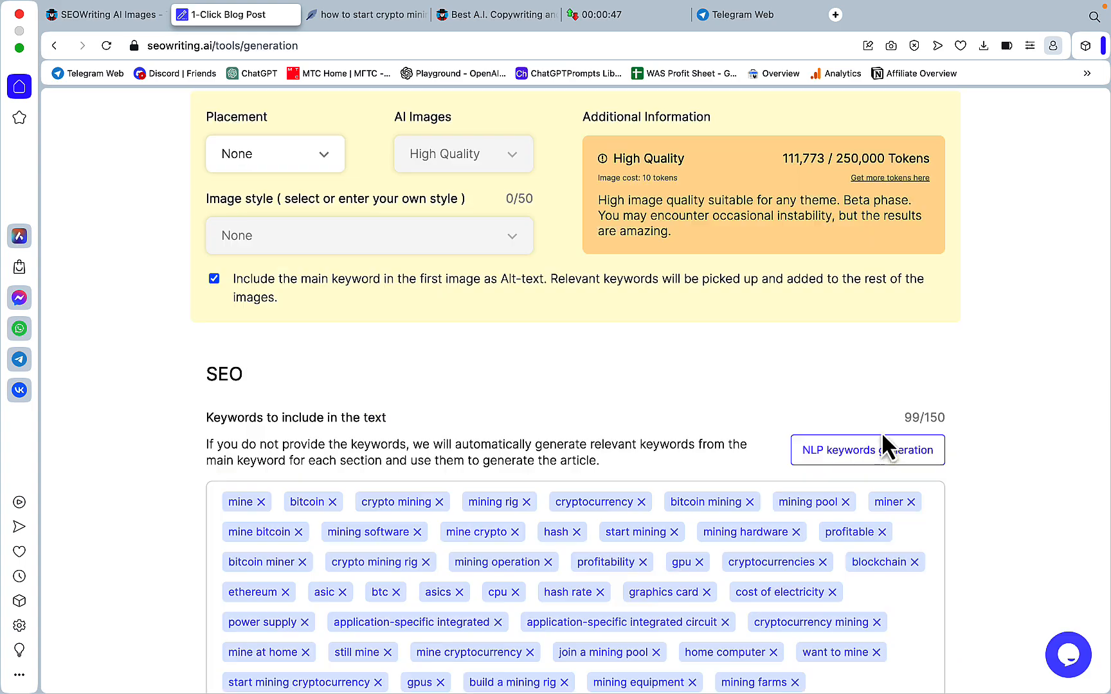
scroll(down, 3)
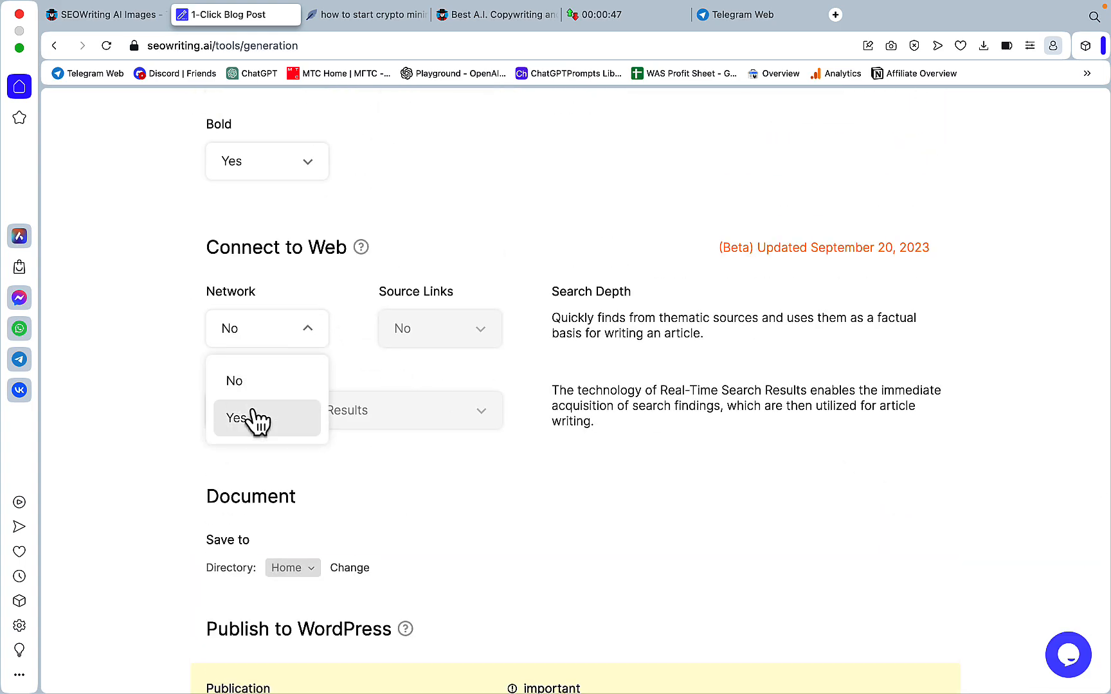
click(241, 418)
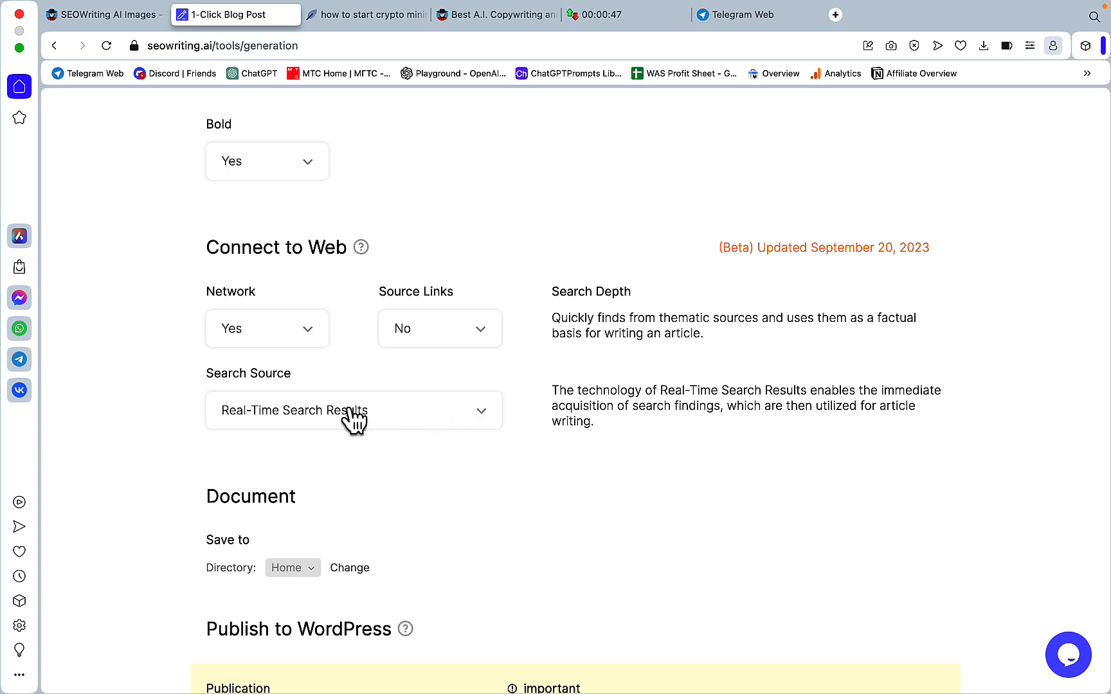
click(354, 410)
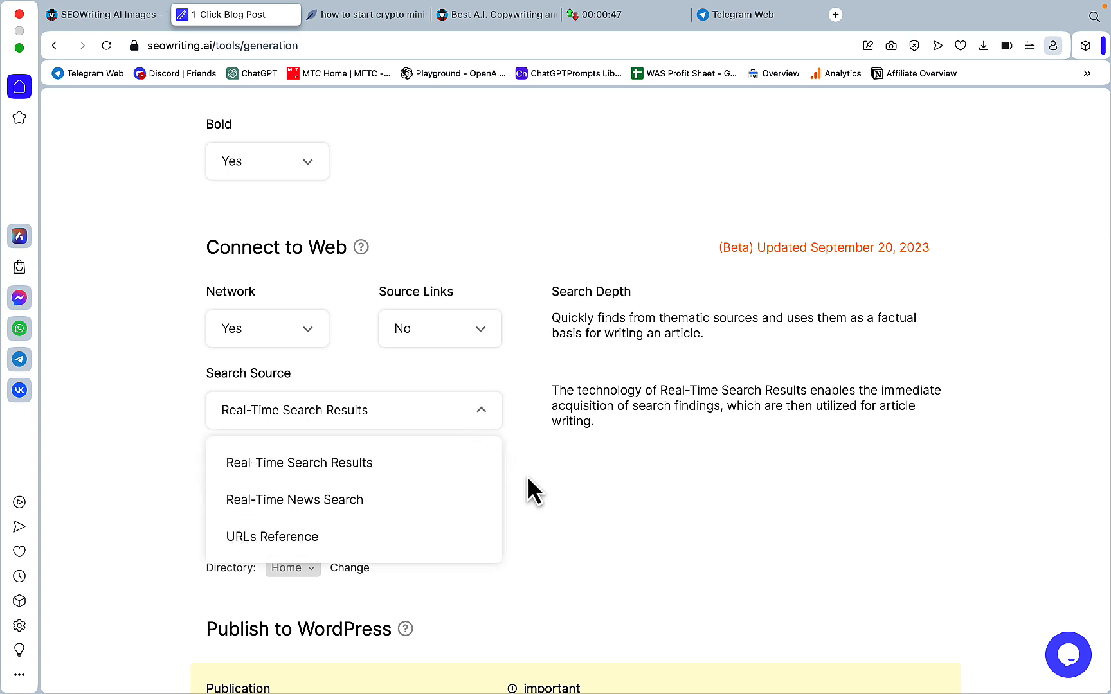
mouse_move(516, 477)
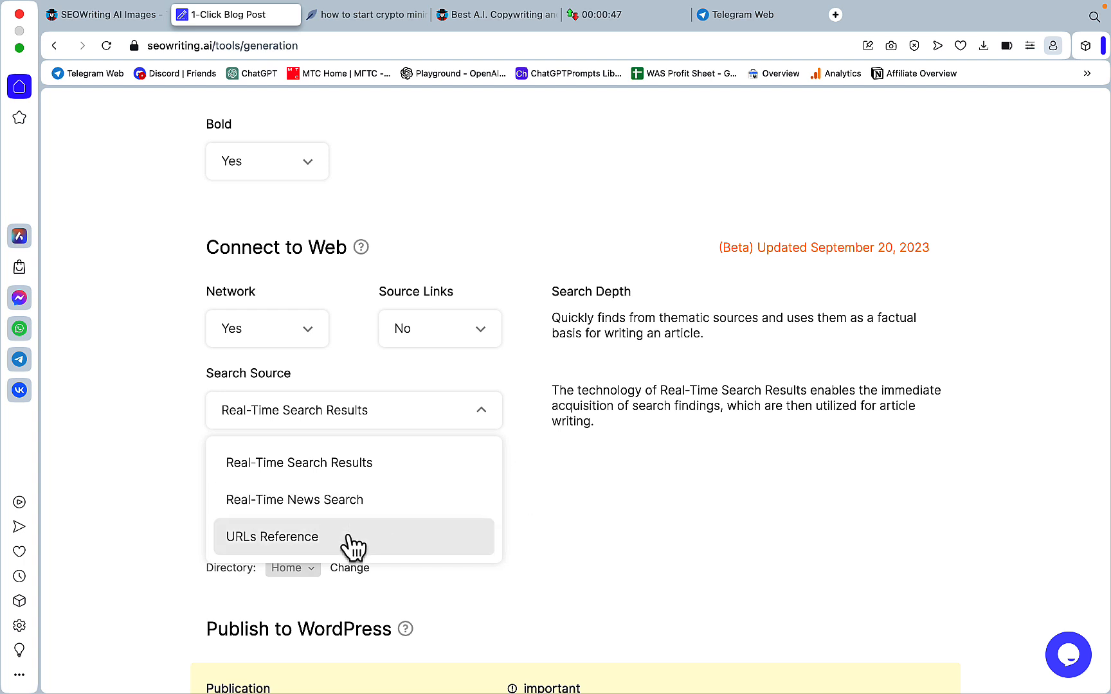
click(272, 537)
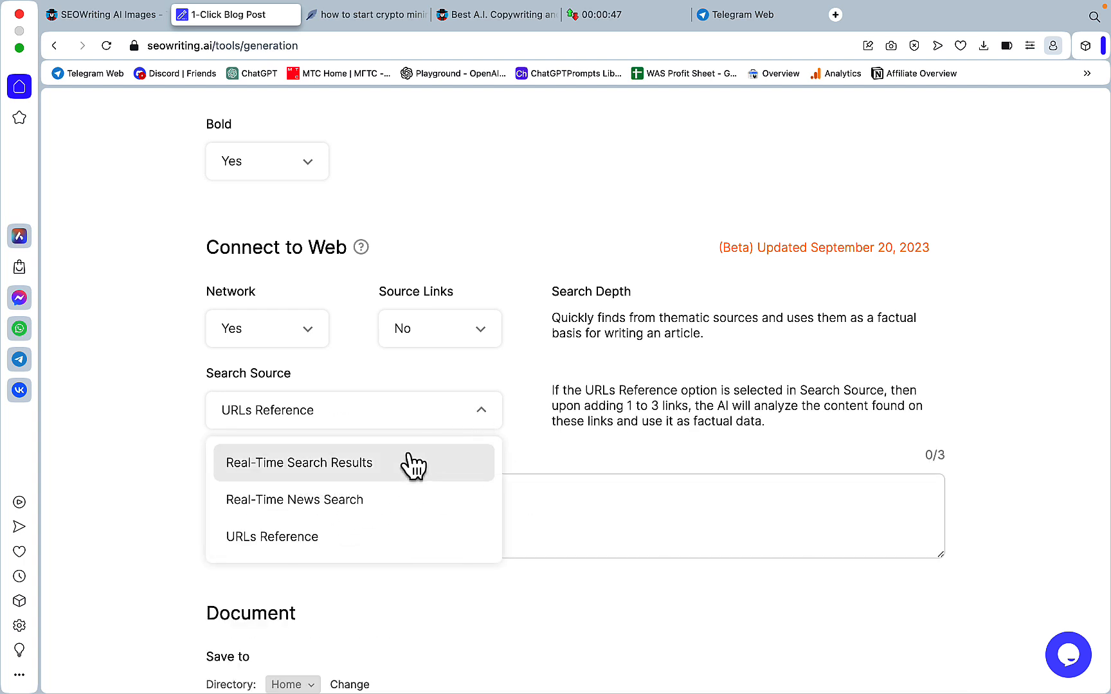
click(299, 463)
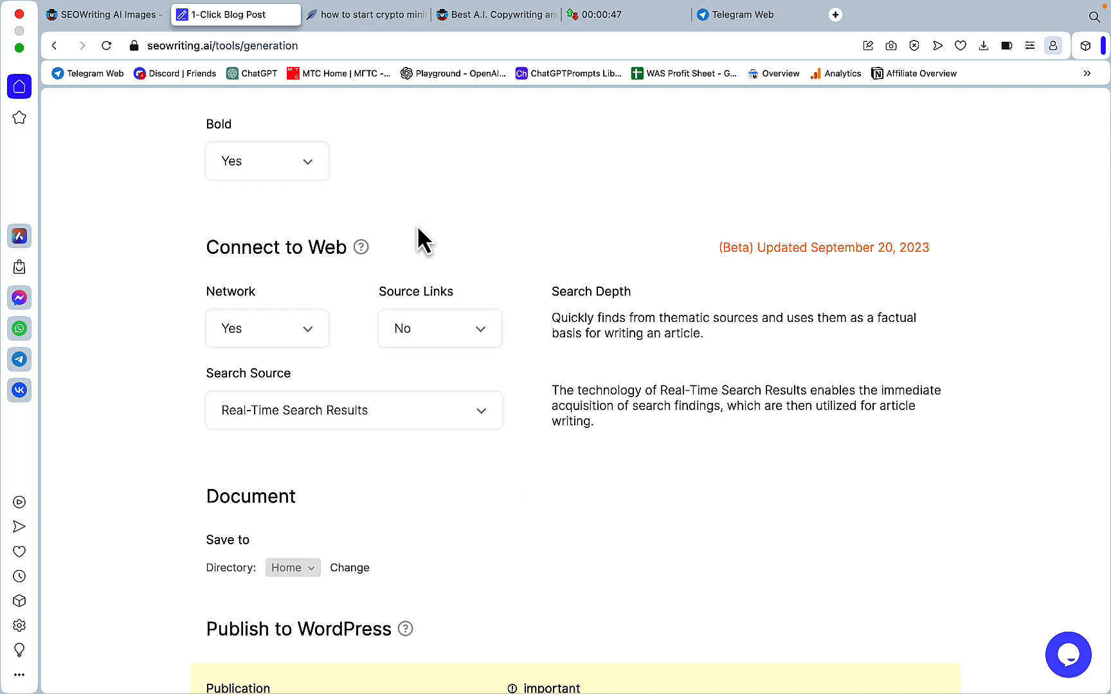
Step: Check NeuronWriter's TOP Analysis competitor table, where top pages score 52–62
click(366, 15)
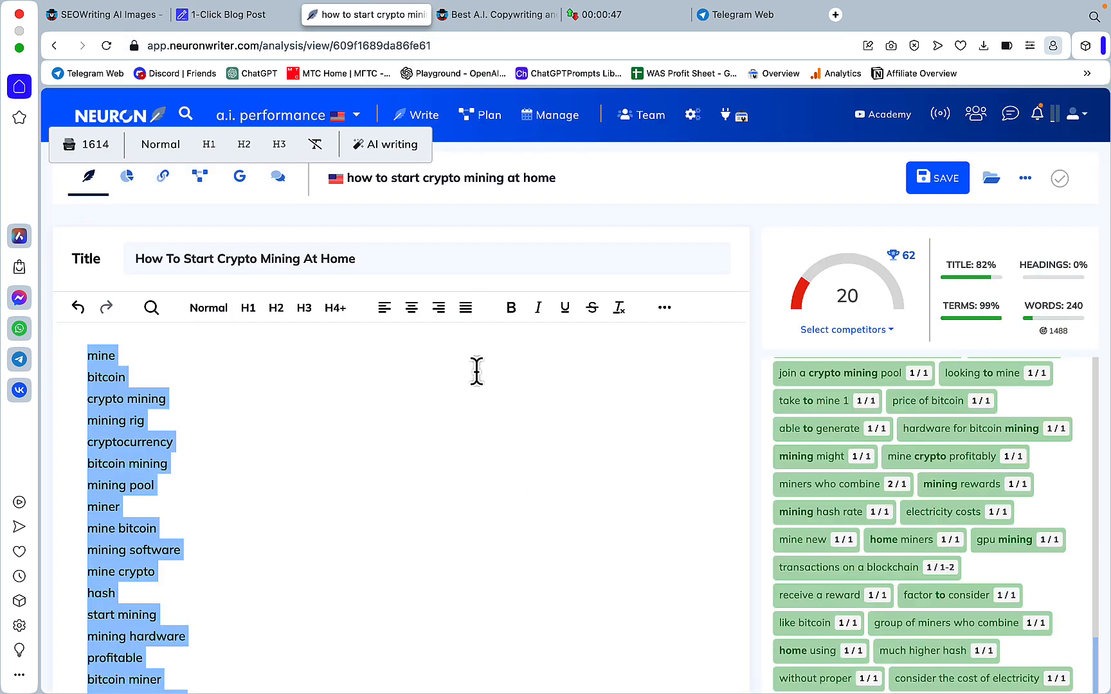
click(126, 176)
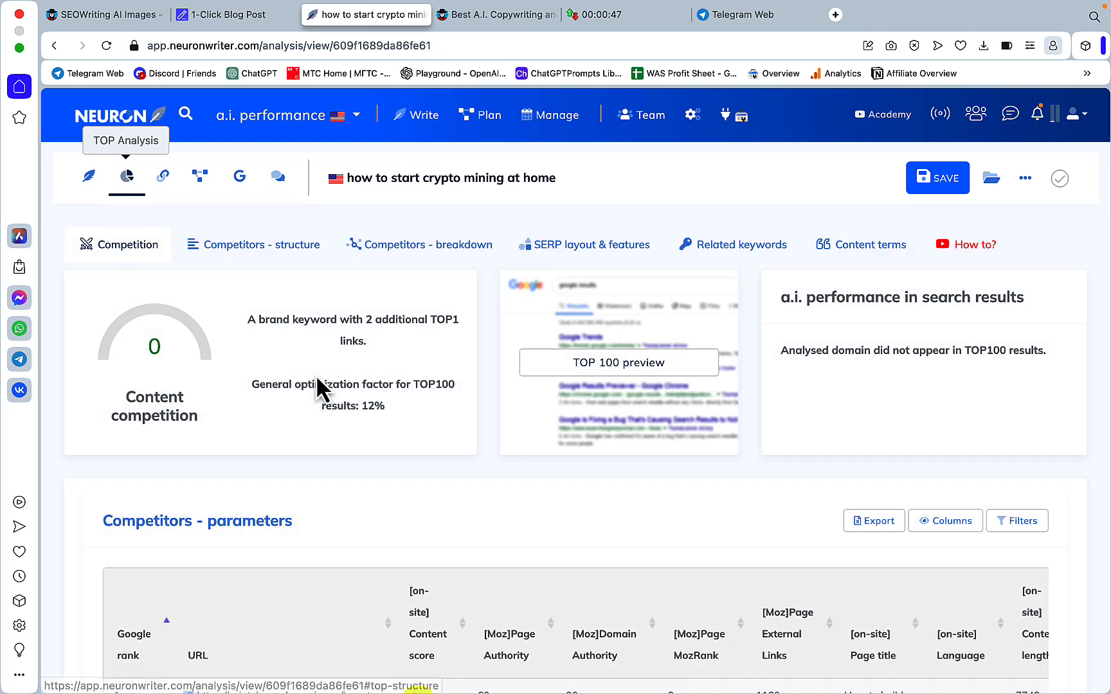
scroll(down, 3)
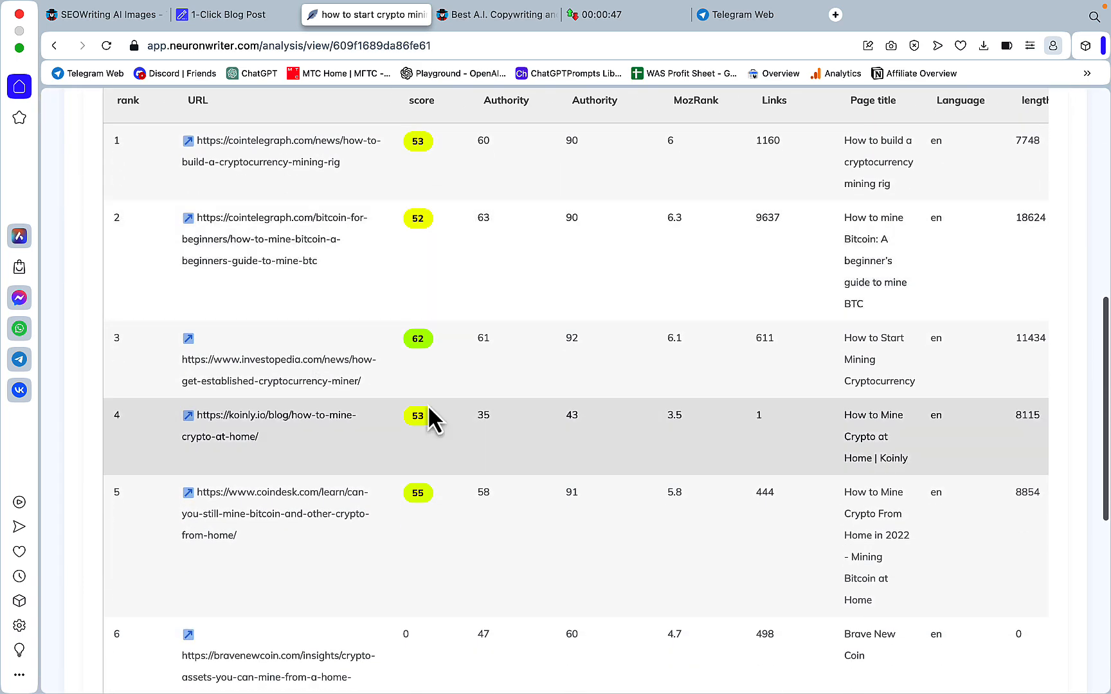
scroll(up, 3)
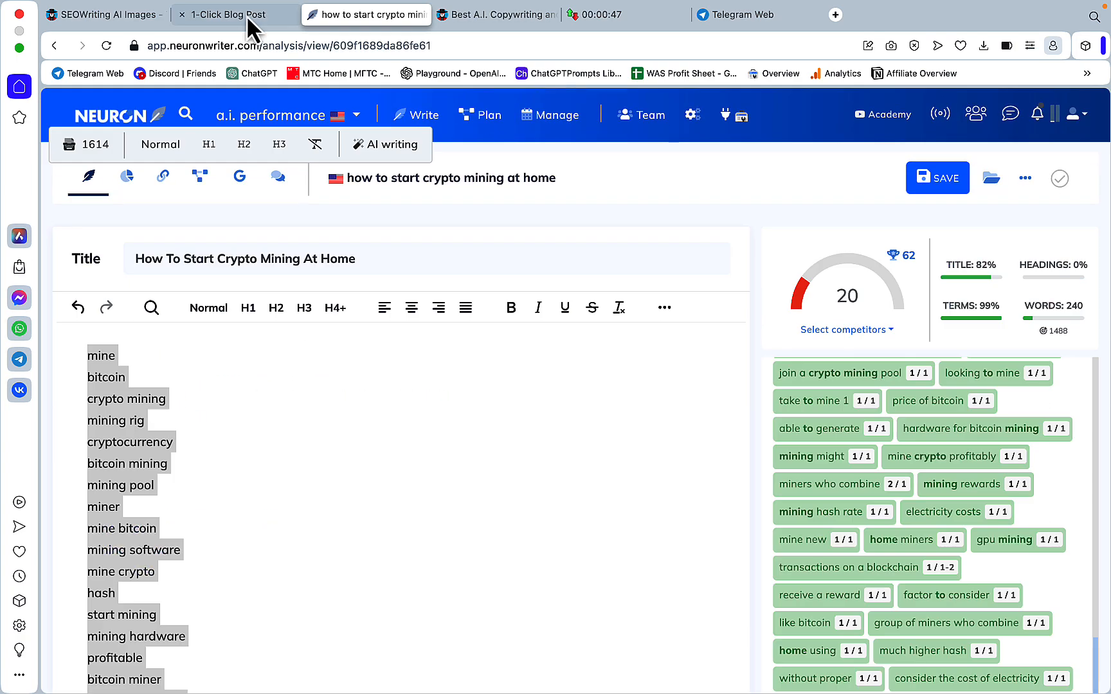
mouse_move(227, 14)
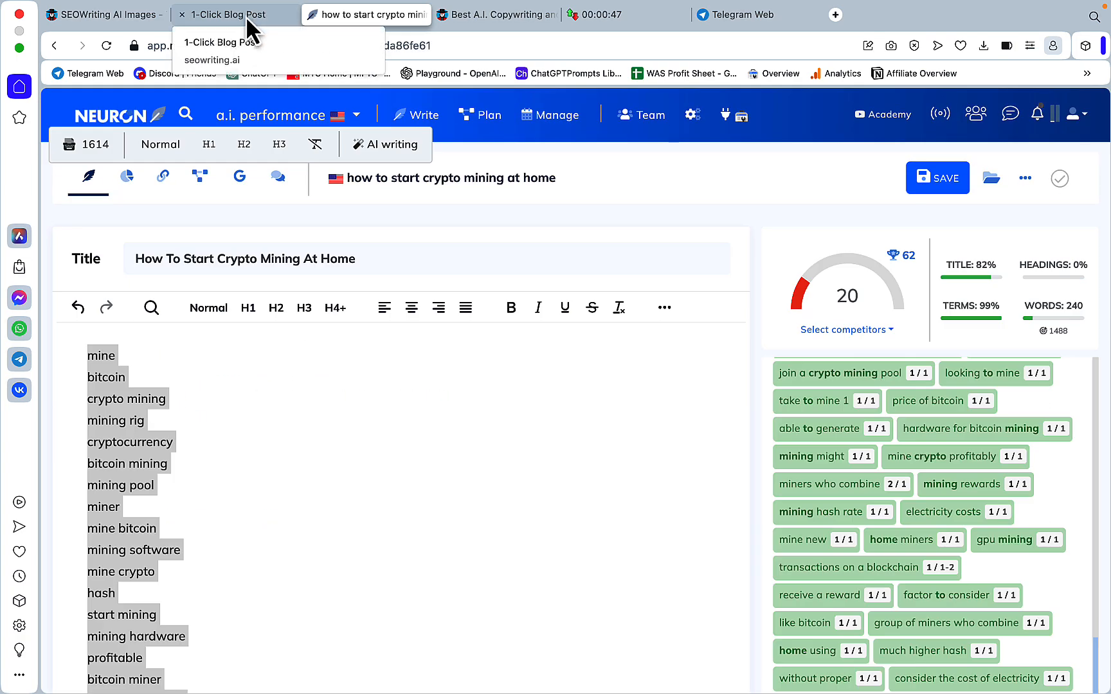
Step: Regenerate the crypto mining article with real-time search and copy the 5171-word result
click(227, 14)
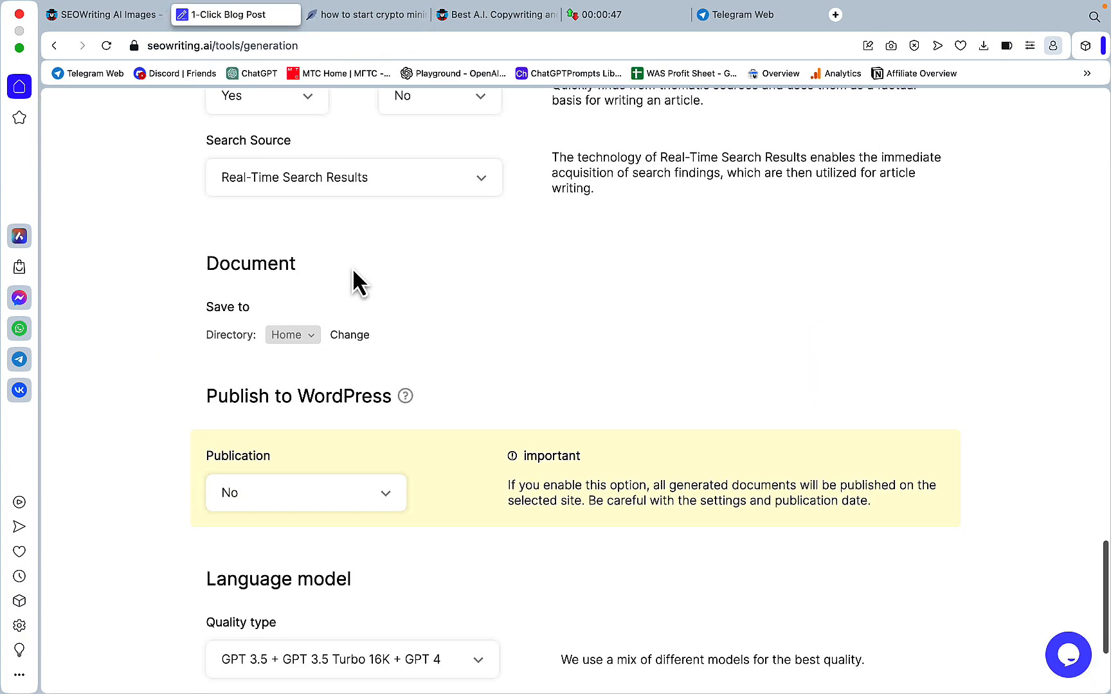
click(366, 14)
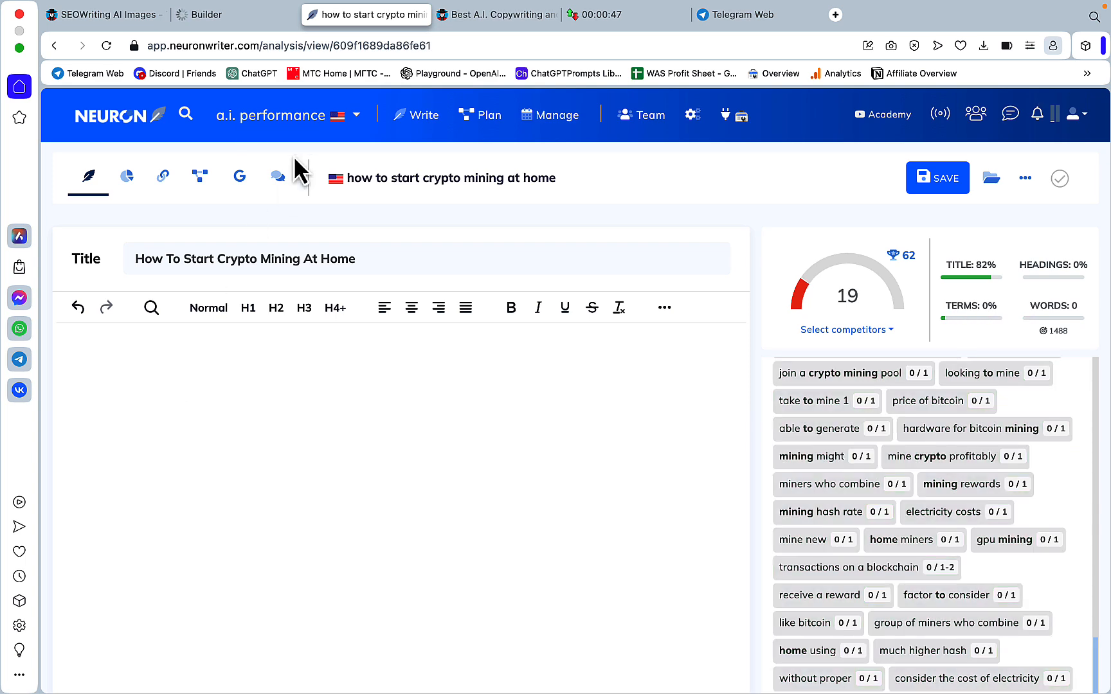
mouse_move(603, 14)
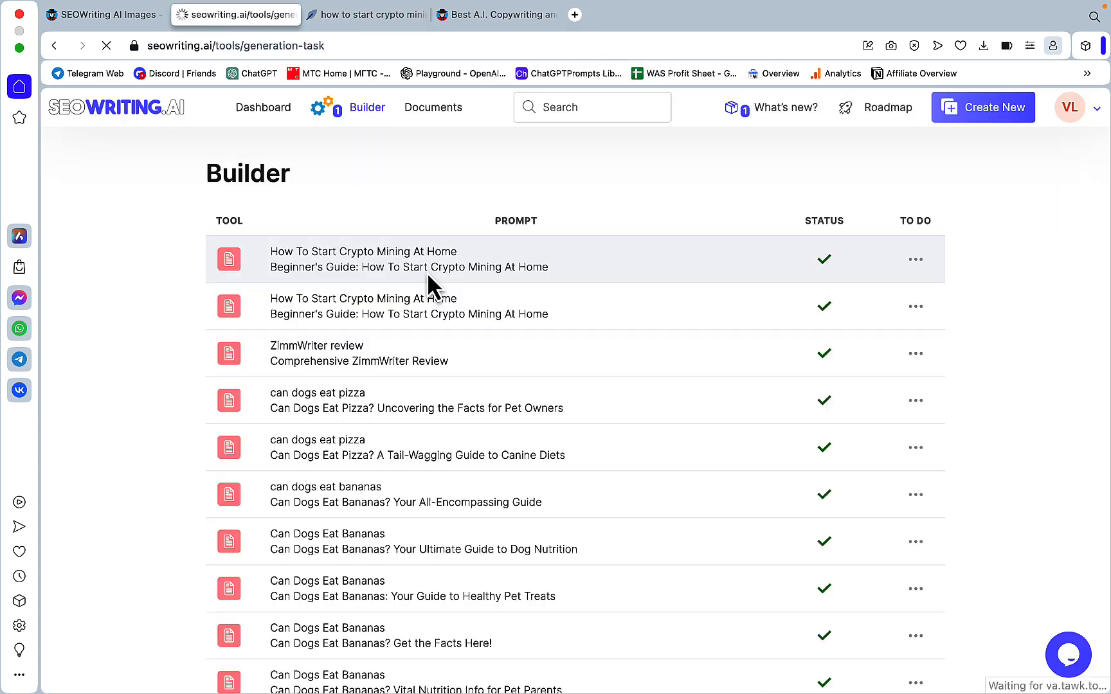
click(362, 259)
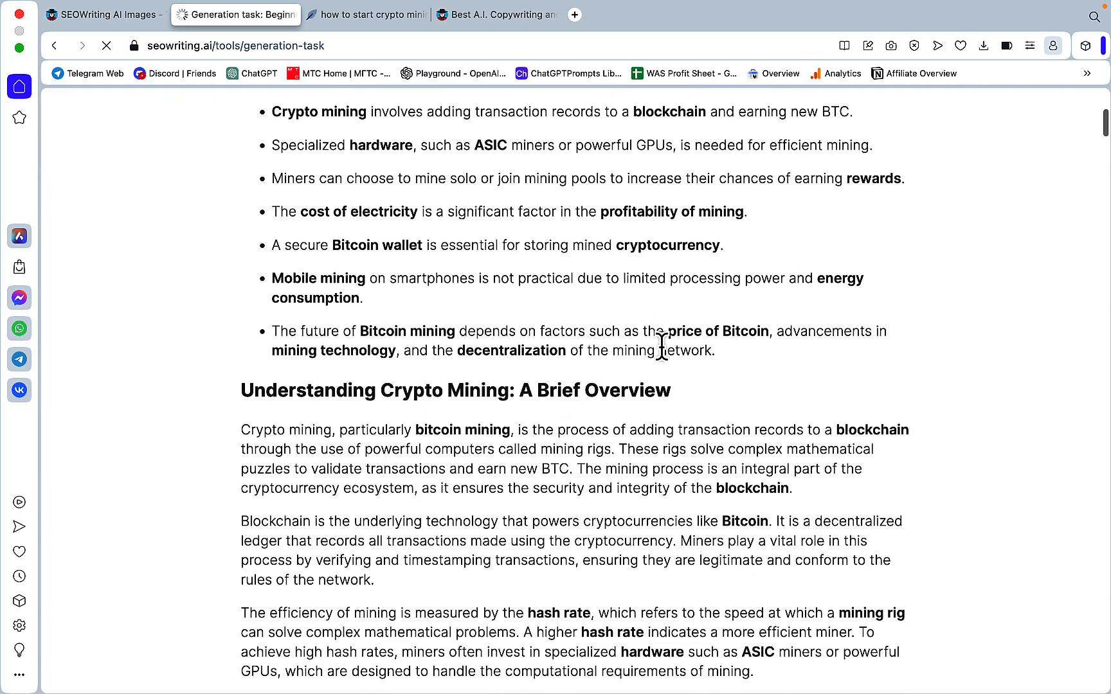
click(737, 258)
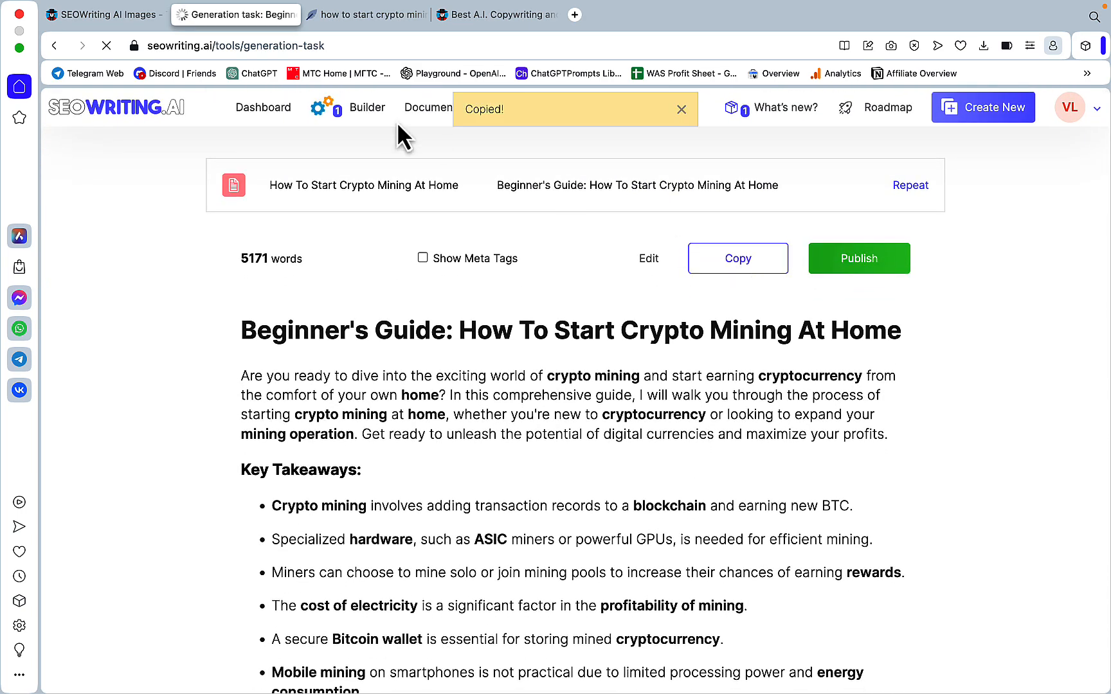
Step: Replace NeuronWriter's editor text with the copied crypto mining guide
click(366, 14)
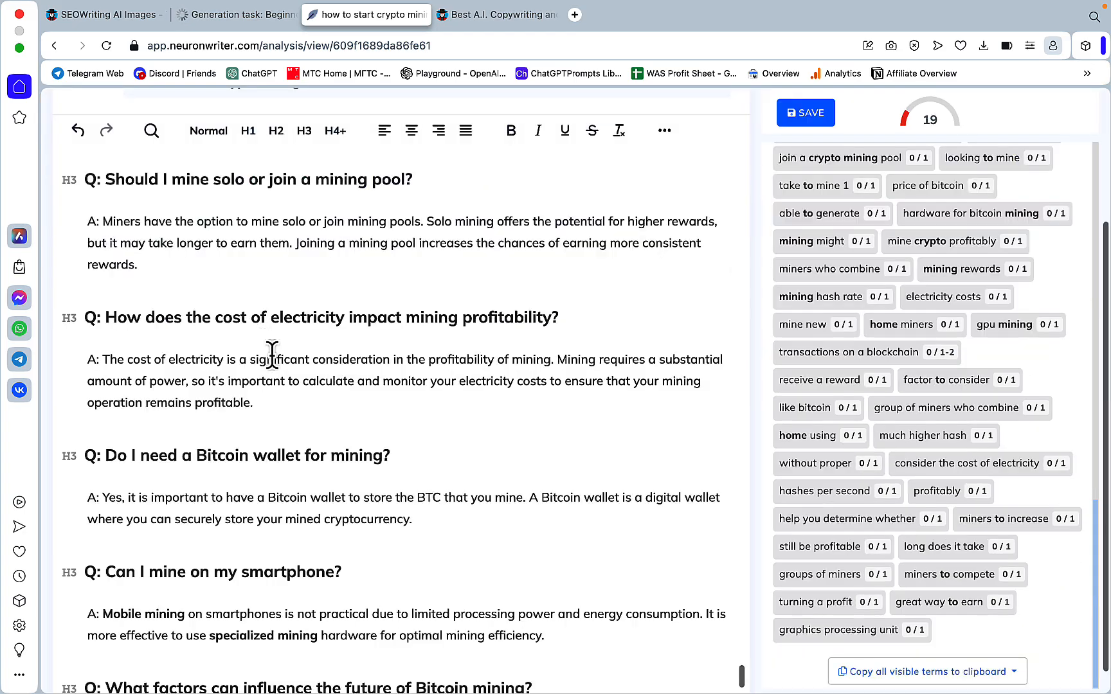
scroll(up, 3)
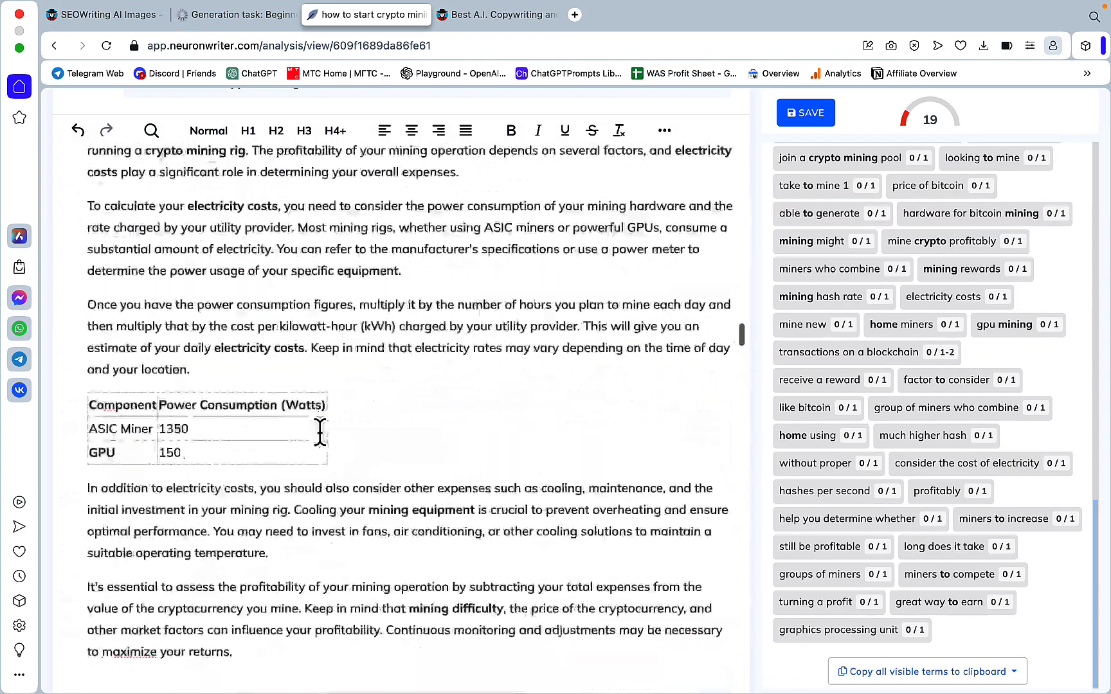
scroll(up, 3)
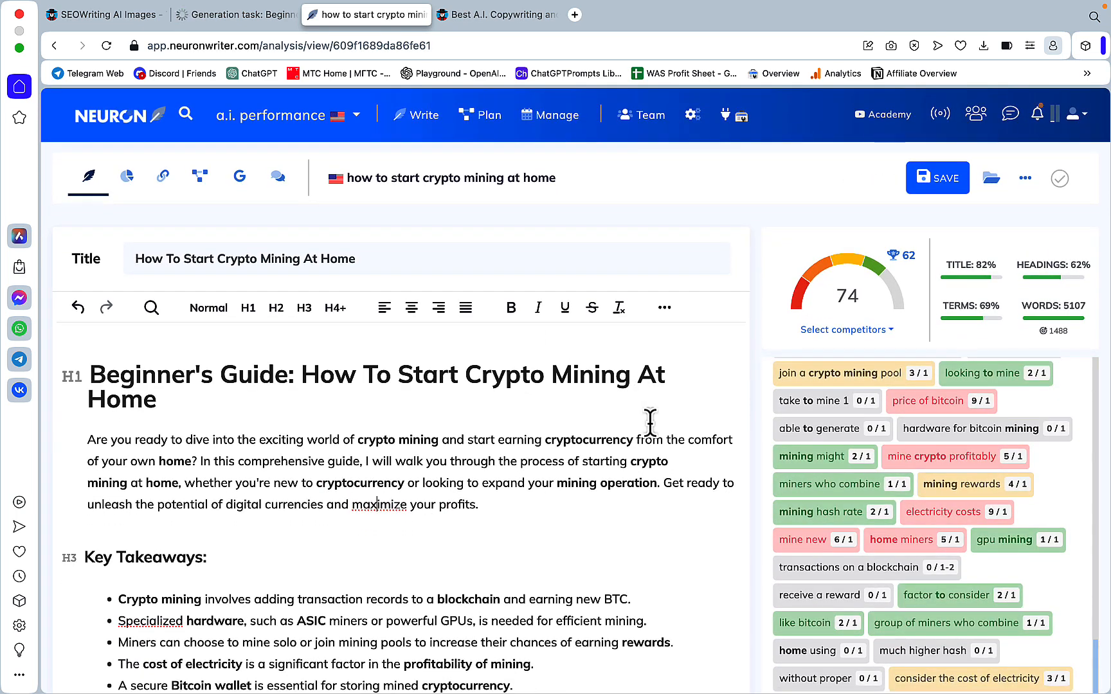
mouse_move(571, 433)
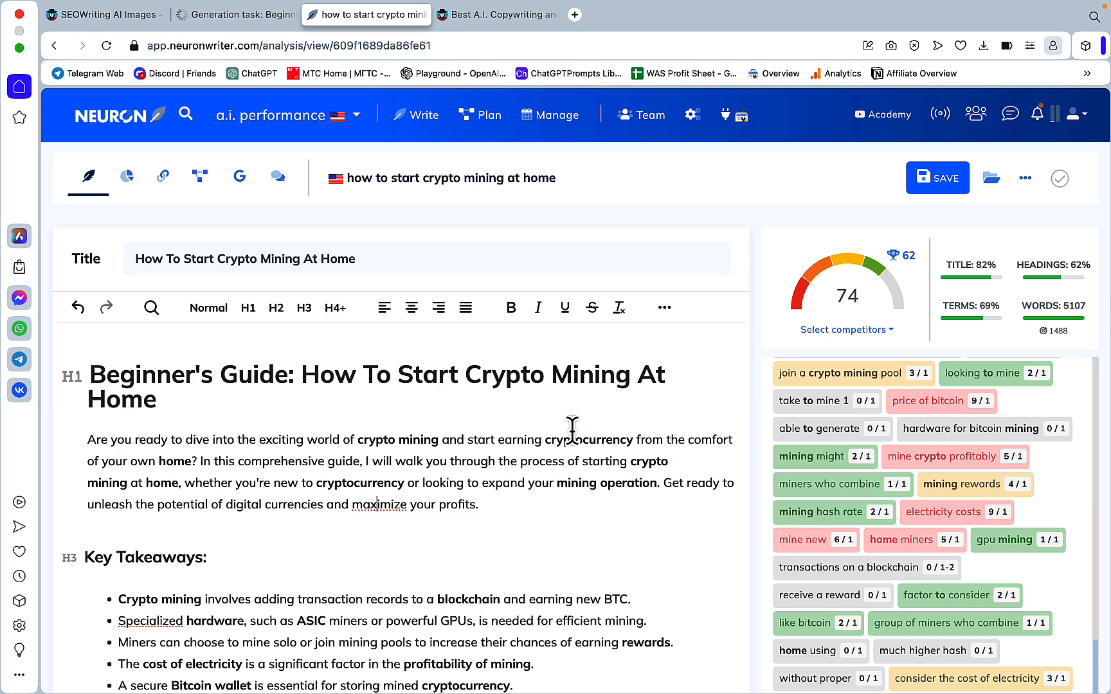
mouse_move(535, 437)
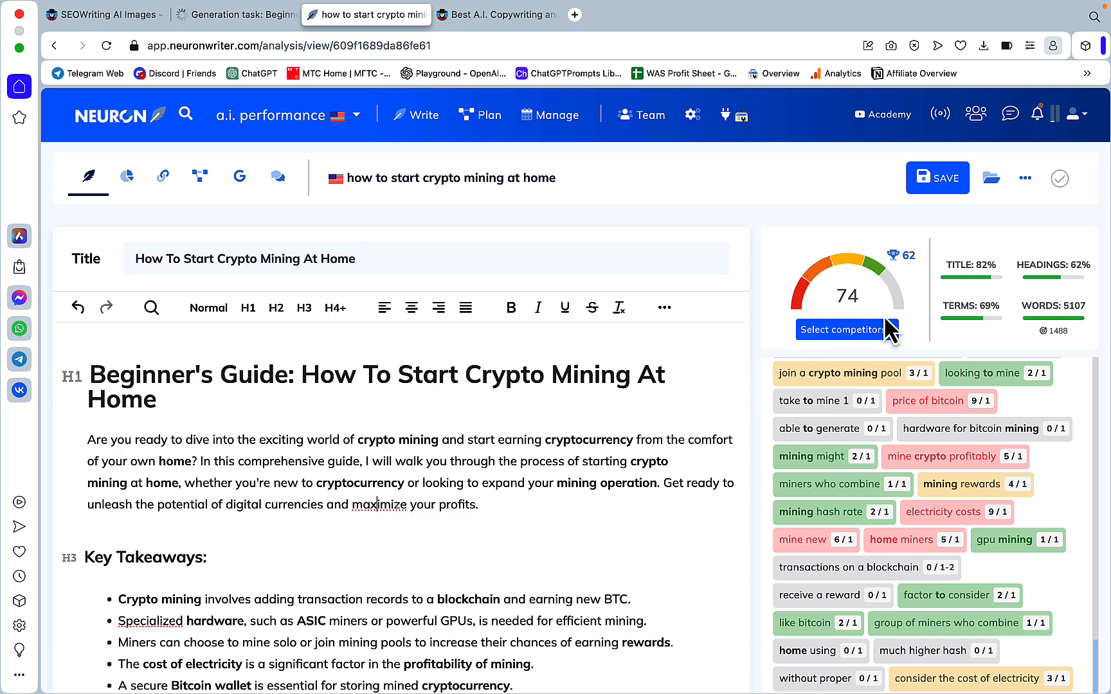
mouse_move(555, 467)
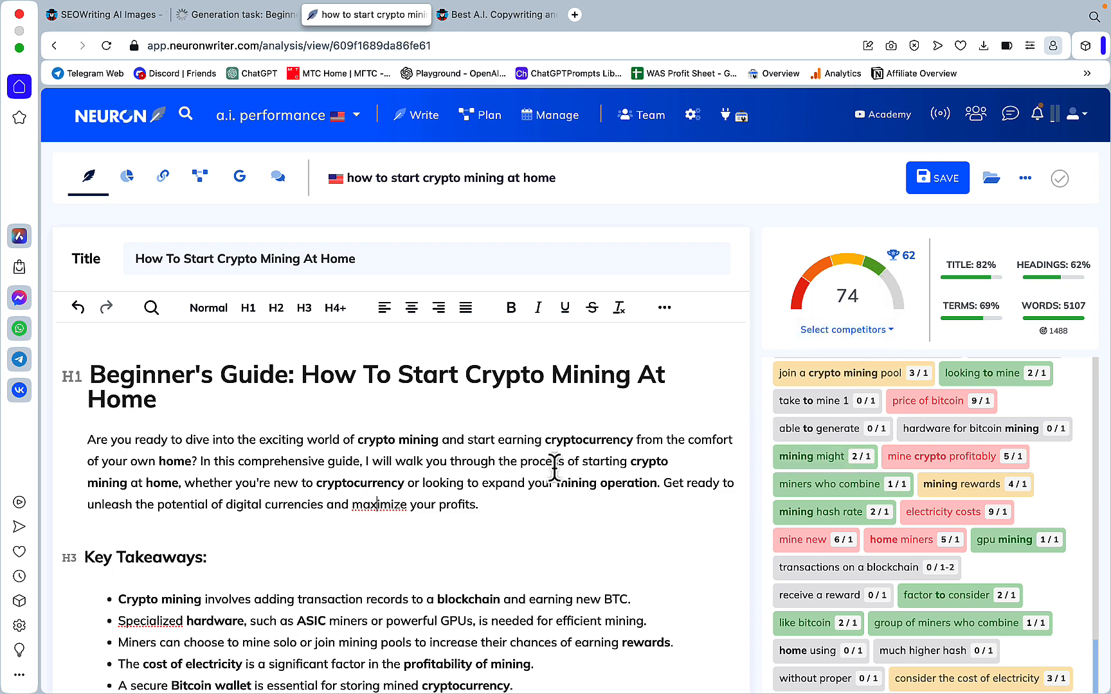
mouse_move(910, 358)
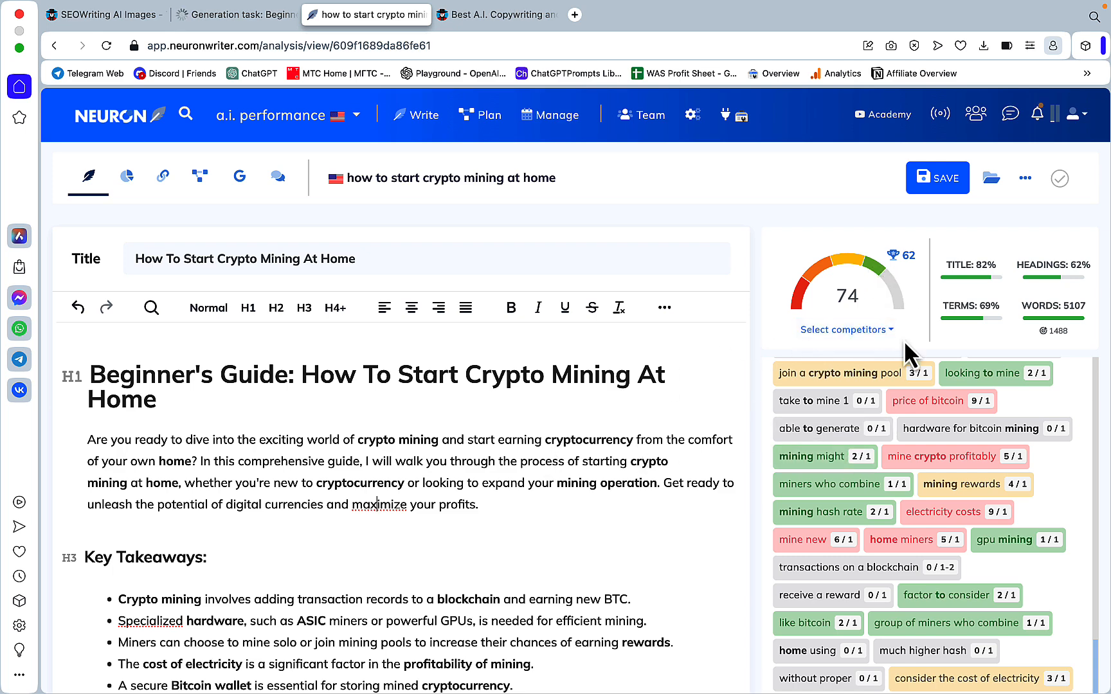
mouse_move(907, 255)
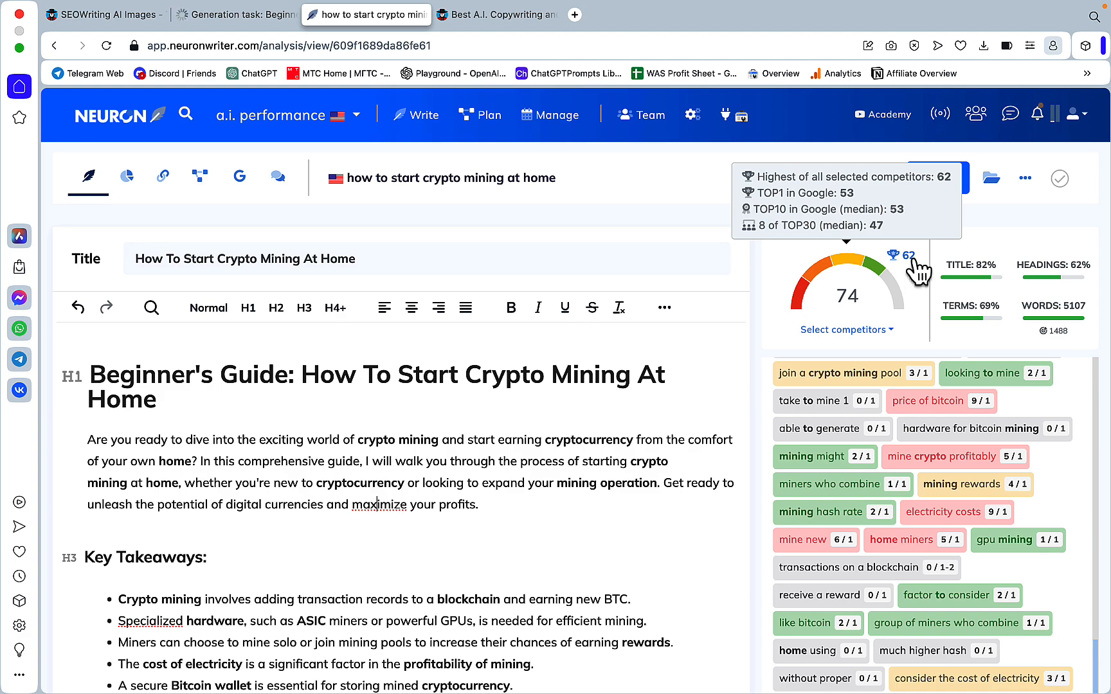
Step: Scroll through the 5107-word pasted article to confirm its 74 content score
scroll(down, 3)
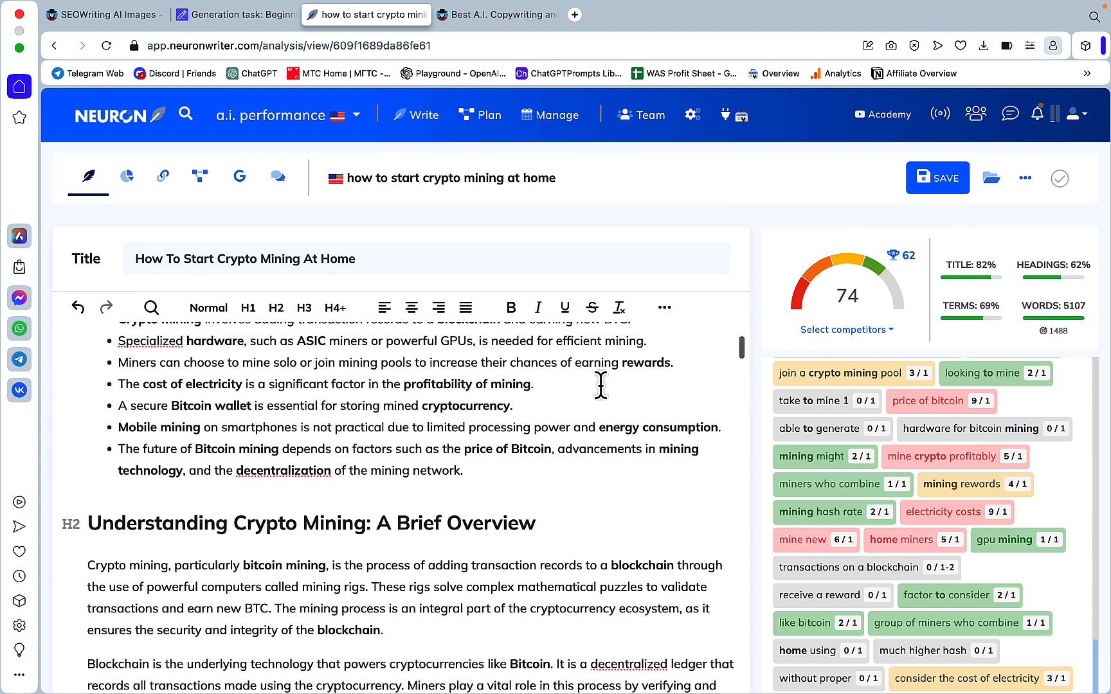
scroll(up, 3)
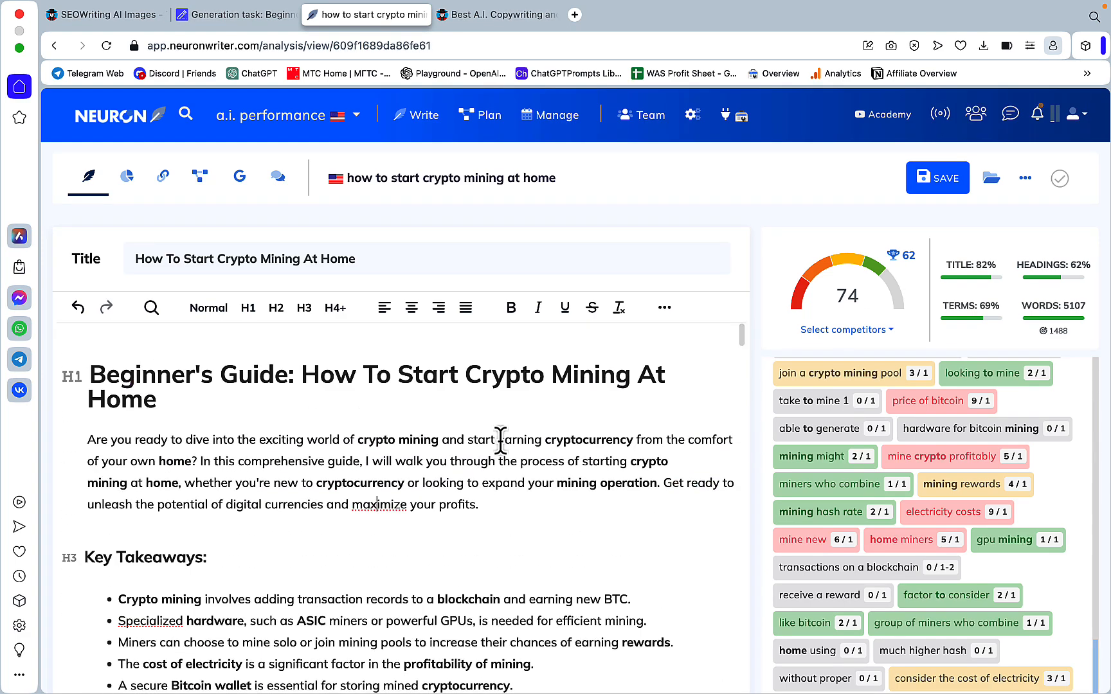
scroll(down, 3)
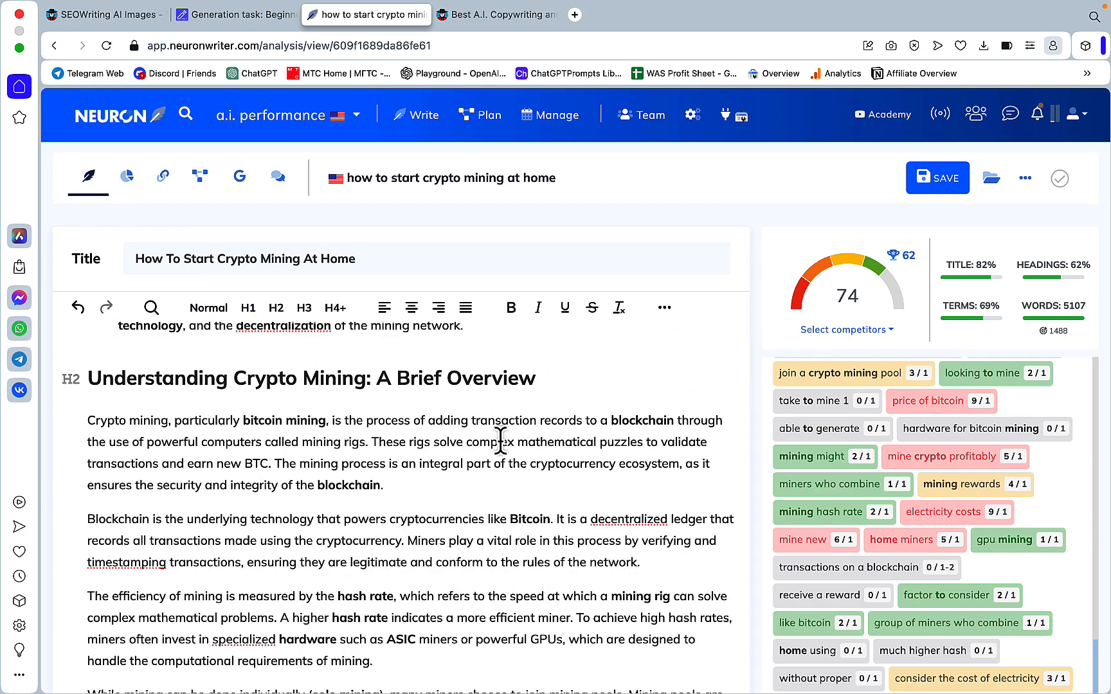
scroll(down, 3)
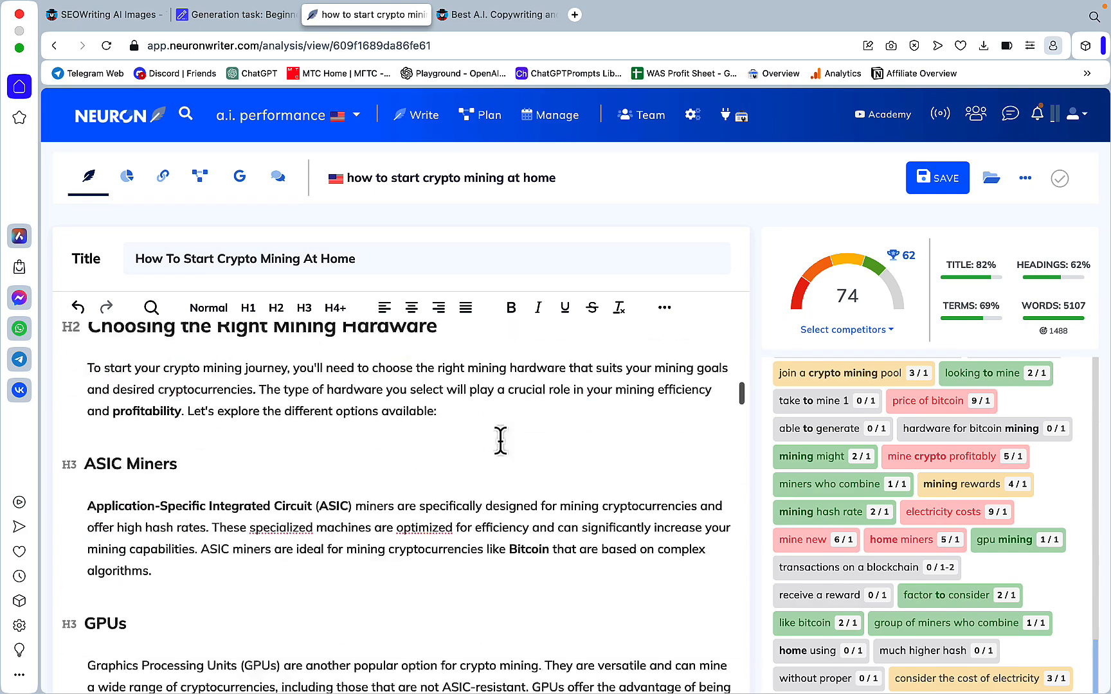
scroll(down, 3)
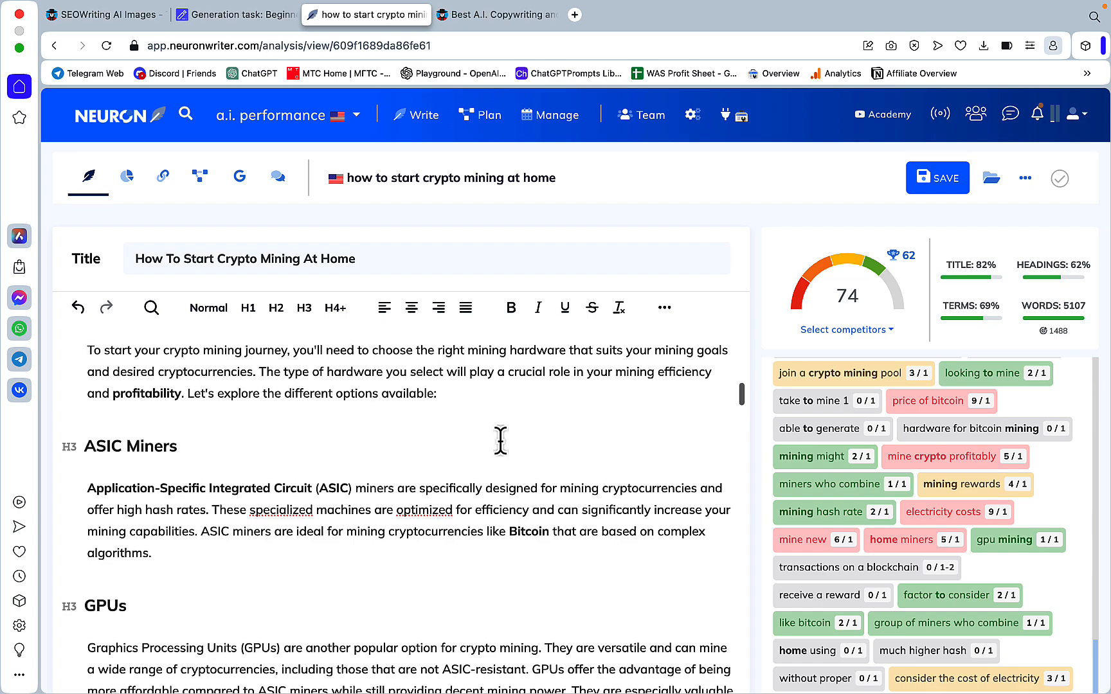
scroll(down, 3)
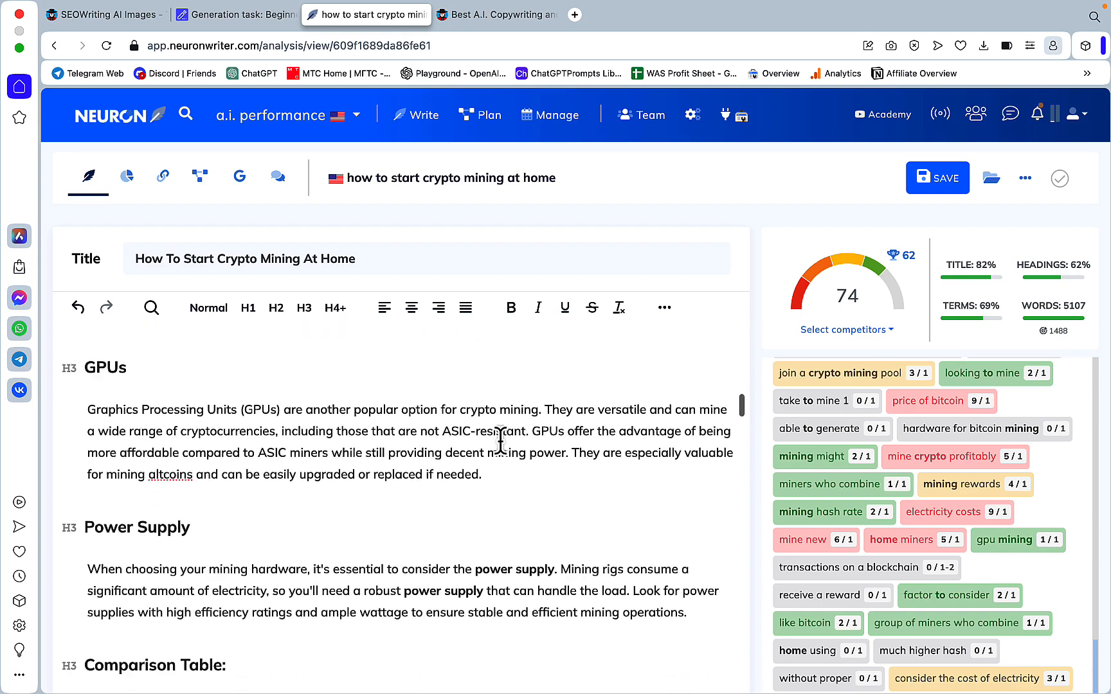
scroll(up, 3)
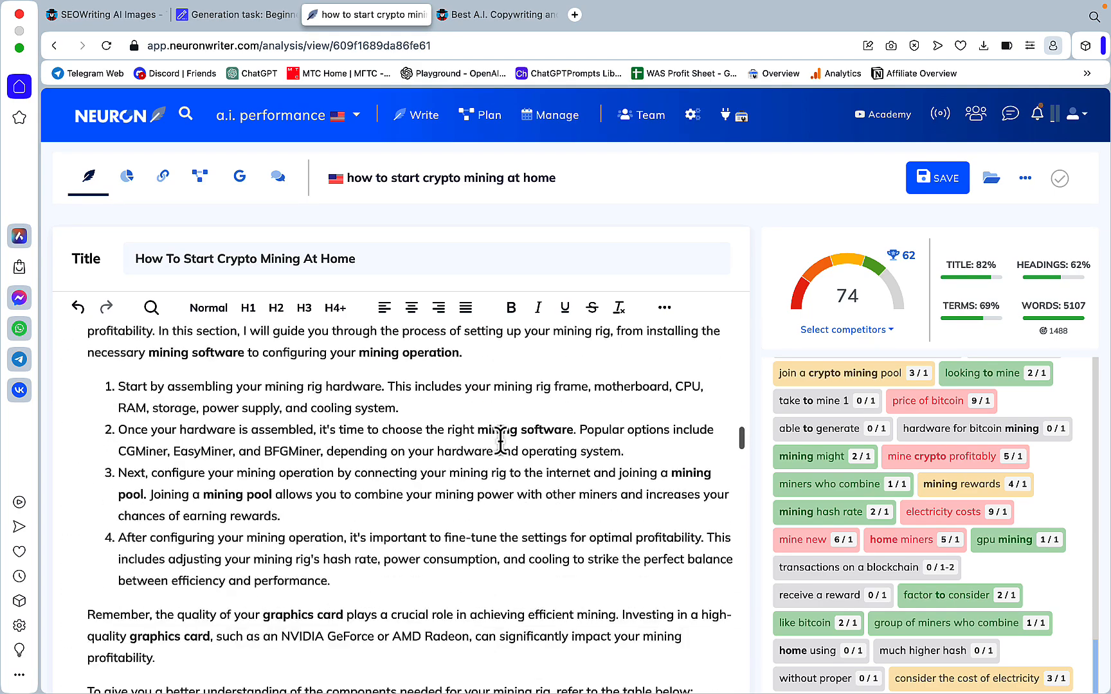
scroll(down, 3)
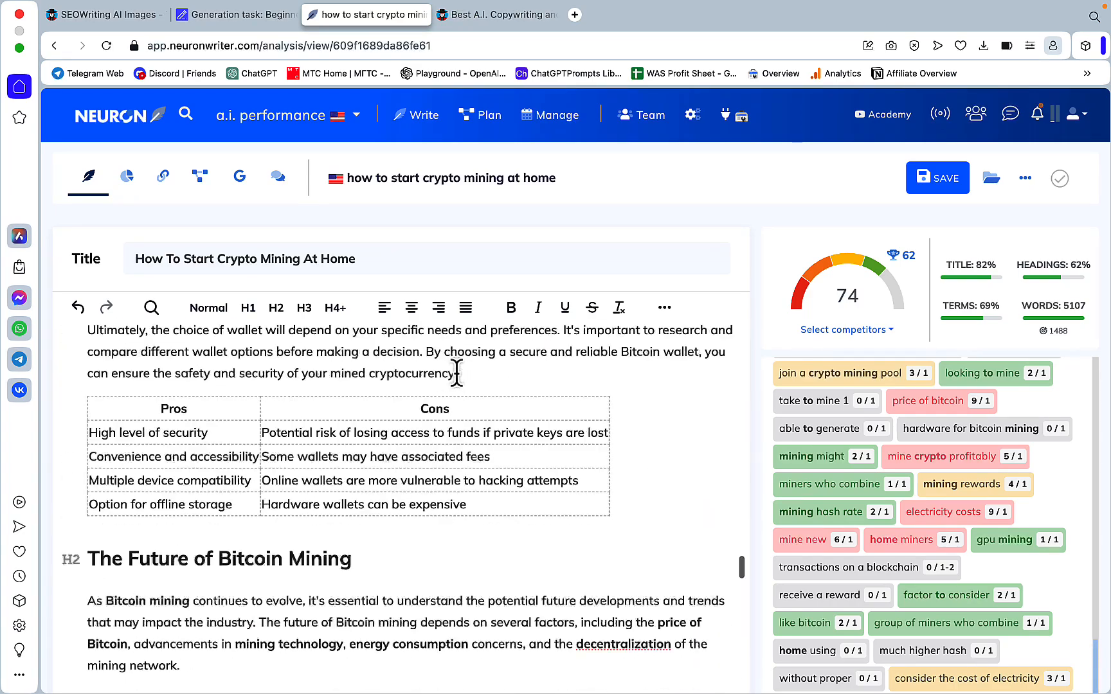
scroll(down, 3)
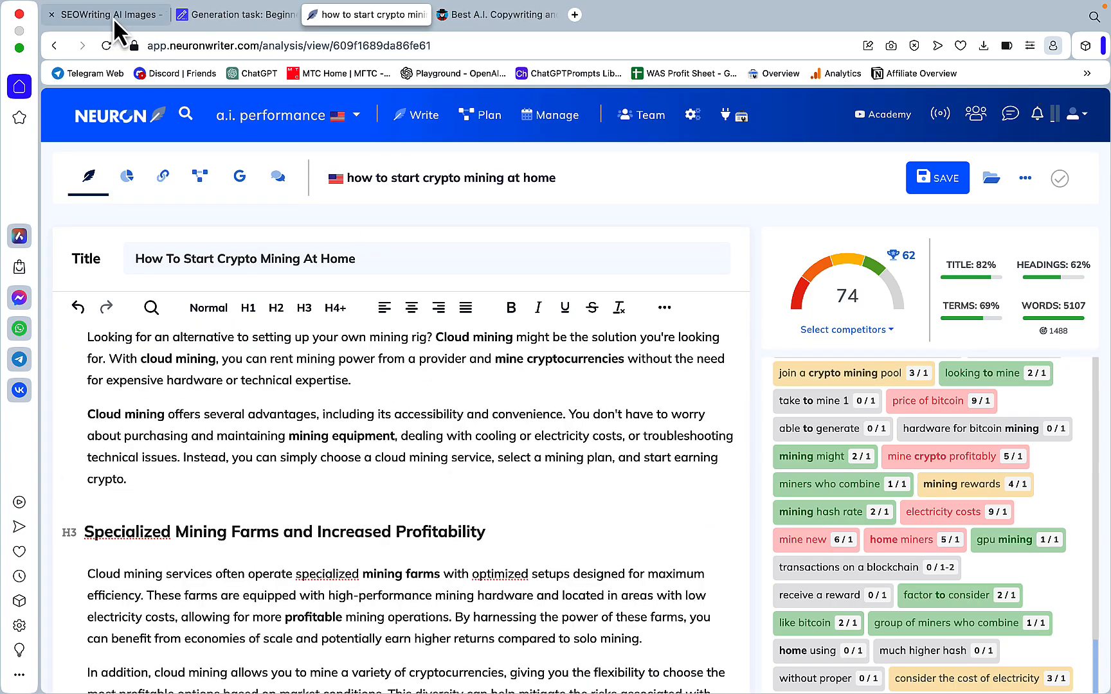
click(105, 14)
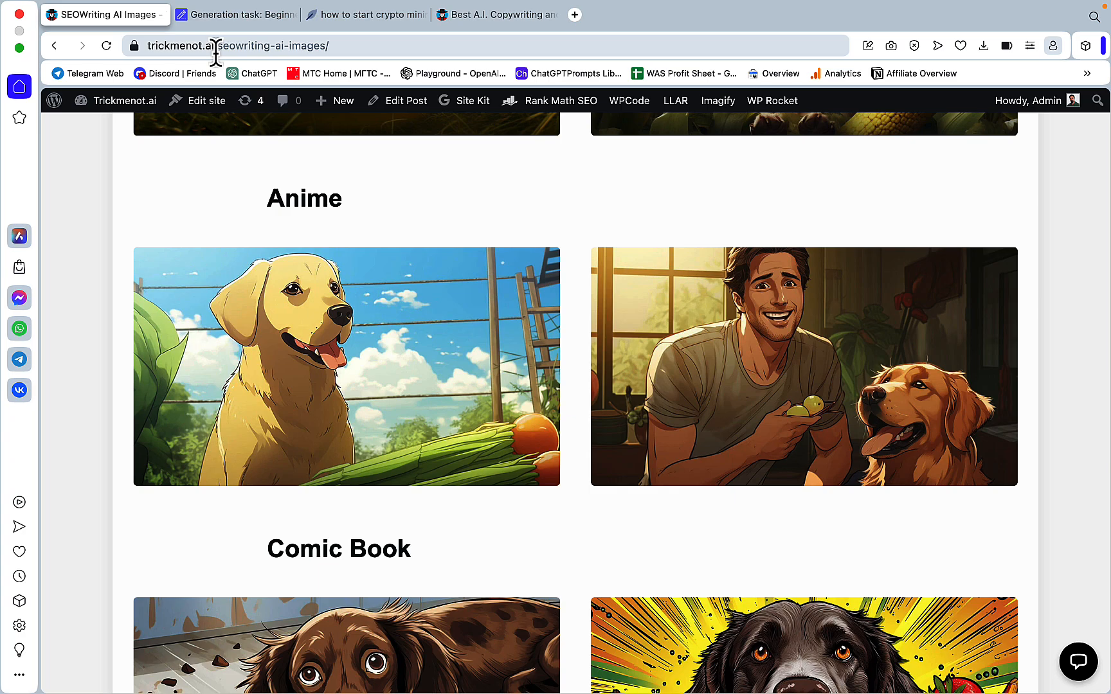
scroll(down, 3)
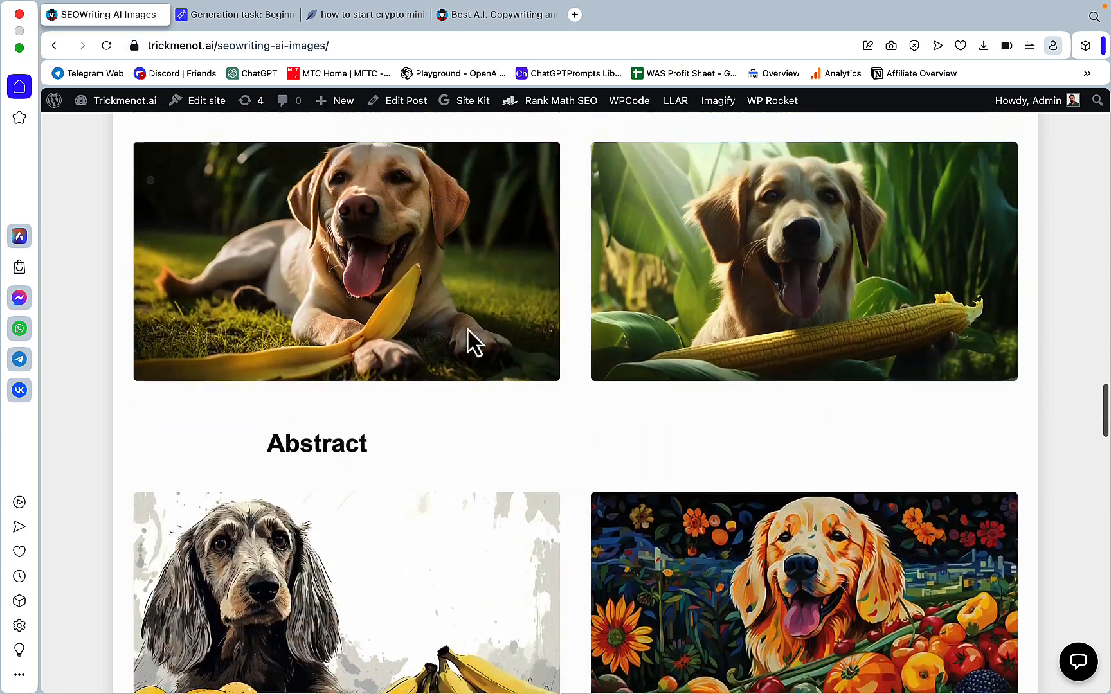
scroll(up, 3)
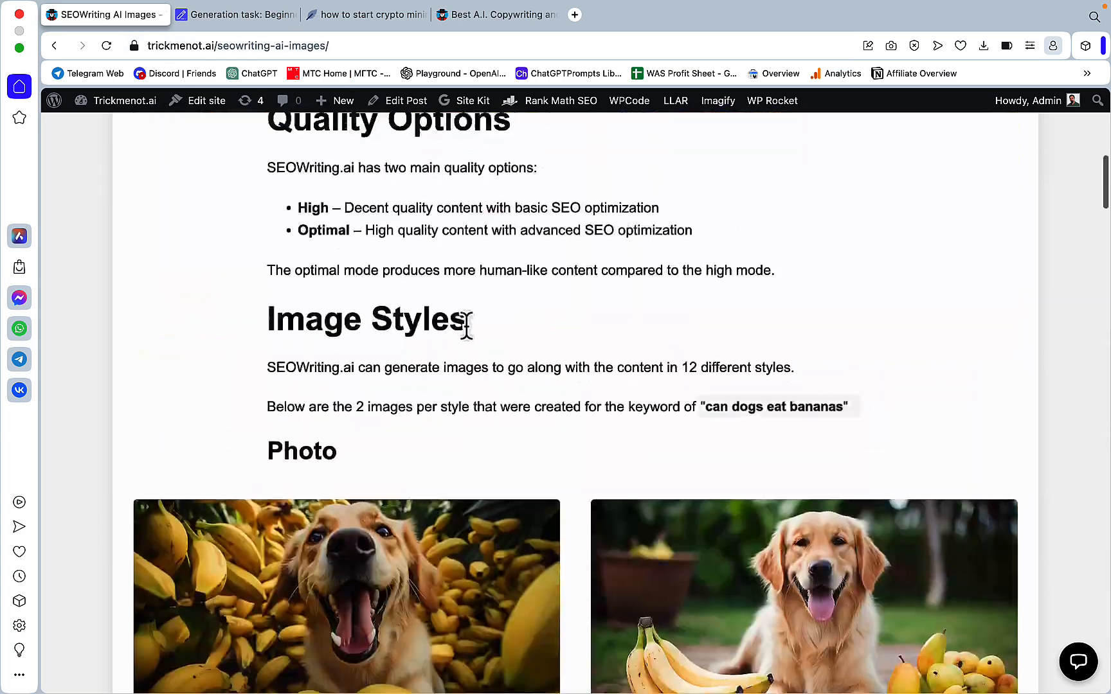
click(235, 14)
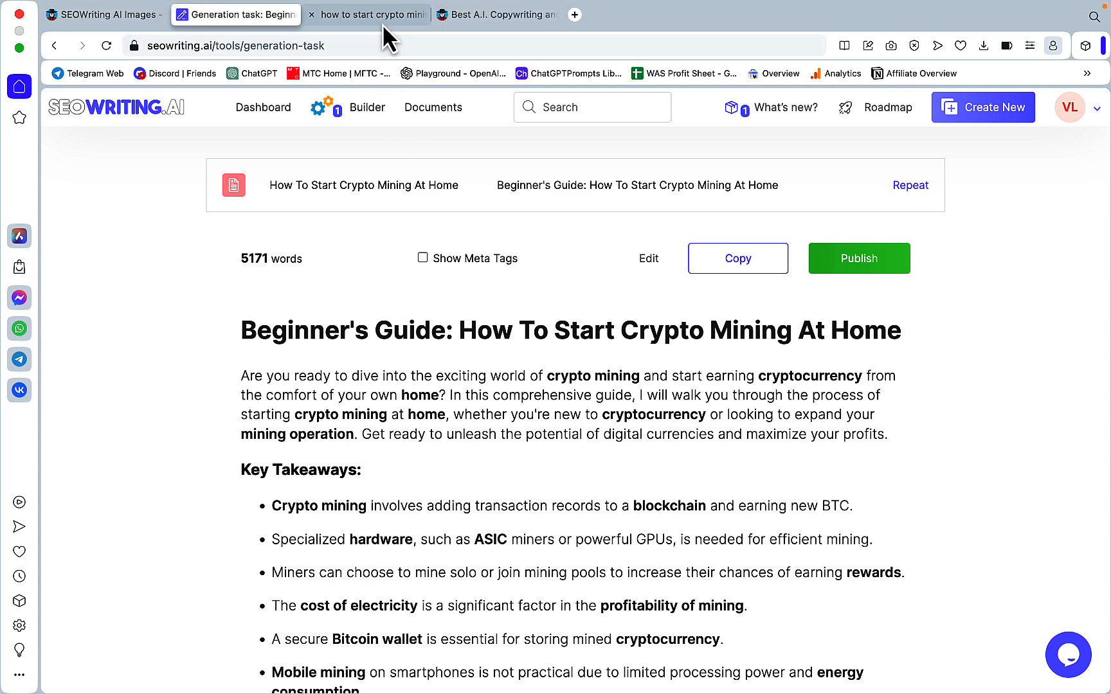
click(366, 15)
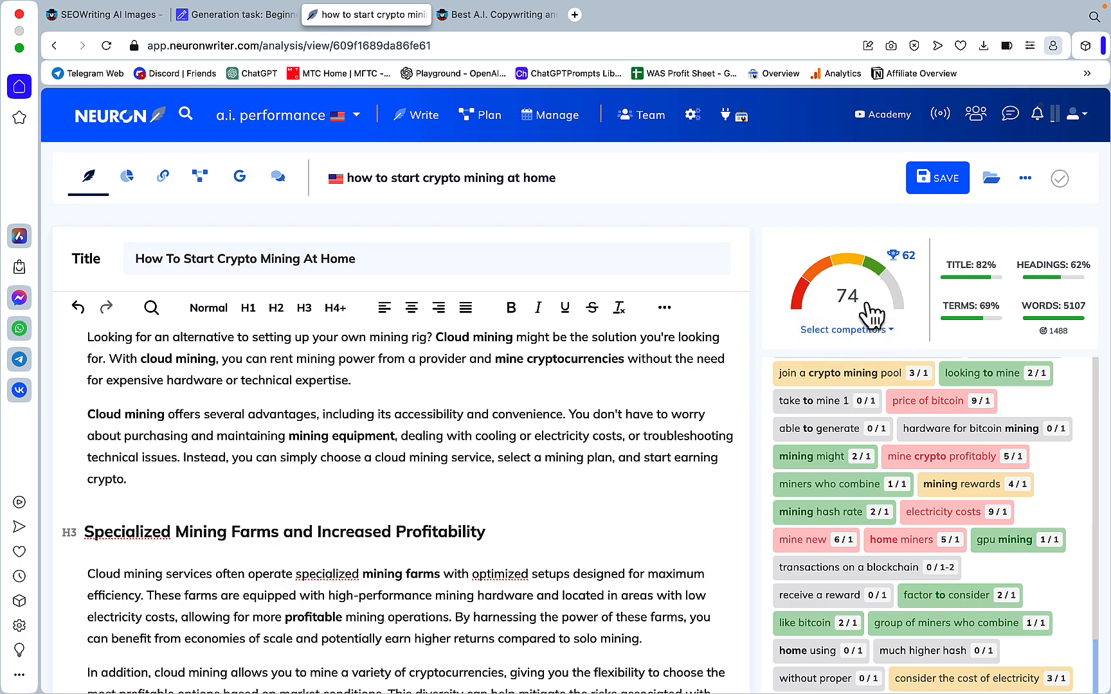
Step: Scroll the Best A.I. Copywriting tools post to highlight SEOWriting's 30% Off coupon
click(495, 14)
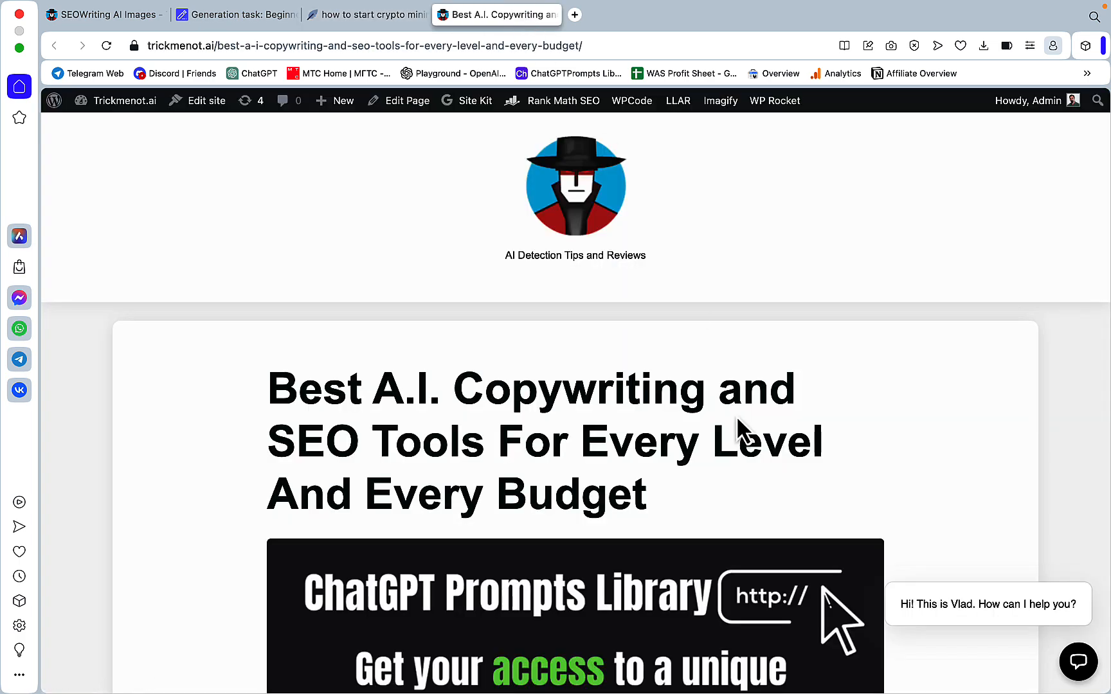
scroll(down, 3)
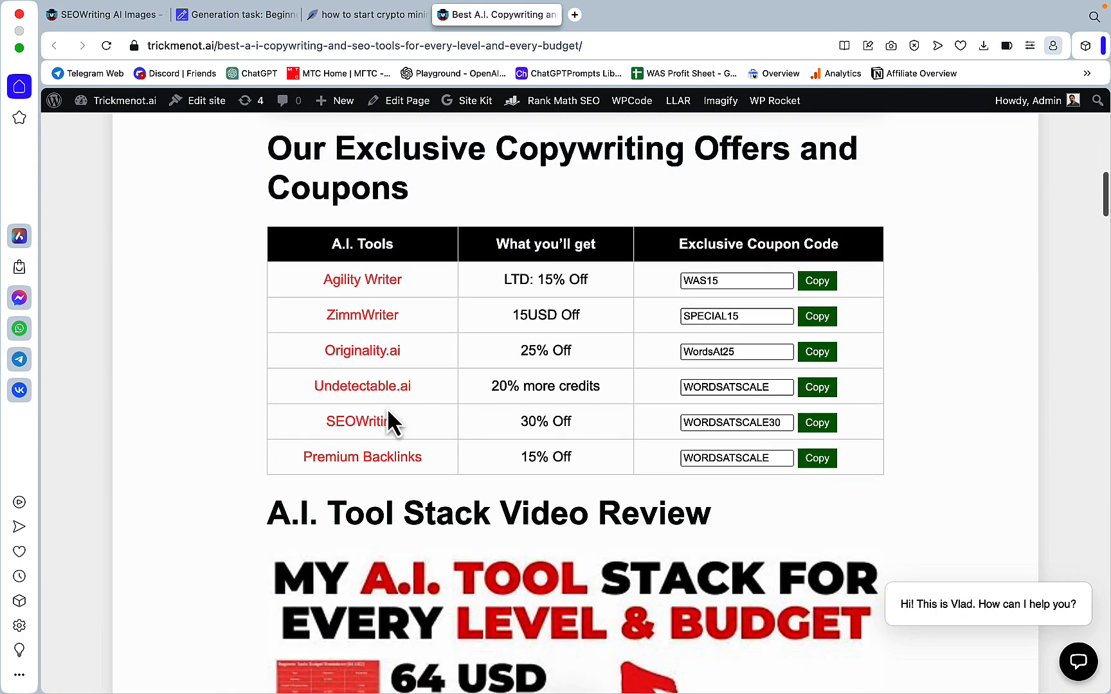
mouse_move(673, 443)
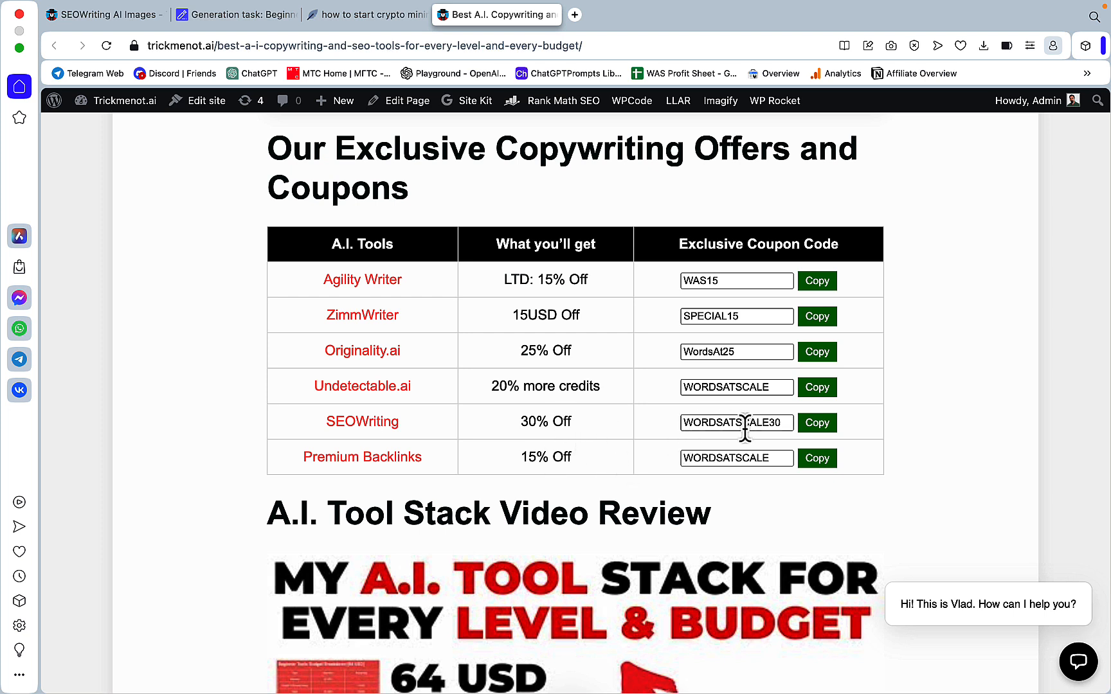
mouse_move(742, 422)
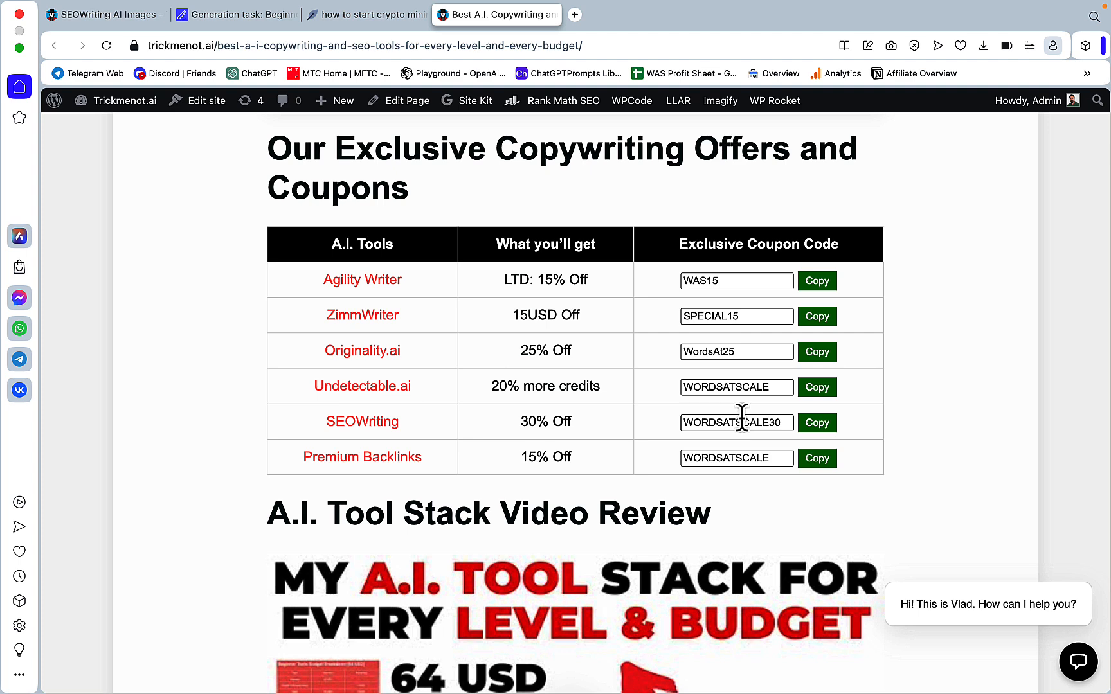
double_click(546, 421)
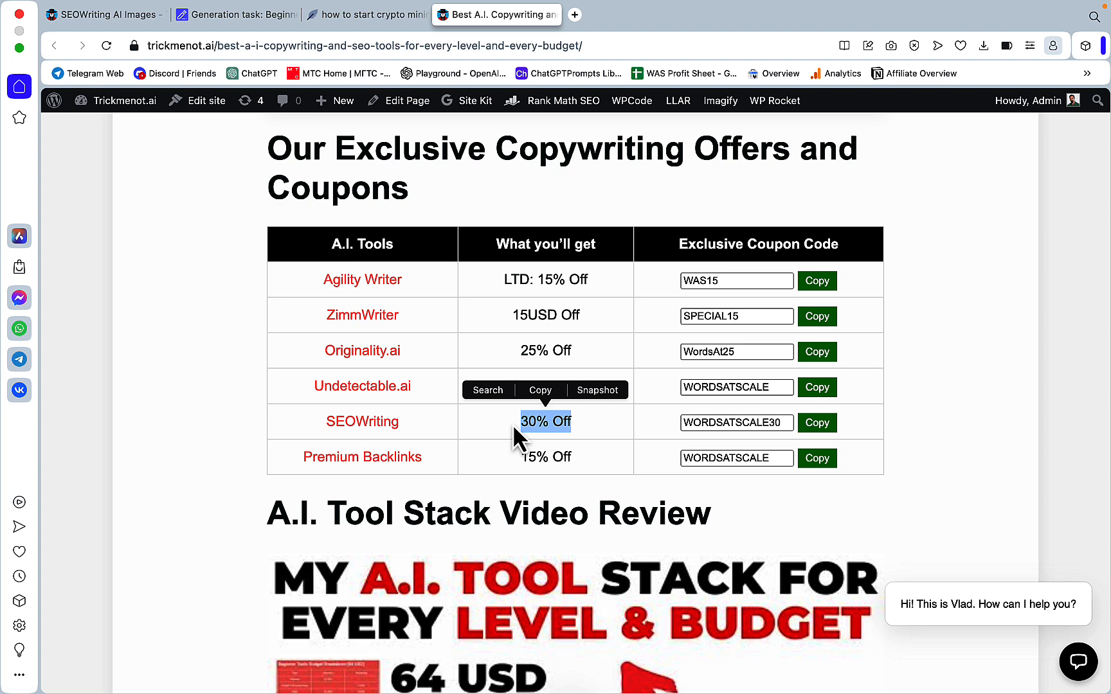
mouse_move(544, 466)
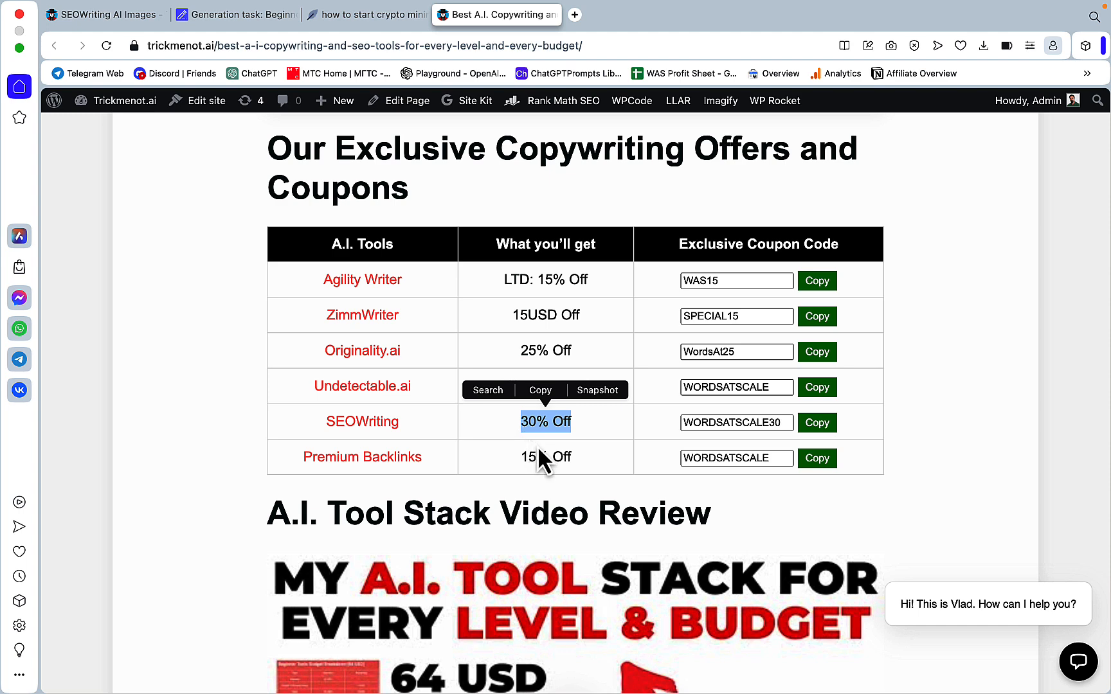